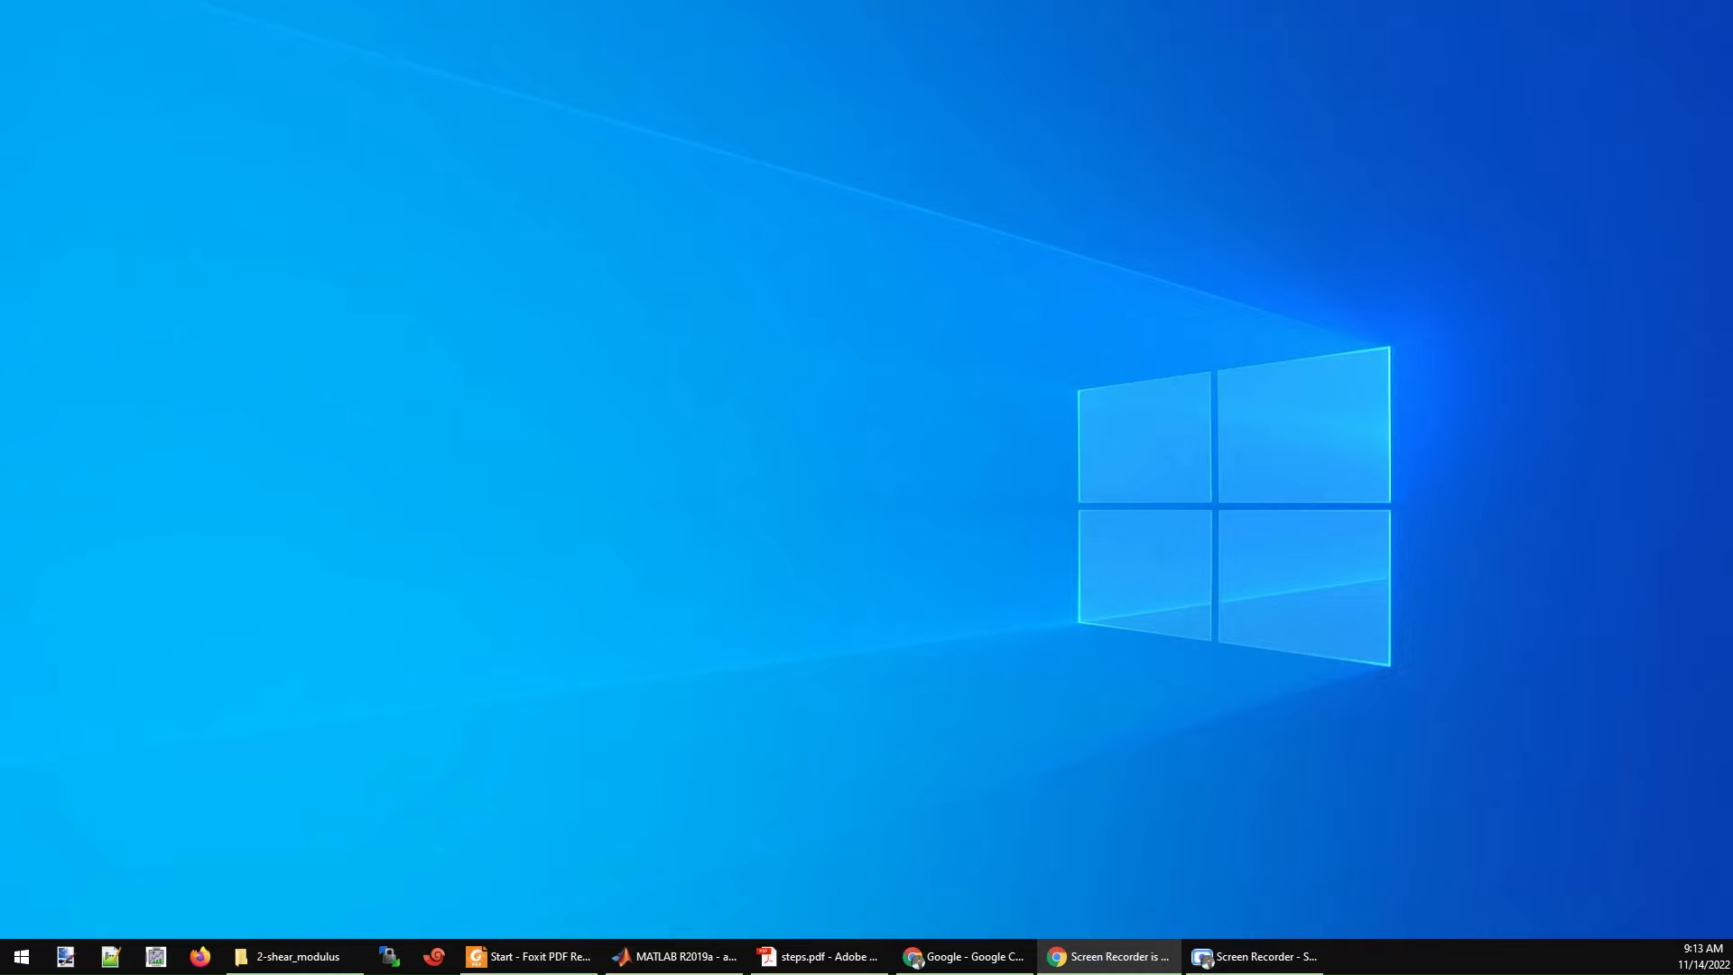
Bring the steps.pdf tutorial forward, maximize it and scroll to Step 1's geometry relaxation input.
left_click(818, 957)
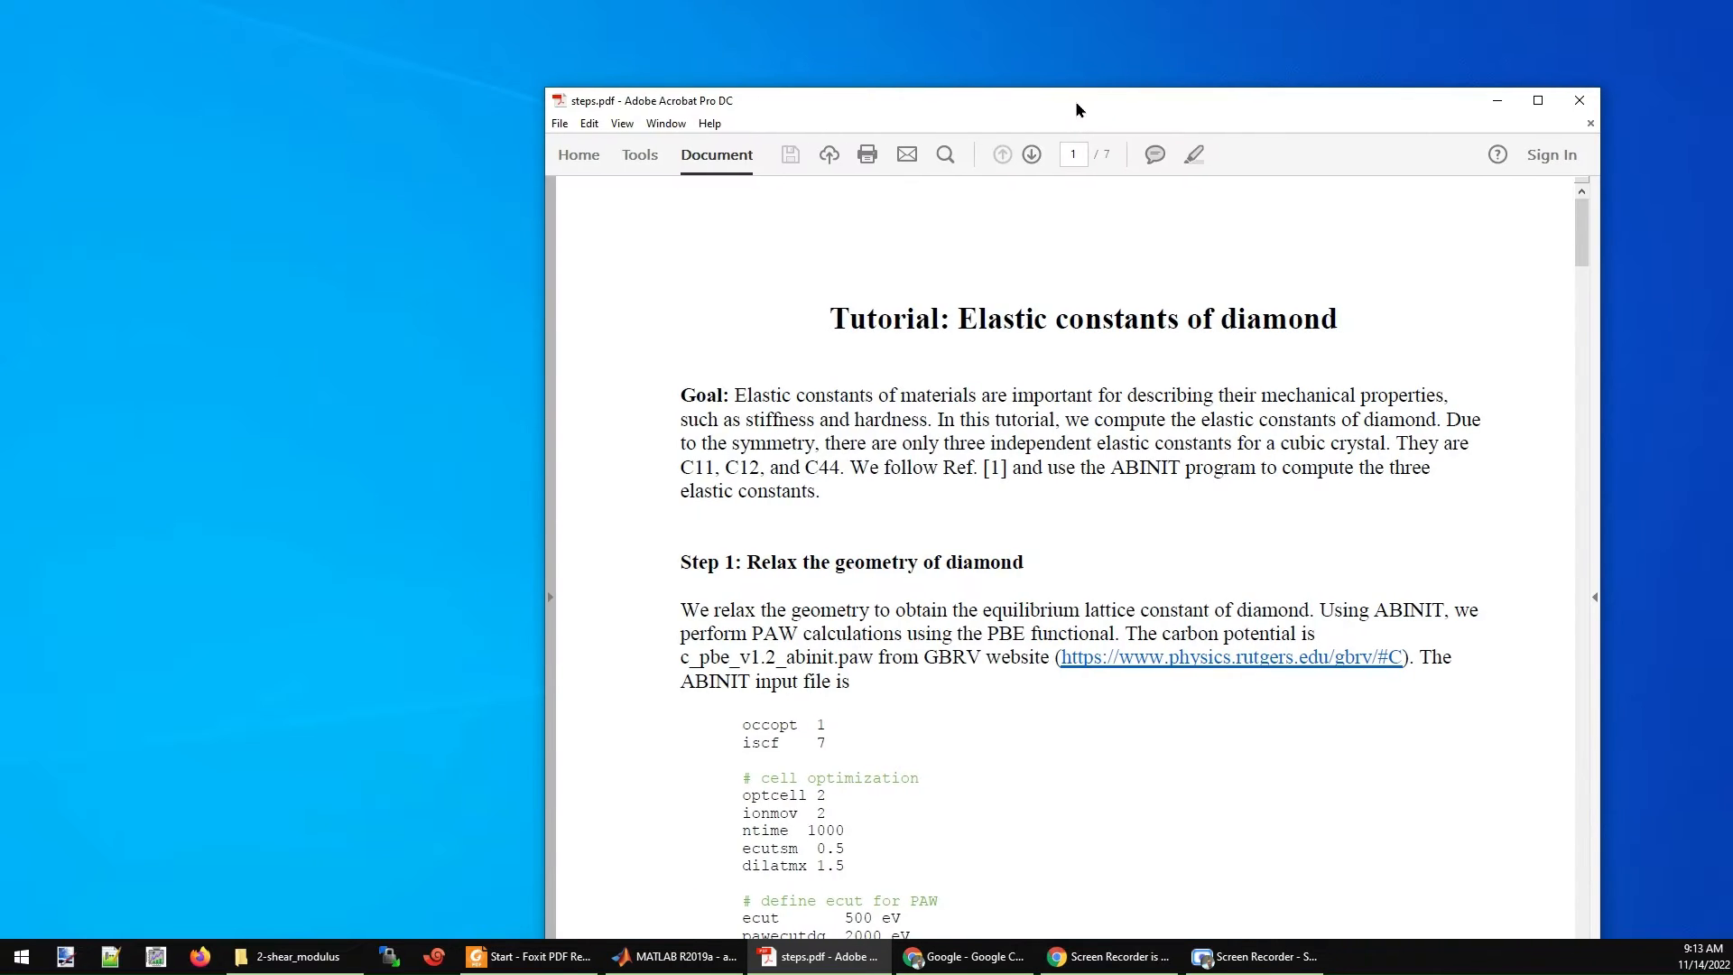
left_click(1535, 101)
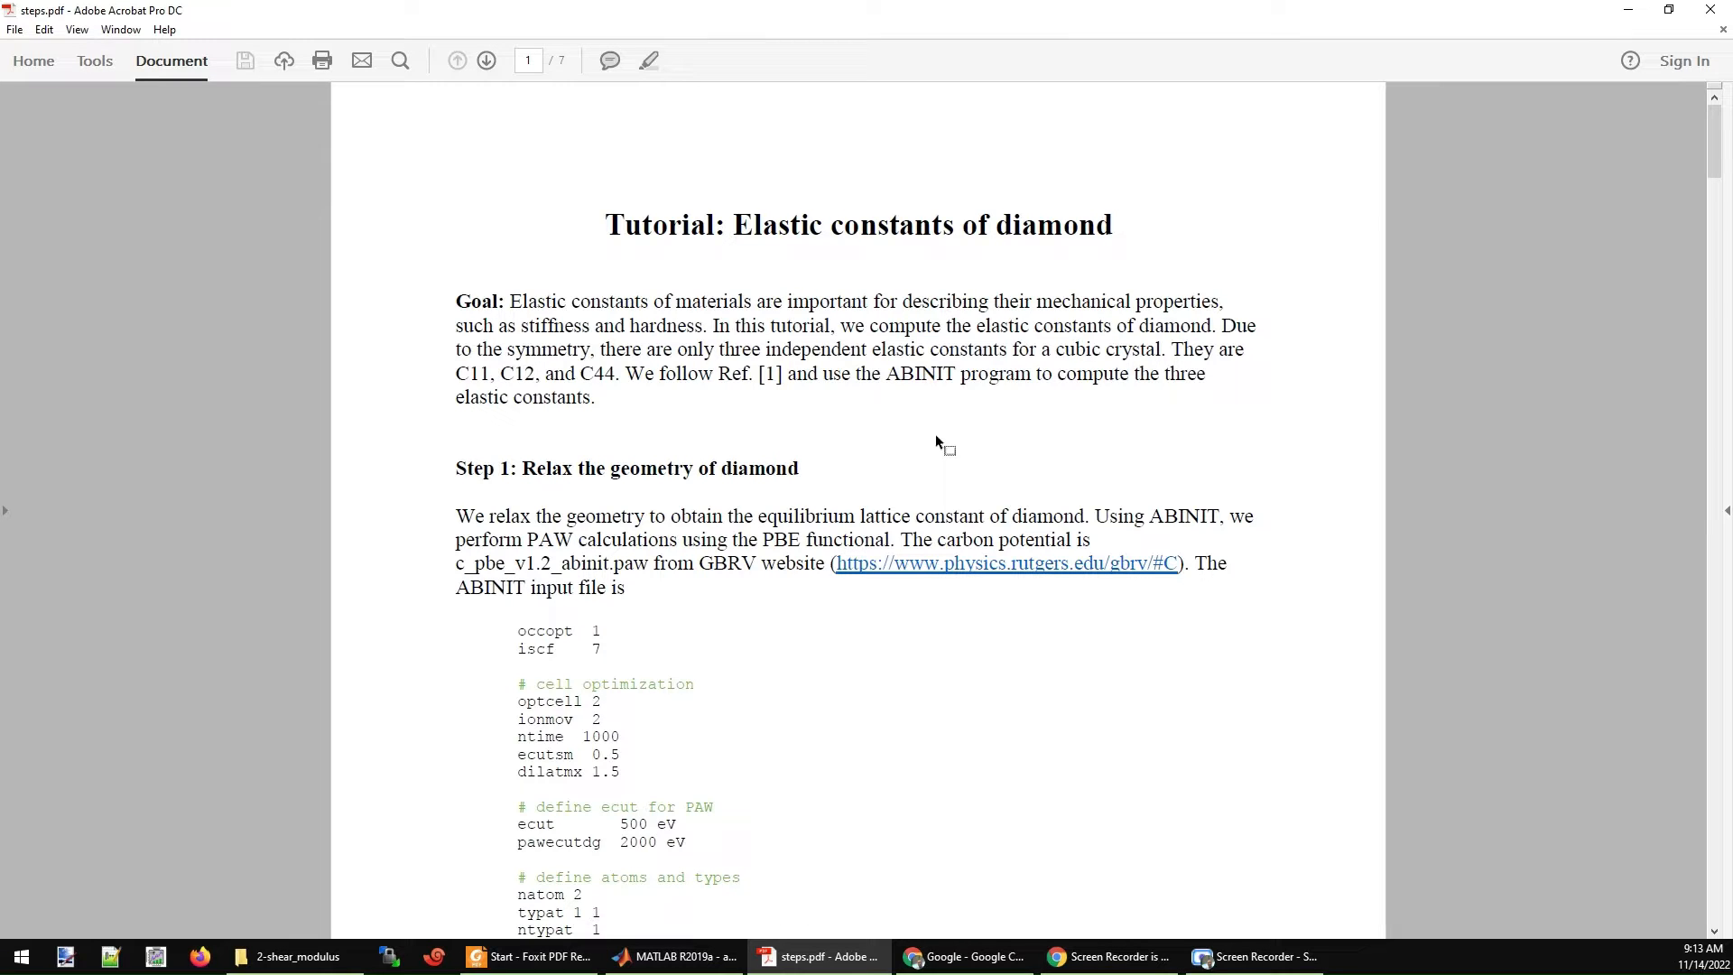
mouse_move(843, 443)
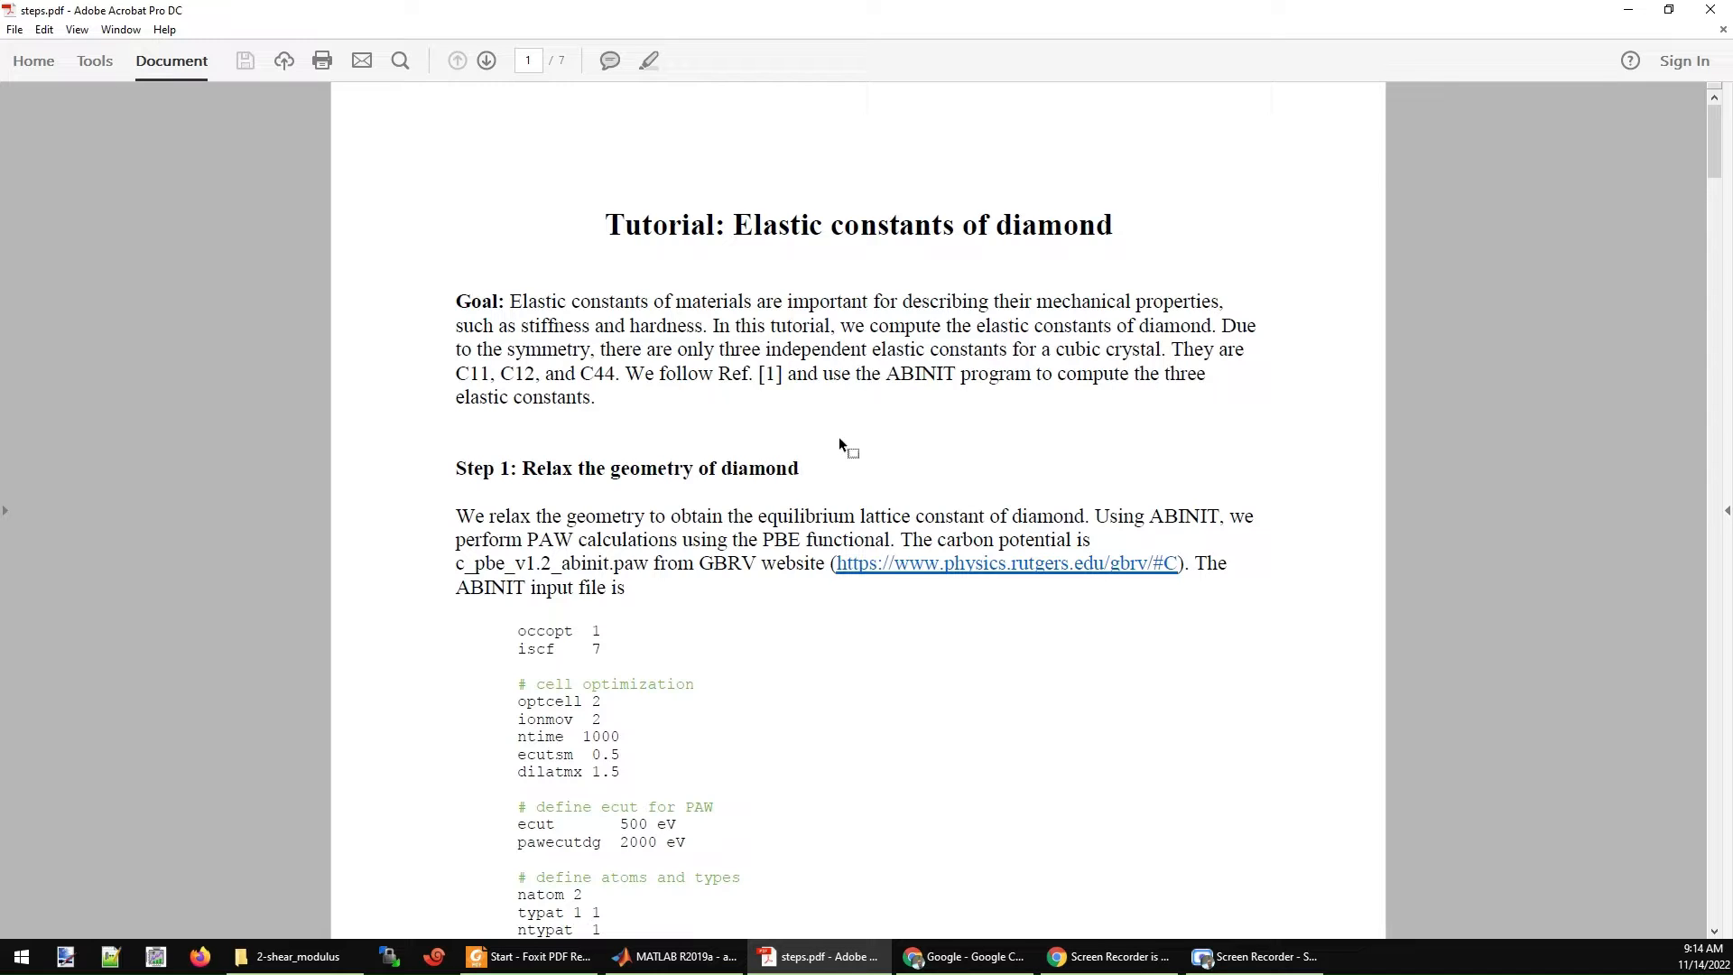
mouse_move(600, 374)
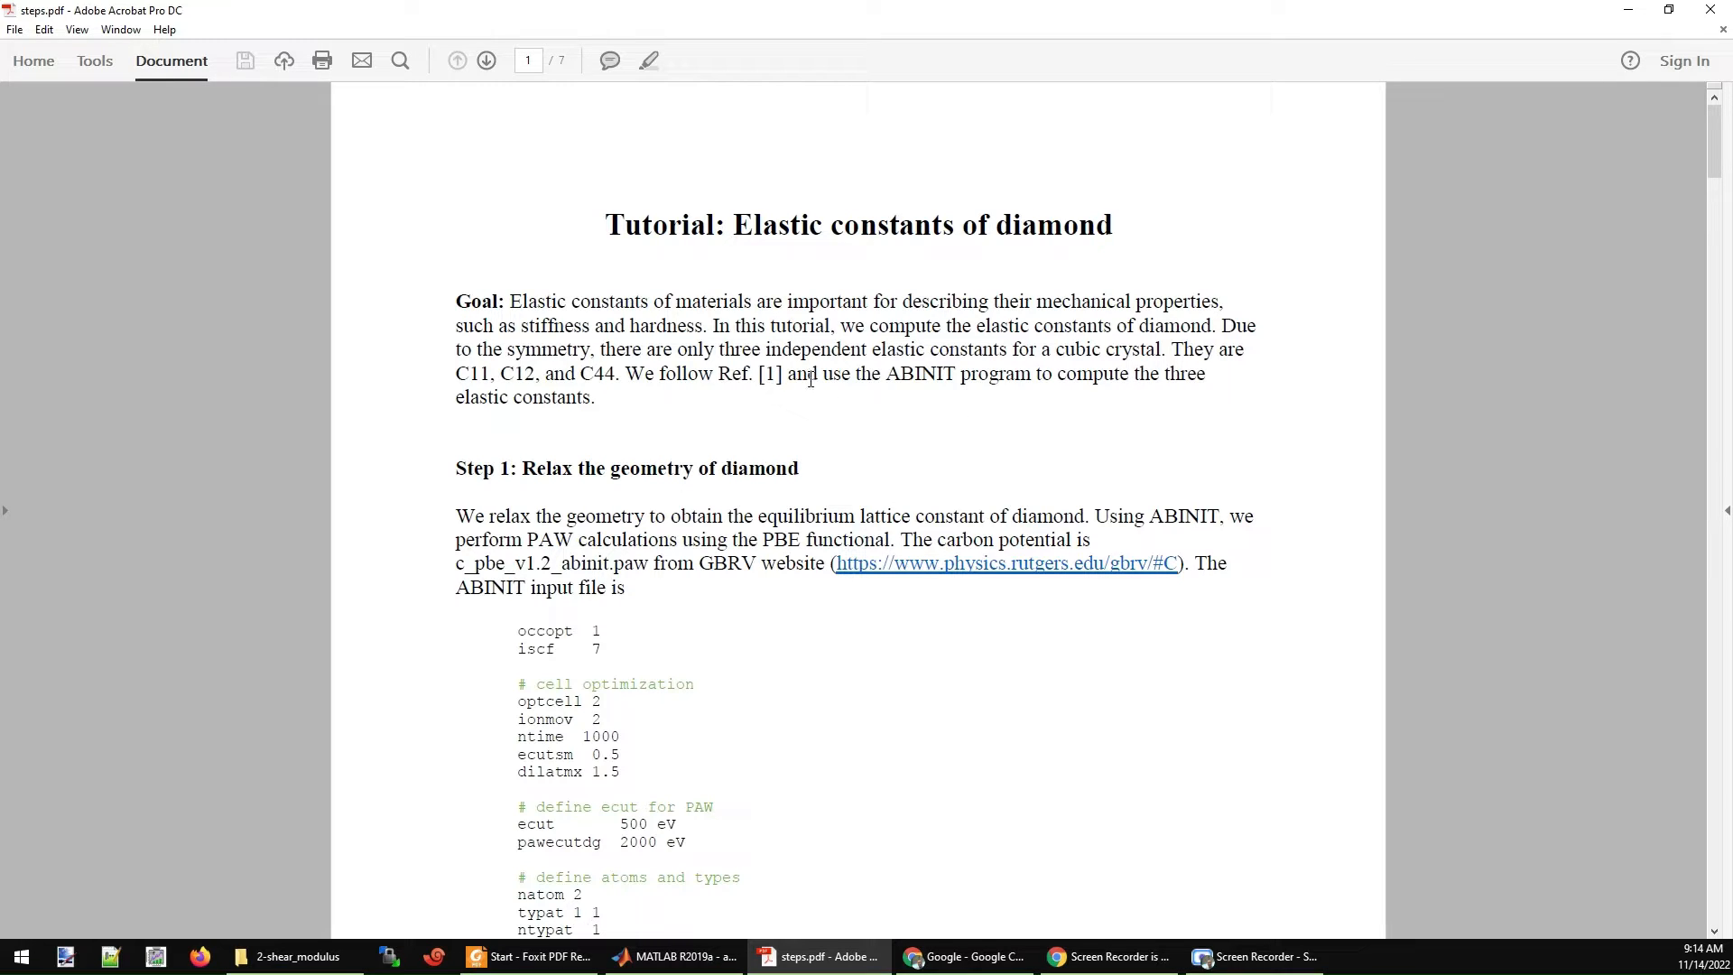
scroll("down", 3)
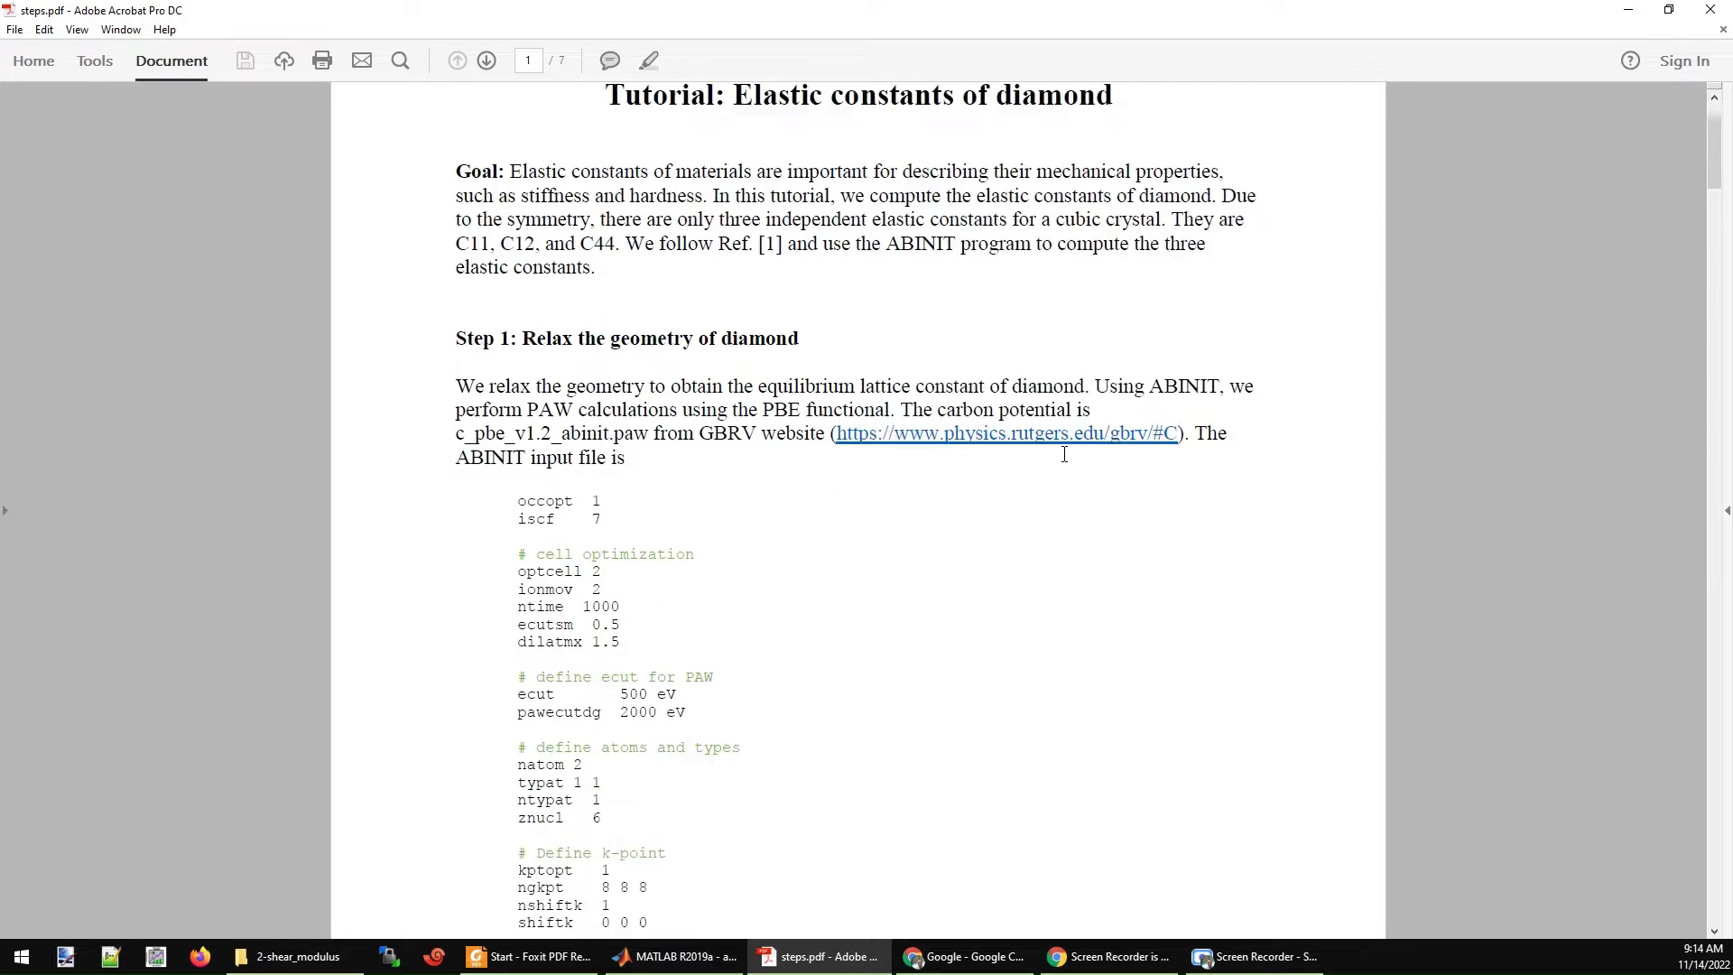
scroll("down", 3)
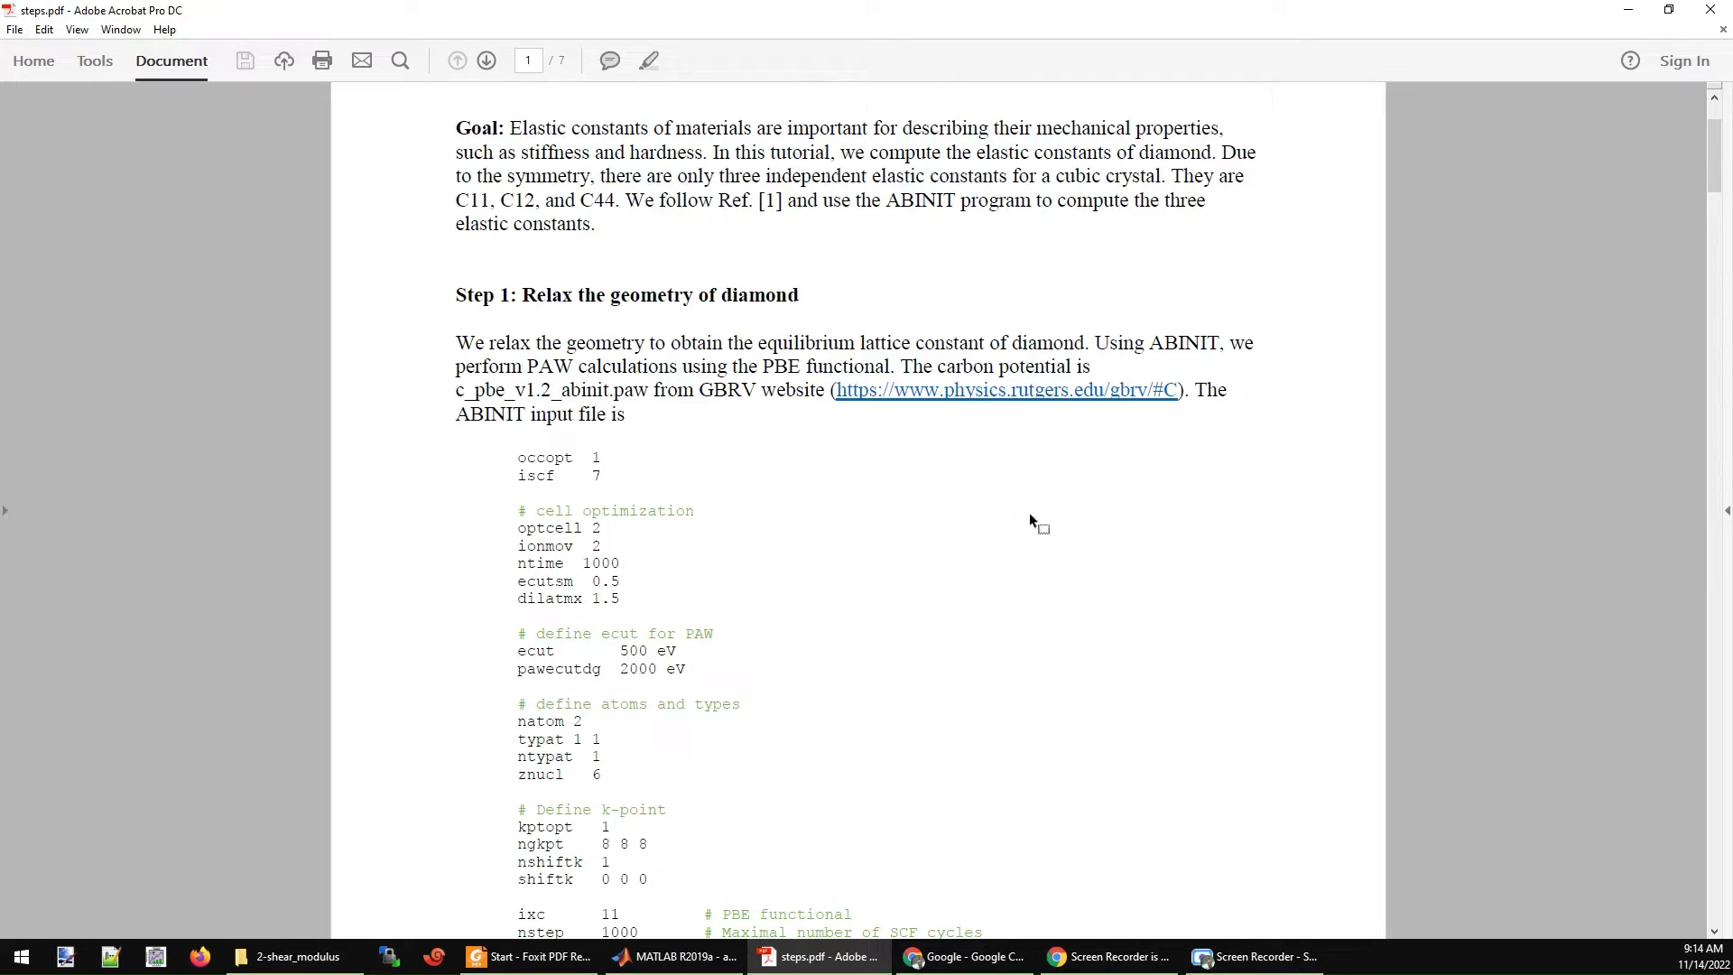
mouse_move(726, 437)
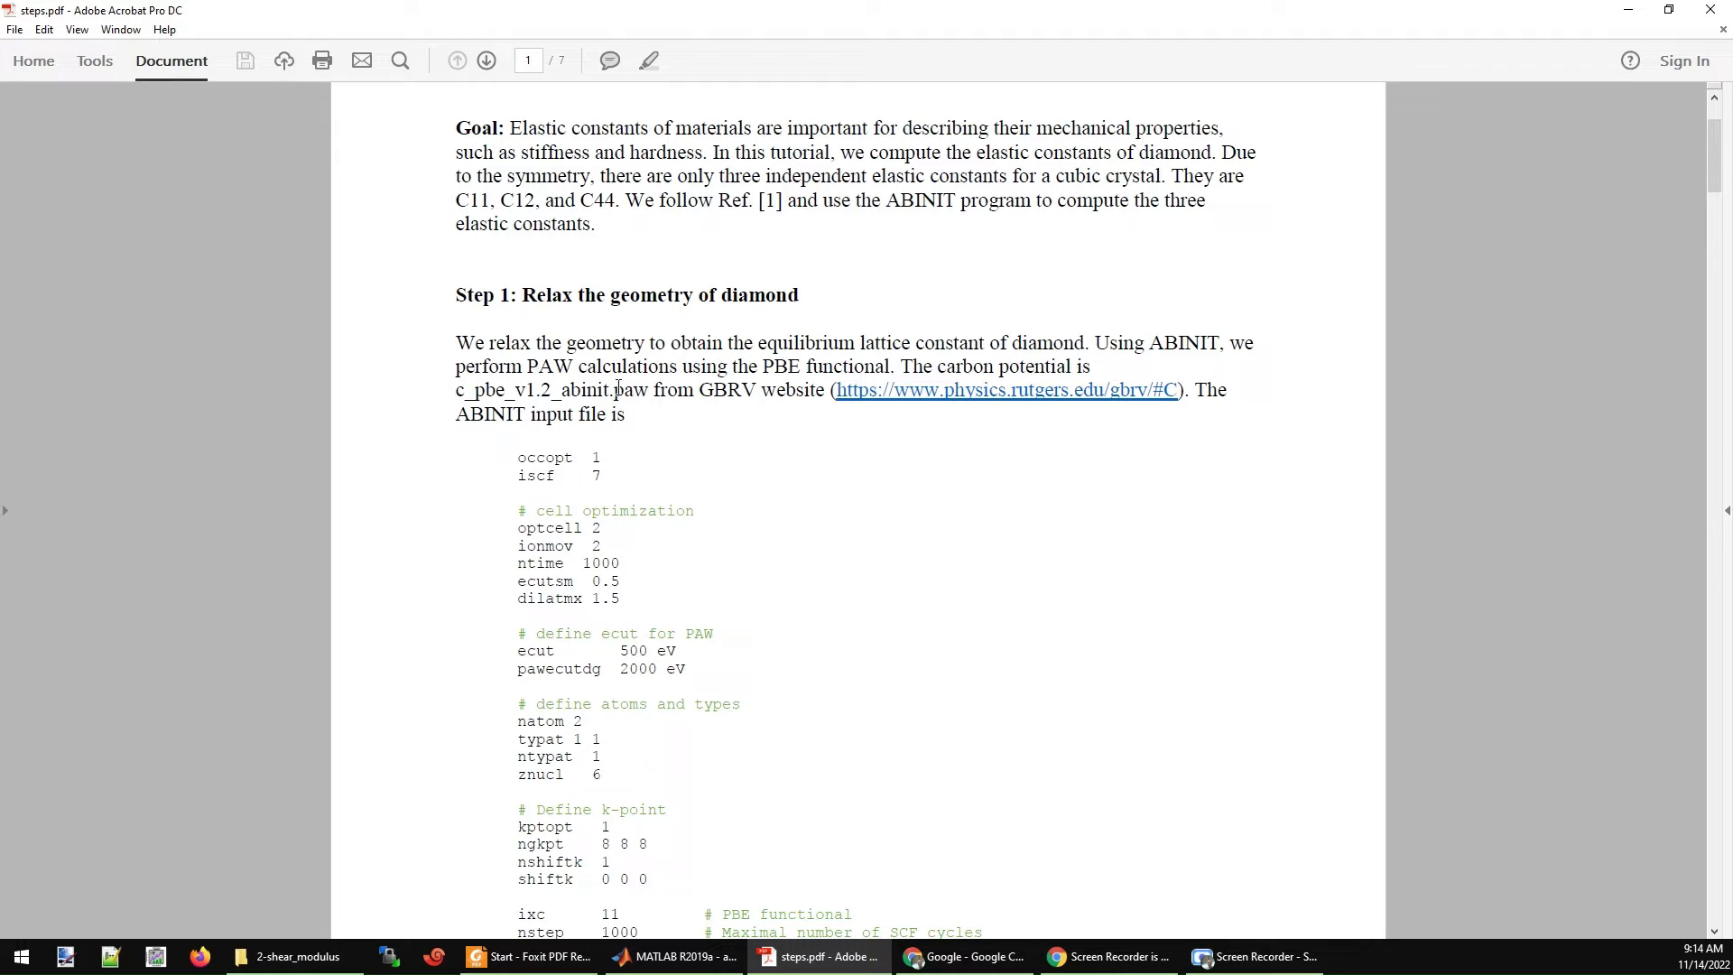
mouse_move(728, 481)
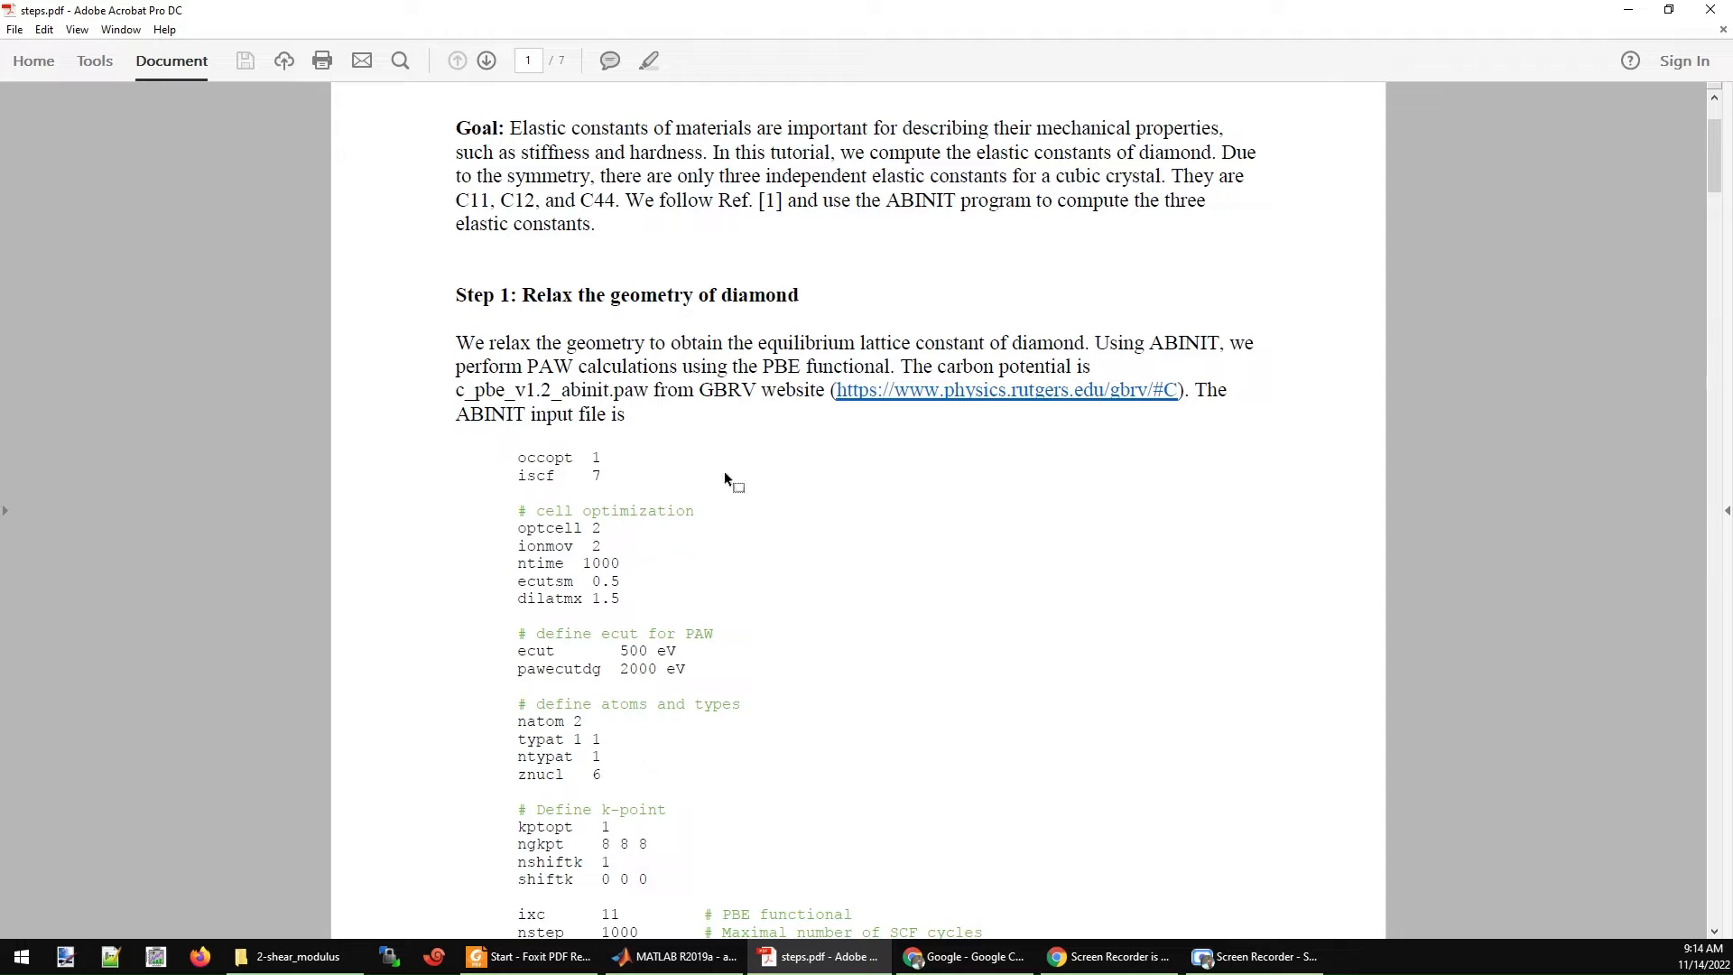
scroll("down", 3)
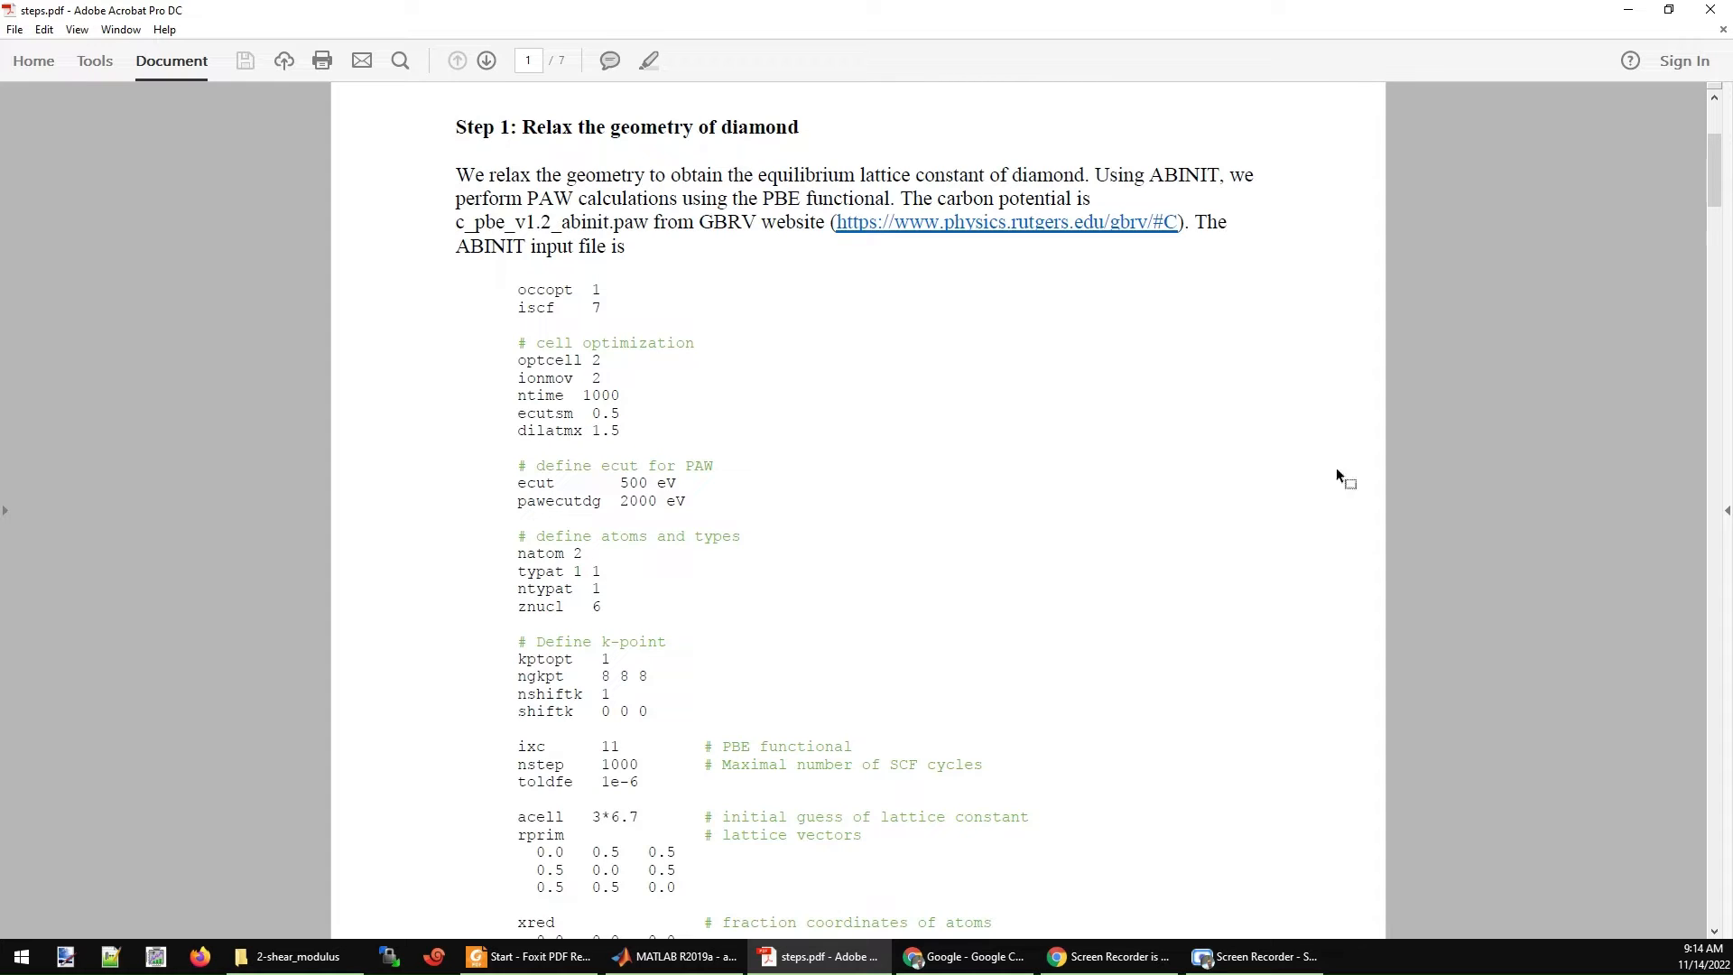
scroll("down", 3)
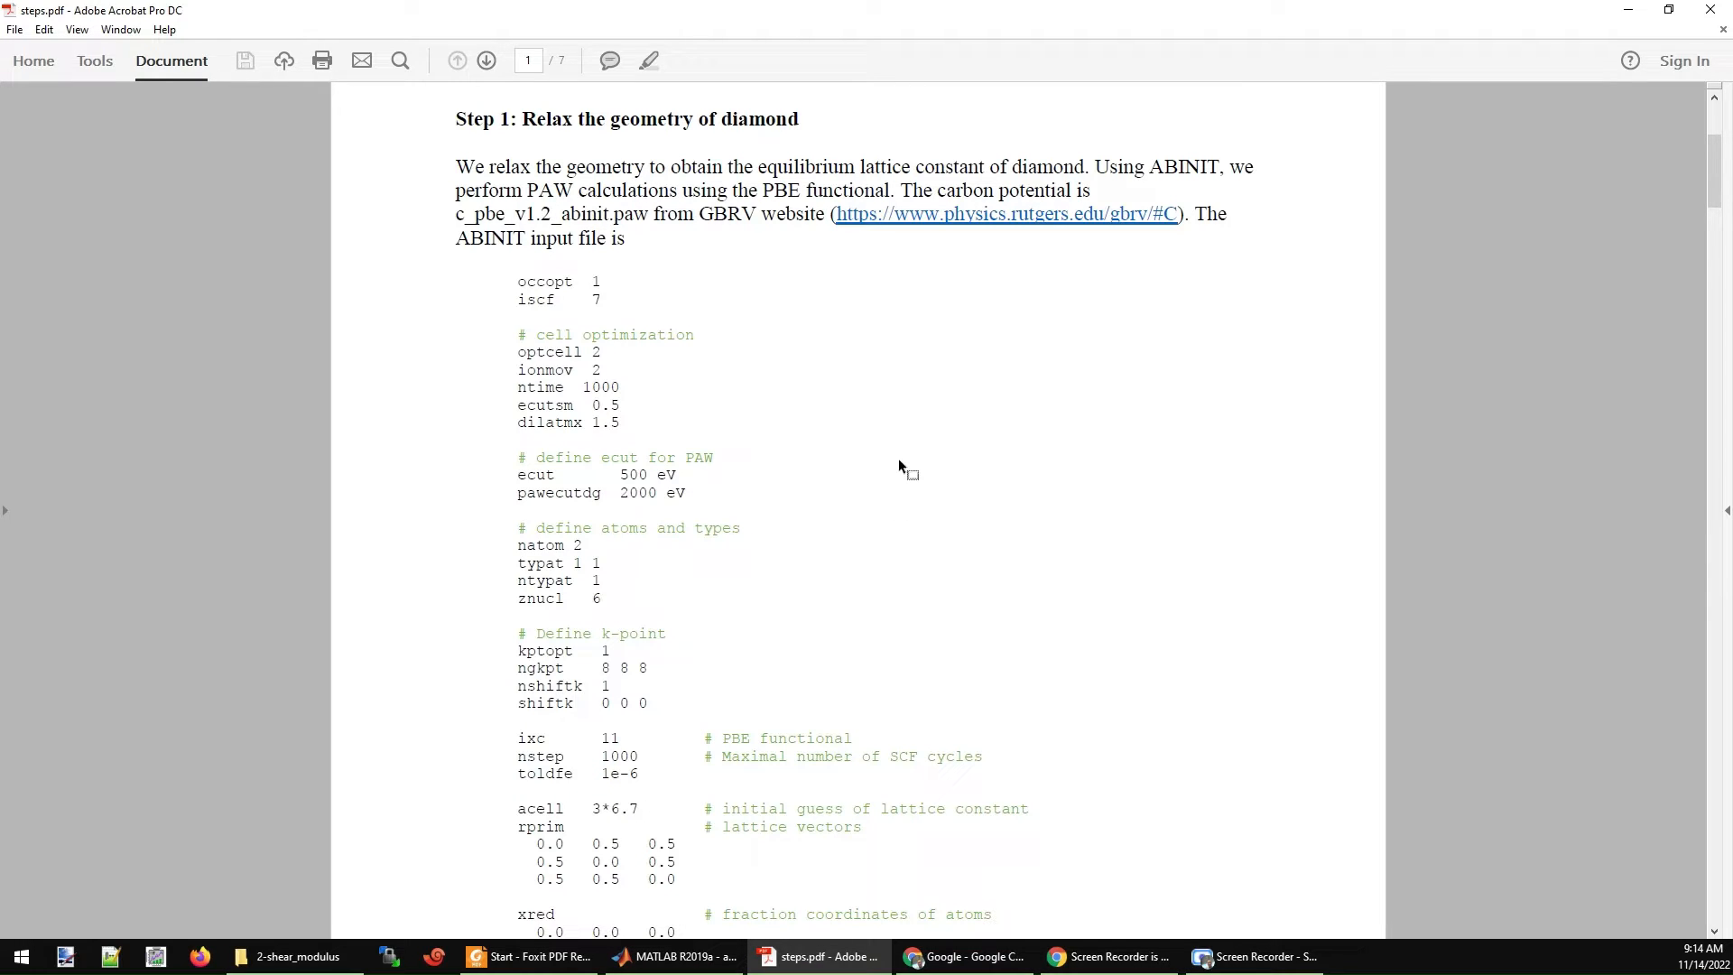
left_click_drag(518, 336, 694, 336)
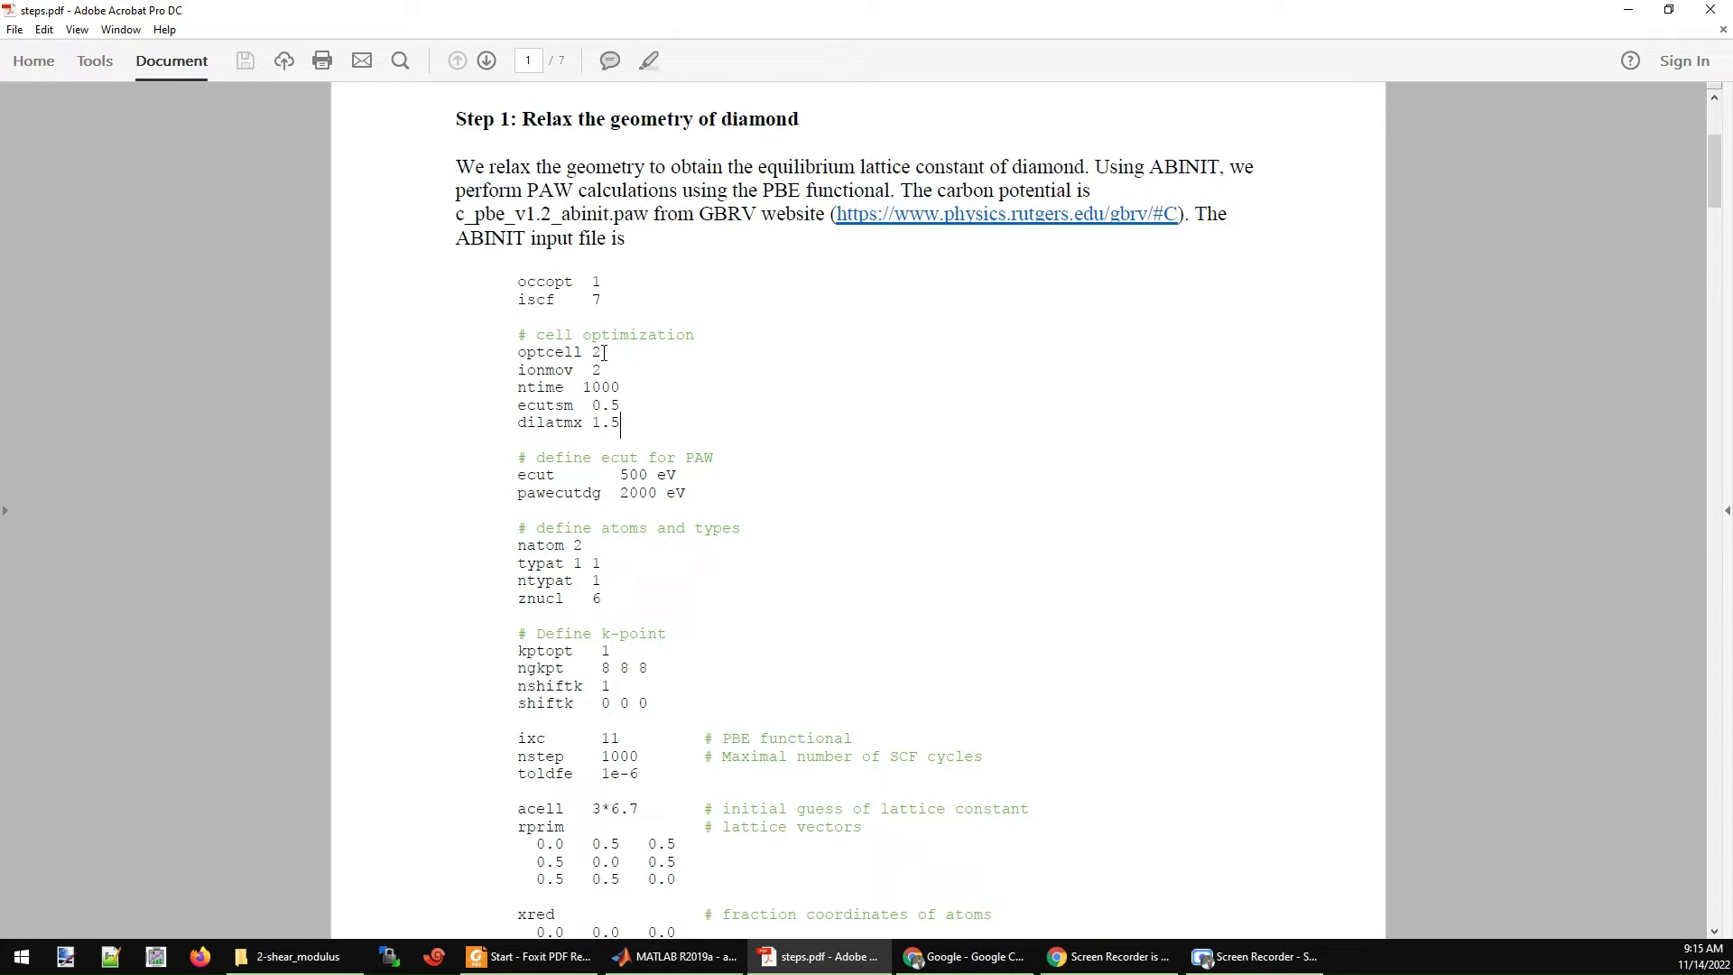
mouse_move(1681, 361)
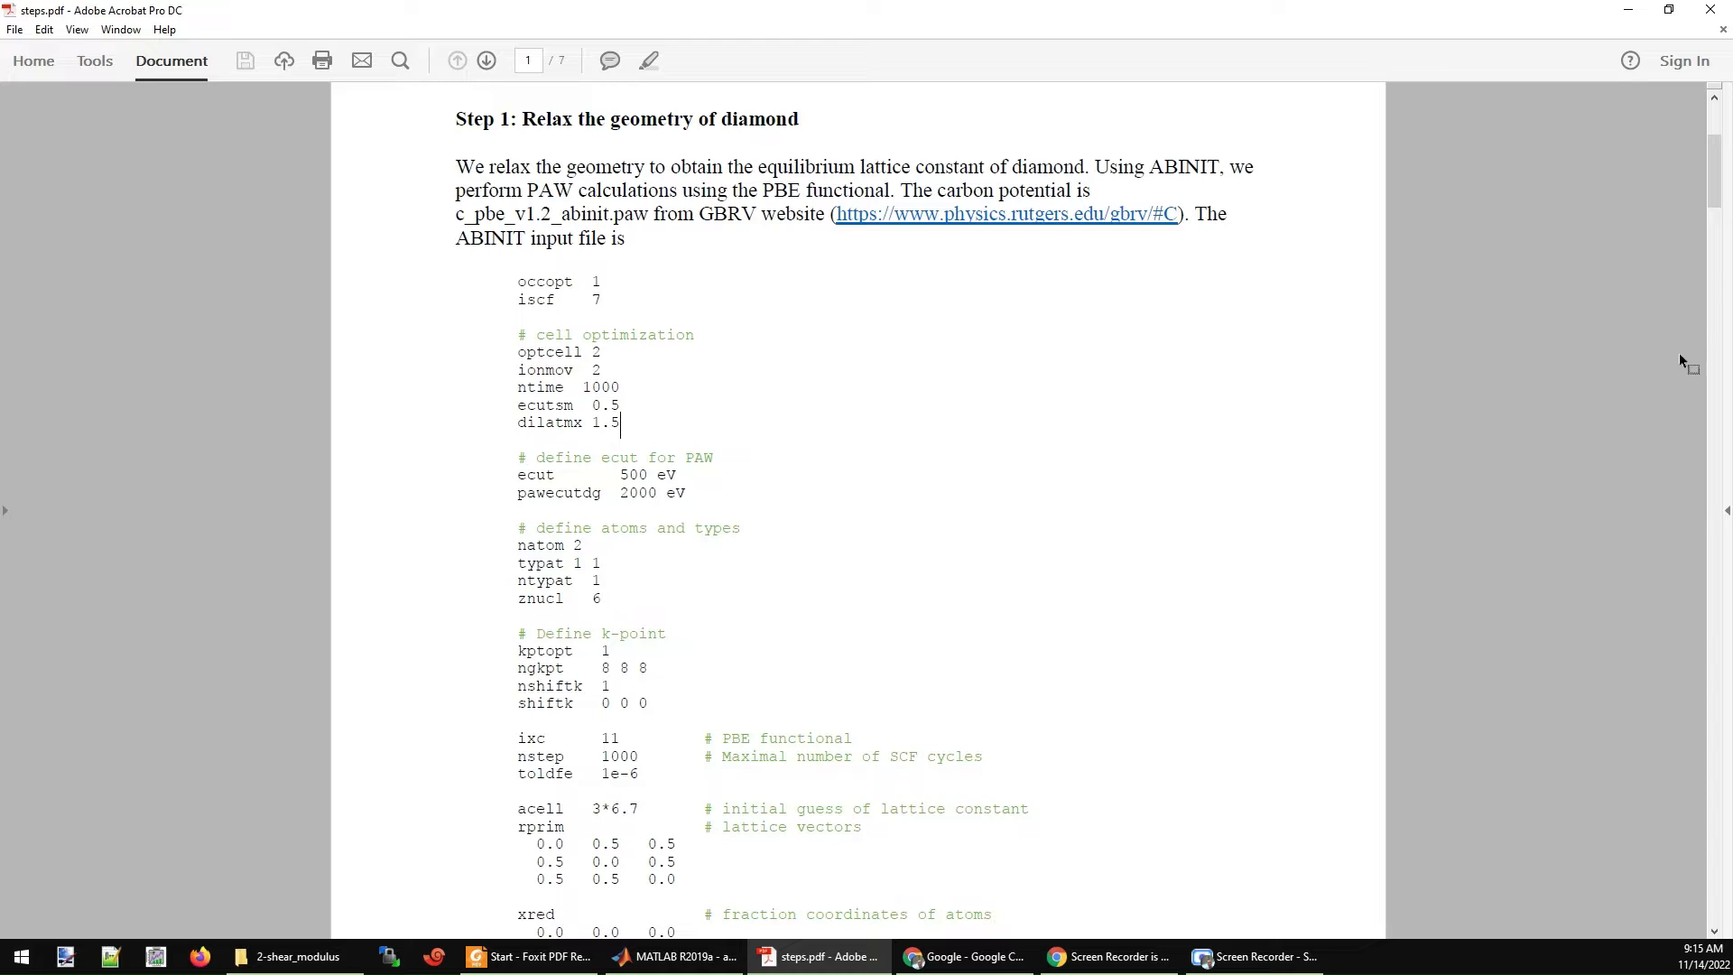
scroll("down", 3)
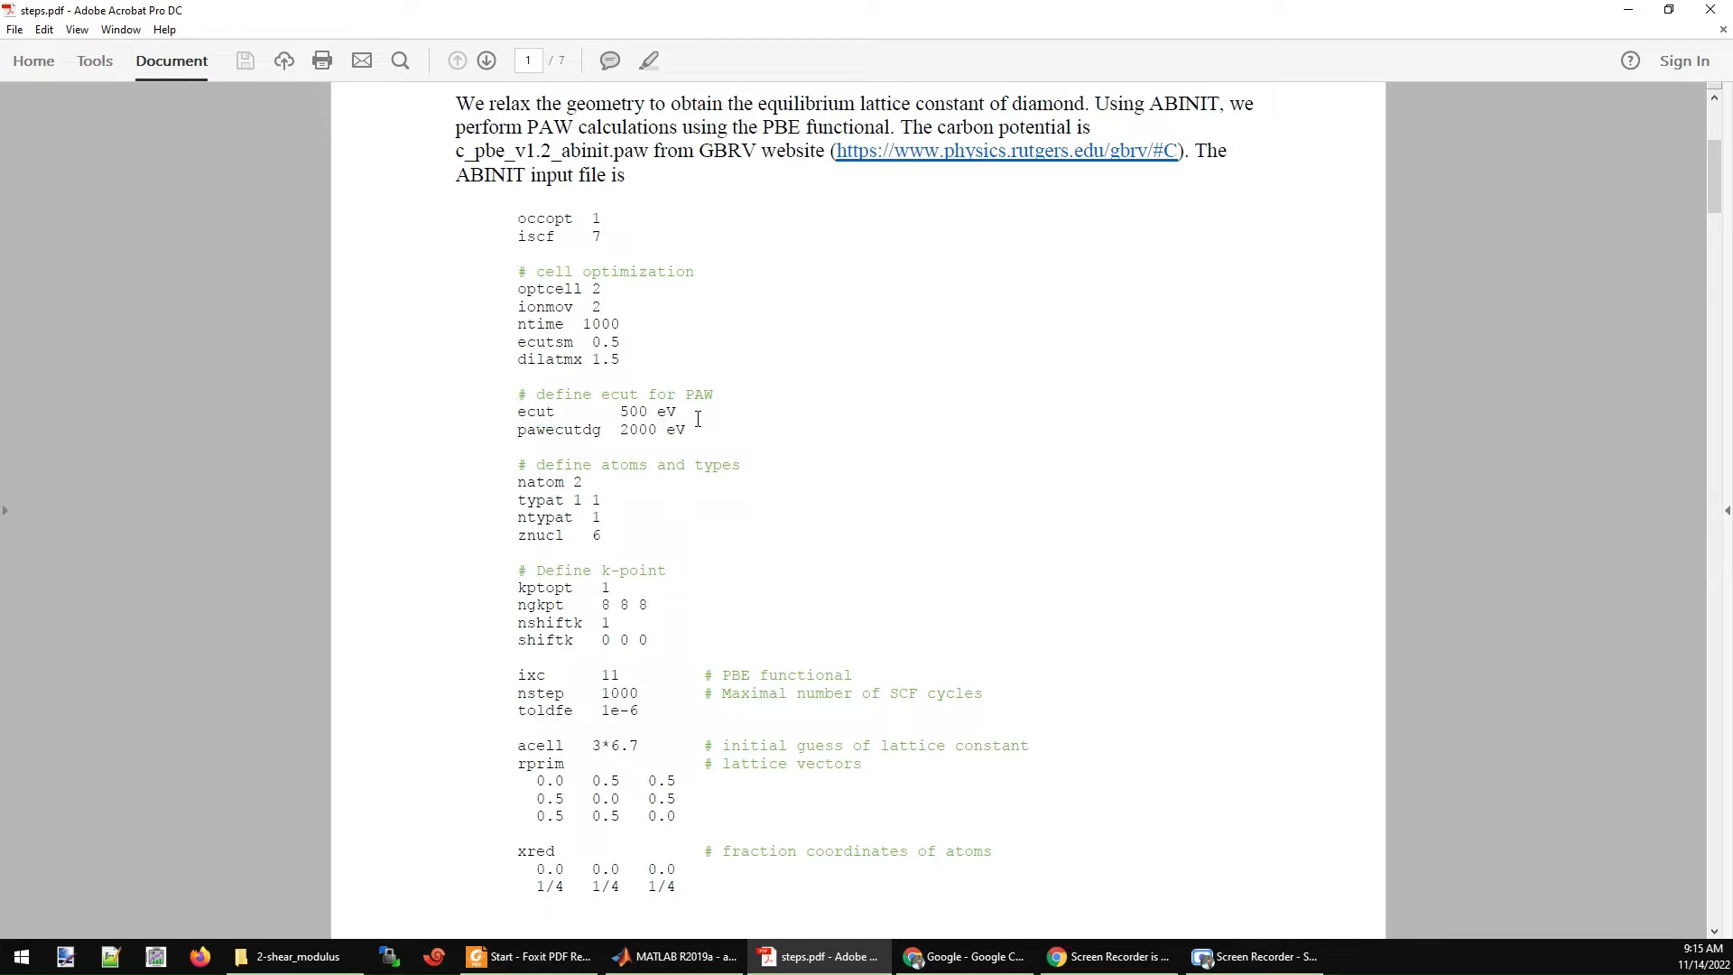
mouse_move(955, 498)
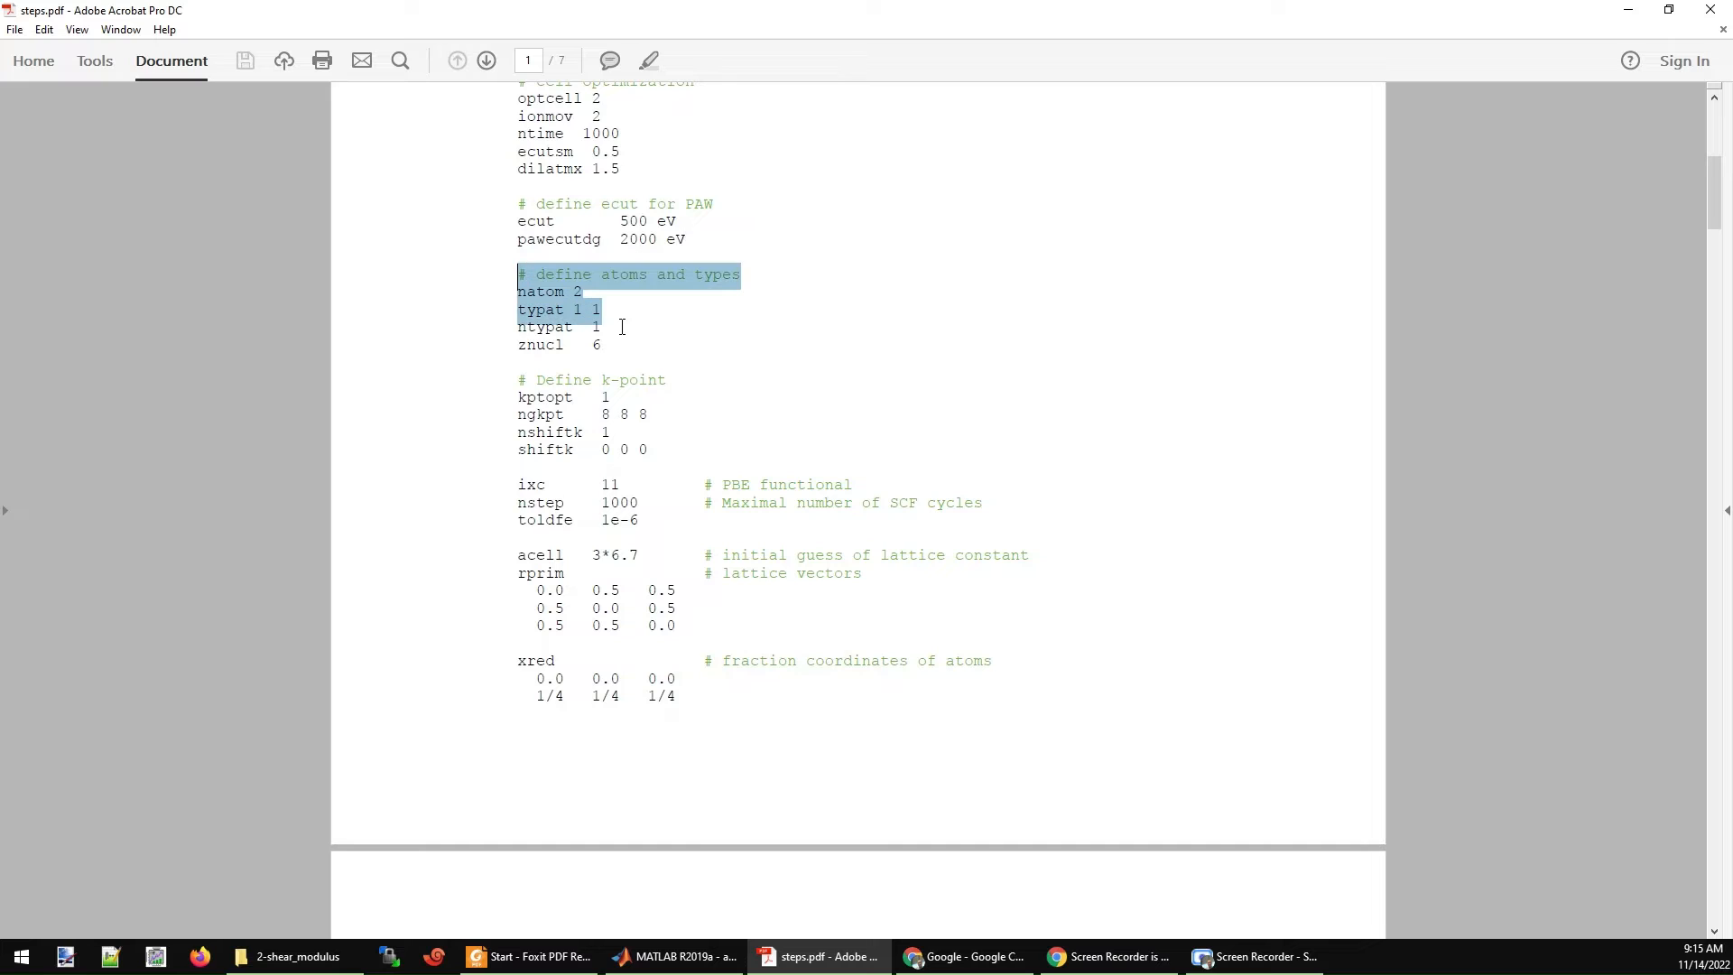
left_click(698, 343)
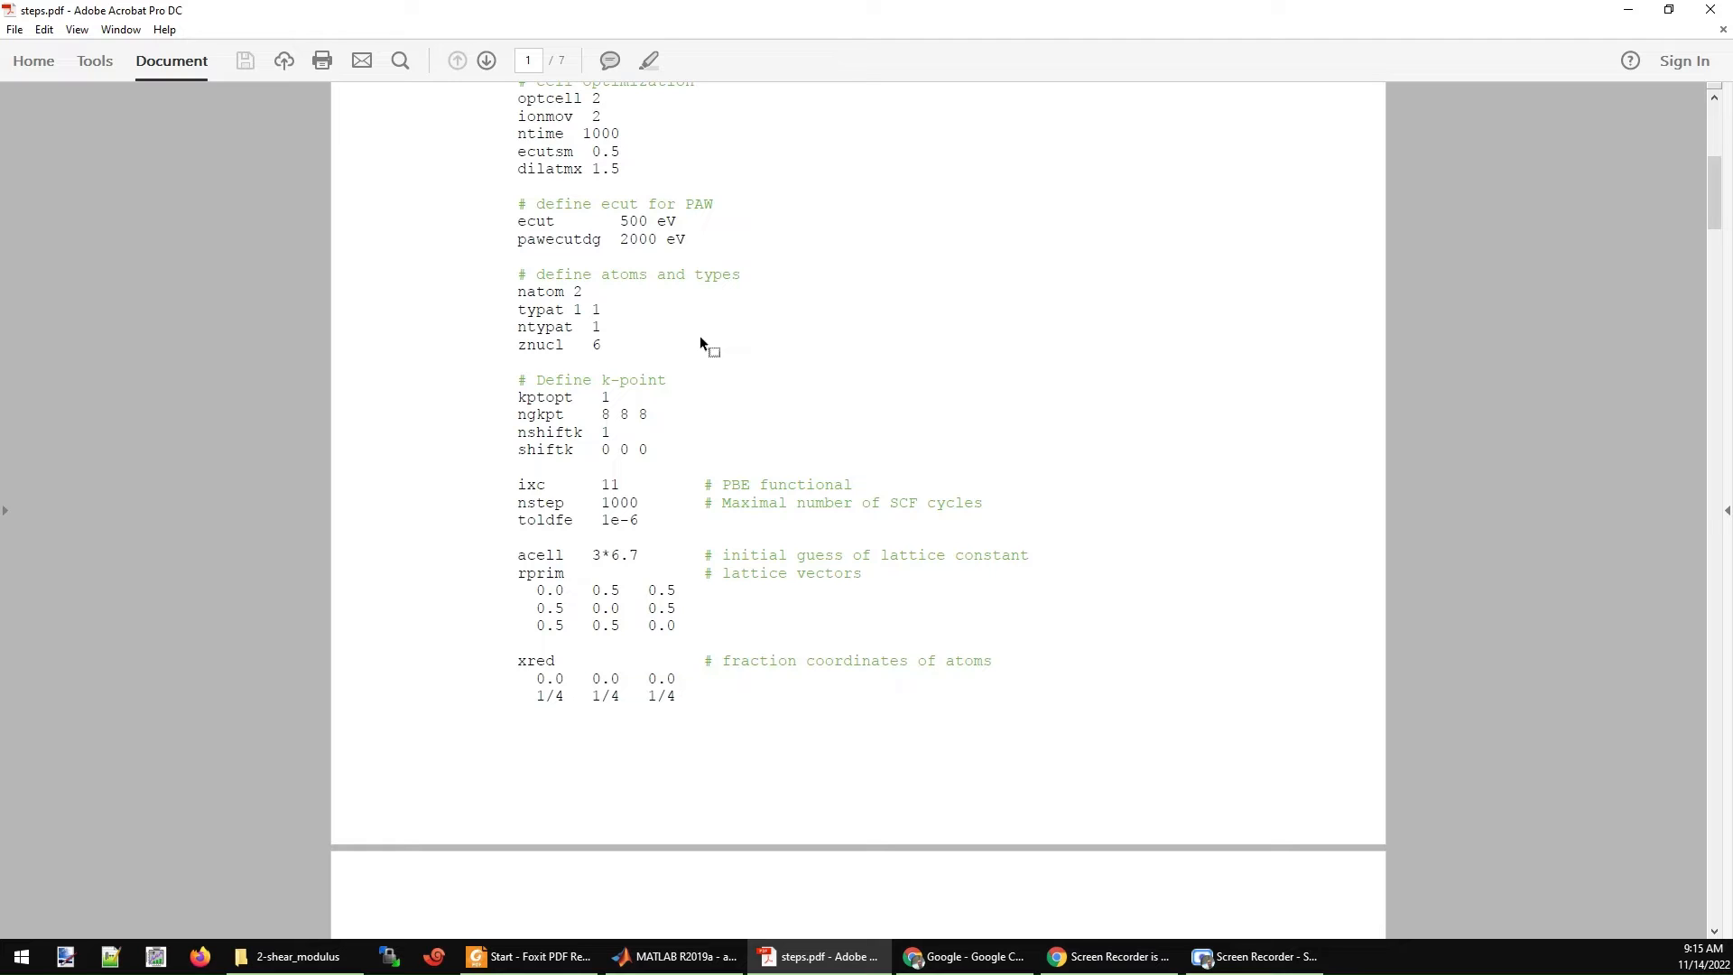
mouse_move(720, 348)
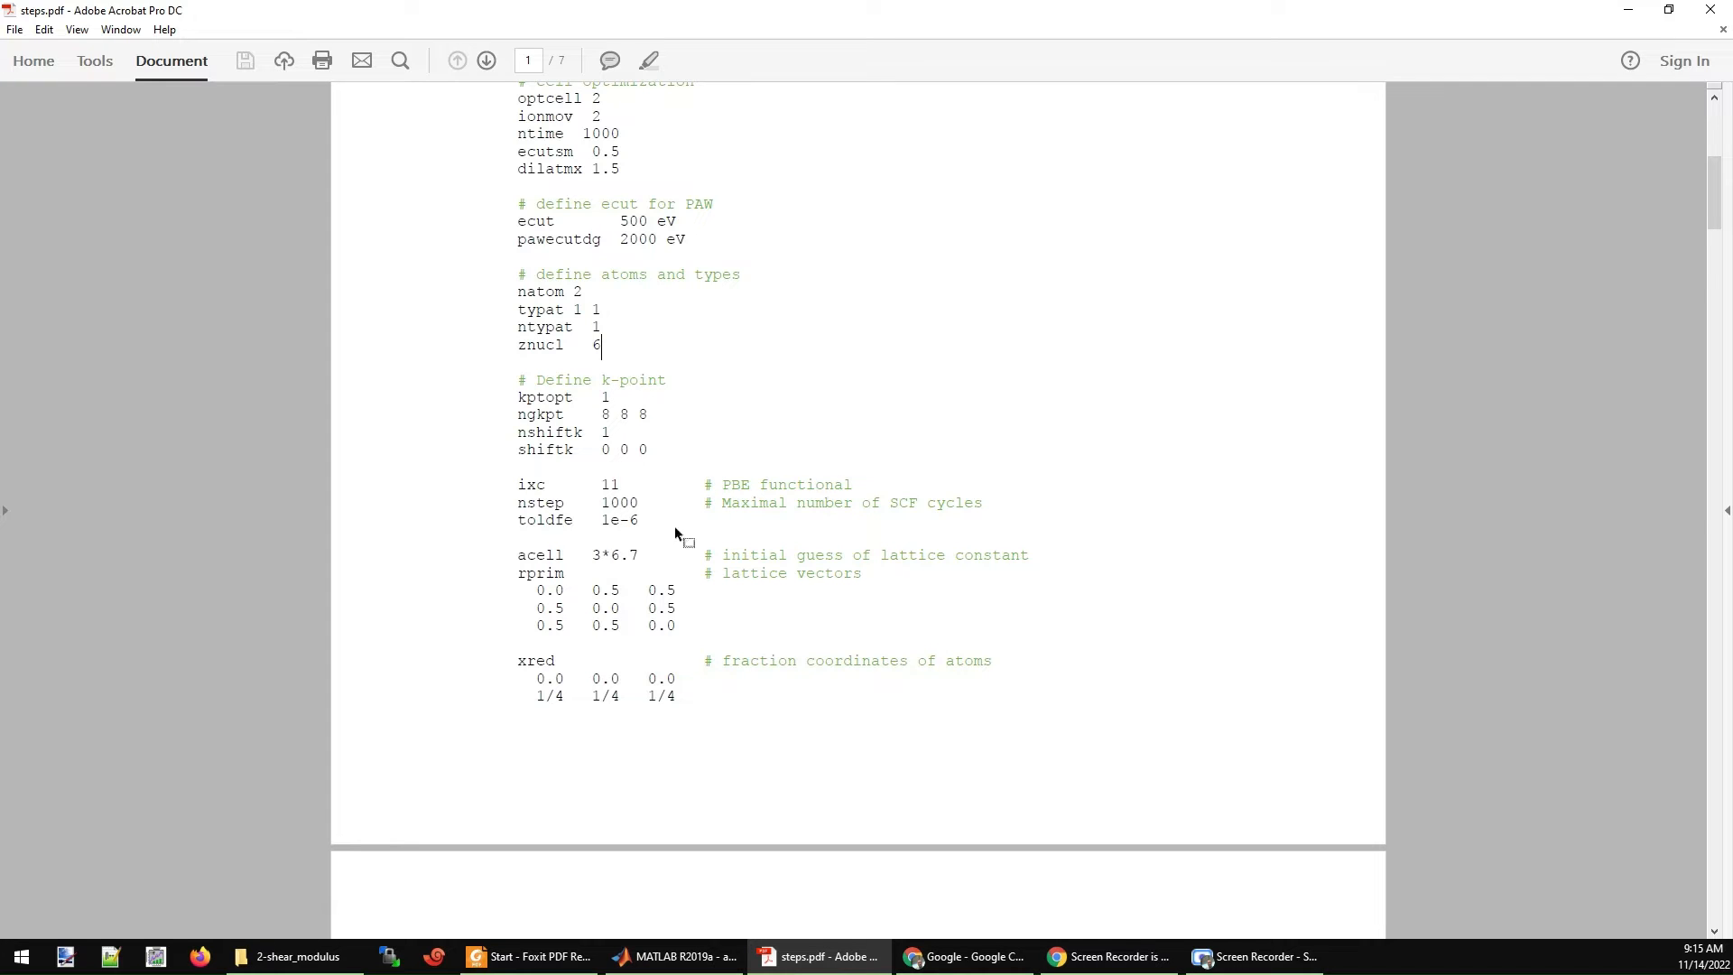
scroll("down", 3)
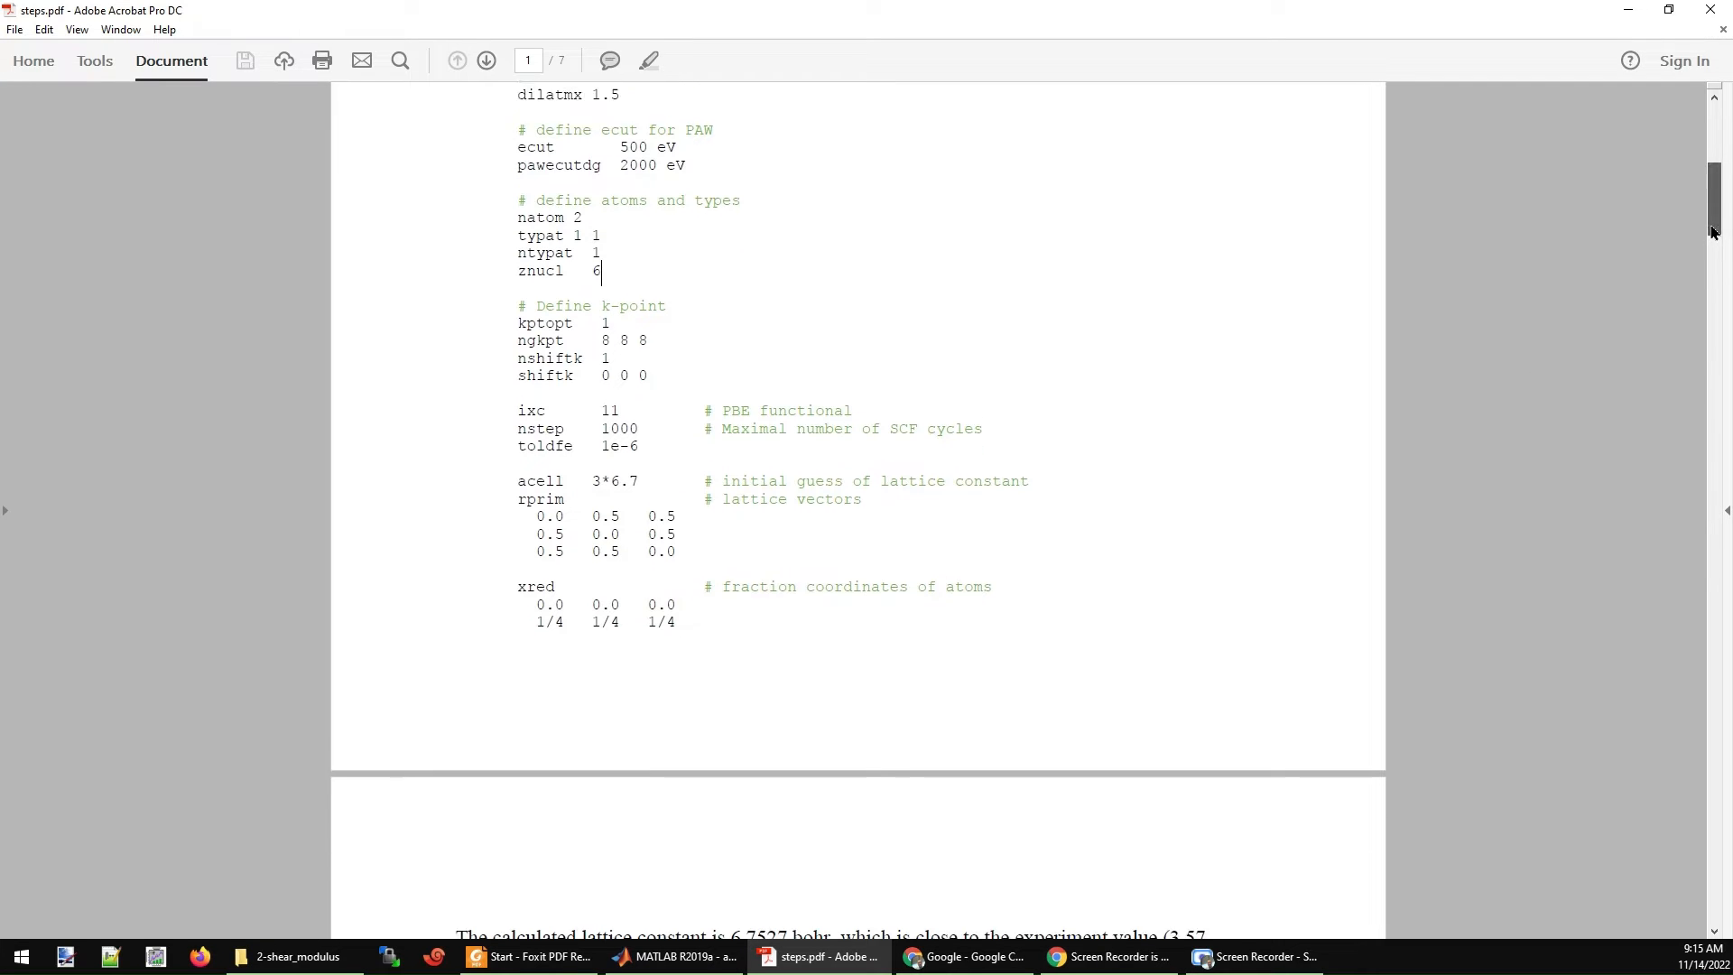
scroll("down", 3)
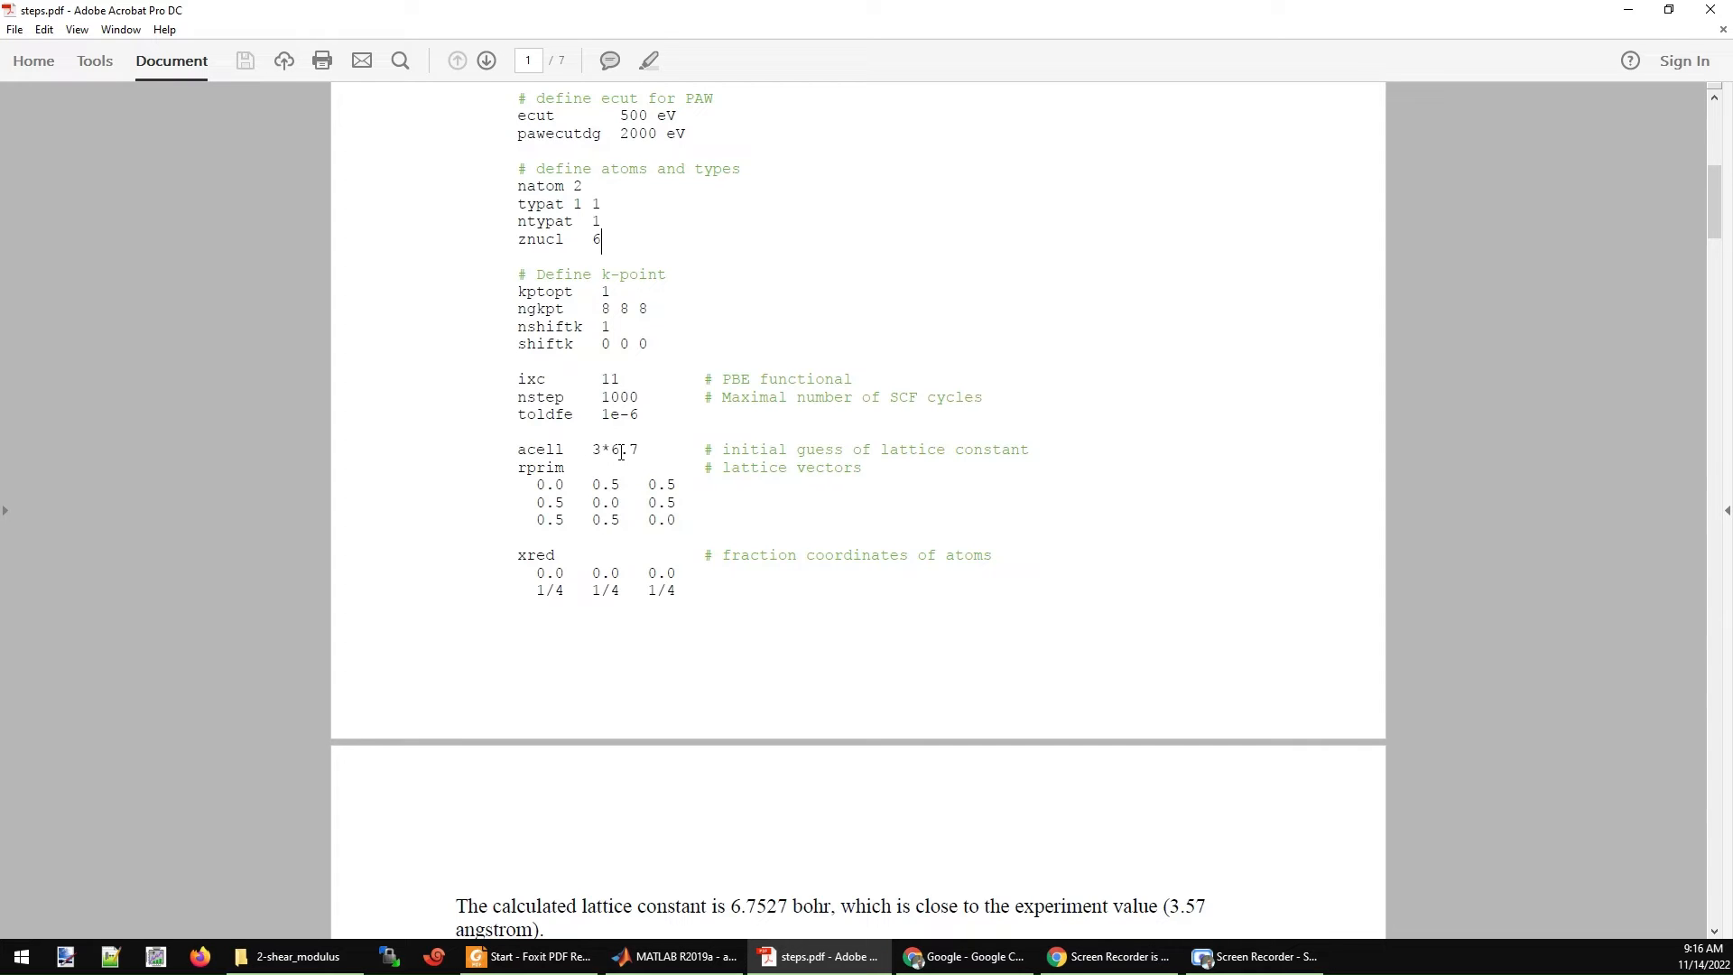
mouse_move(734, 529)
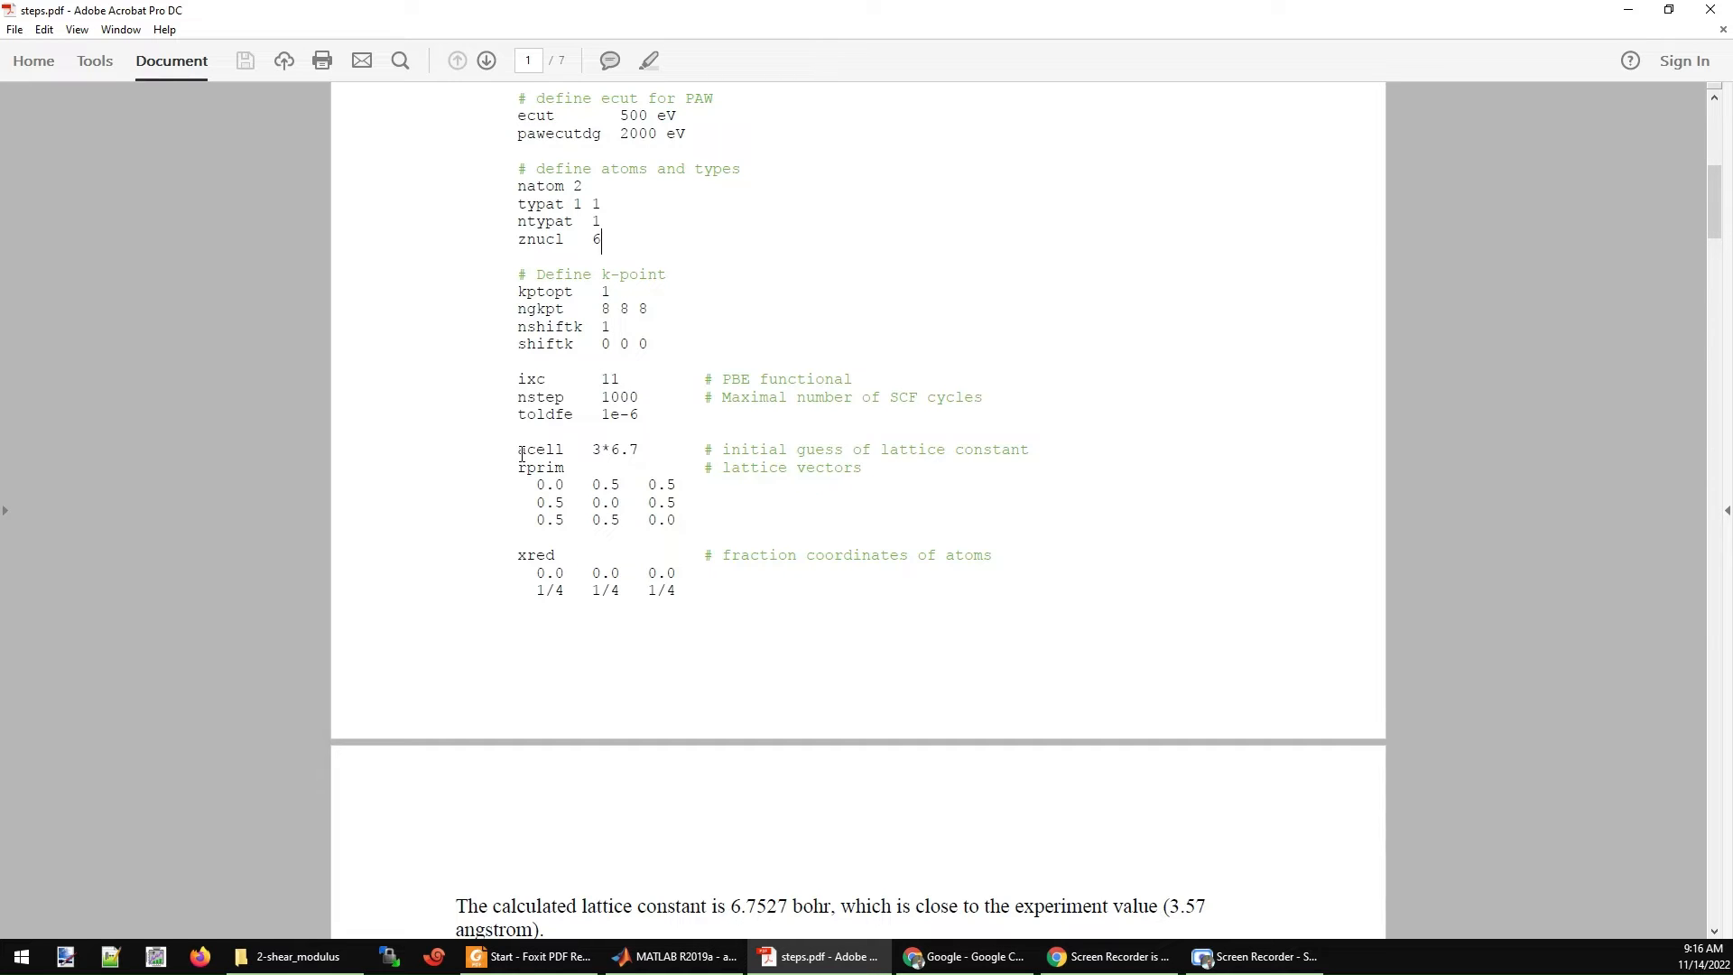
scroll("down", 3)
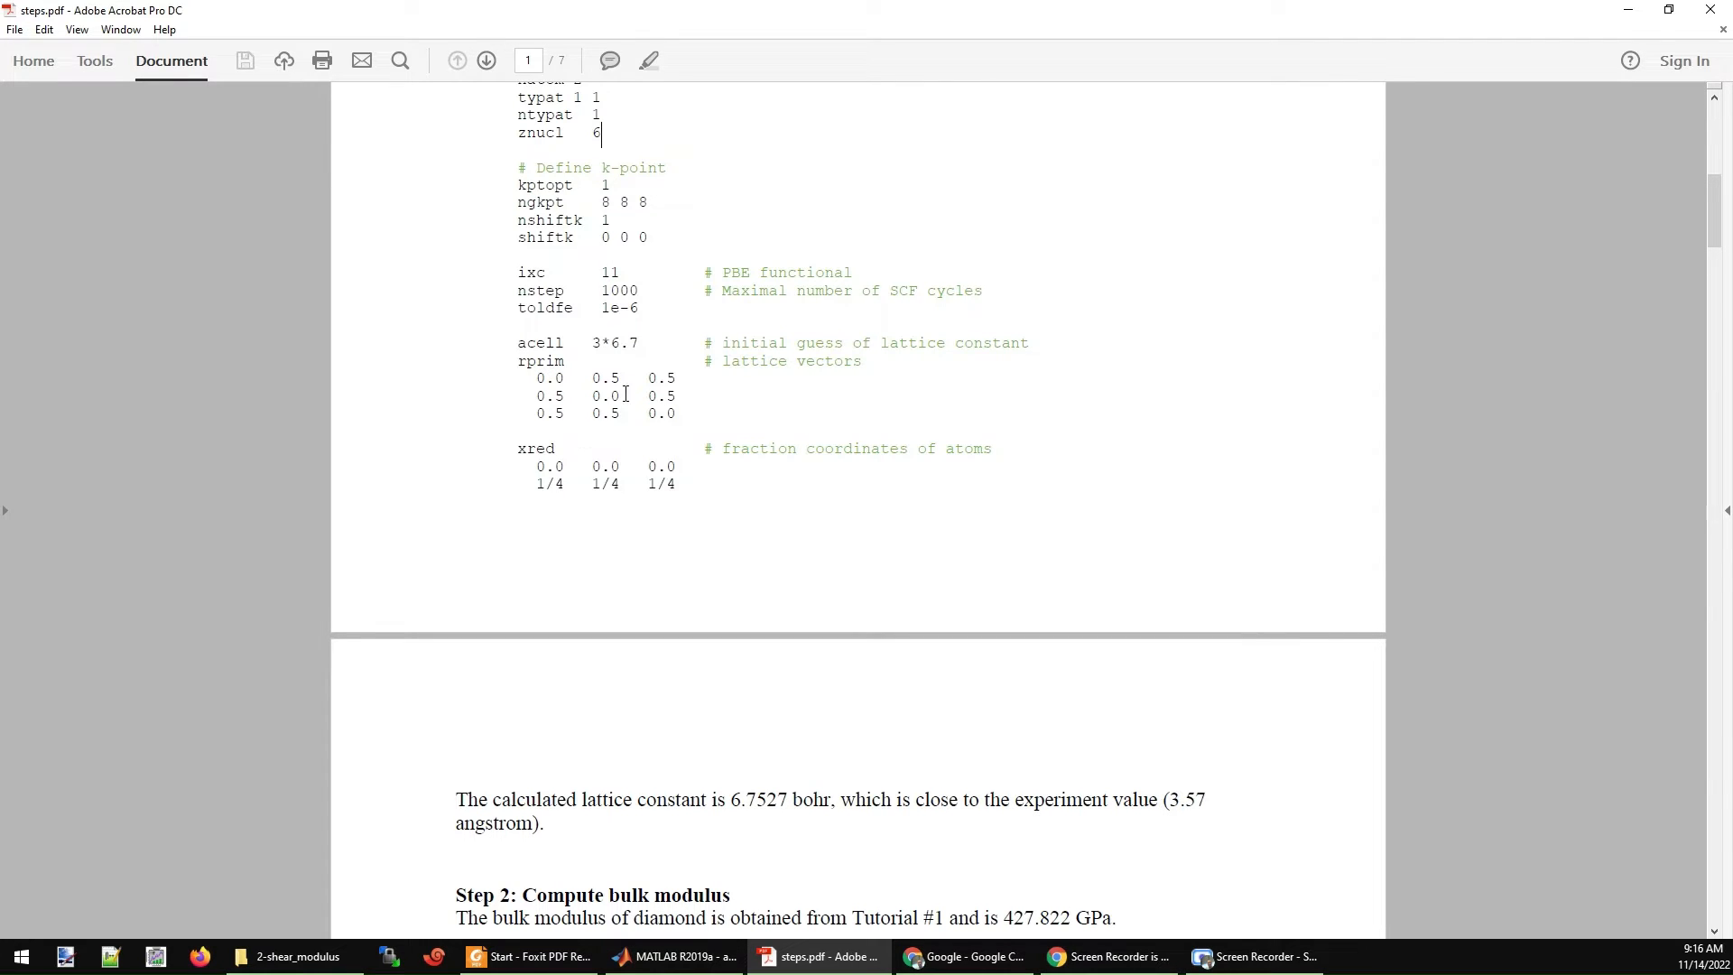
scroll("down", 3)
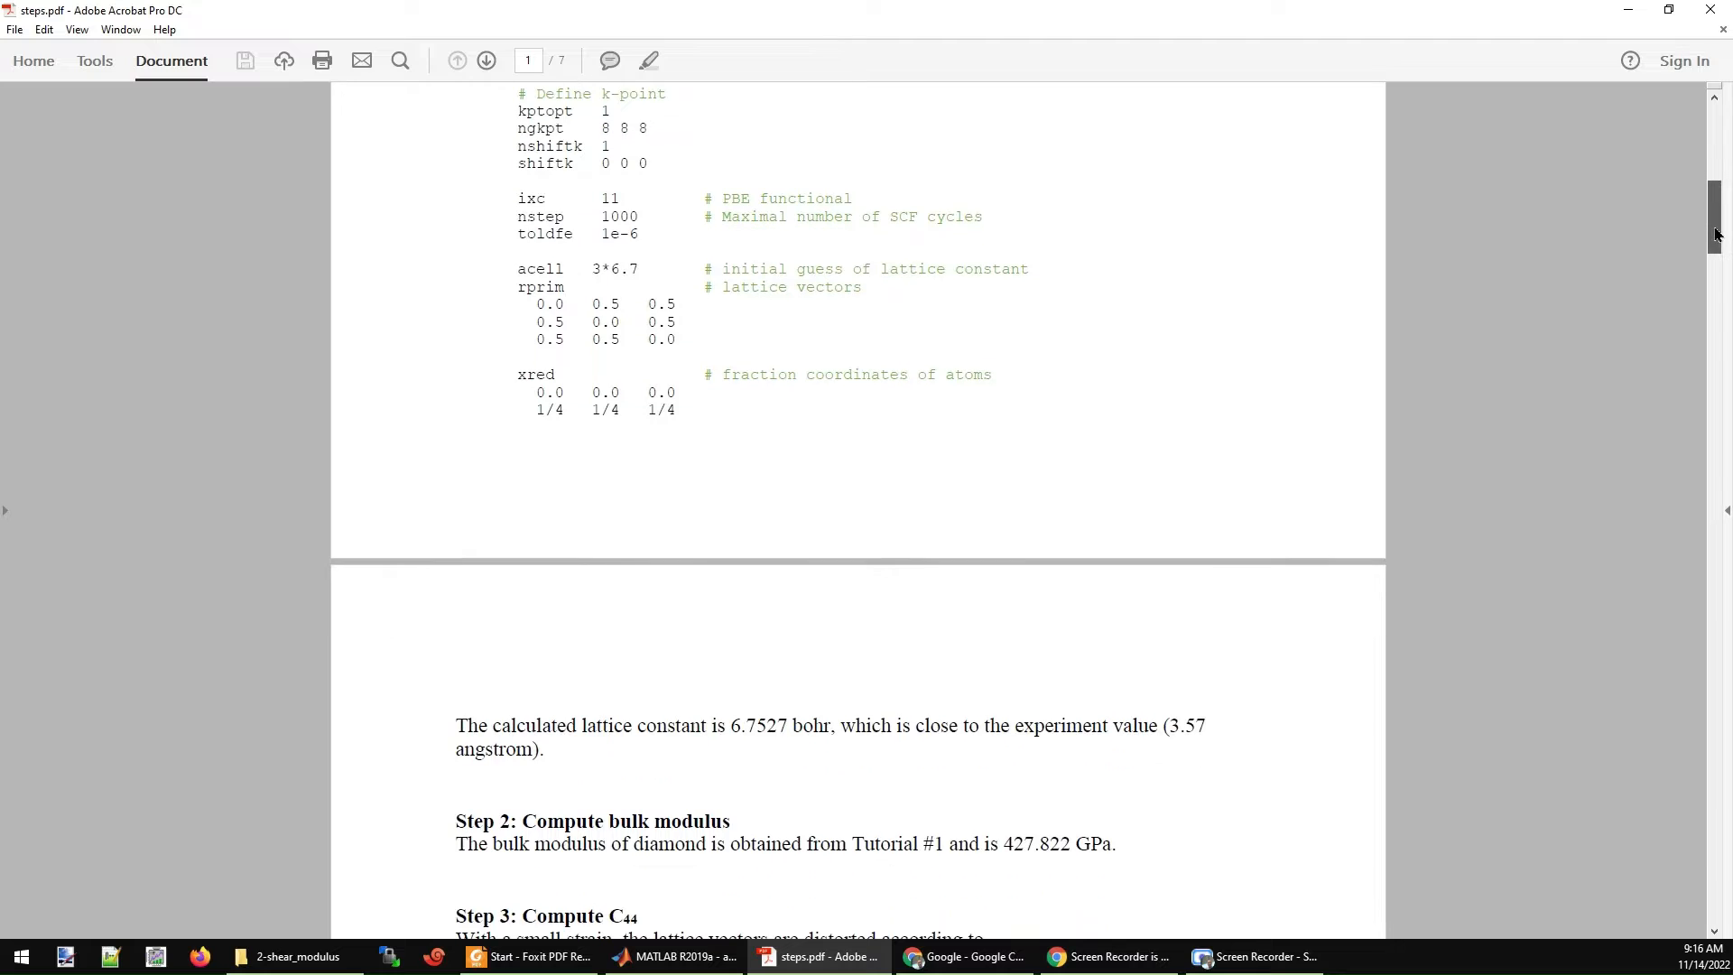
scroll("down", 3)
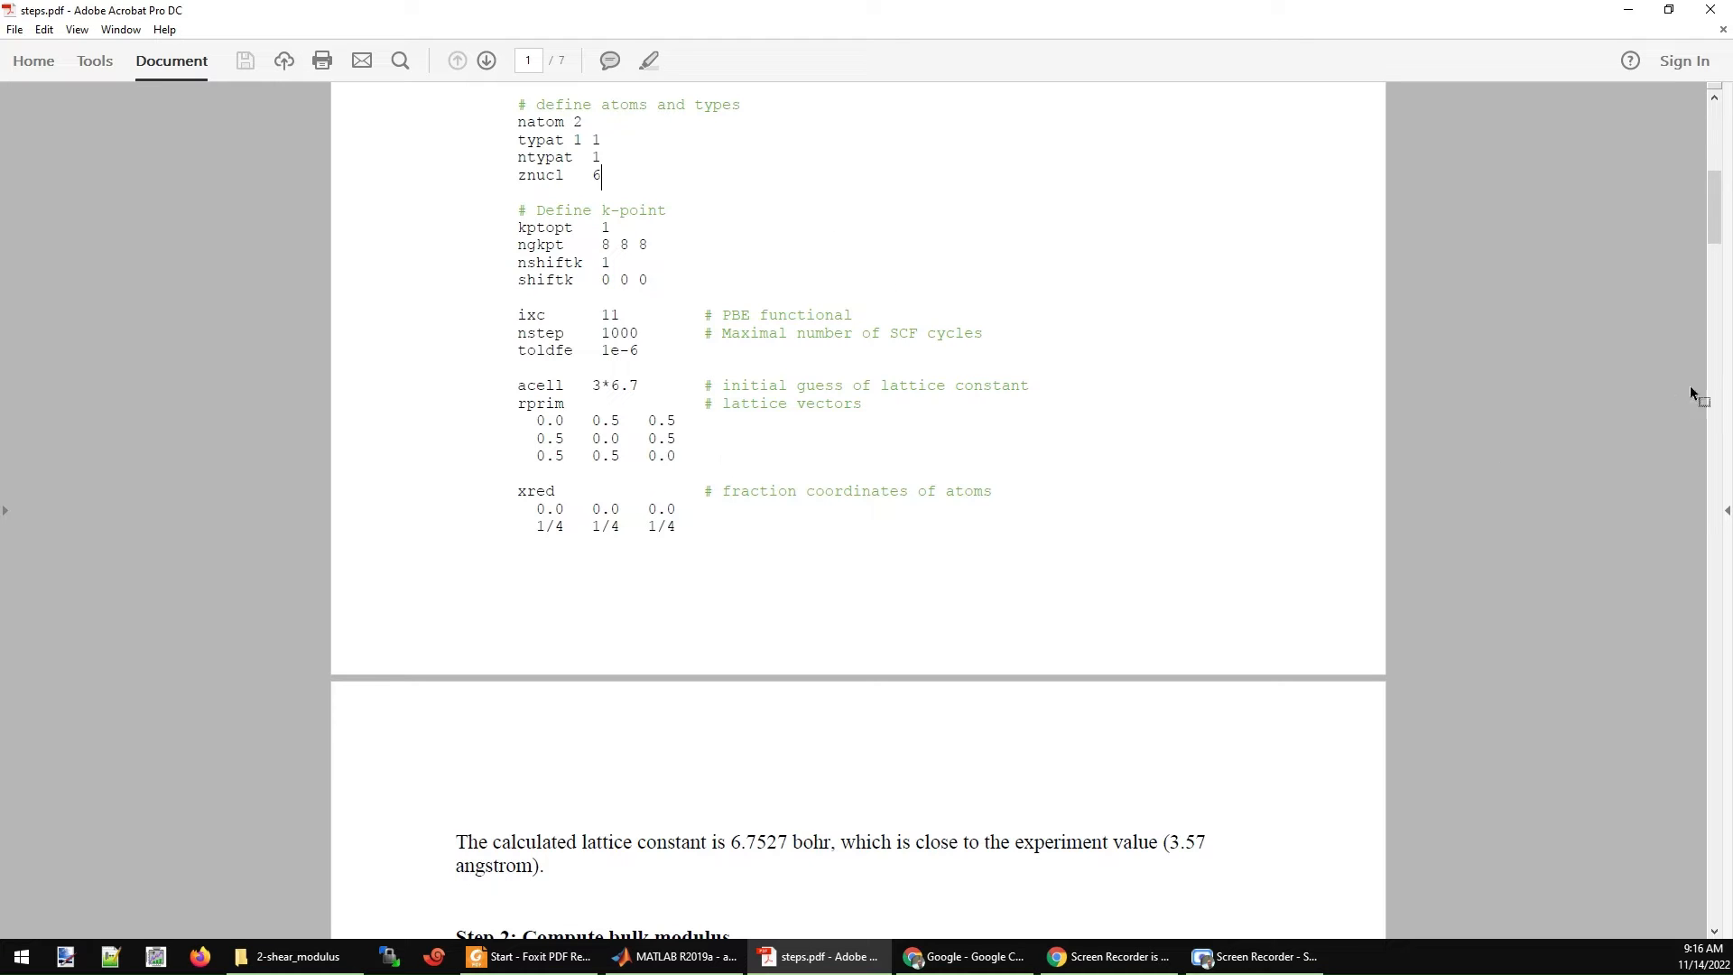
scroll("down", 3)
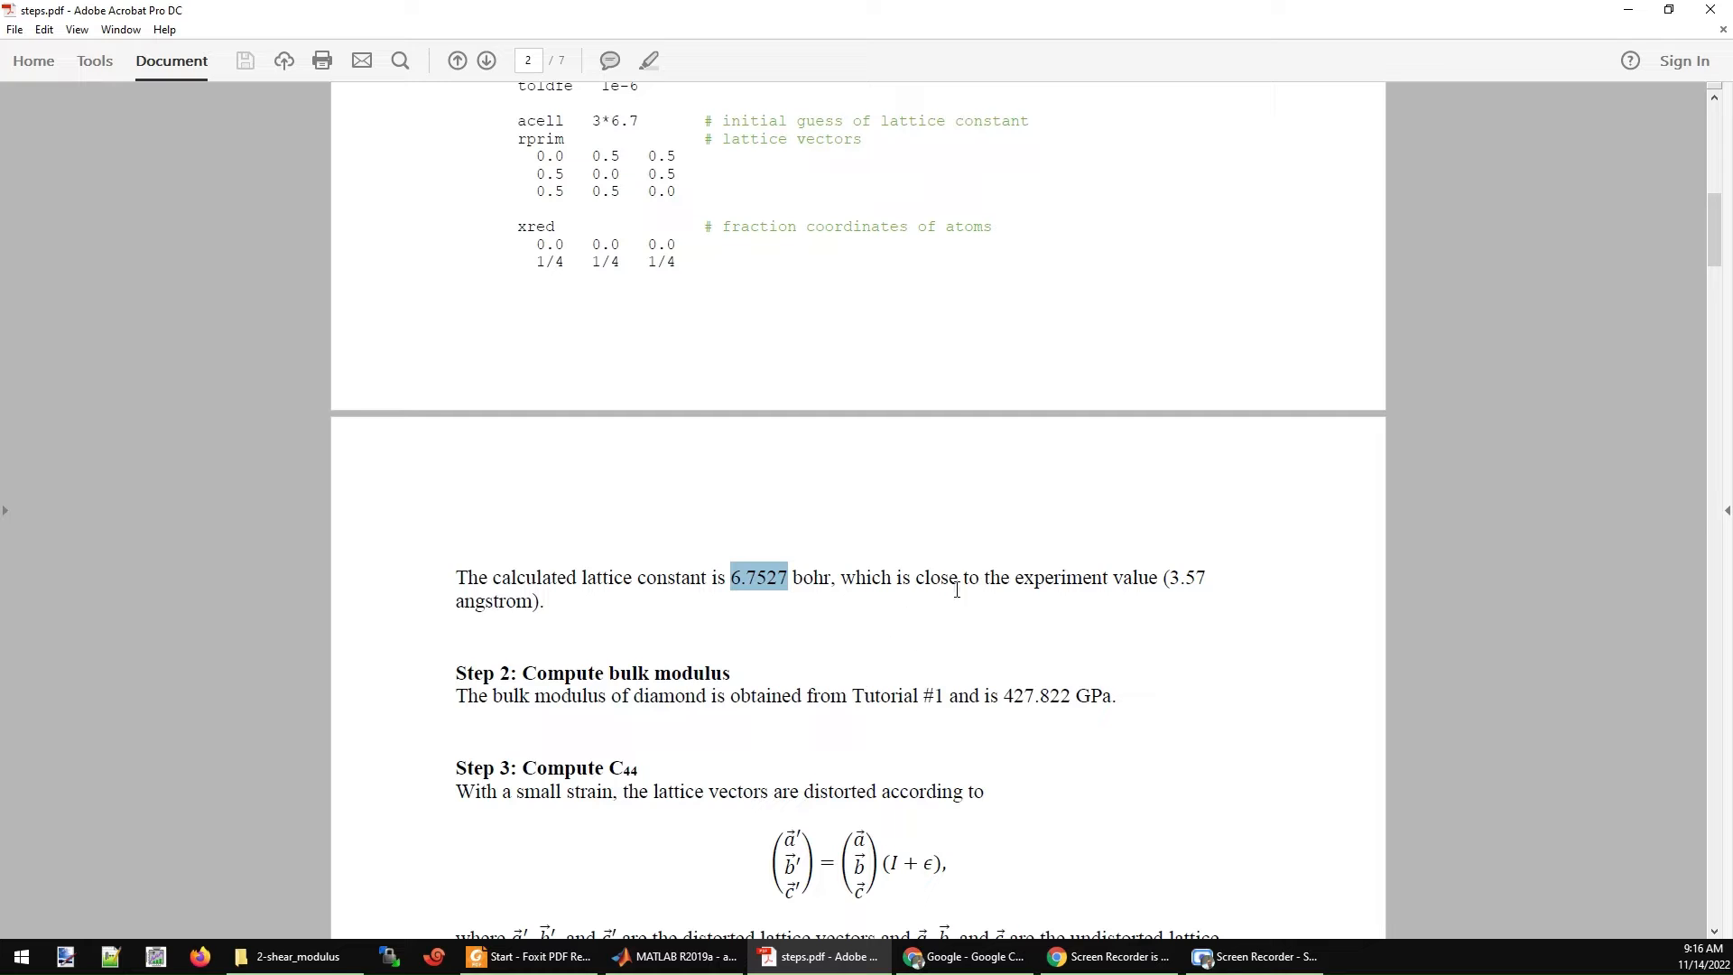
mouse_move(813, 584)
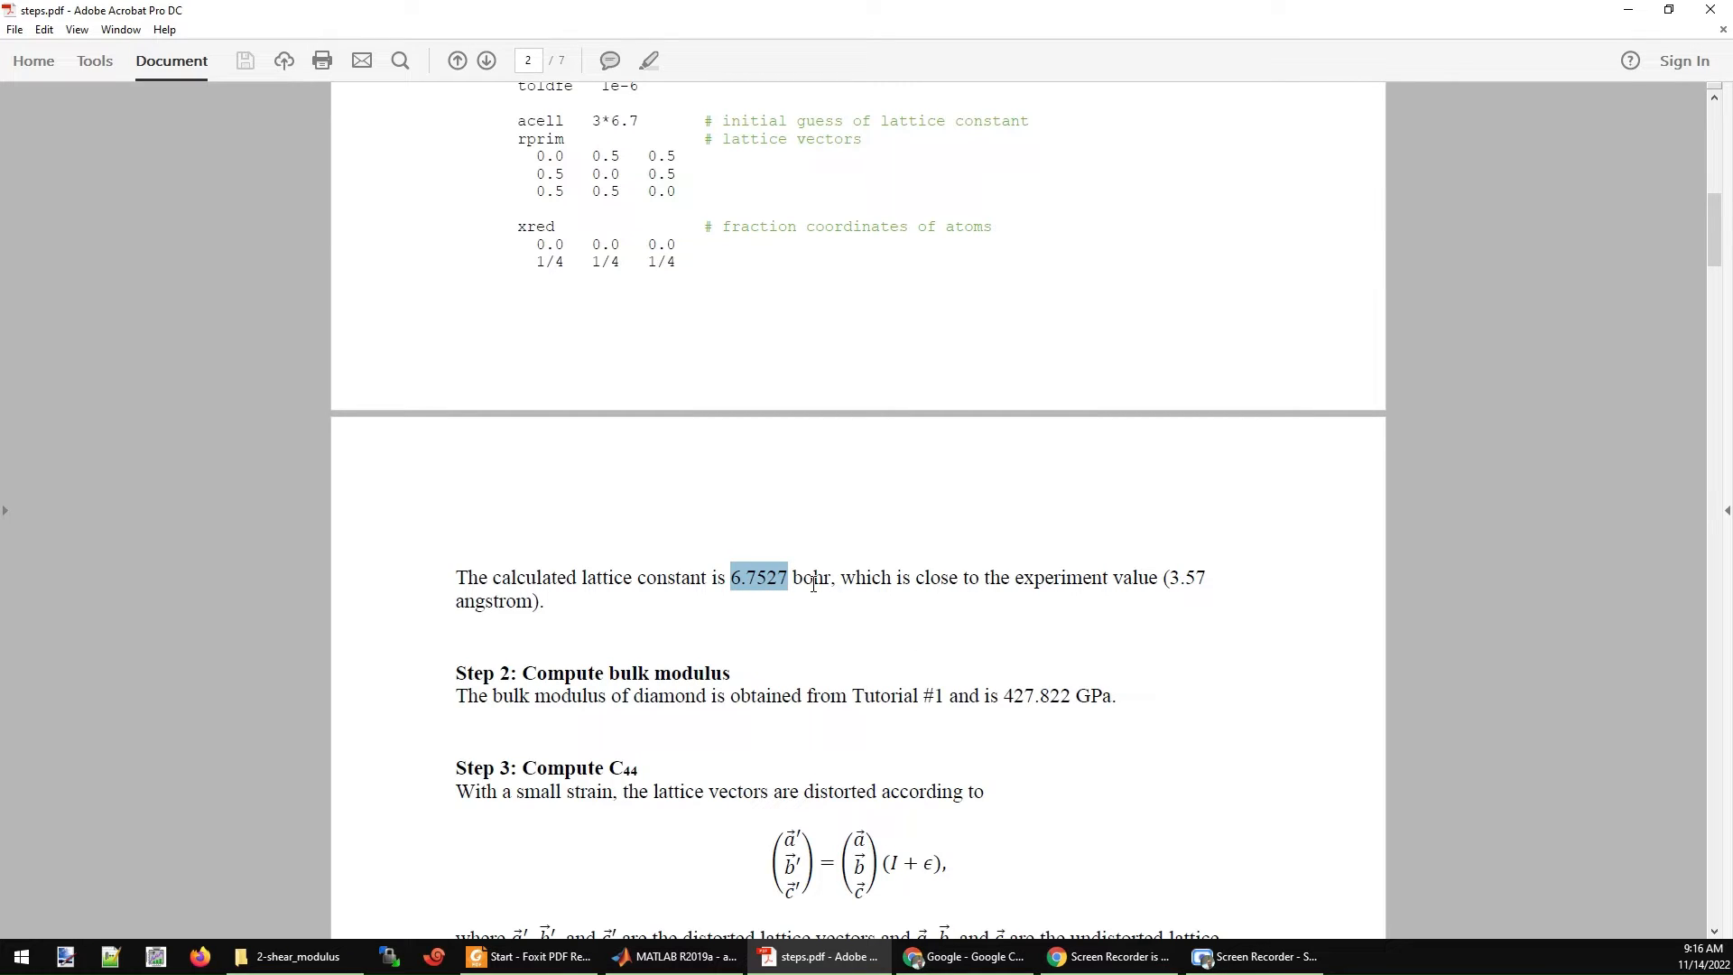
mouse_move(1209, 587)
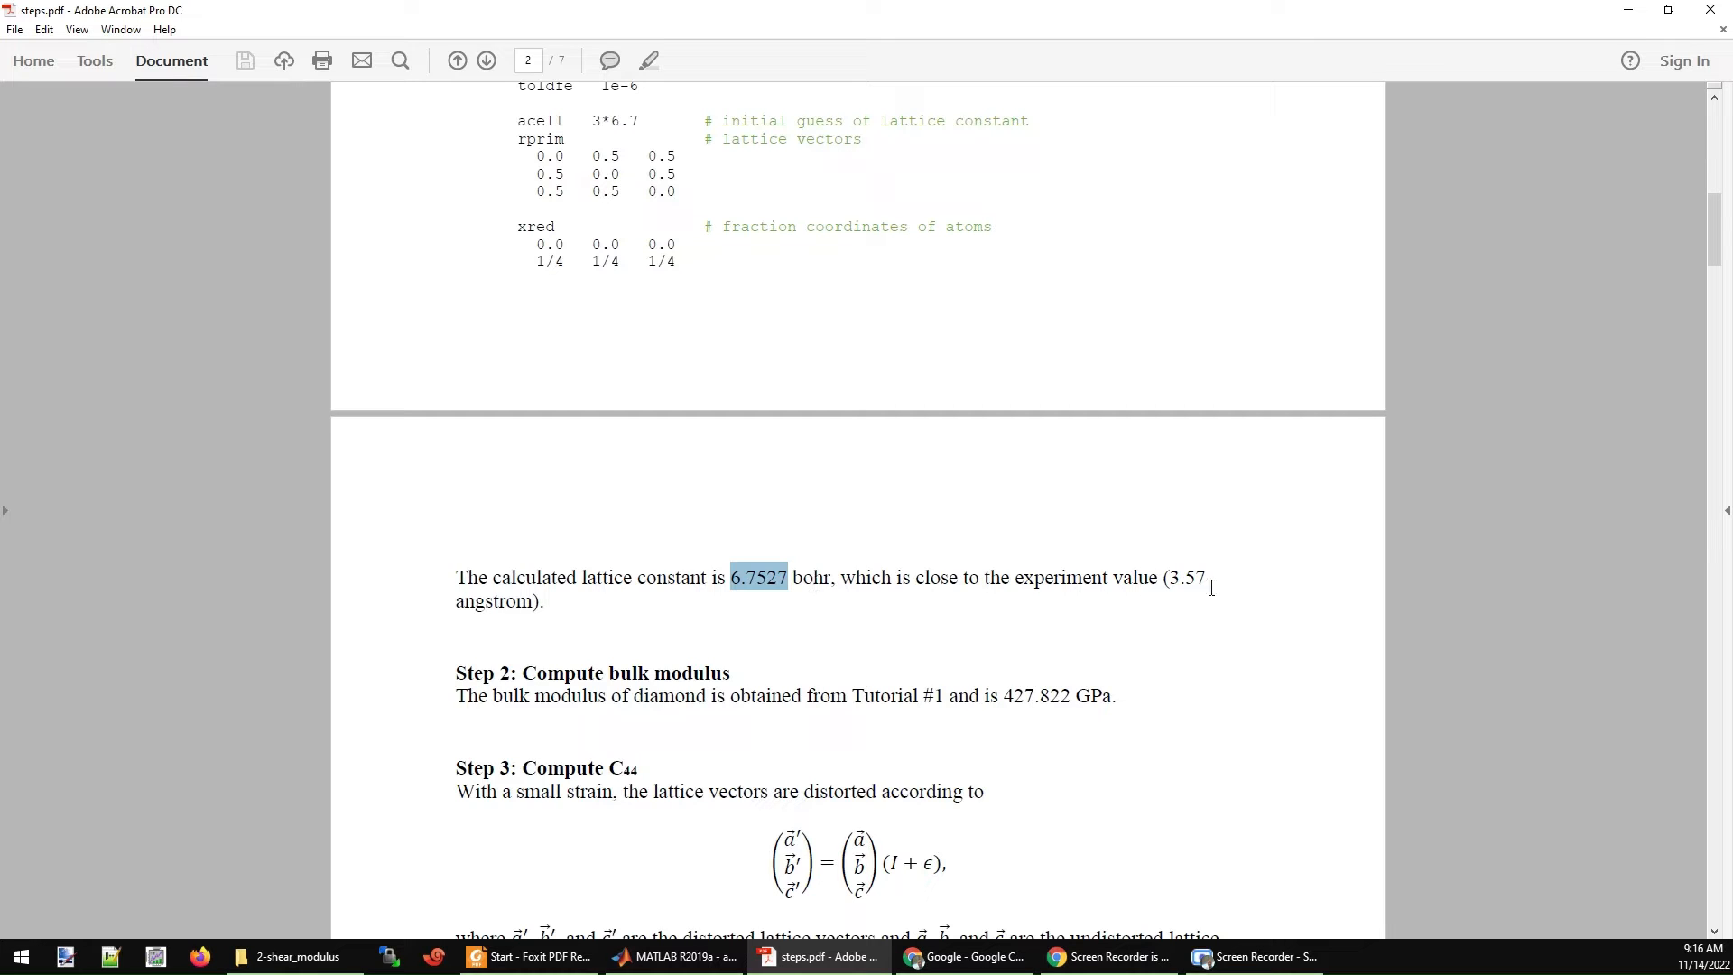
mouse_move(1405, 515)
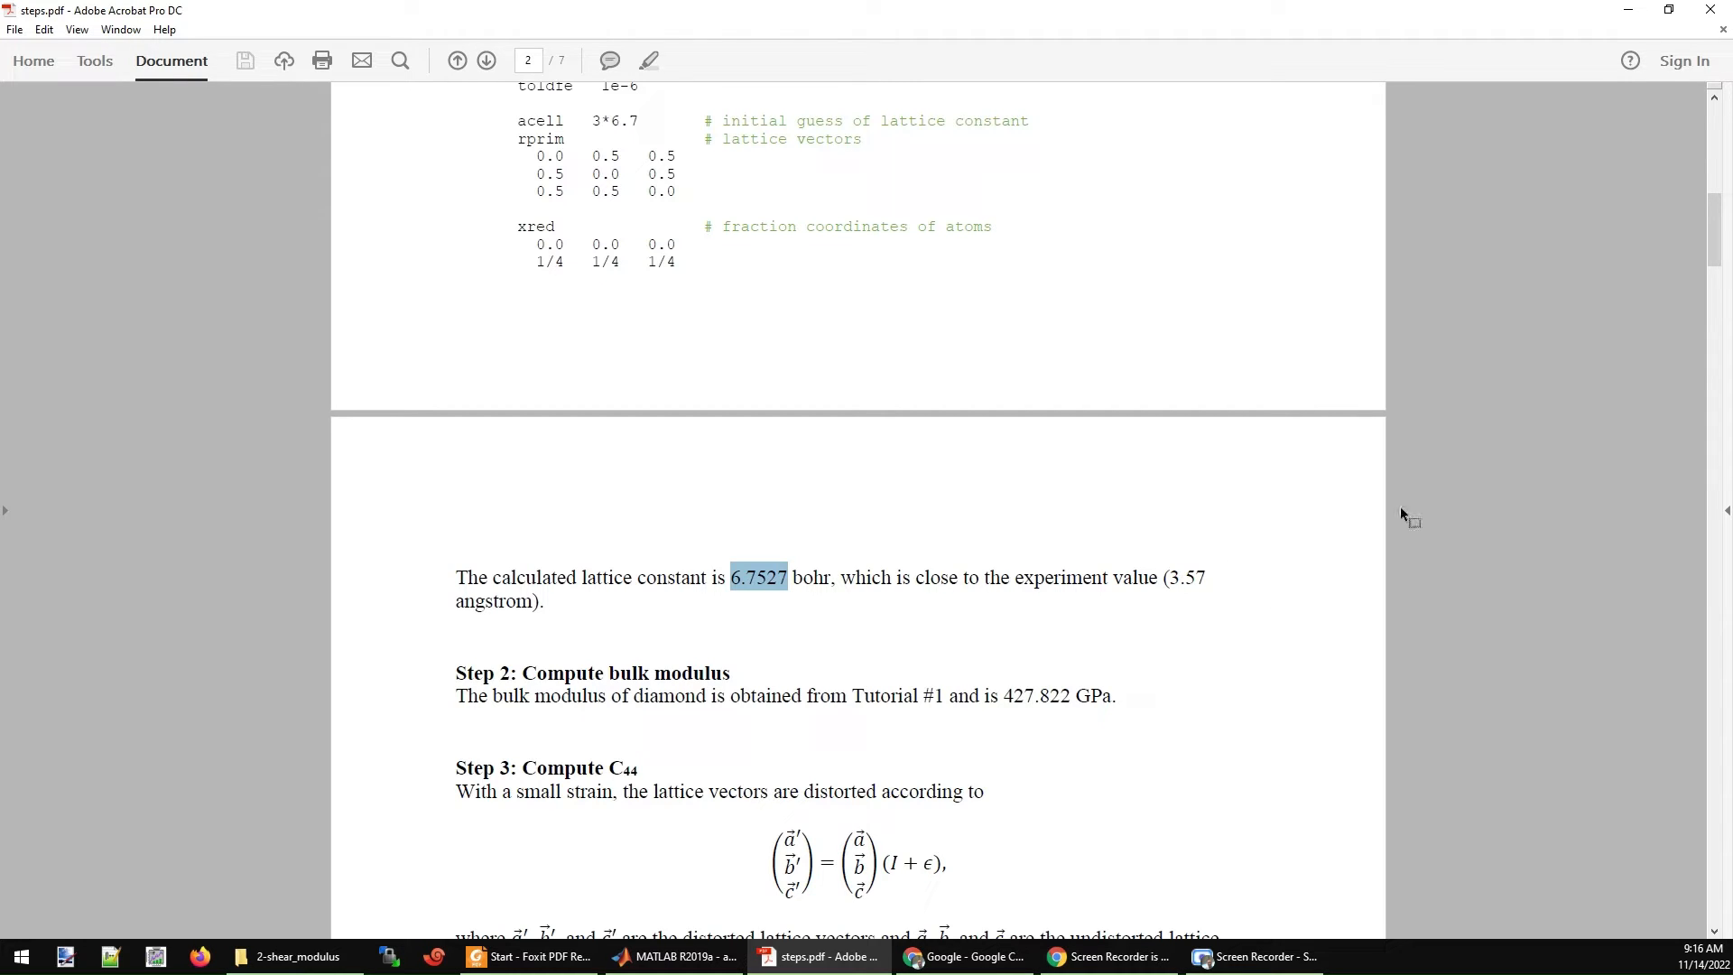
Scroll page 2 until Step 2's bulk modulus and the Step 3 strain tensor for C44 appear.
scroll("down", 3)
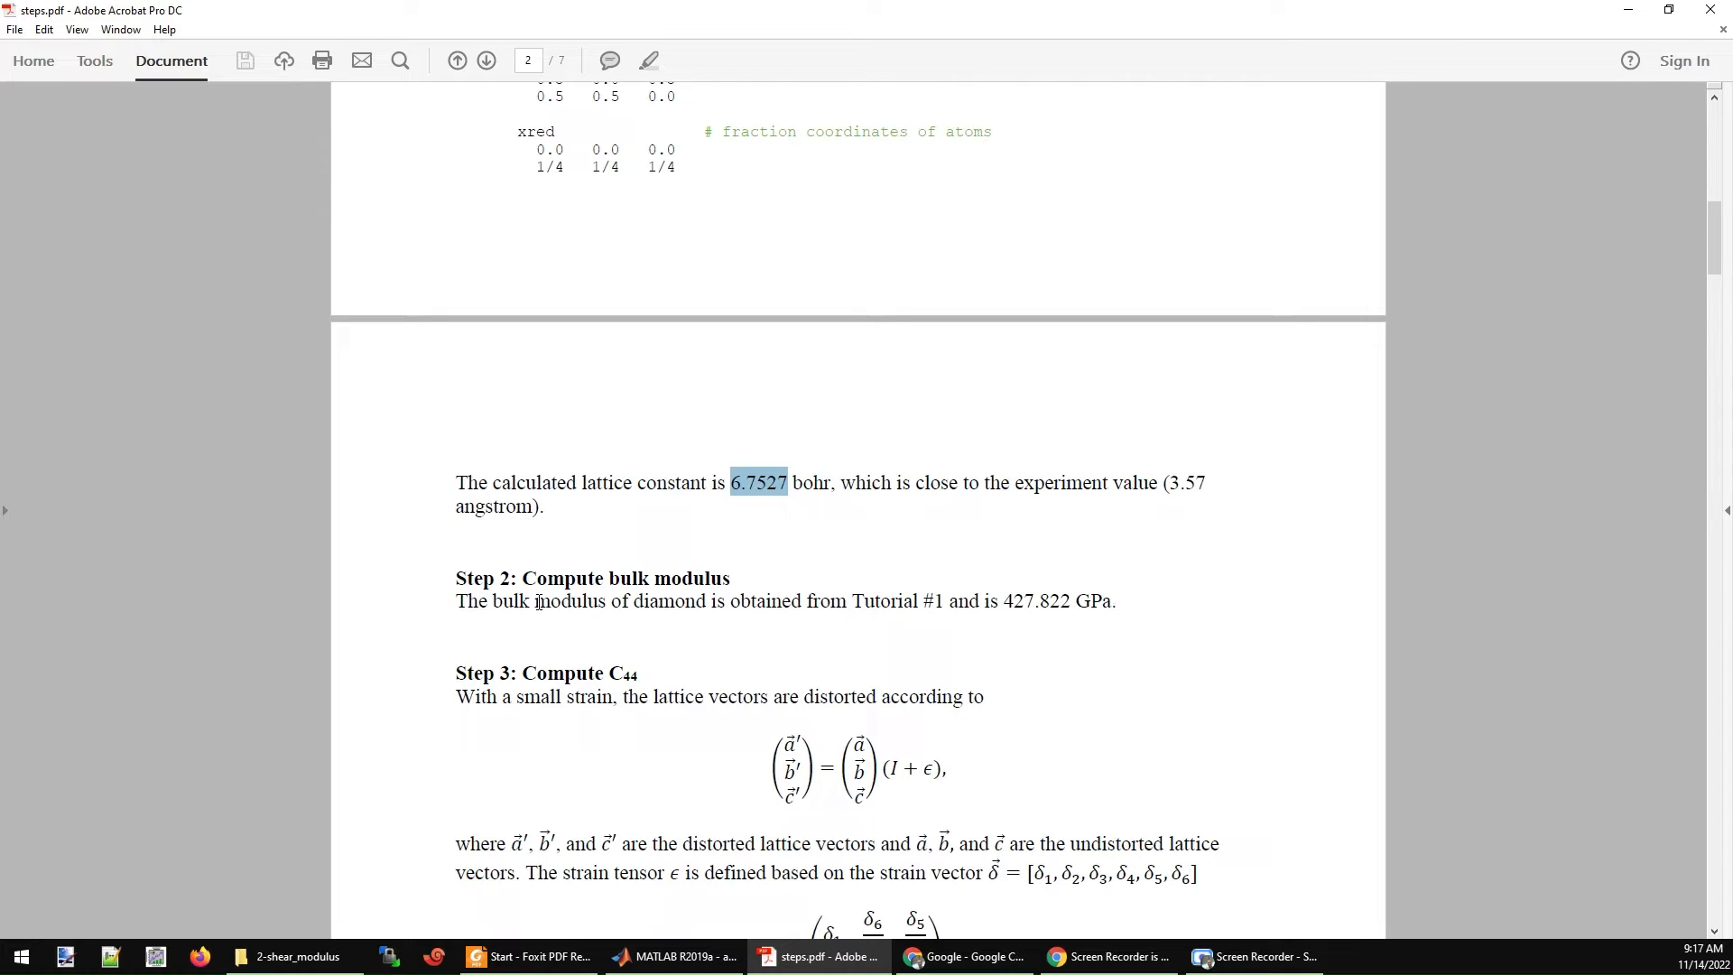
mouse_move(538, 603)
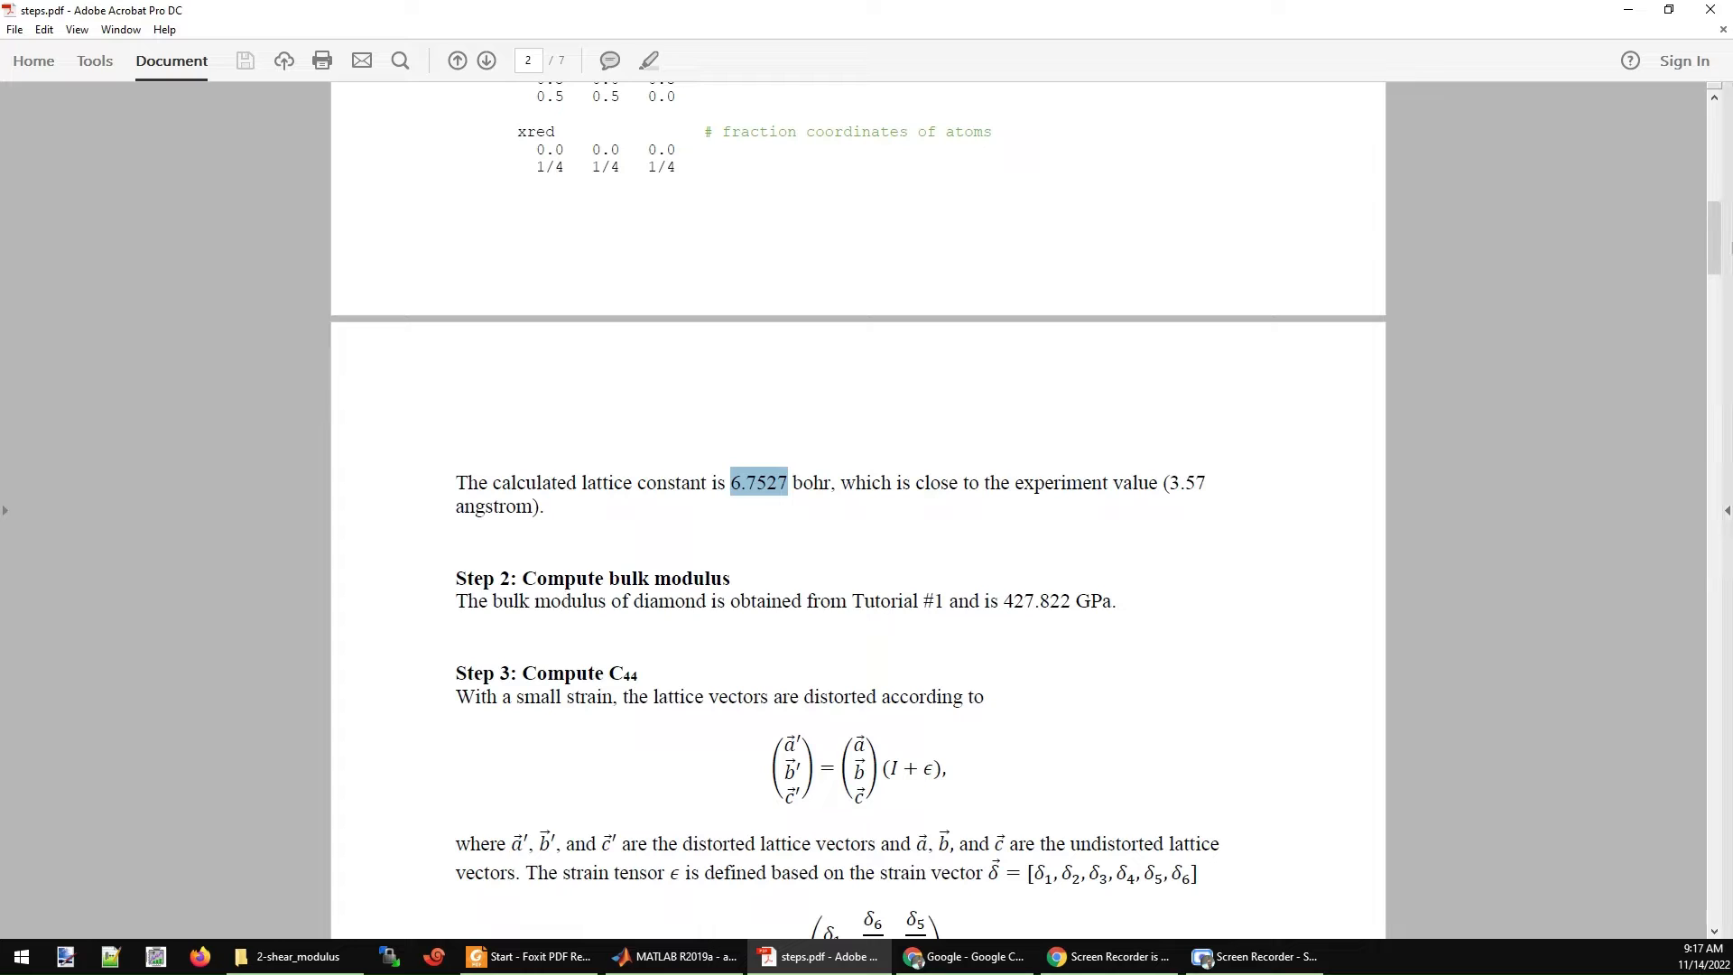
scroll("down", 3)
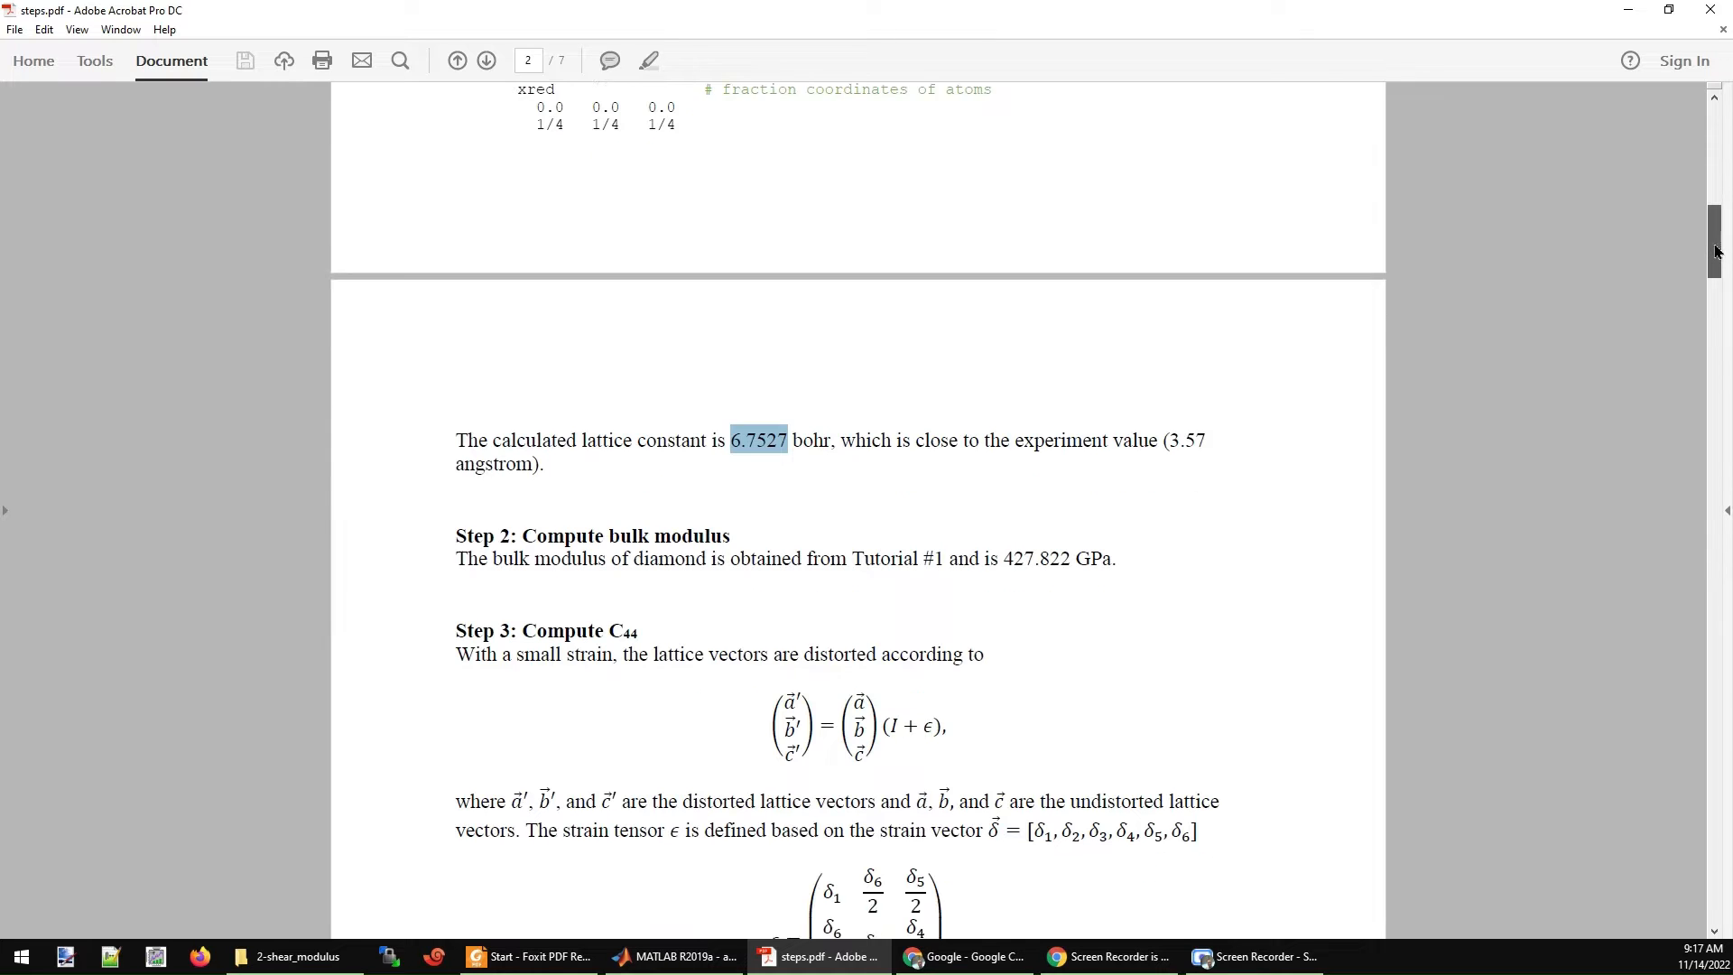
scroll("down", 3)
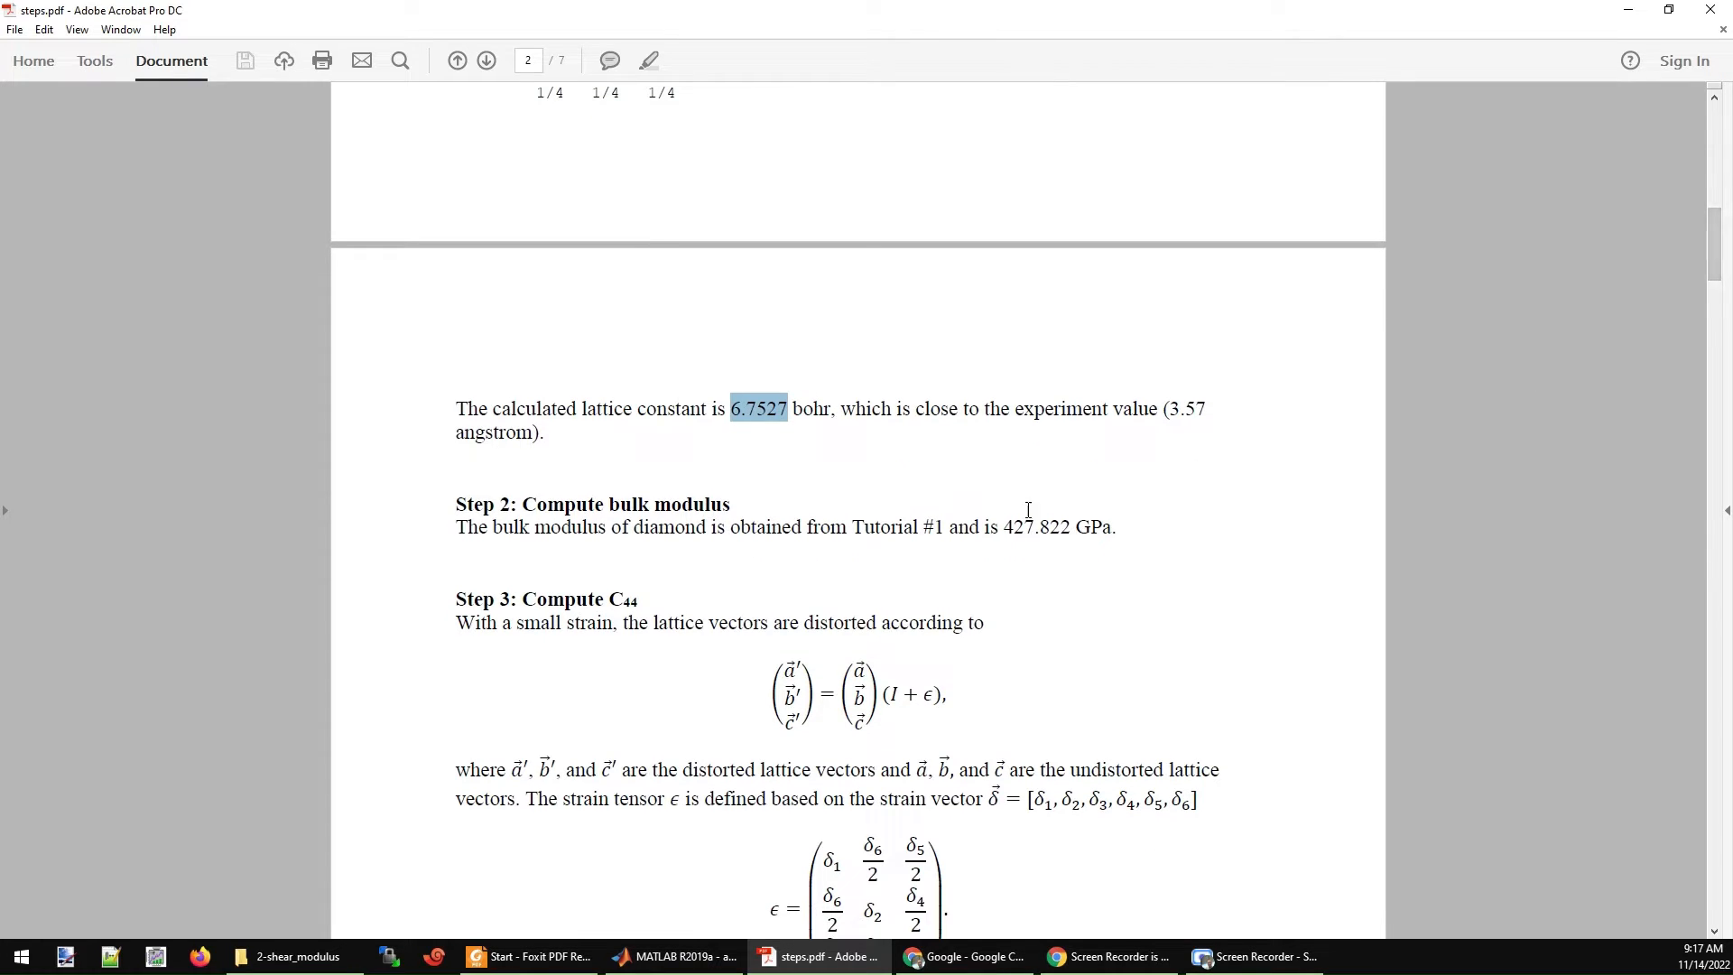
mouse_move(1119, 536)
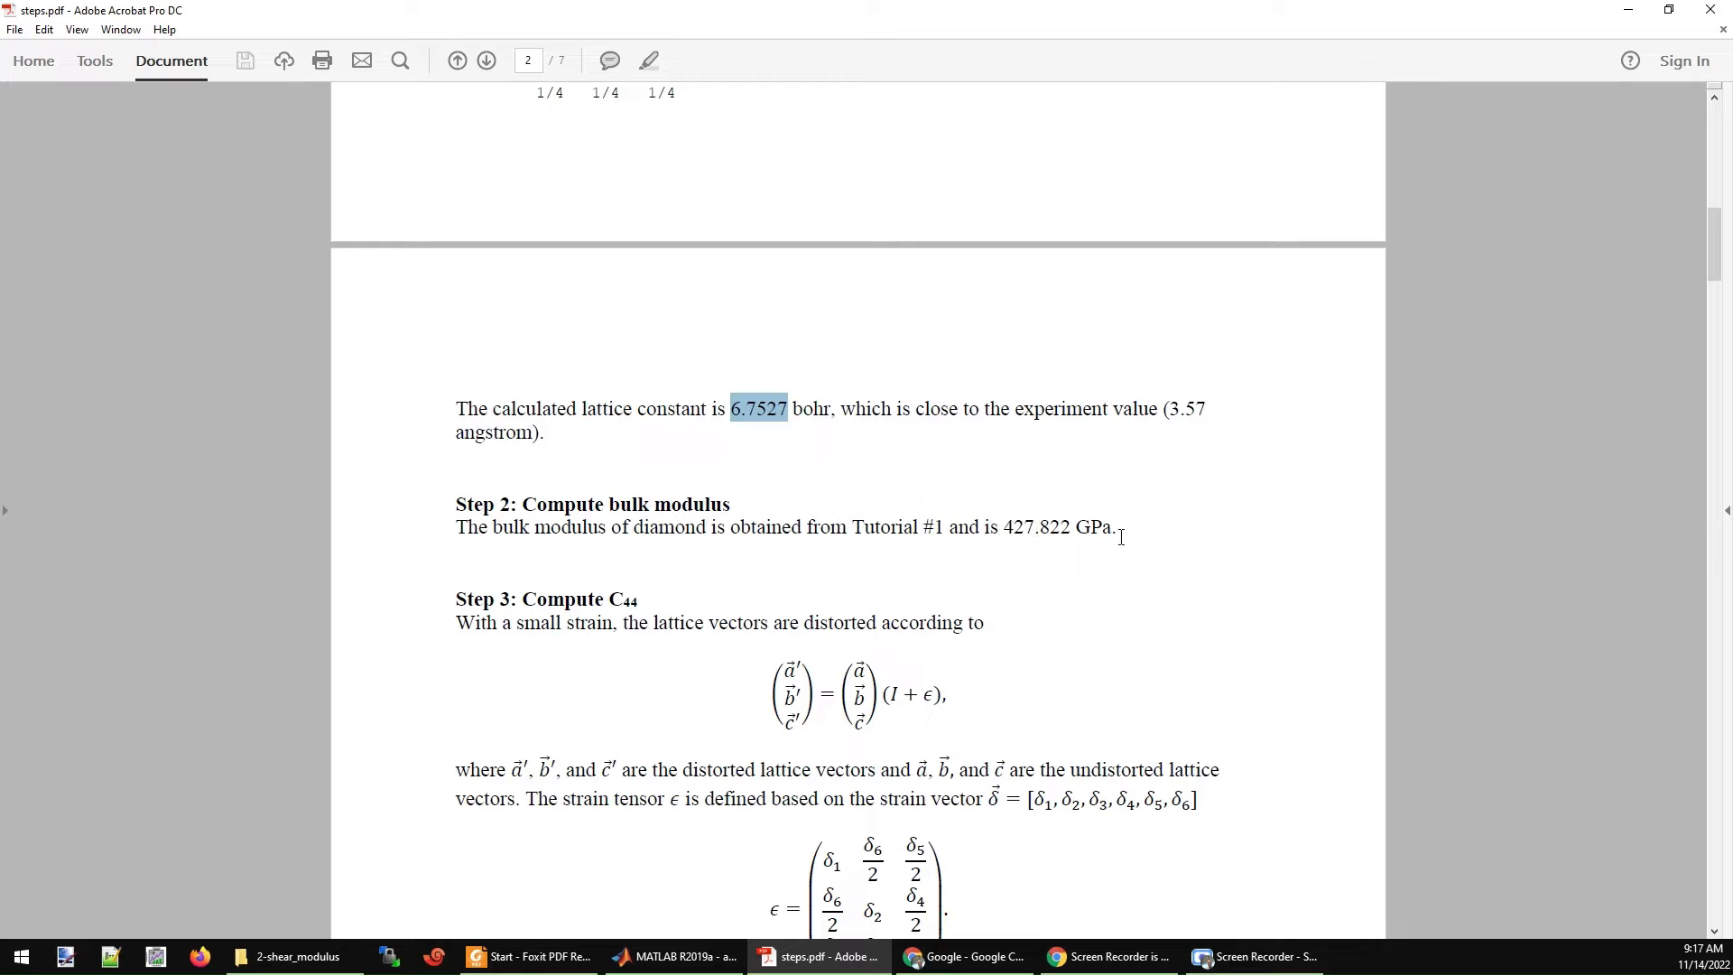
mouse_move(1711, 269)
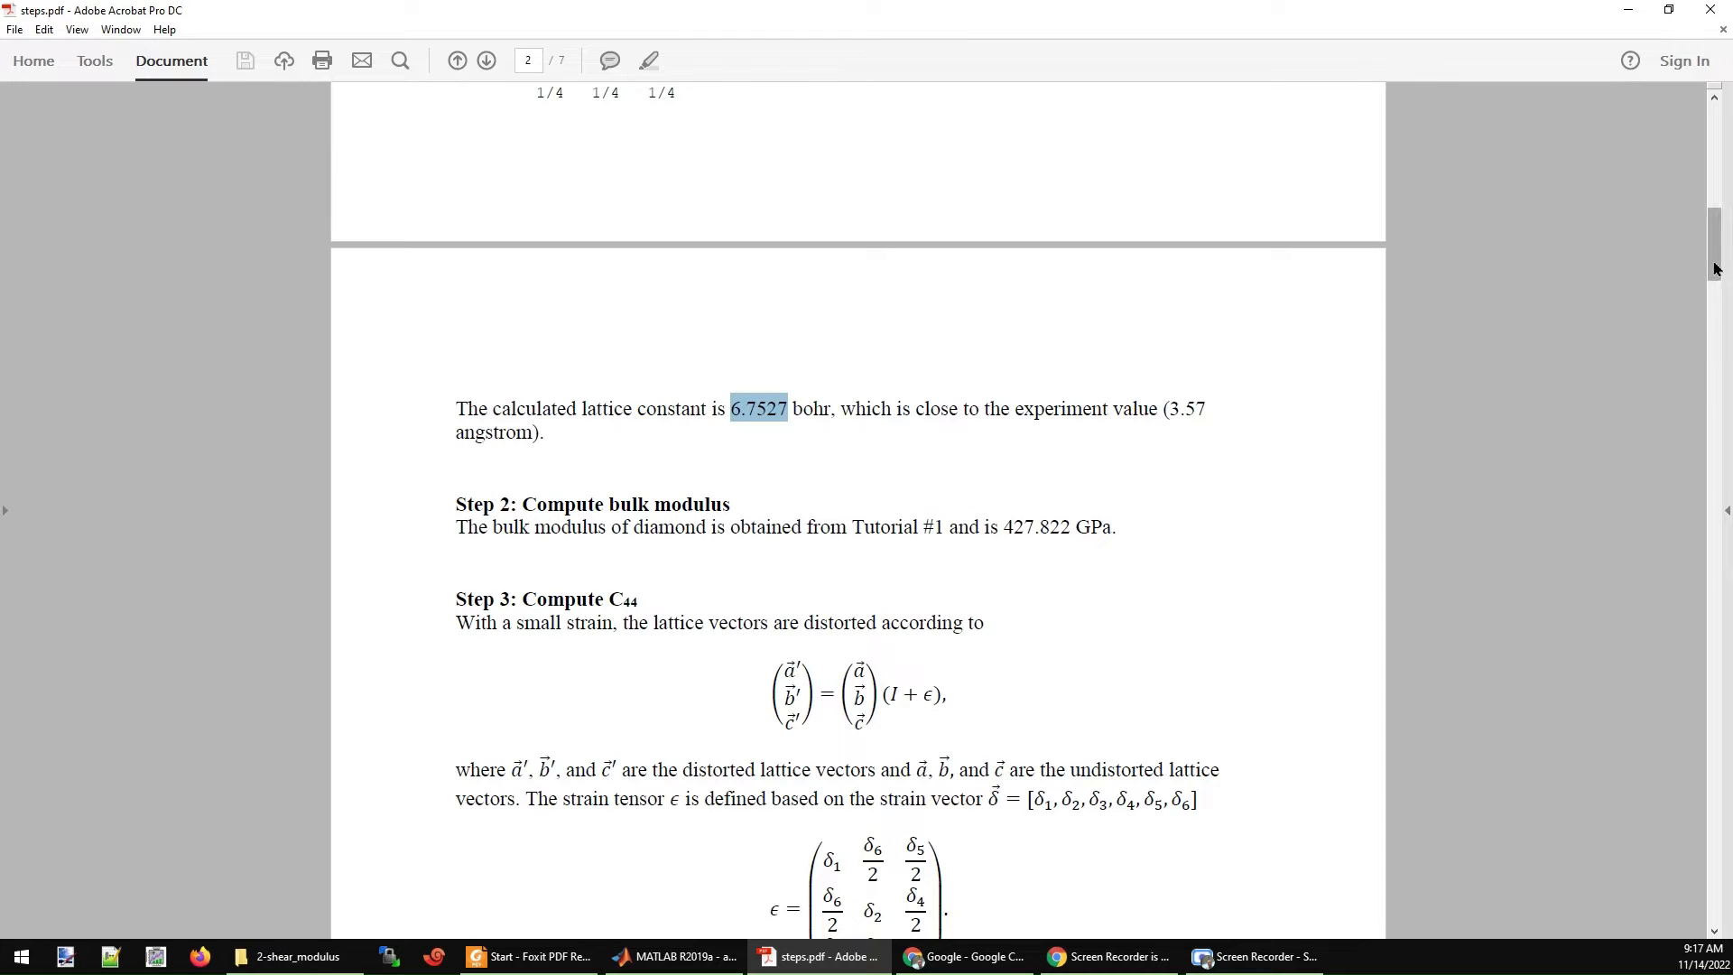
Scroll to the tri-axial C44 strain tensor, distorted lattice matrix and start of the MATLAB script.
scroll("down", 3)
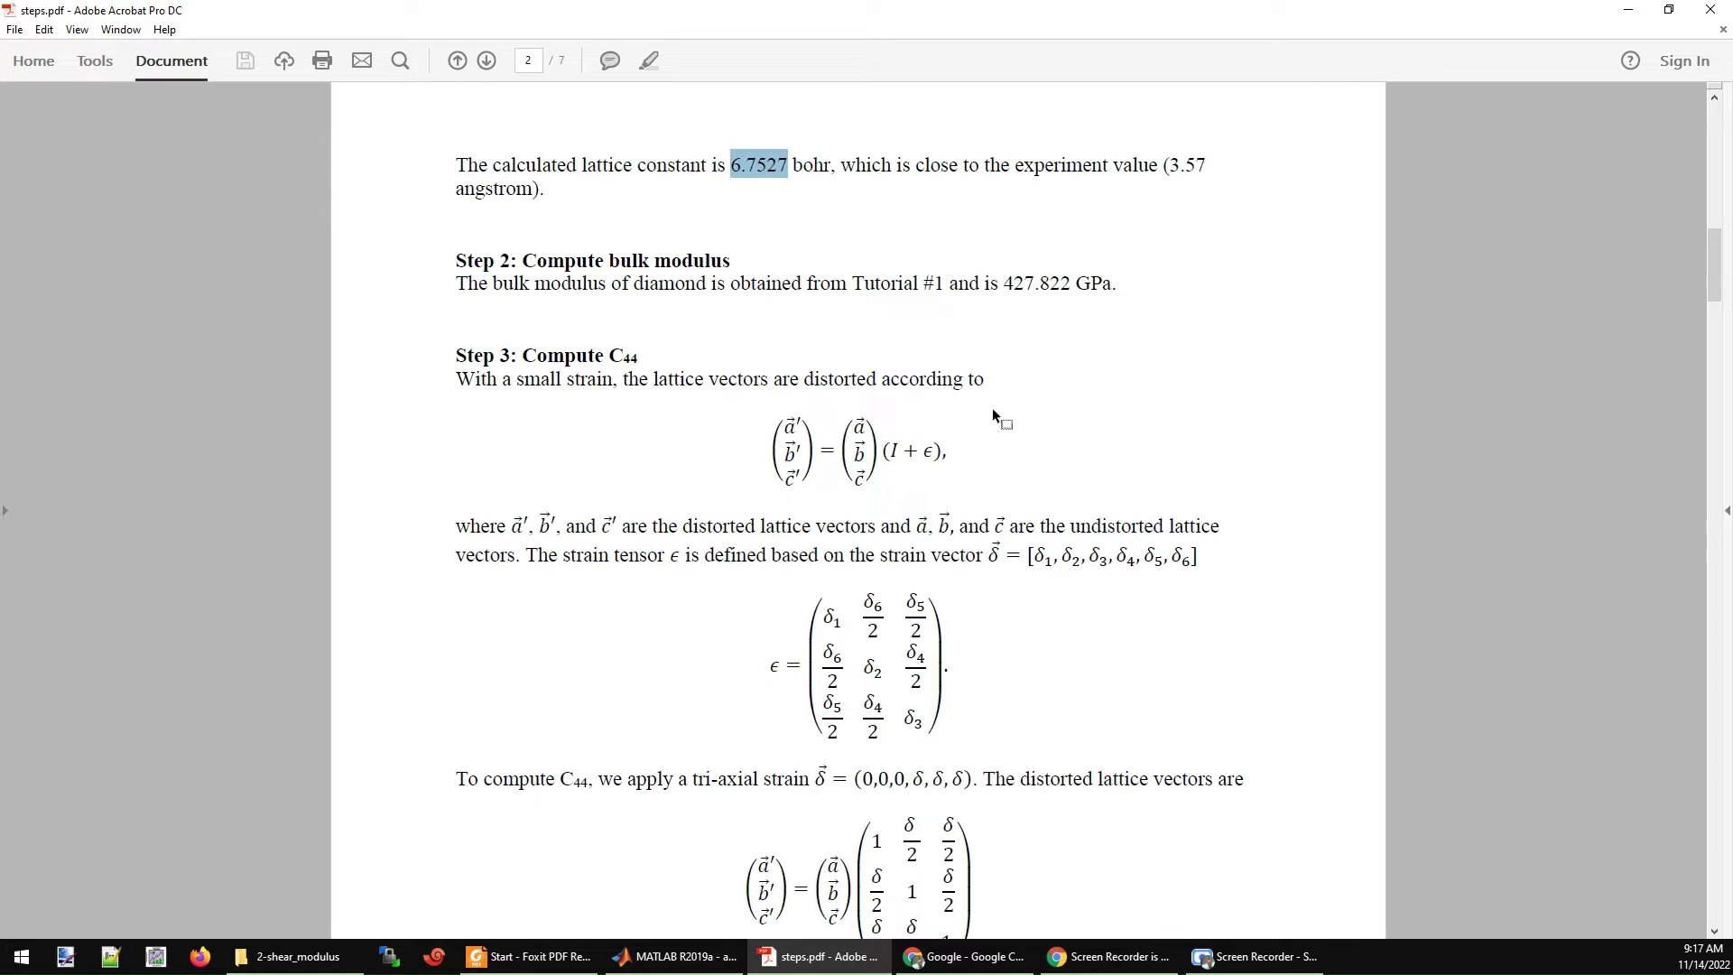
mouse_move(973, 406)
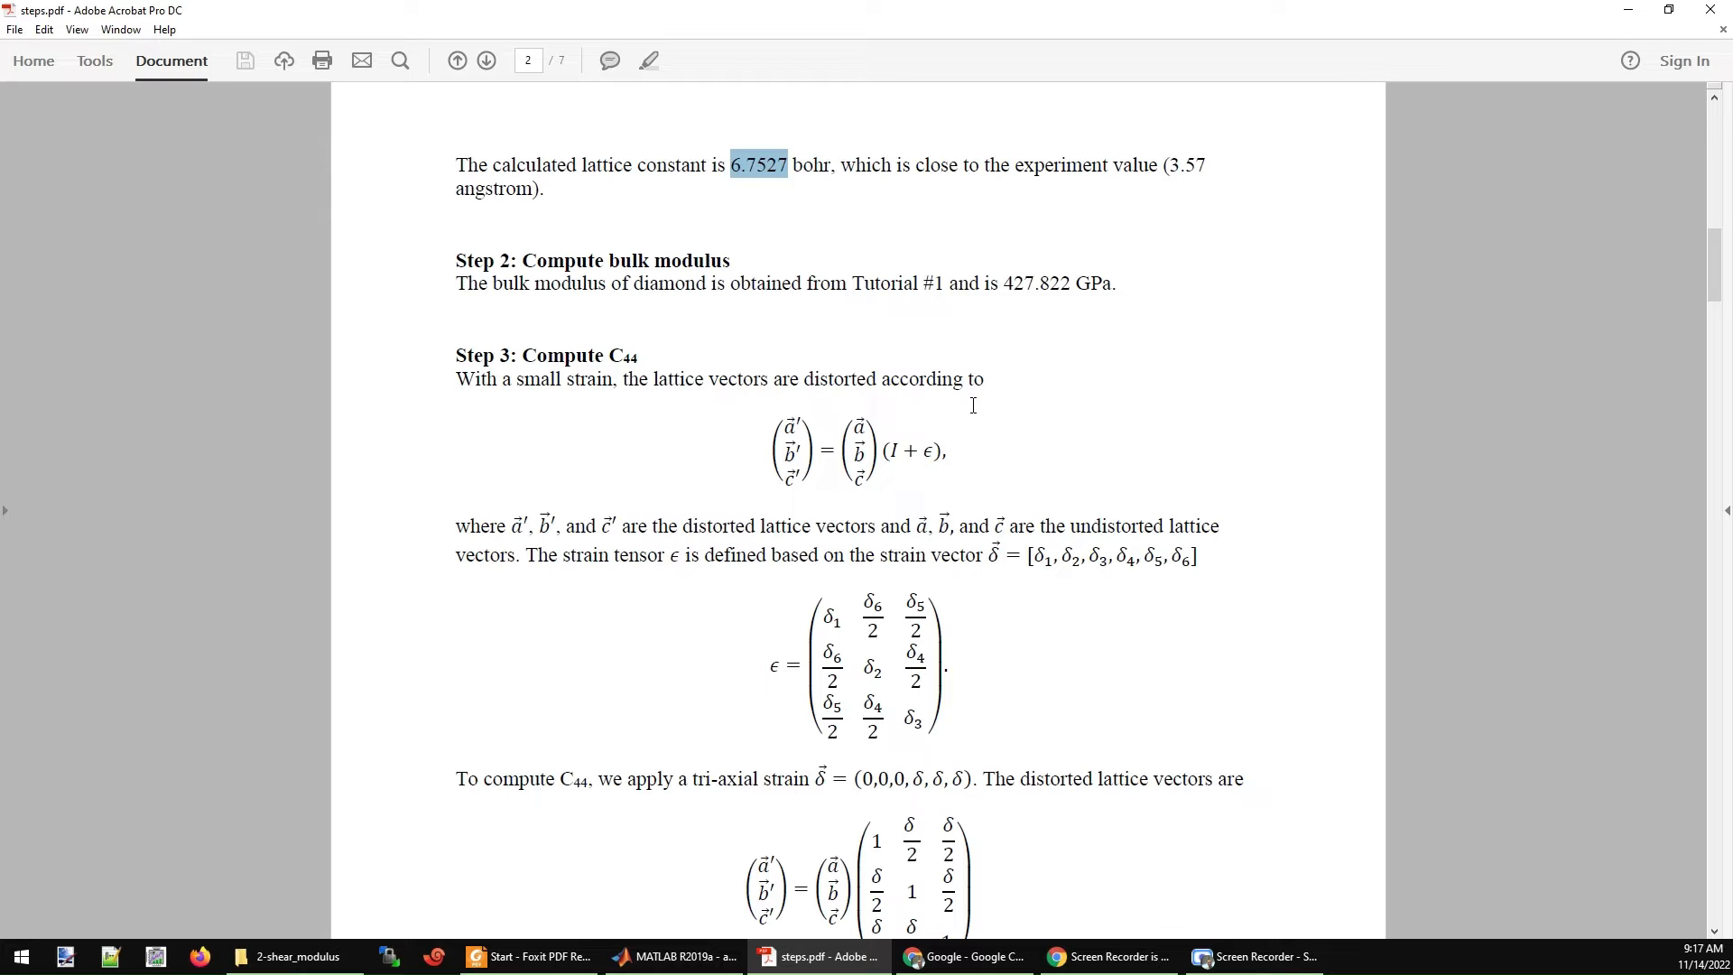
mouse_move(1646, 322)
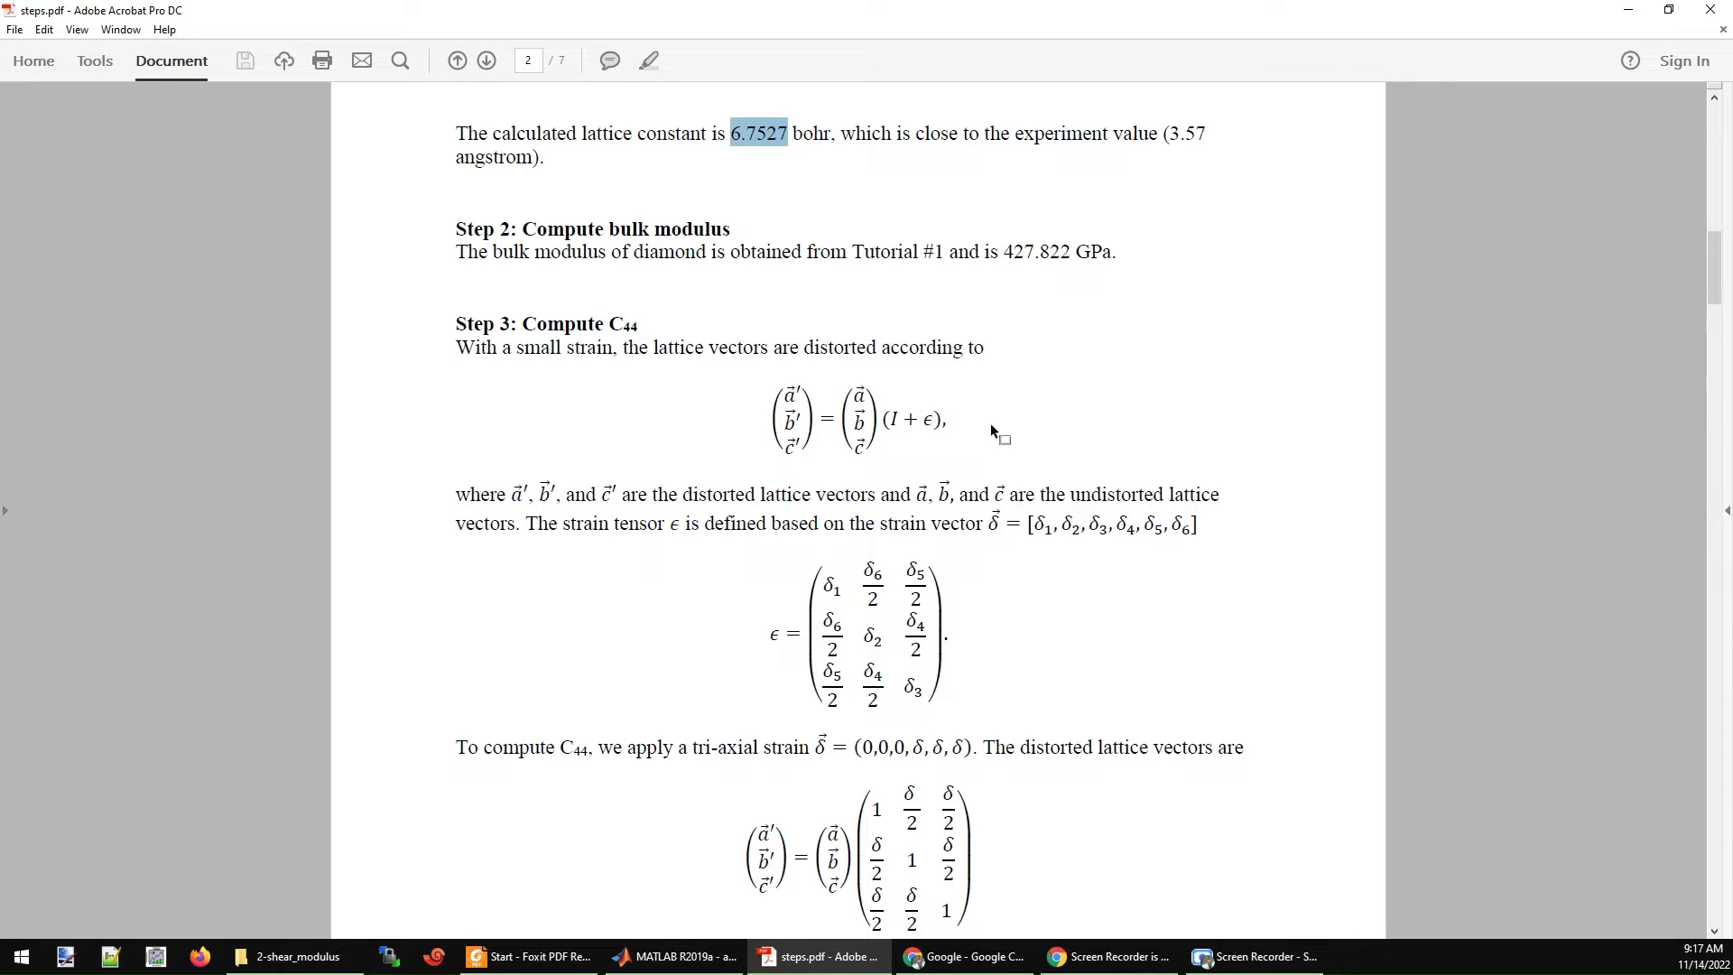
mouse_move(1657, 318)
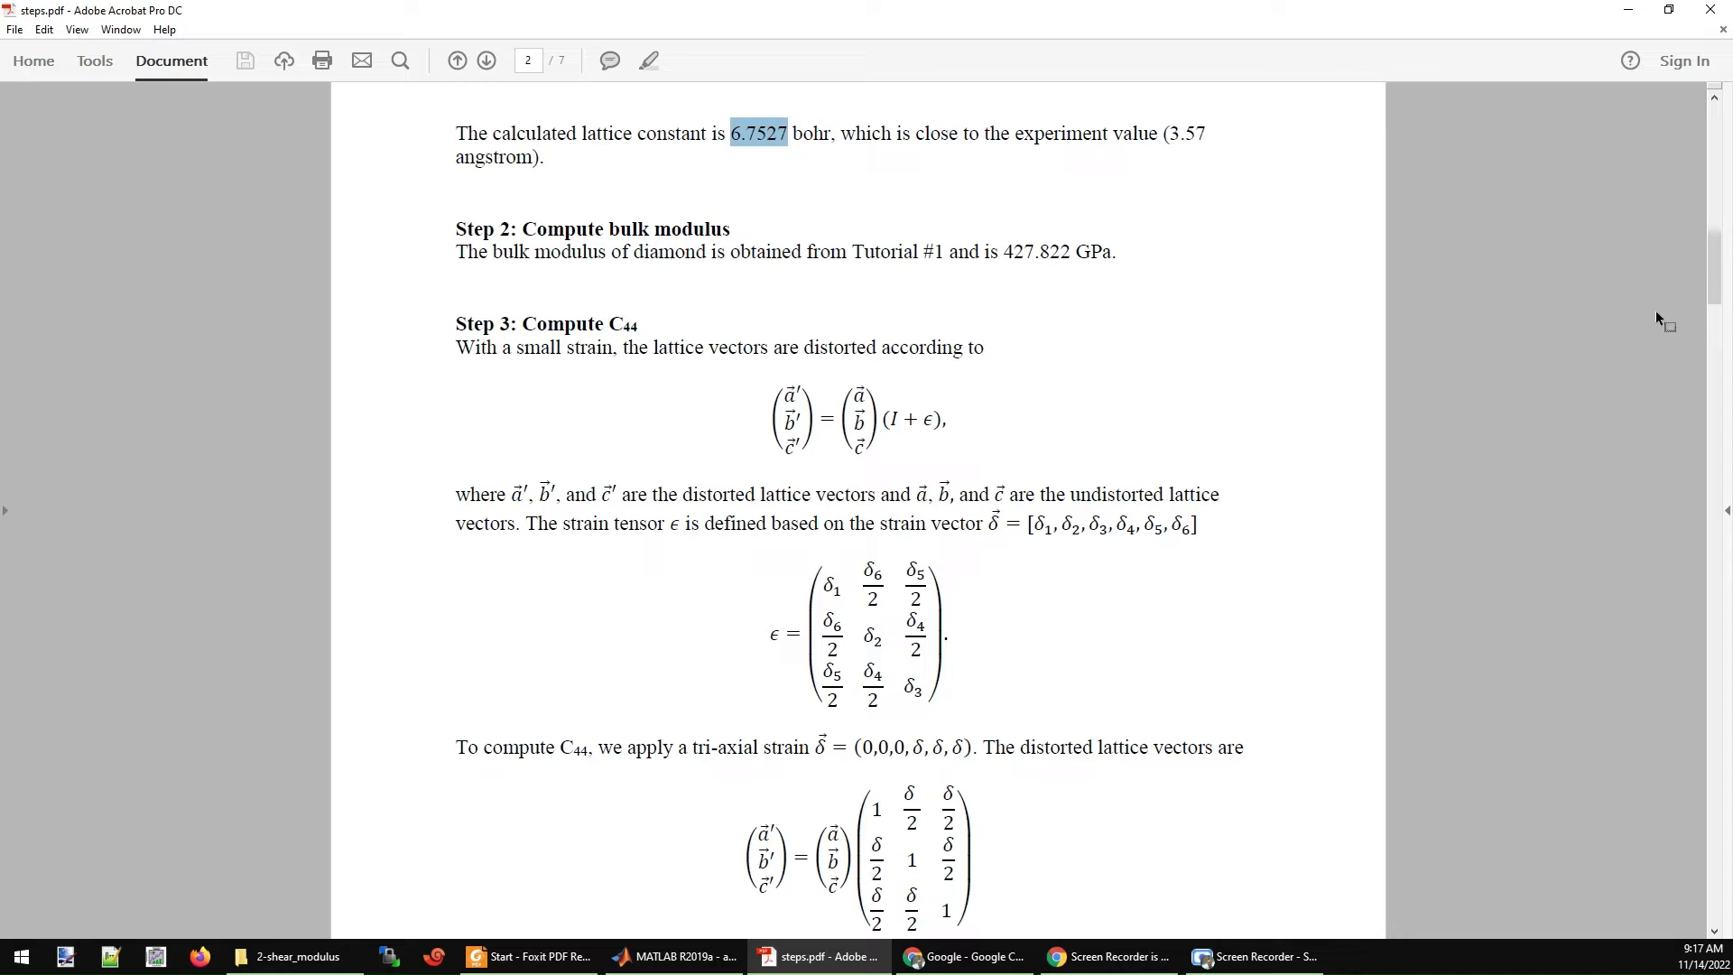
scroll("down", 3)
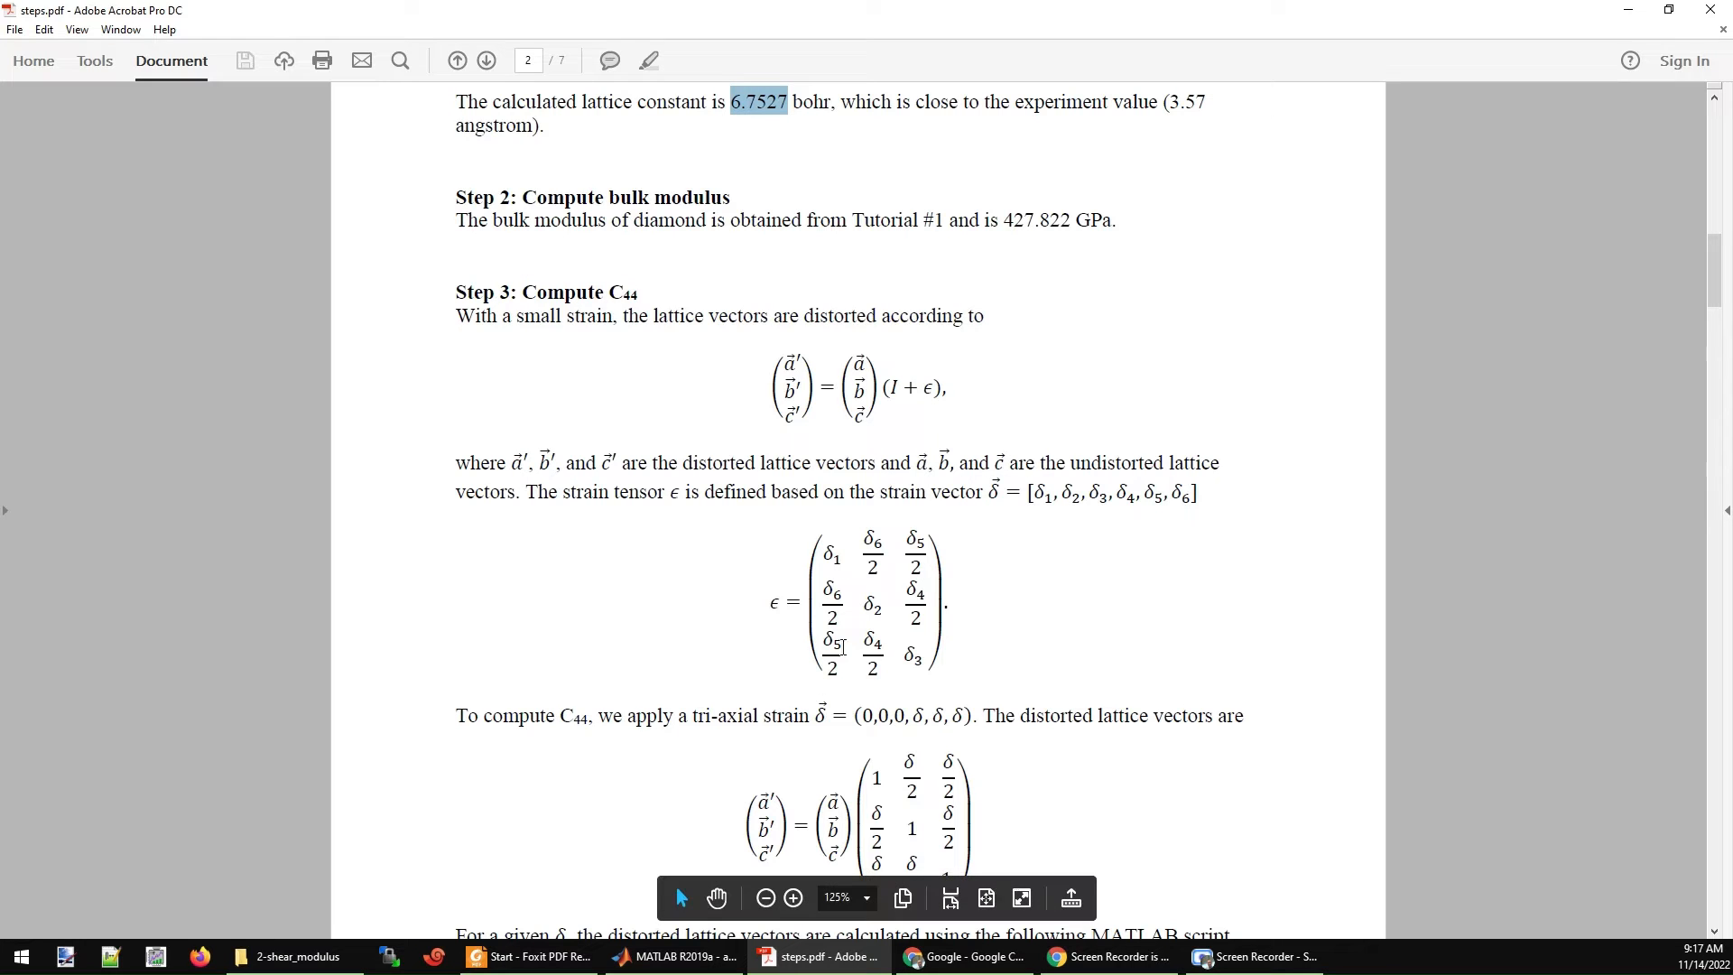
mouse_move(843, 552)
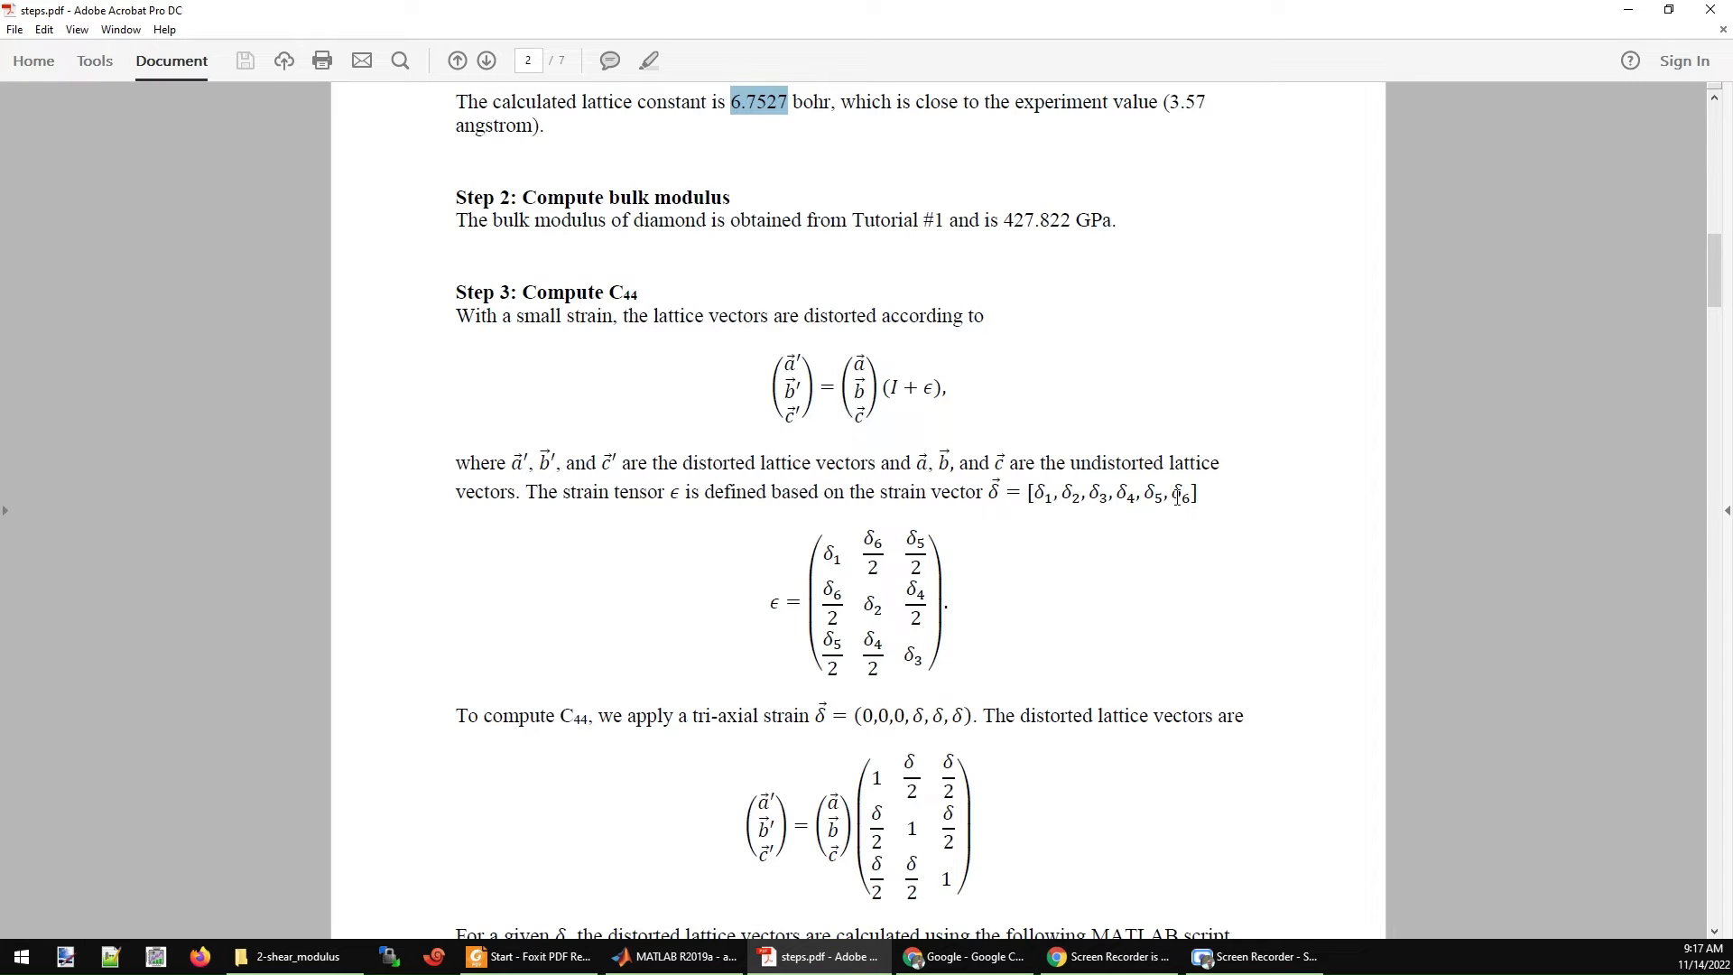
scroll("down", 3)
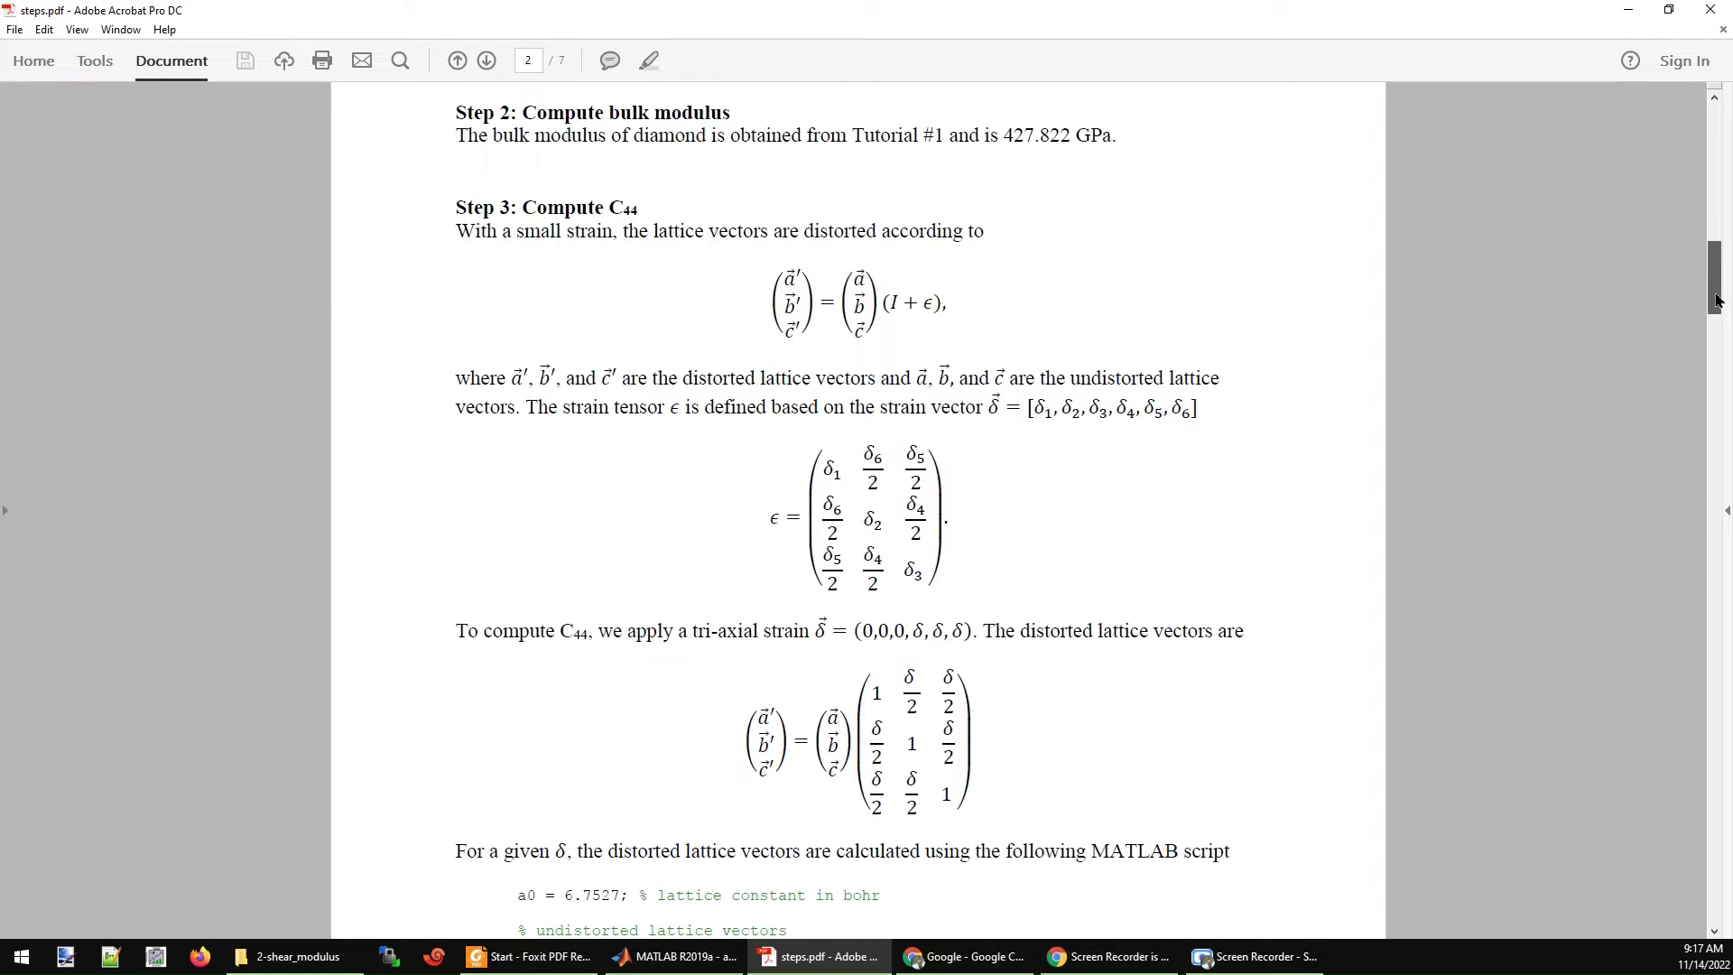
Scroll page 3 through the C44 strain code and distorted lattice vectors, selecting a passage on the way.
scroll("down", 3)
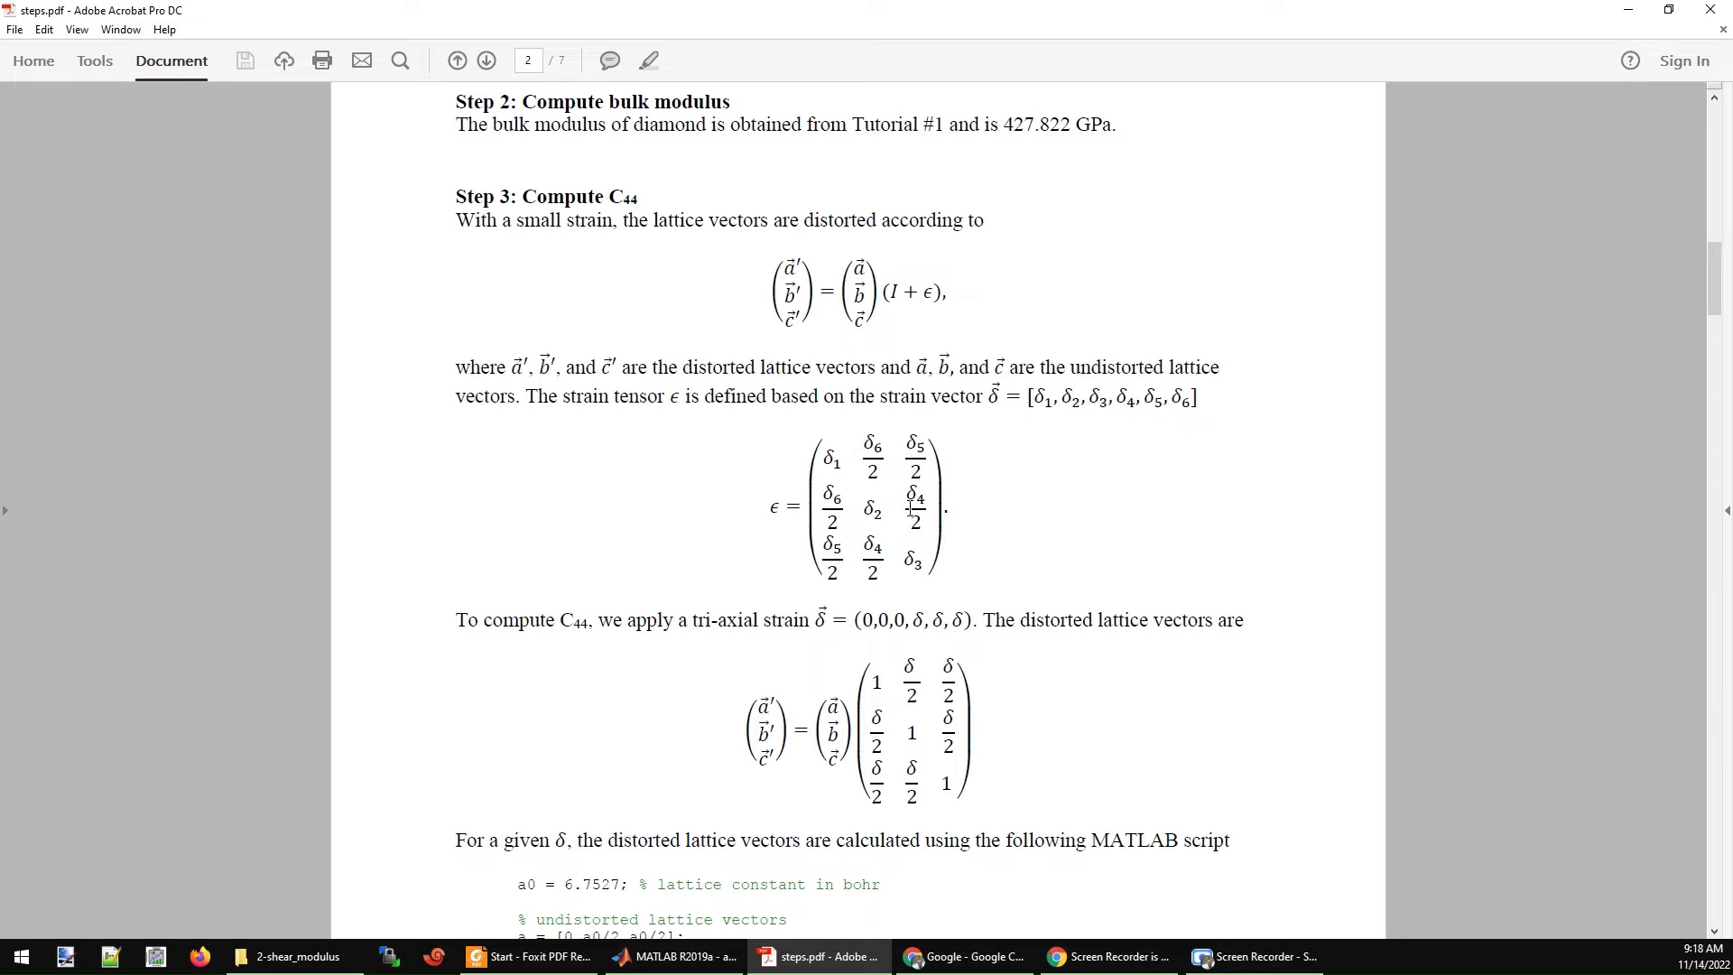
scroll("down", 3)
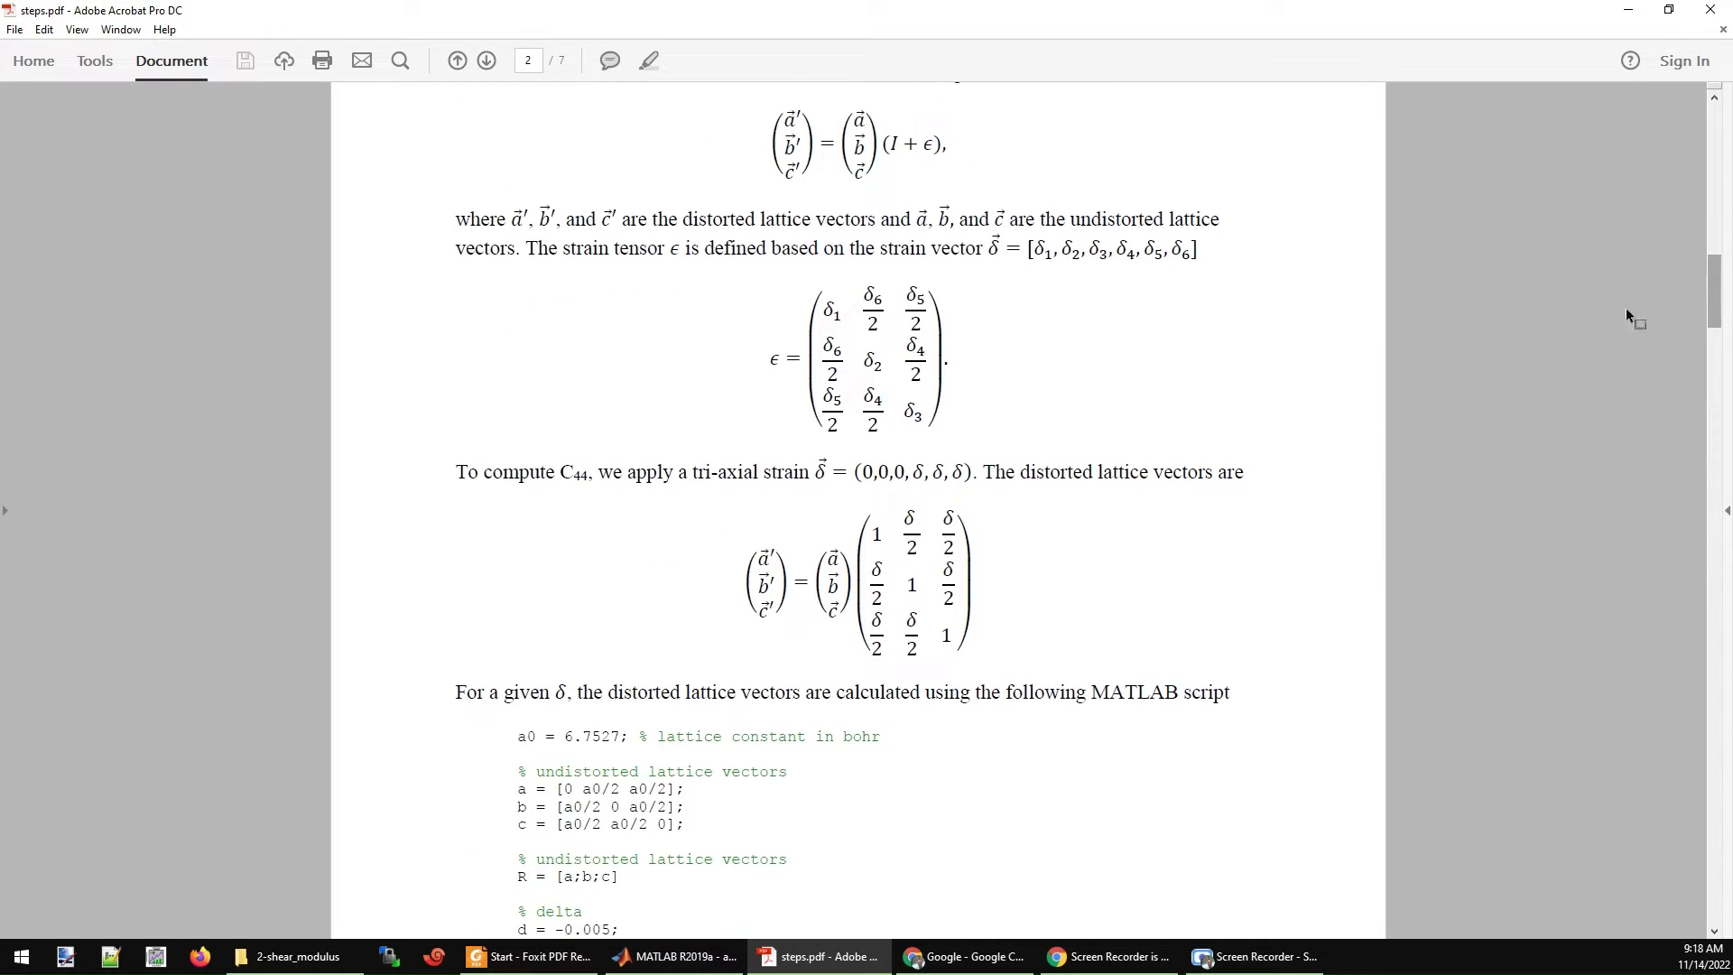
mouse_move(692, 444)
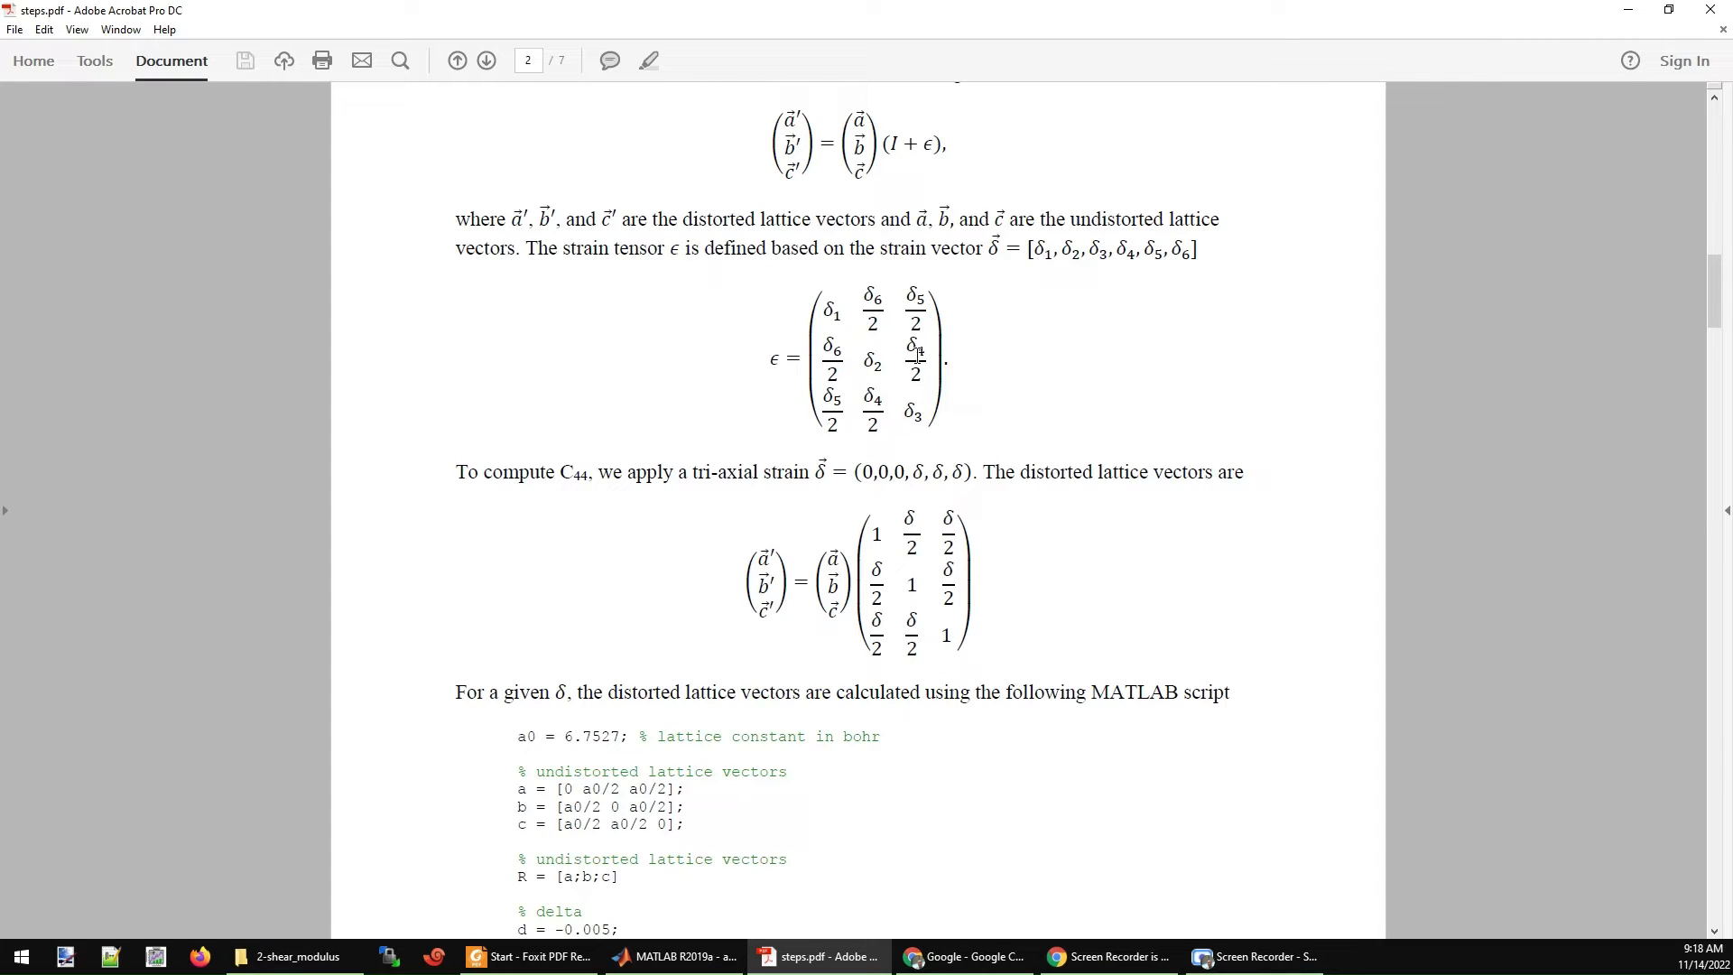
mouse_move(918, 583)
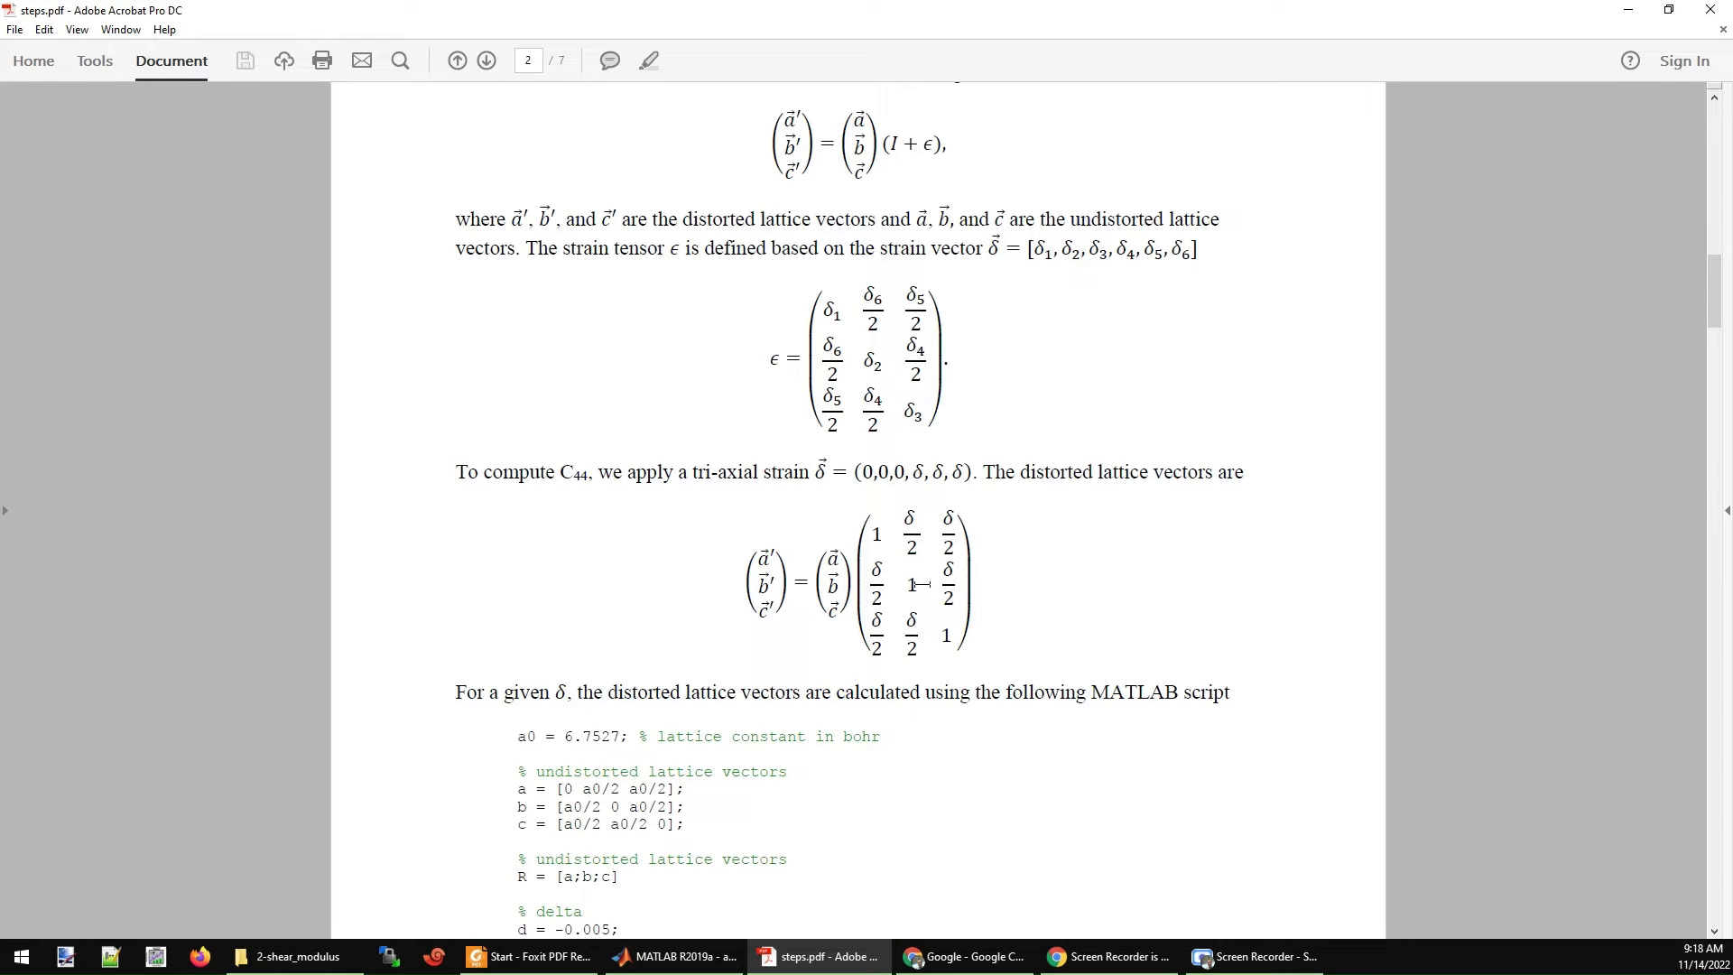
scroll("down", 3)
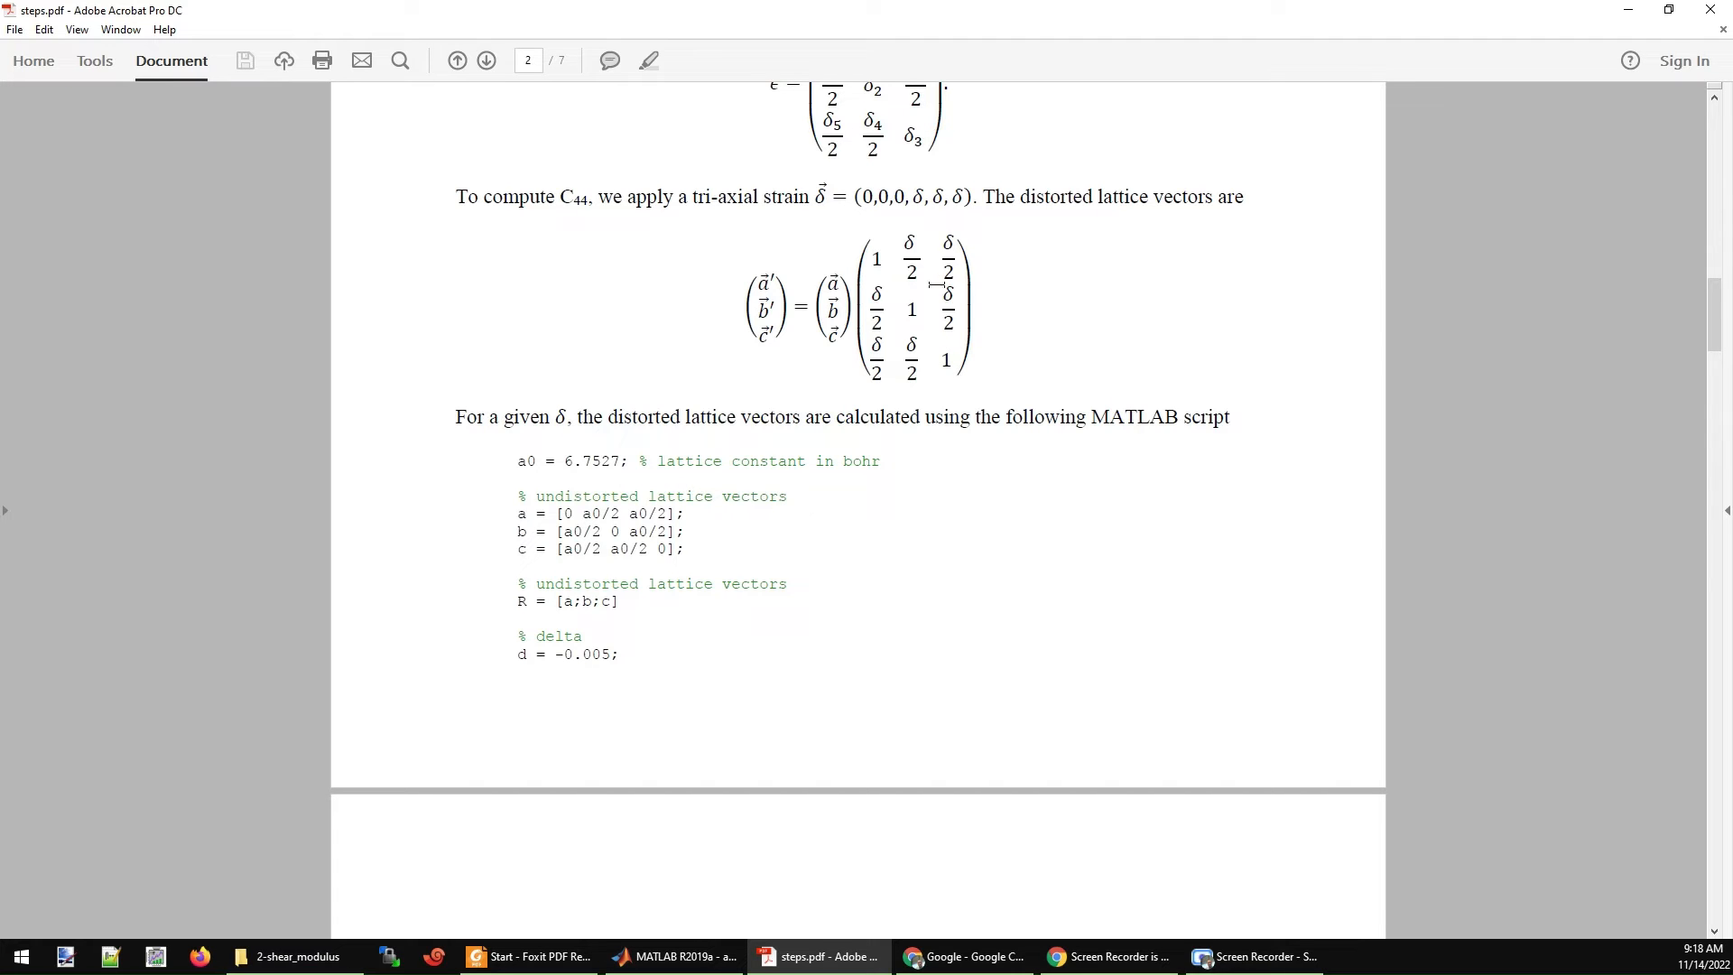
mouse_move(908, 251)
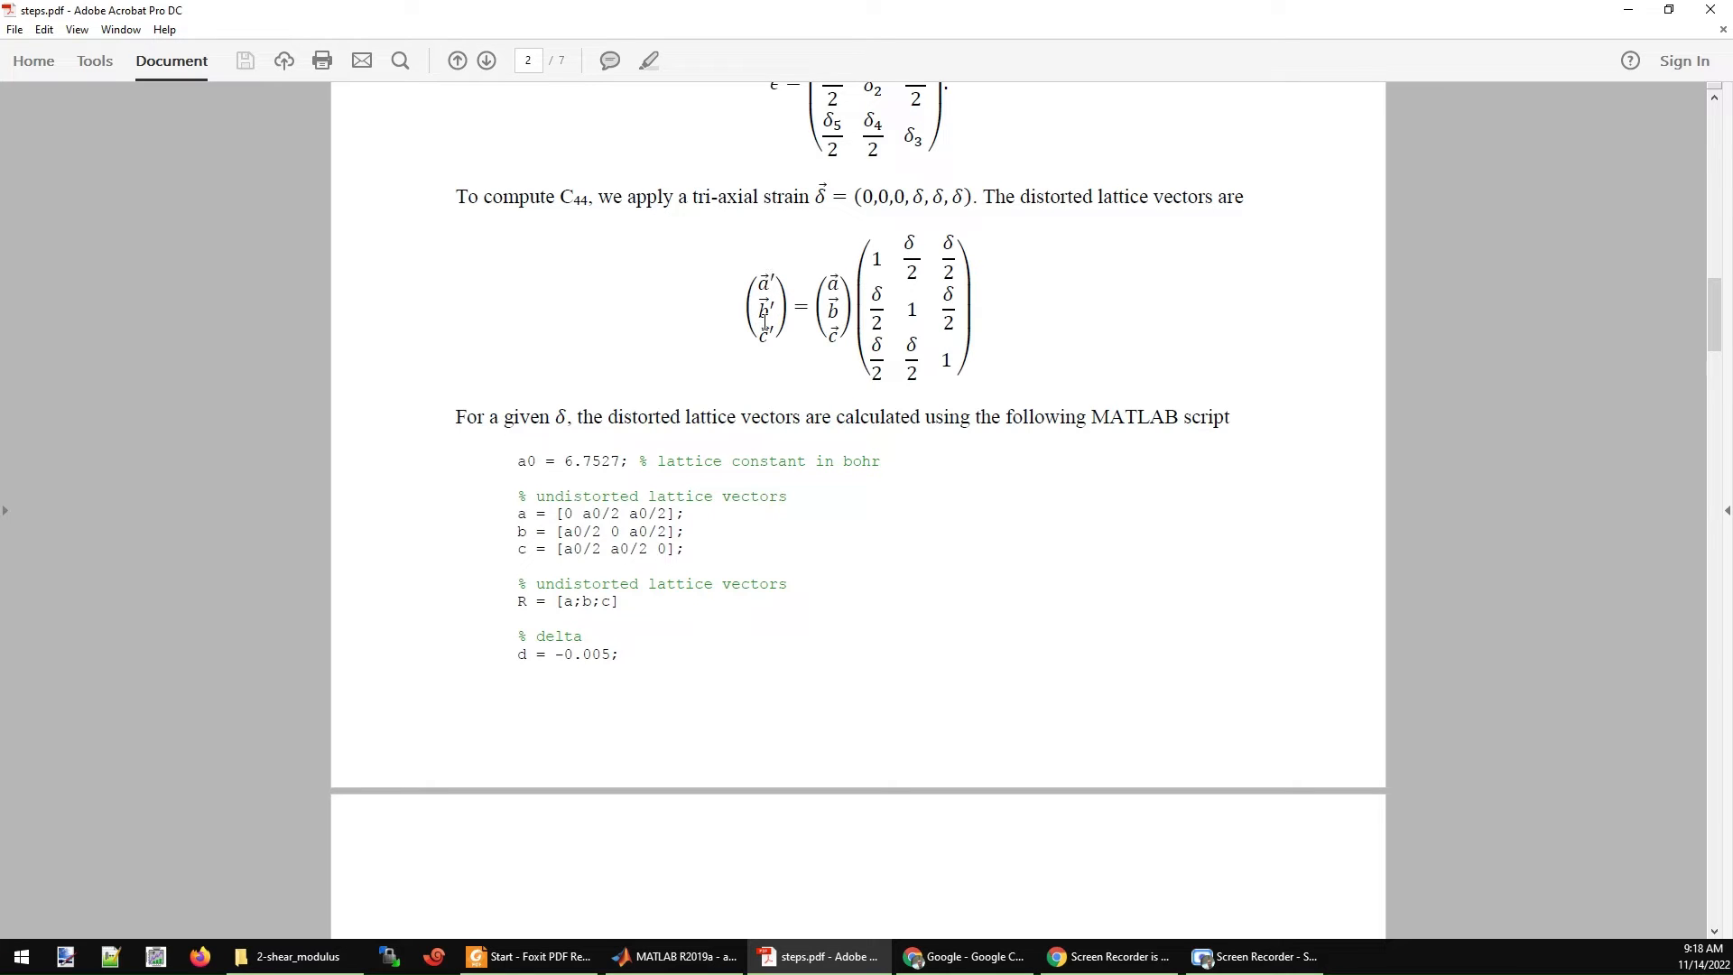
mouse_move(1365, 390)
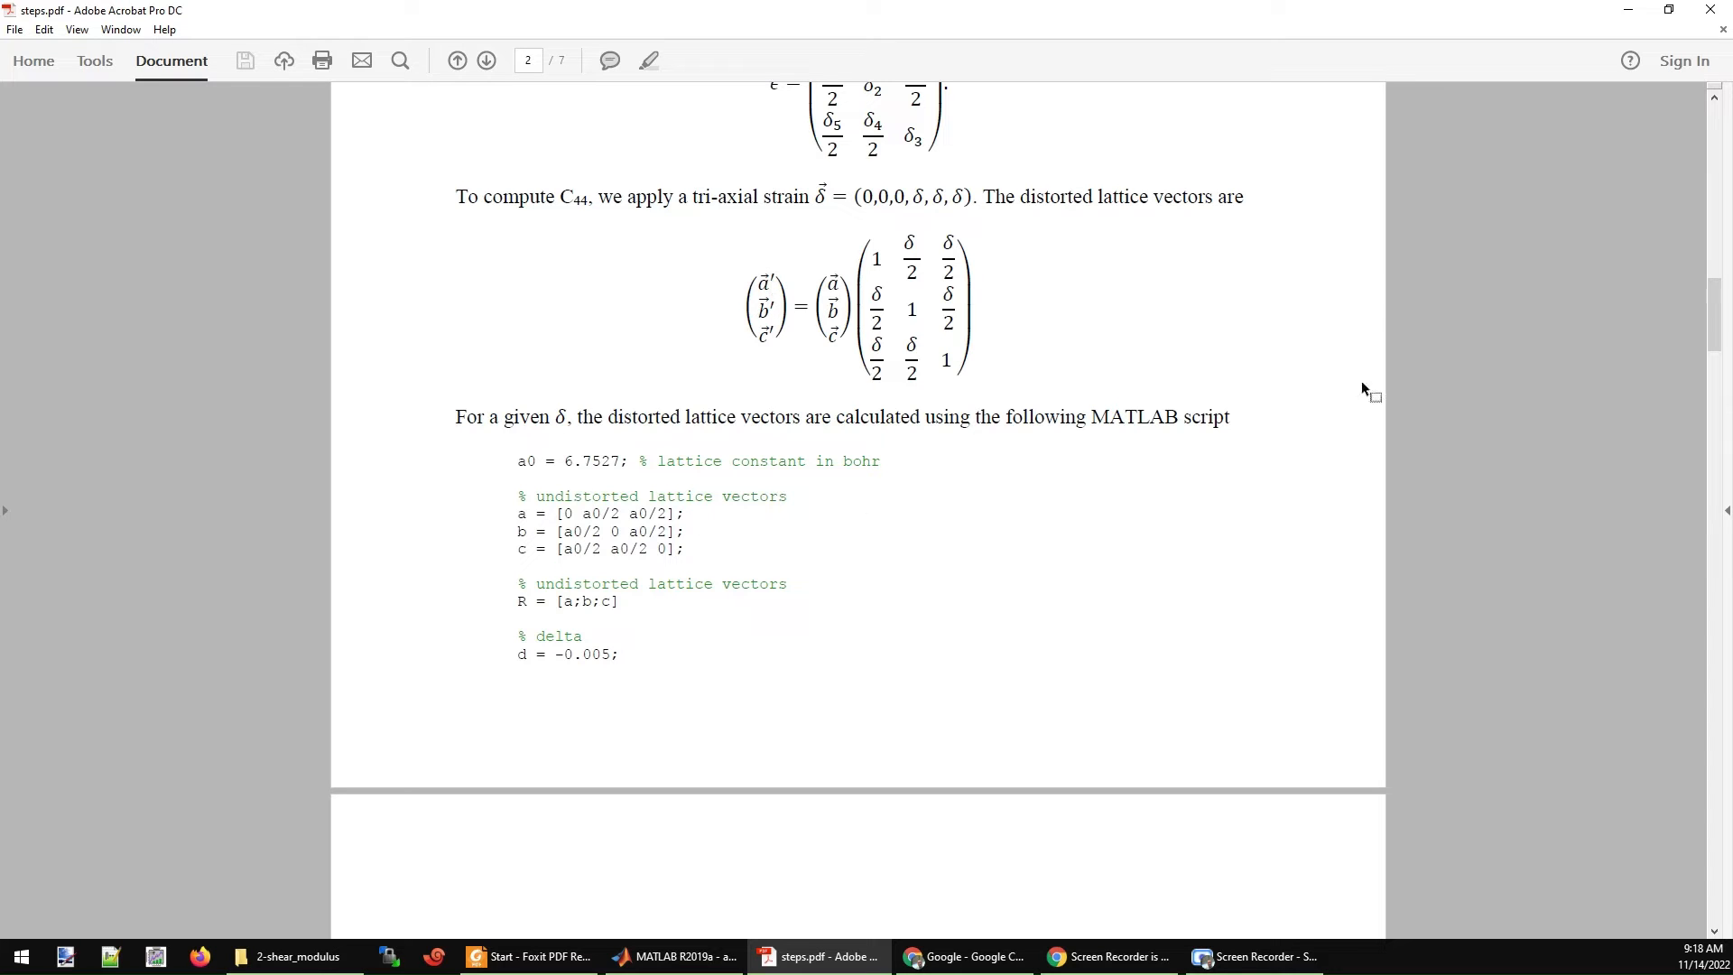
scroll("down", 3)
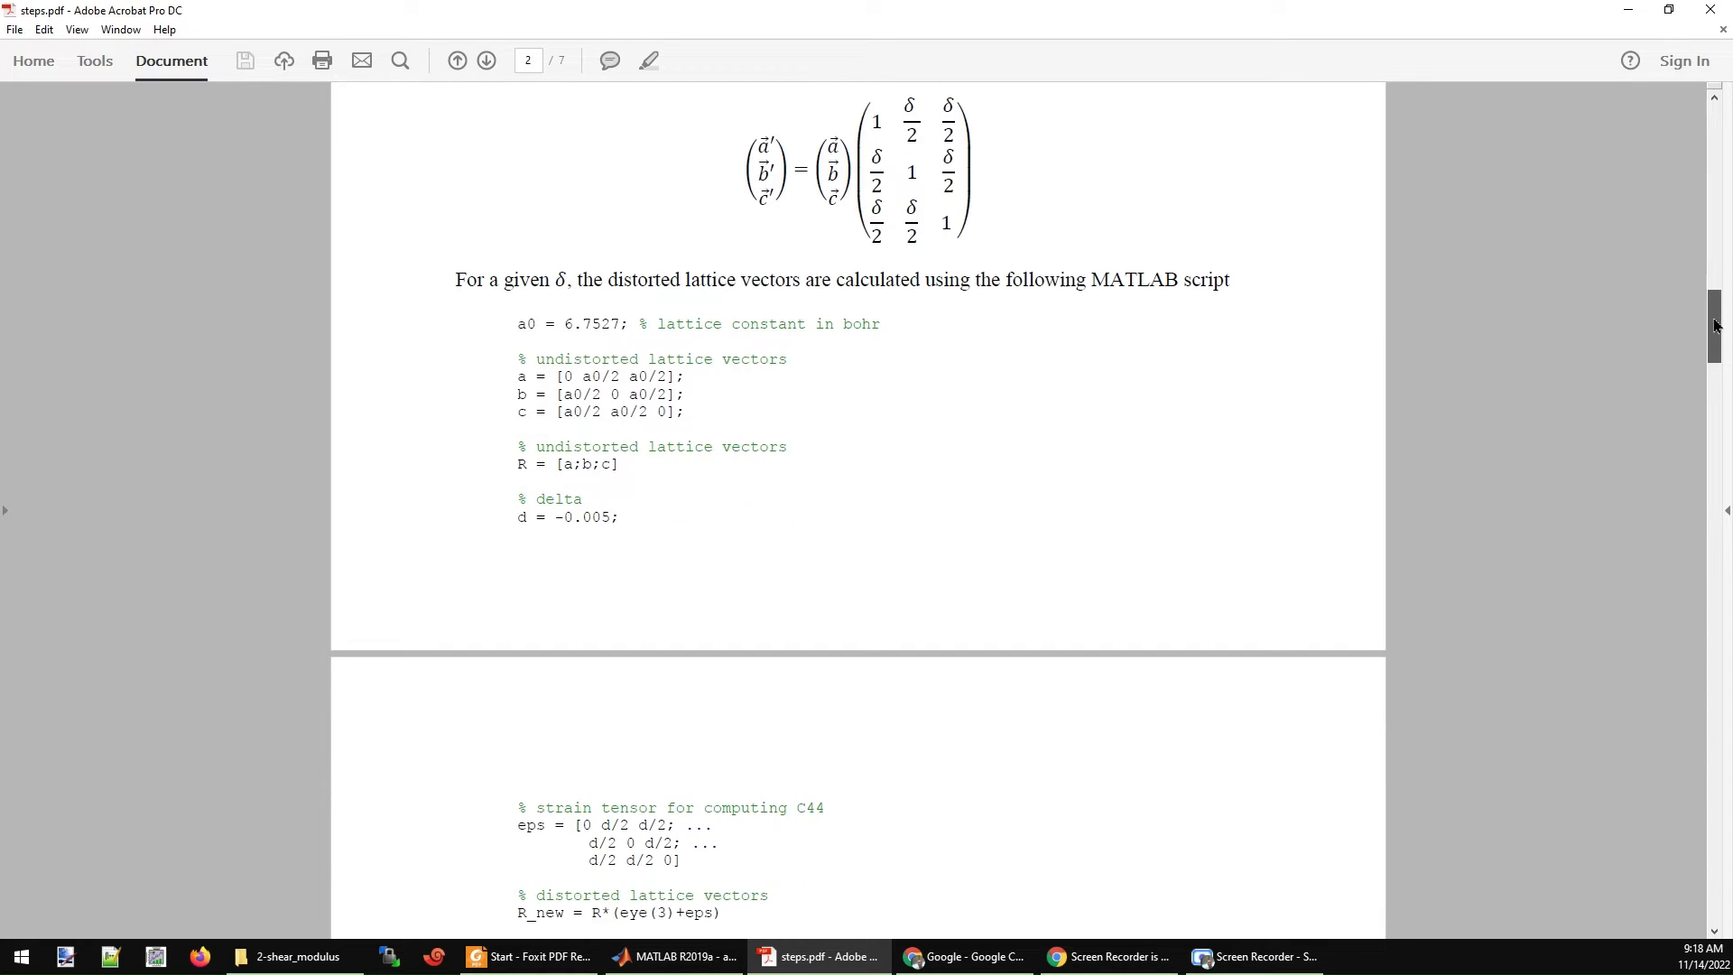
scroll("down", 3)
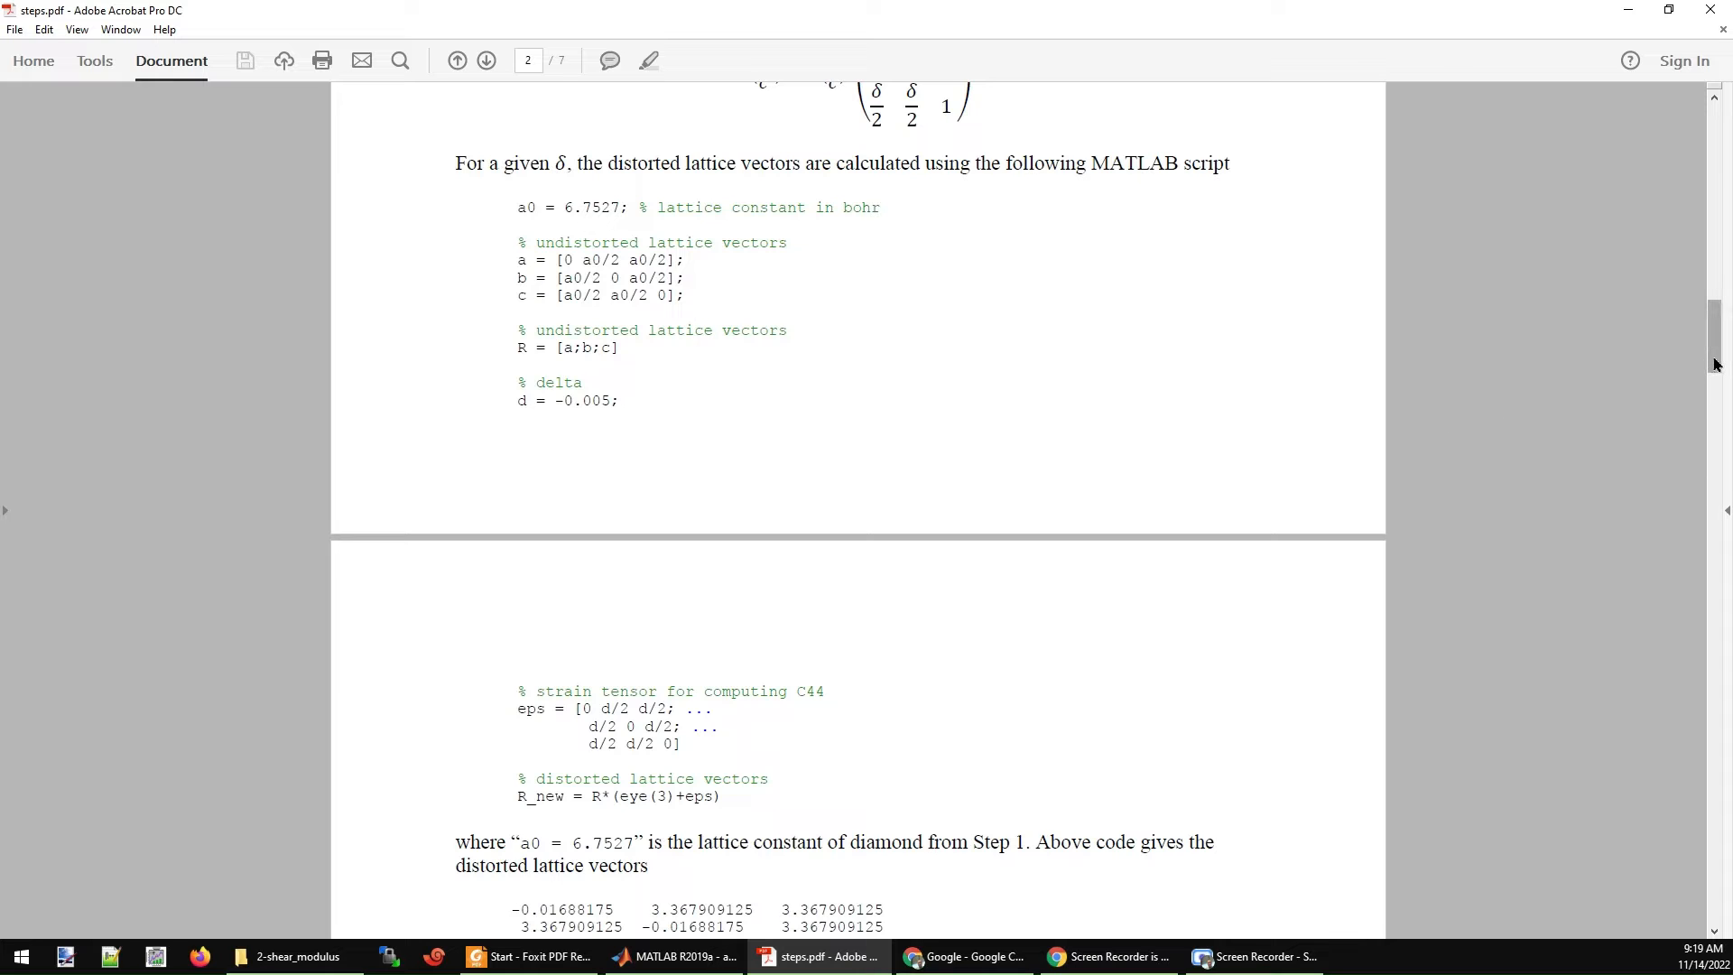
scroll("down", 3)
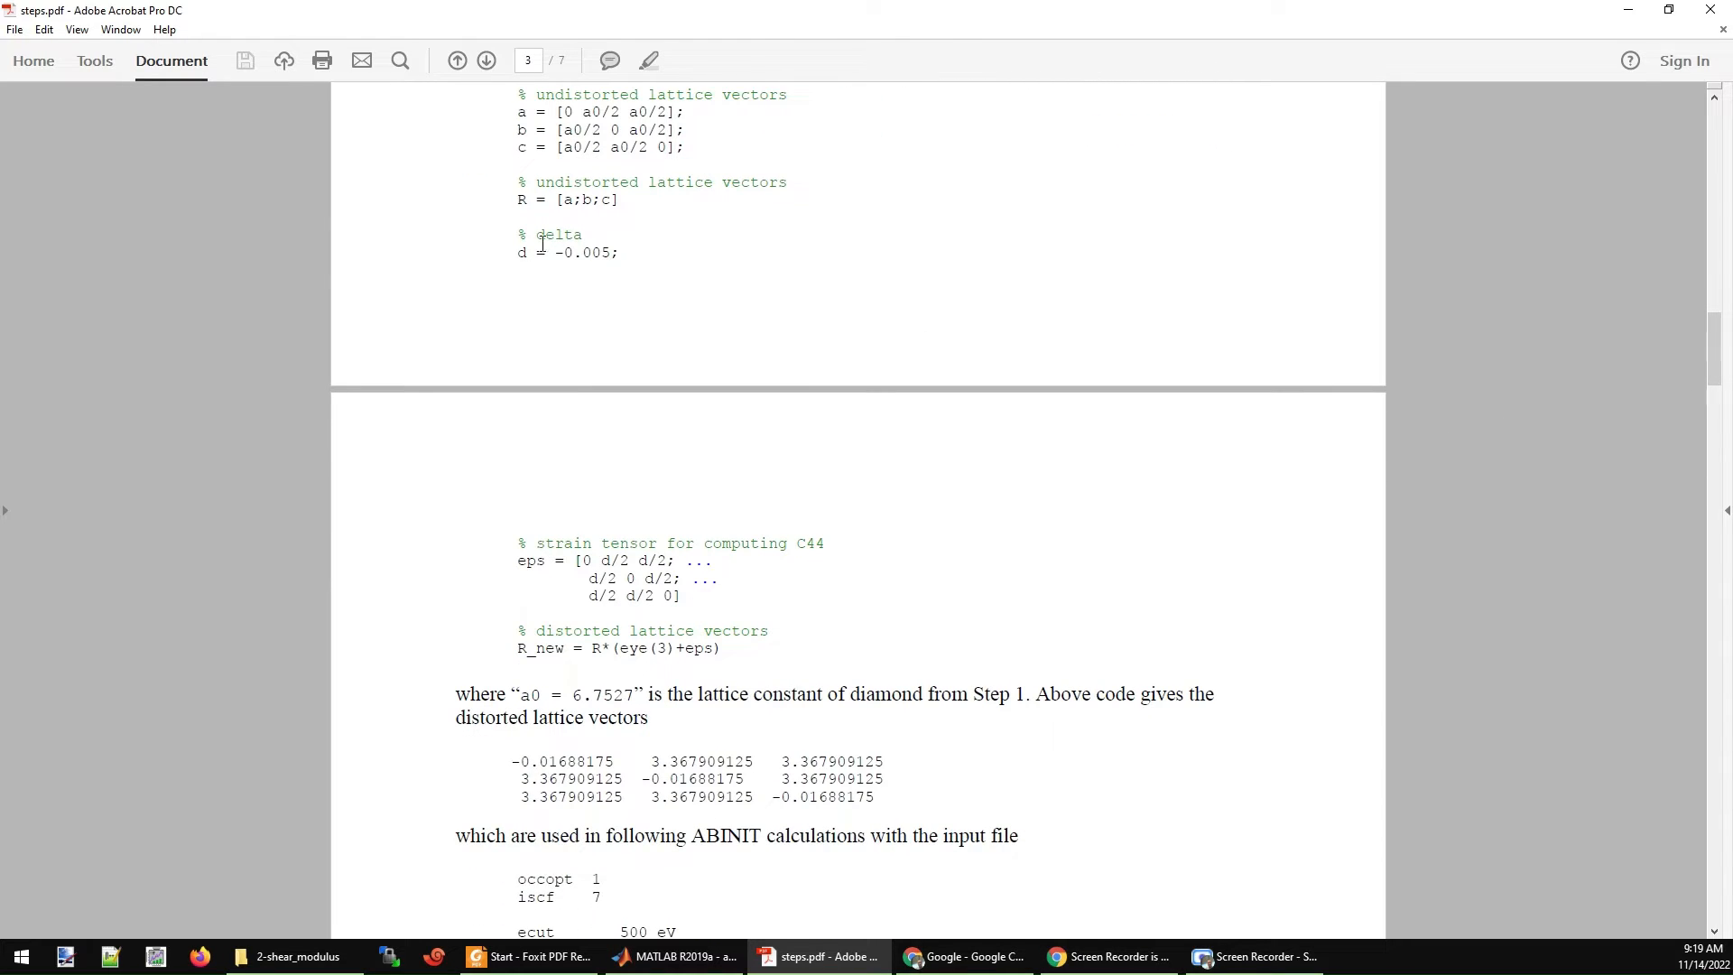
mouse_move(686, 273)
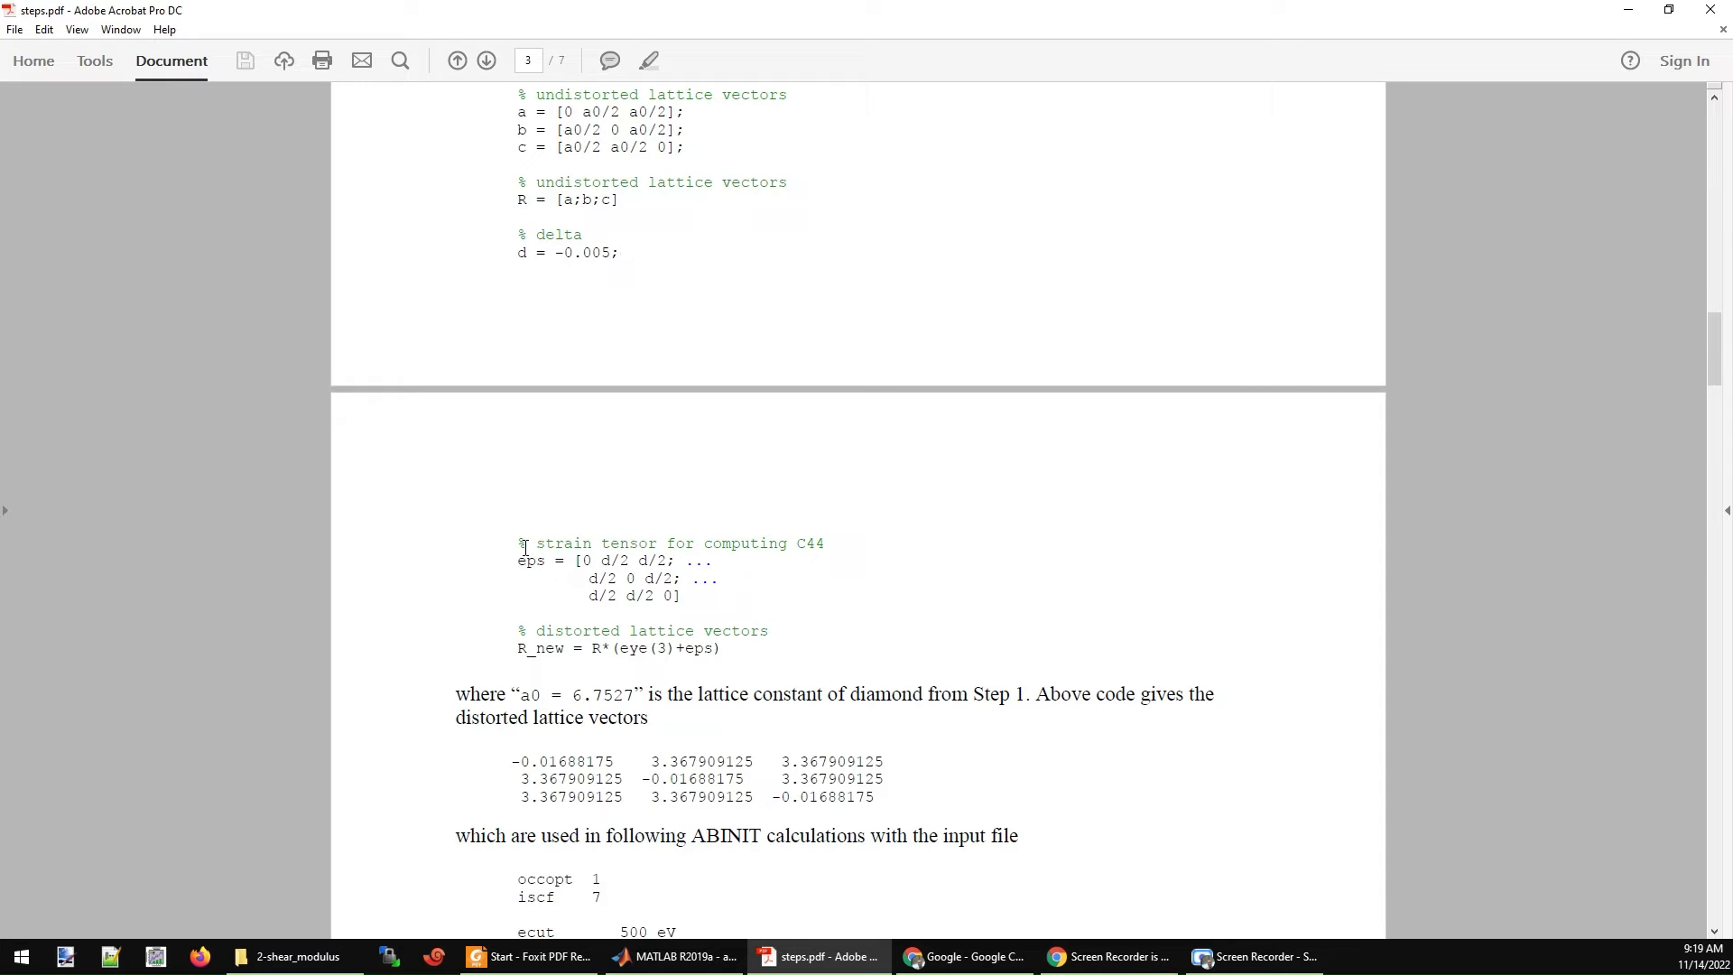
left_click_drag(518, 543, 686, 596)
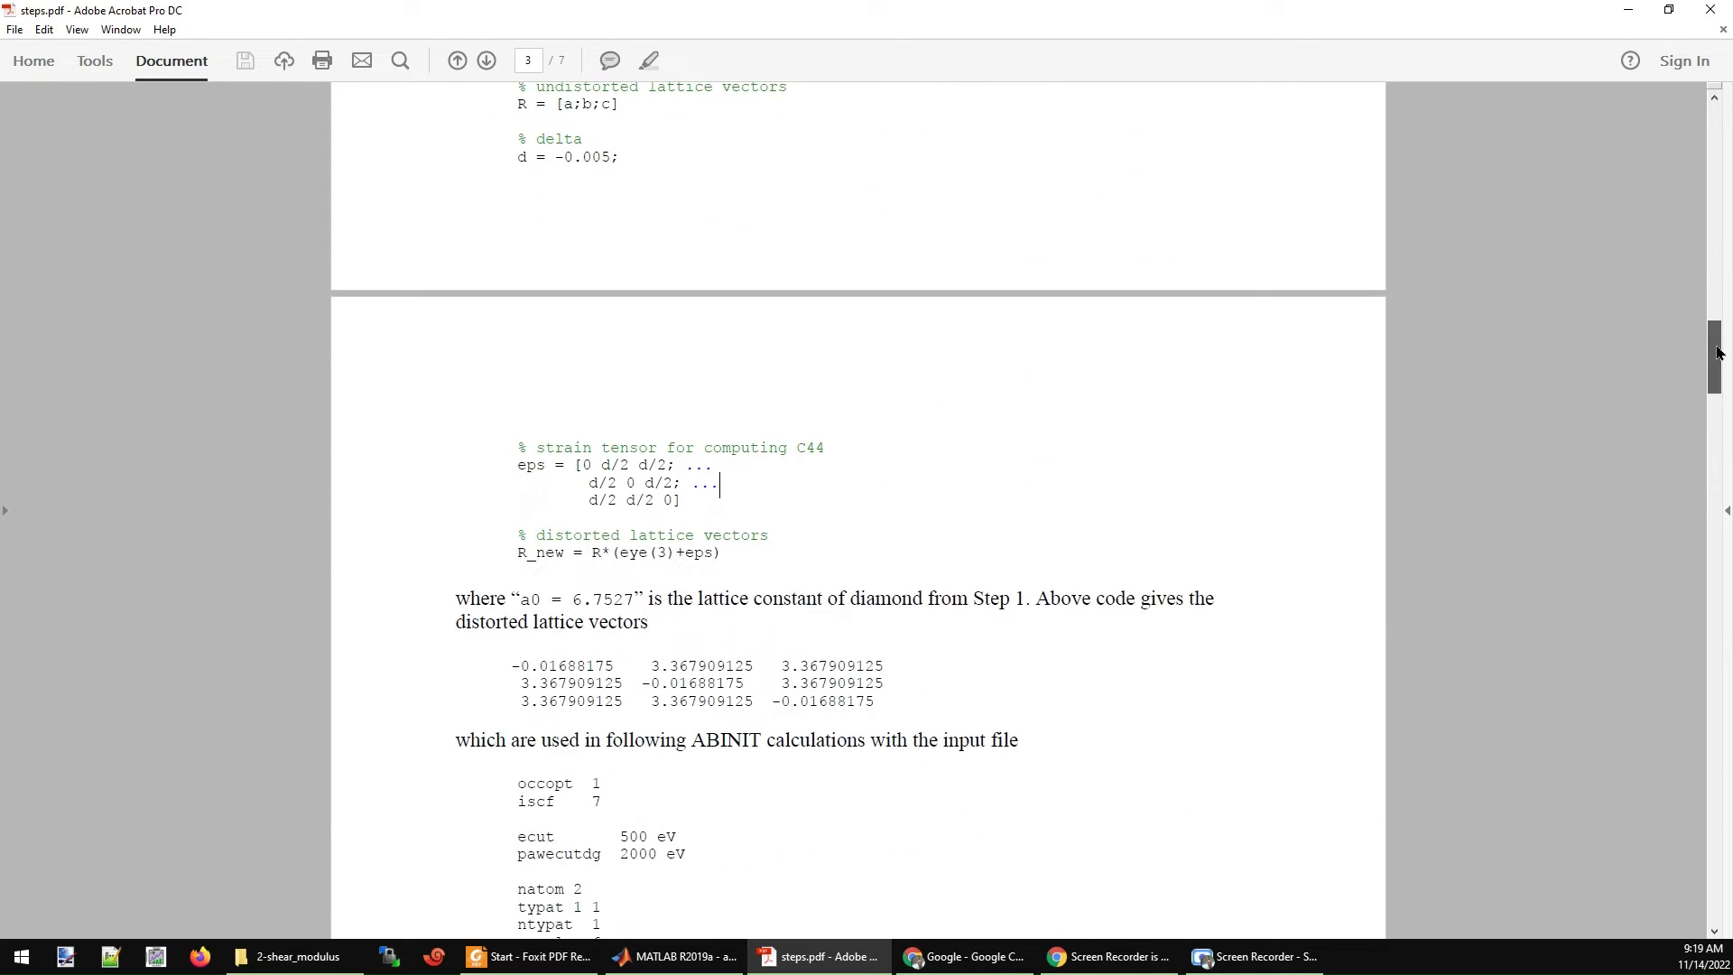
Highlight the R_new line and the distorted lattice vectors for δ = −0.005 in the ABINIT input.
scroll("down", 3)
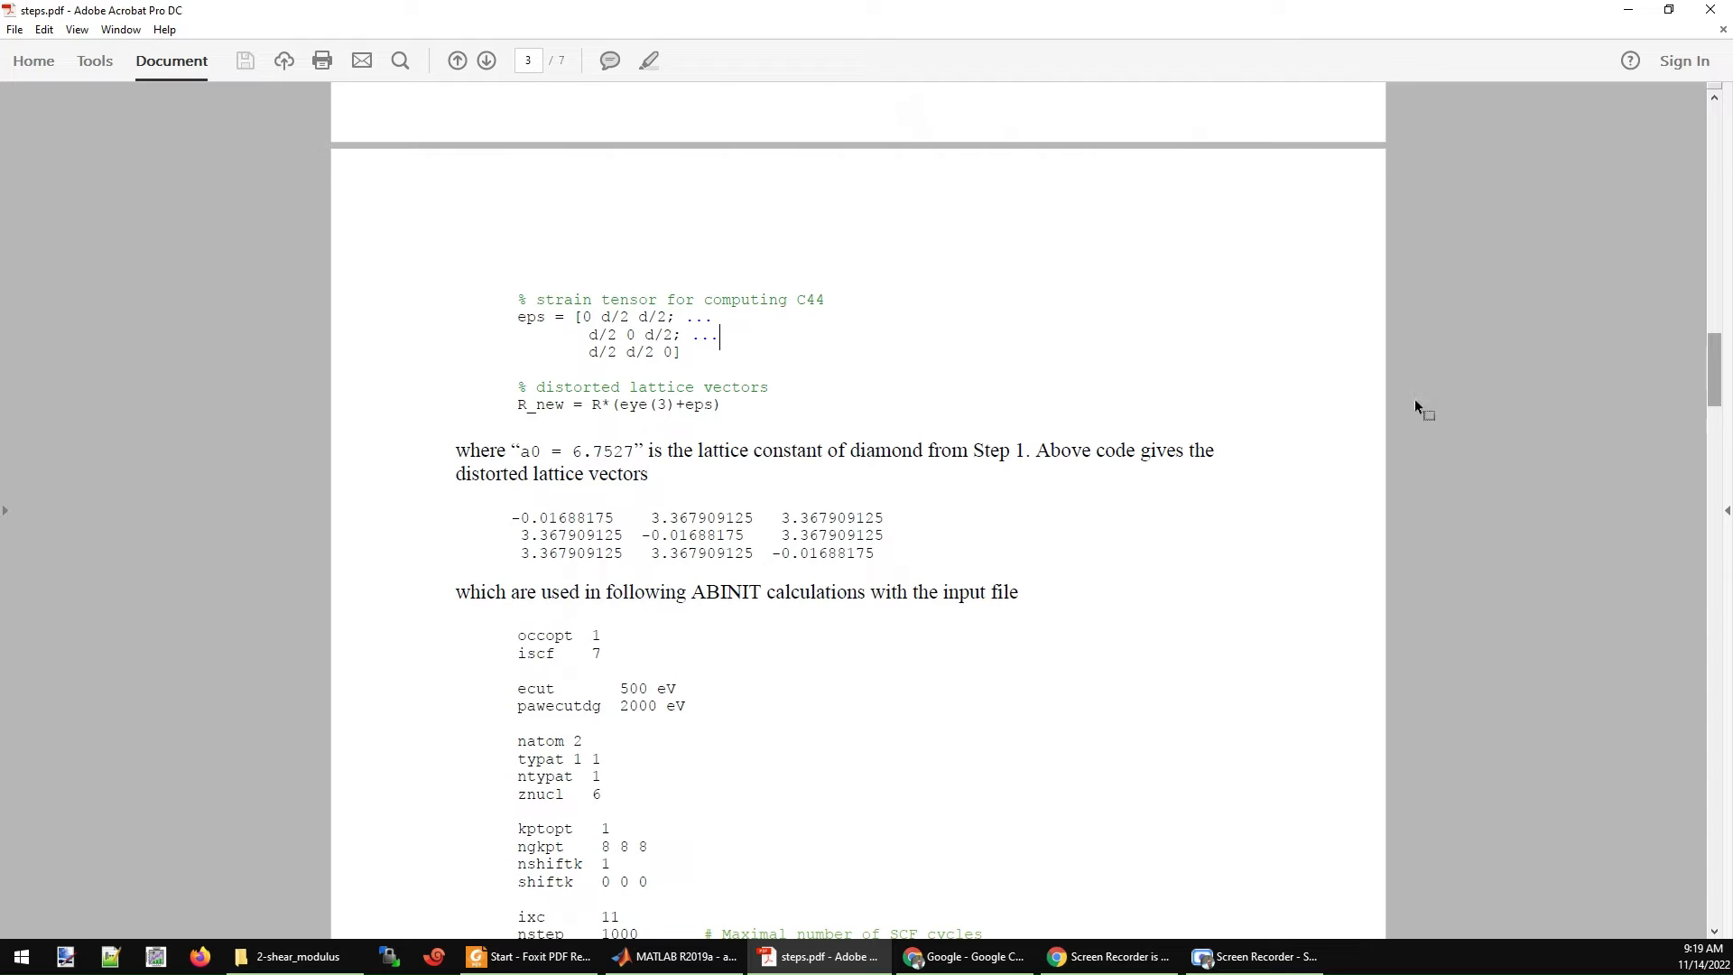
mouse_move(590, 406)
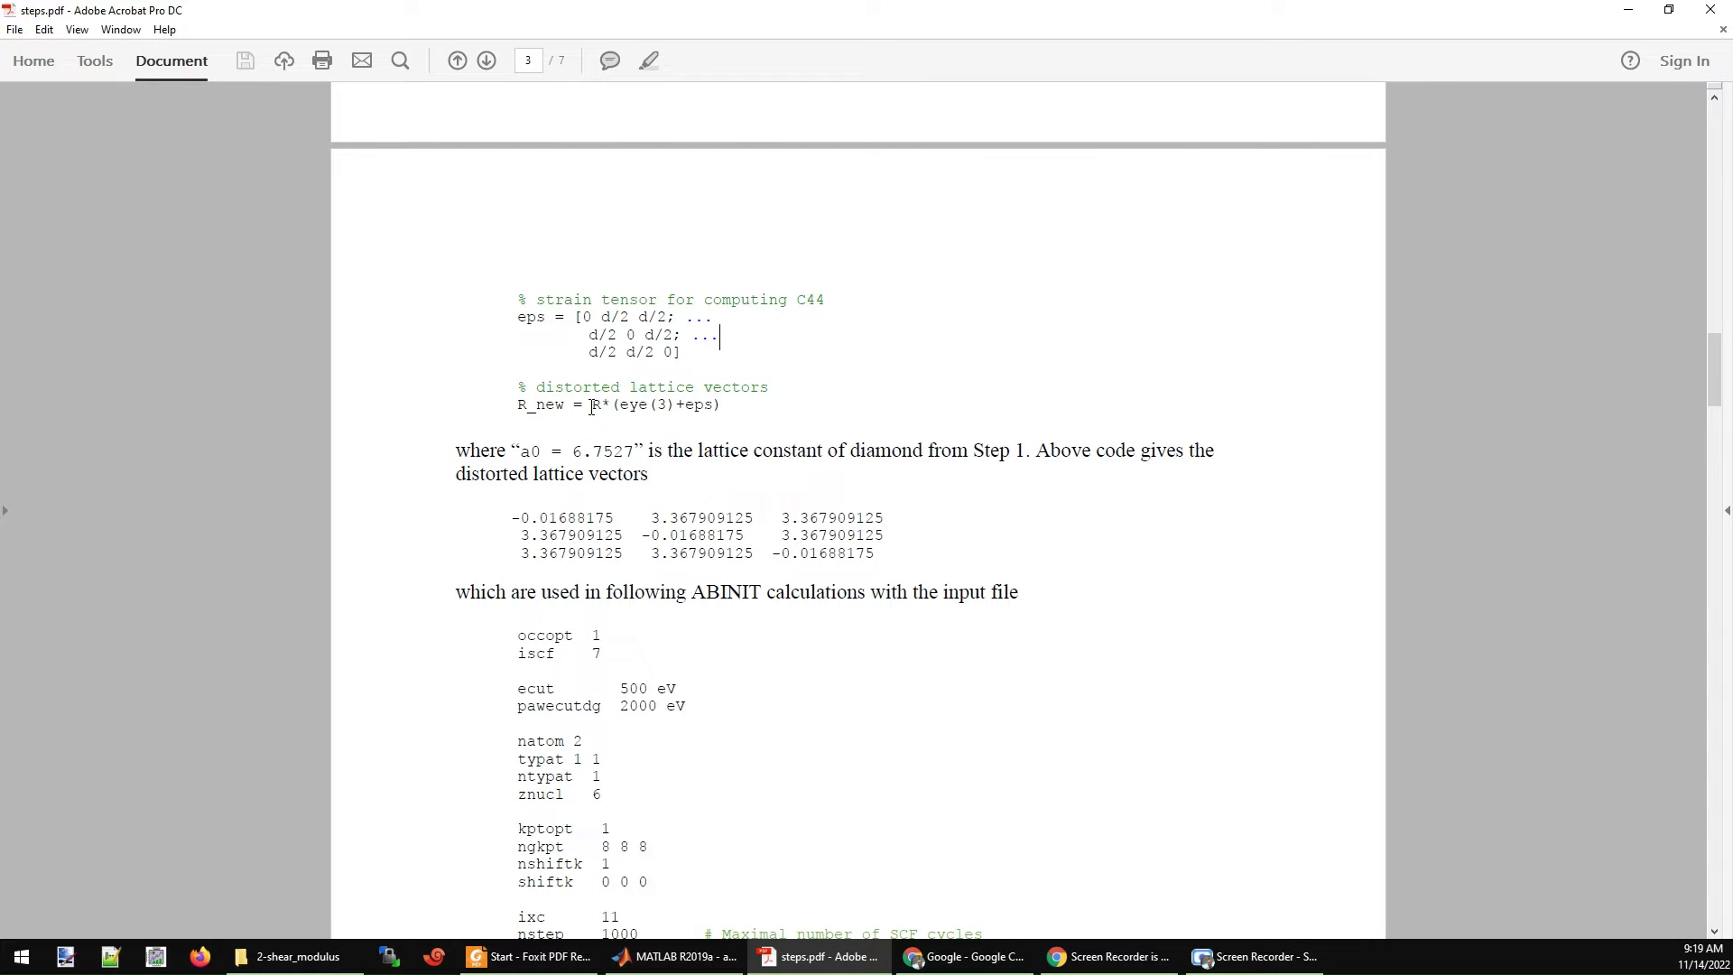
double_click(594, 405)
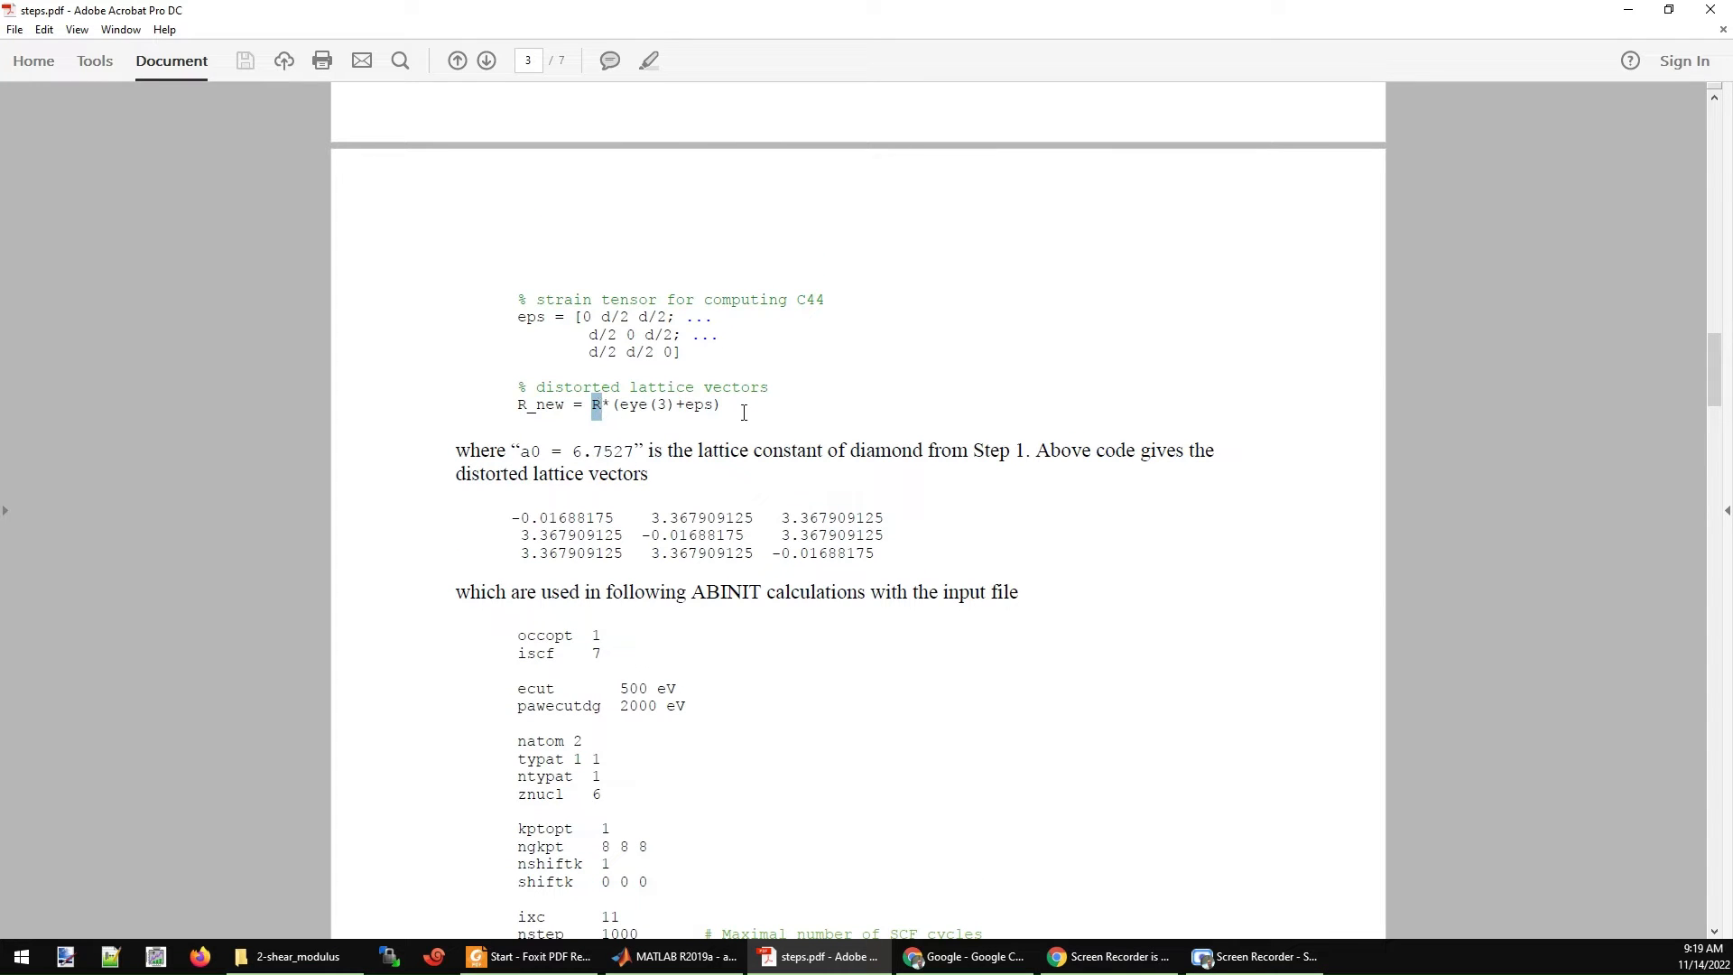
left_click_drag(594, 405, 673, 404)
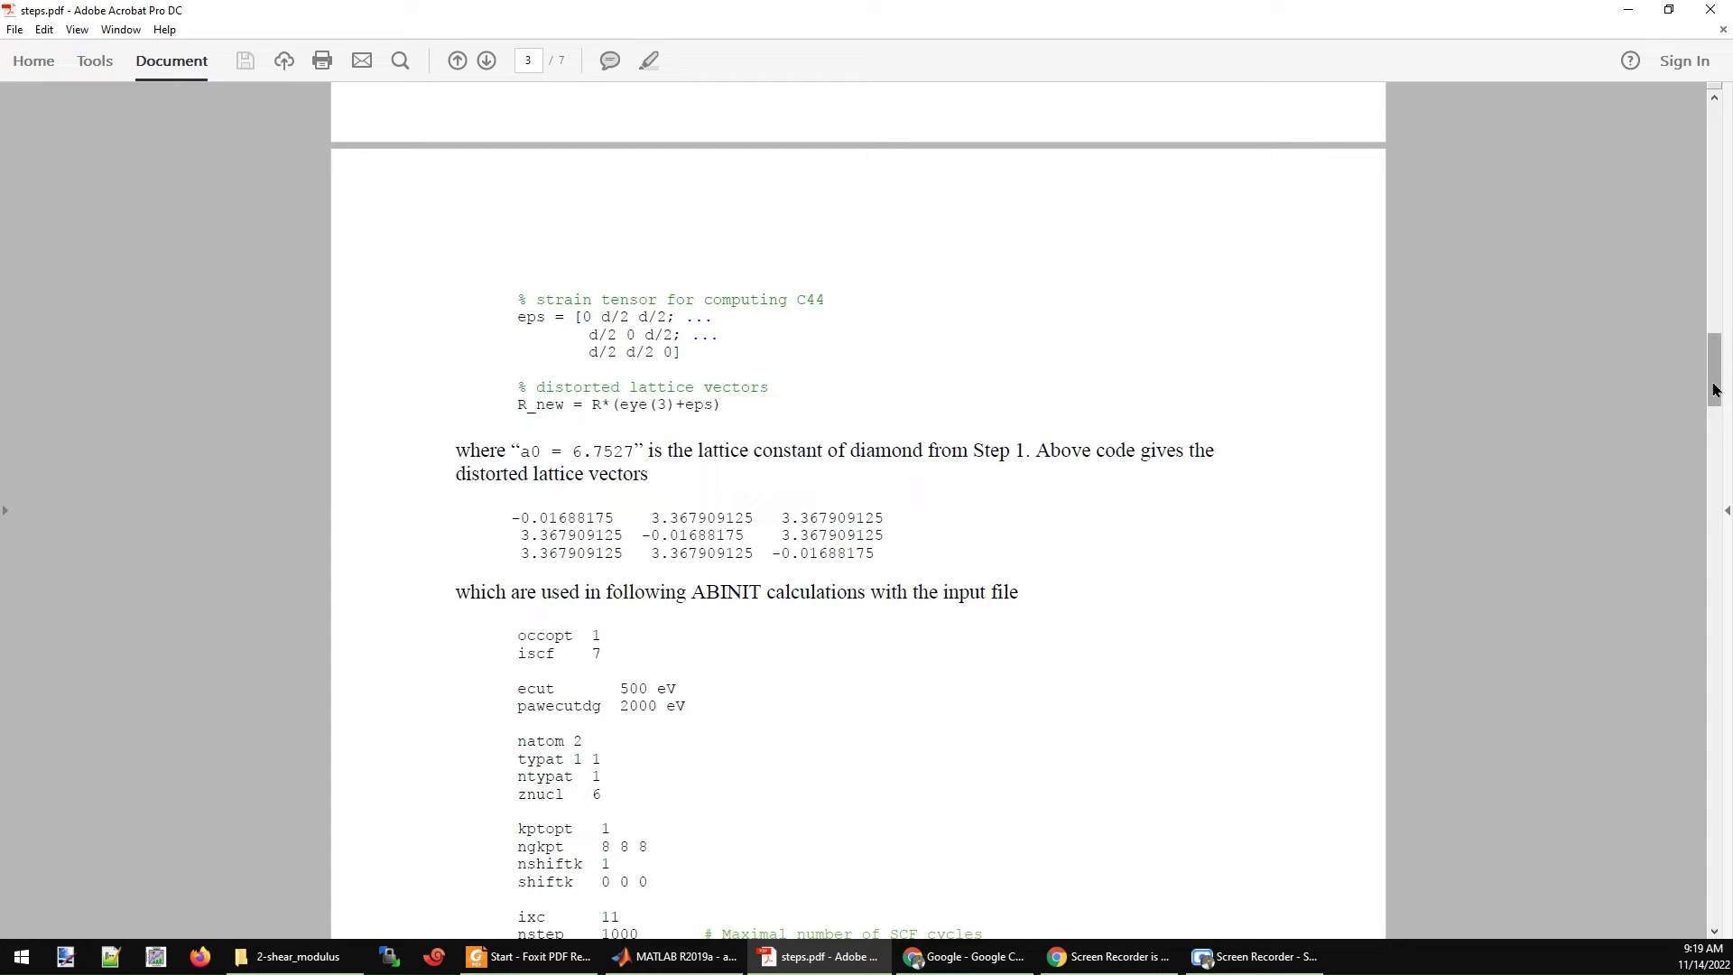
left_click(573, 404)
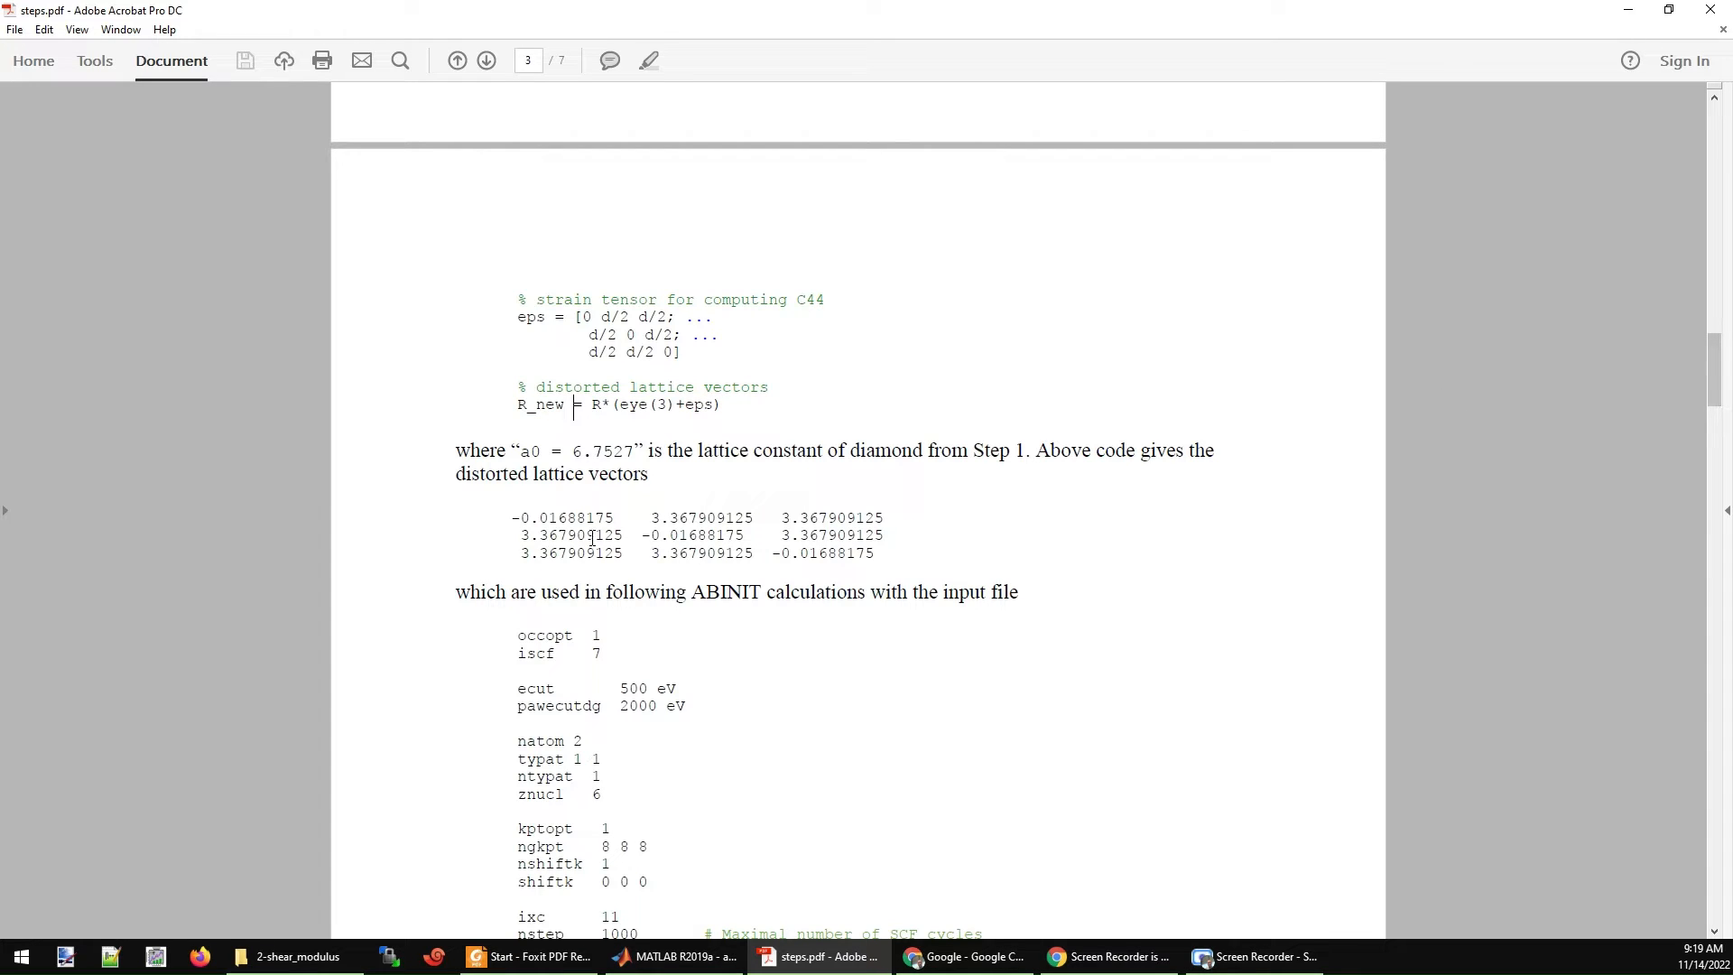
left_click_drag(511, 518, 890, 552)
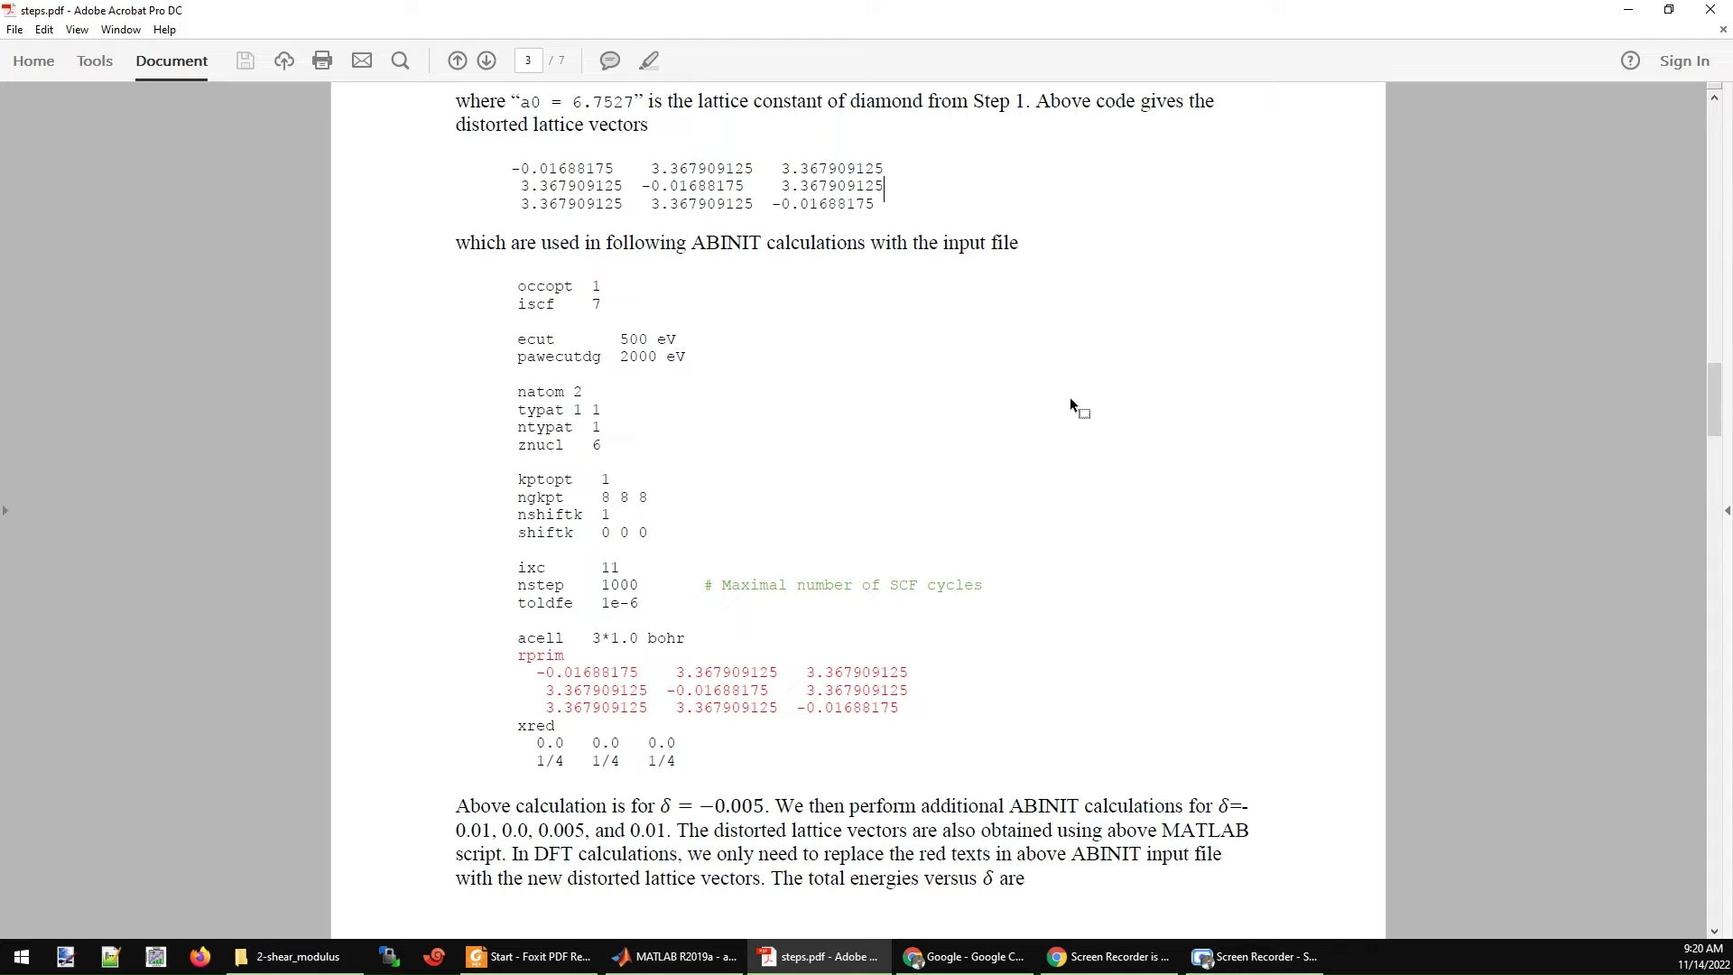
left_click_drag(520, 654, 900, 707)
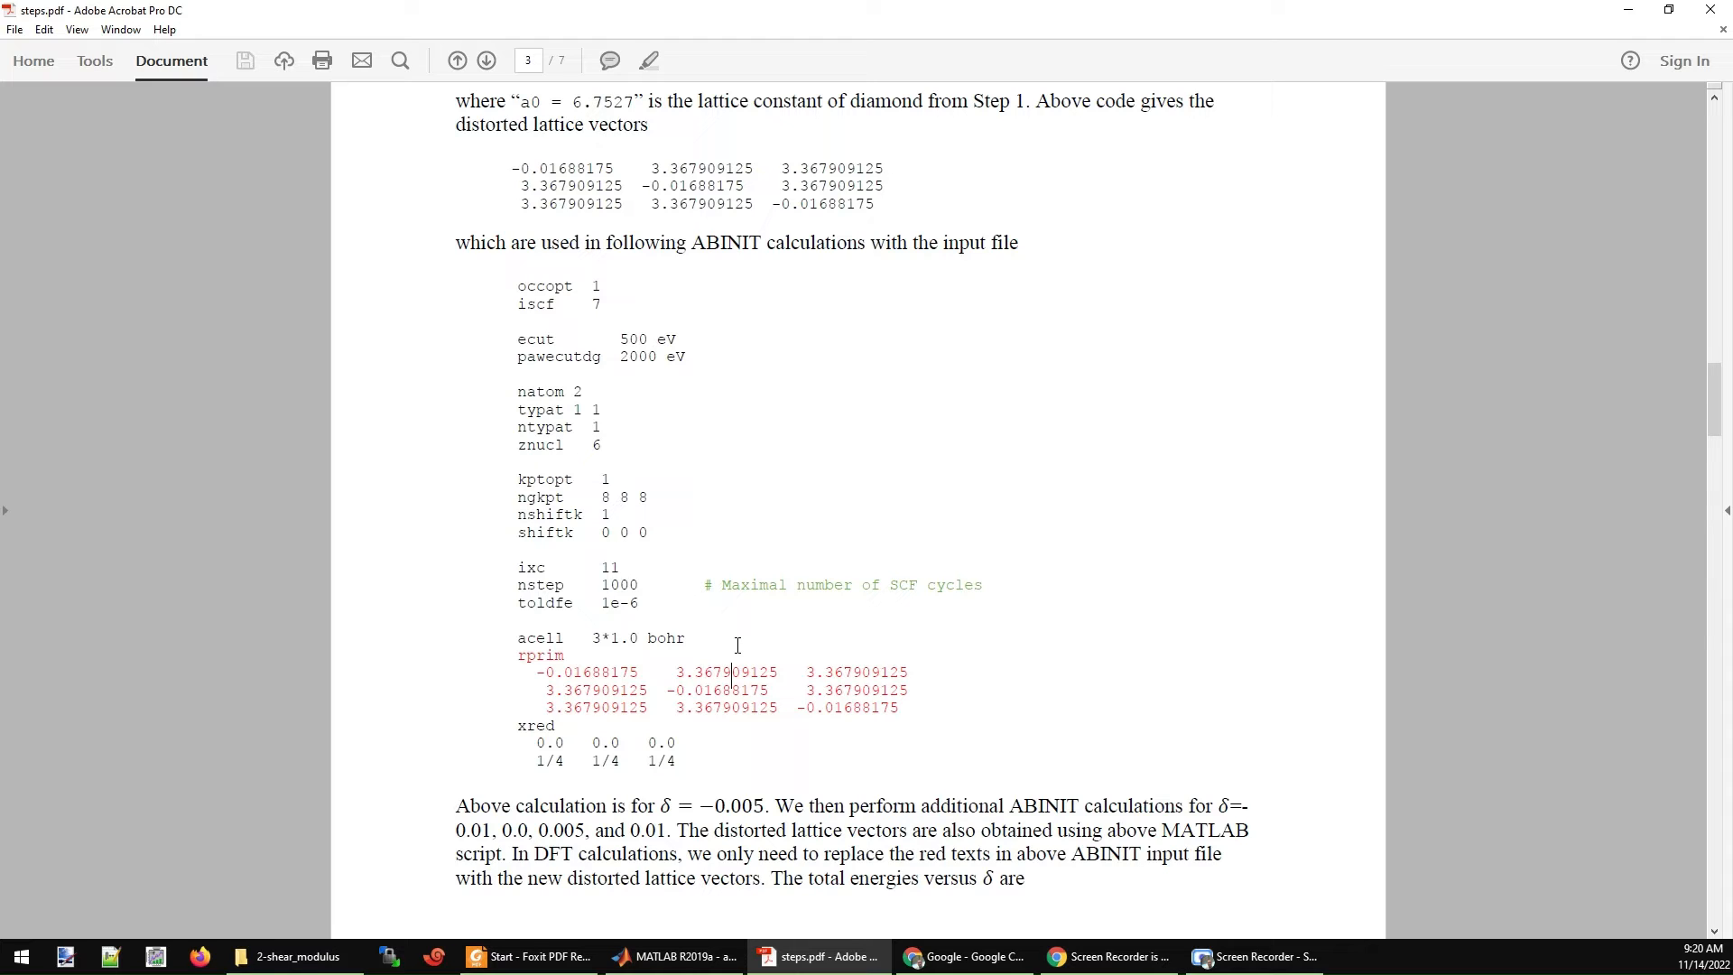
double_click(540, 637)
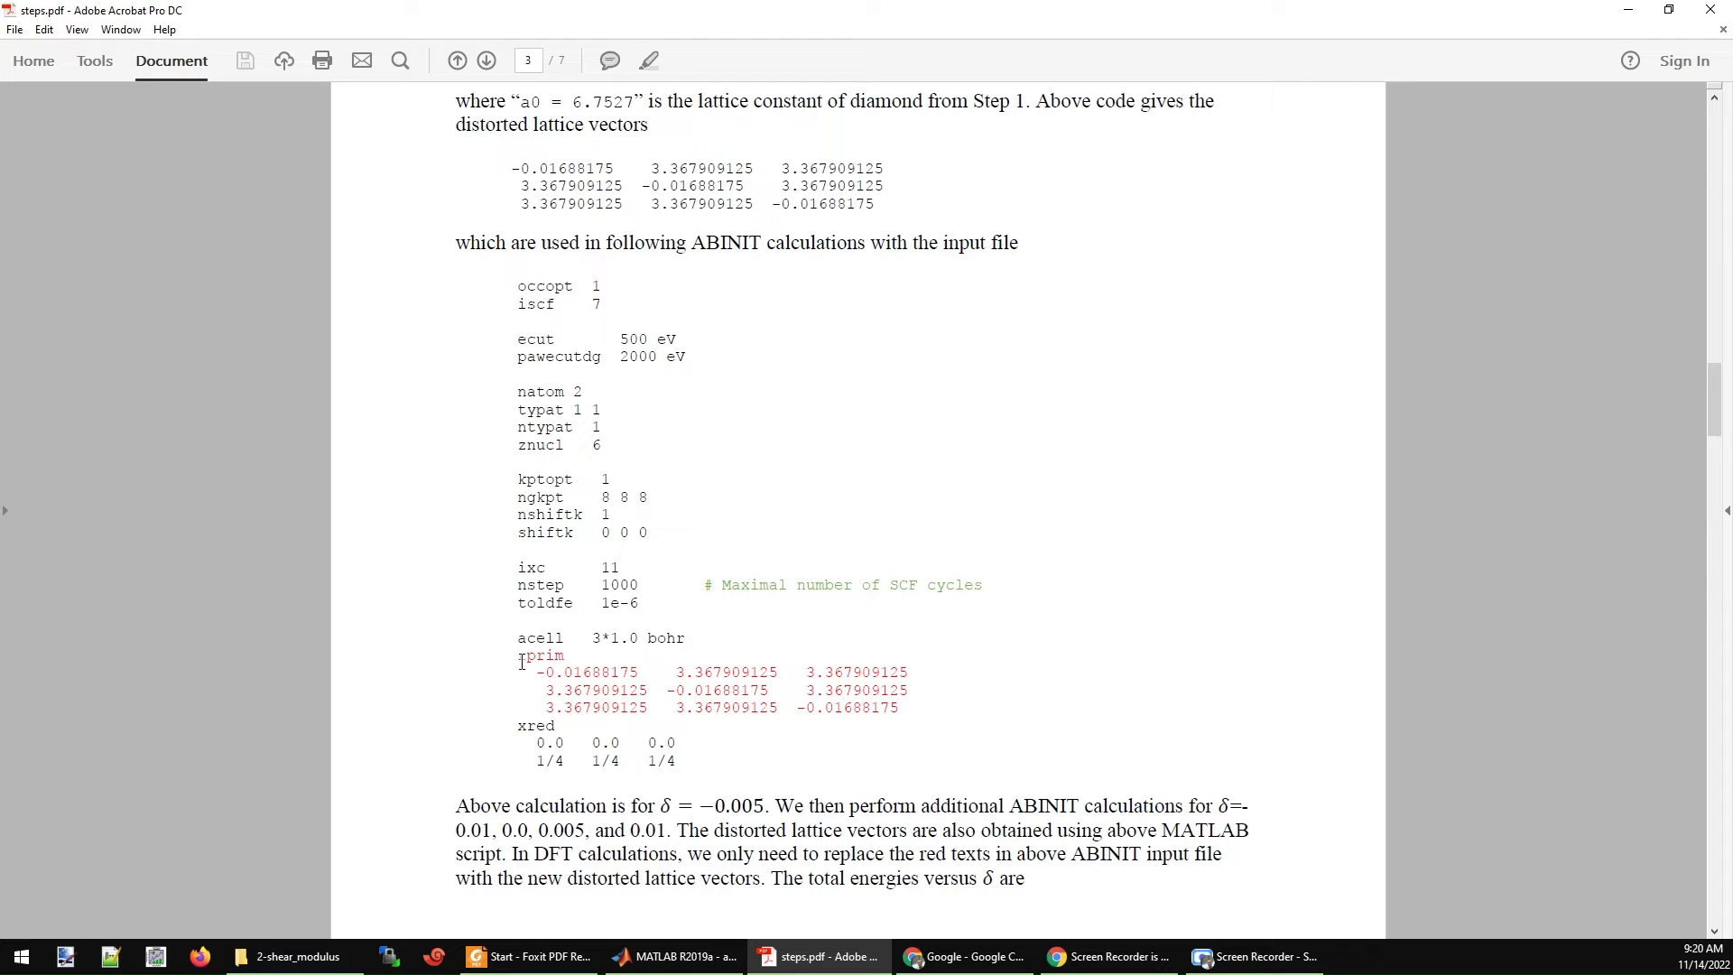
left_click(686, 637)
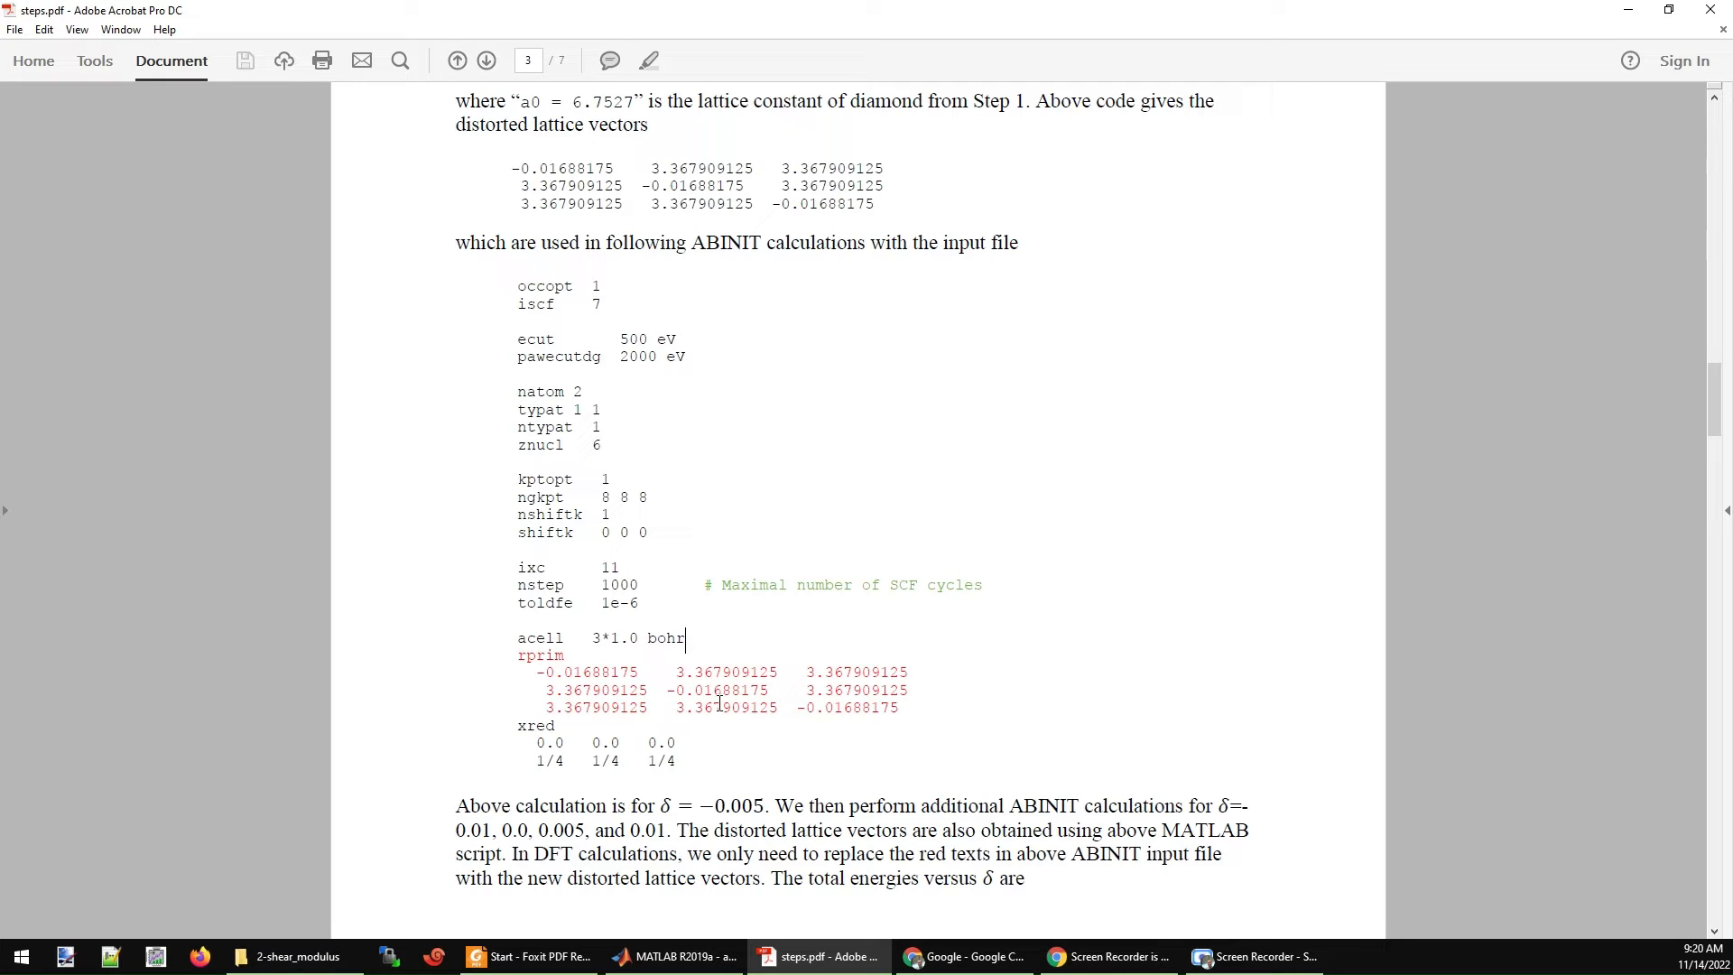
left_click_drag(538, 671, 902, 708)
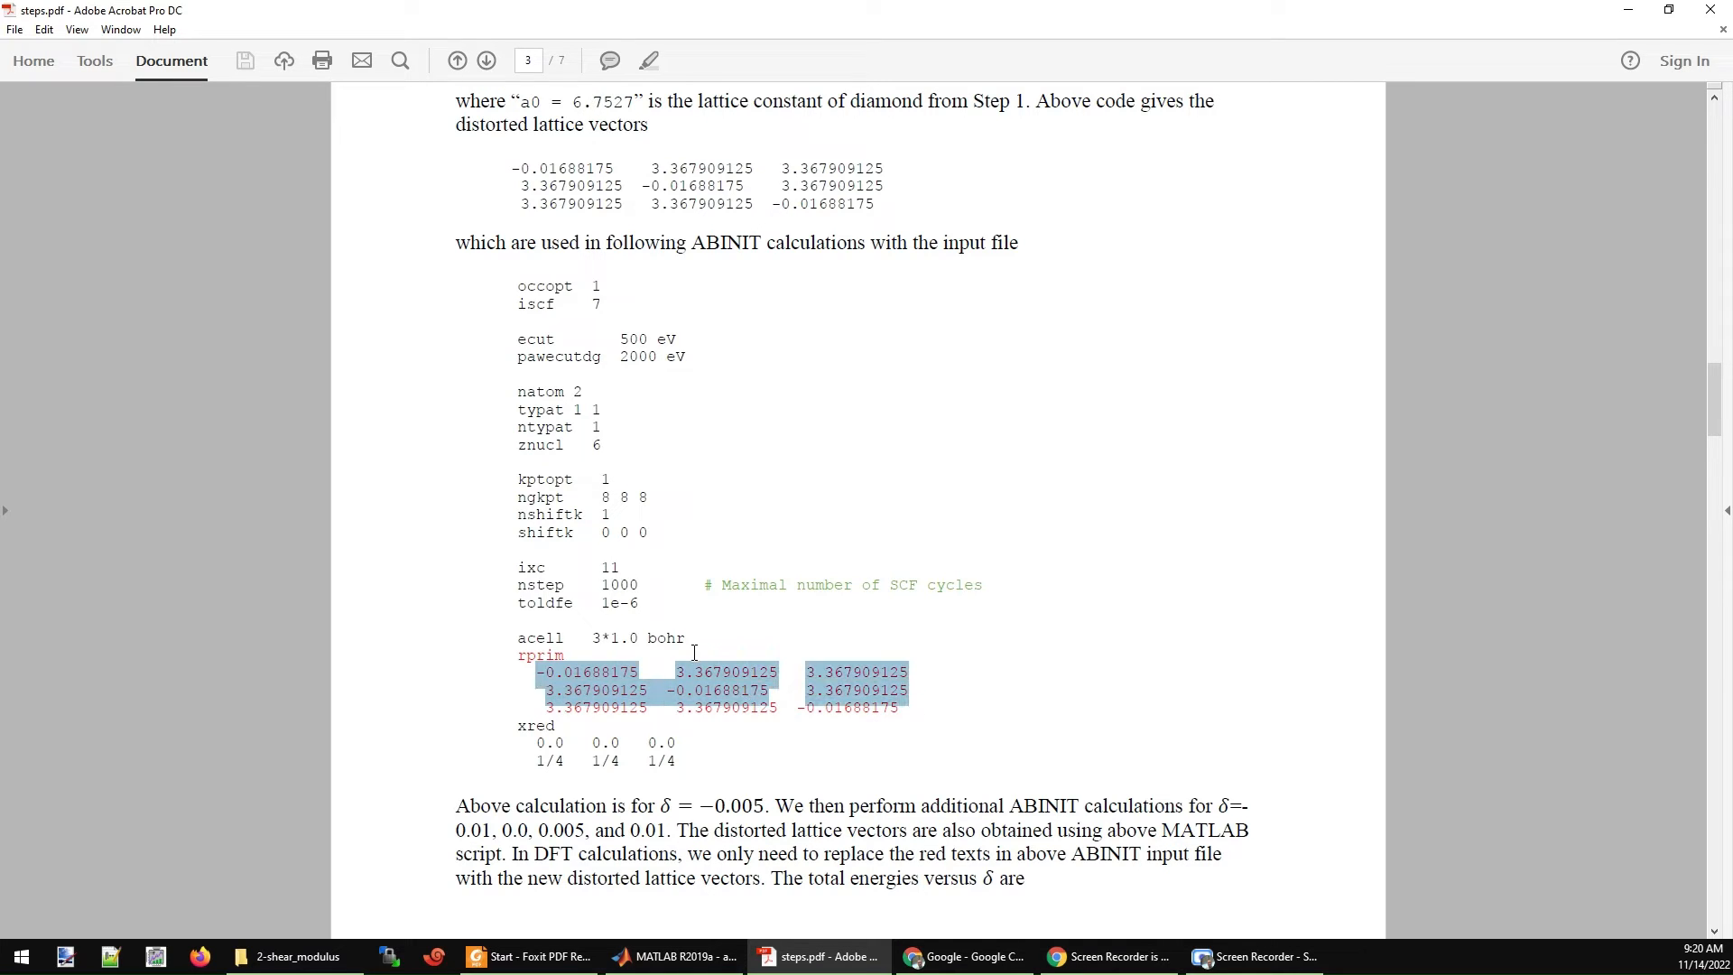
scroll("down", 3)
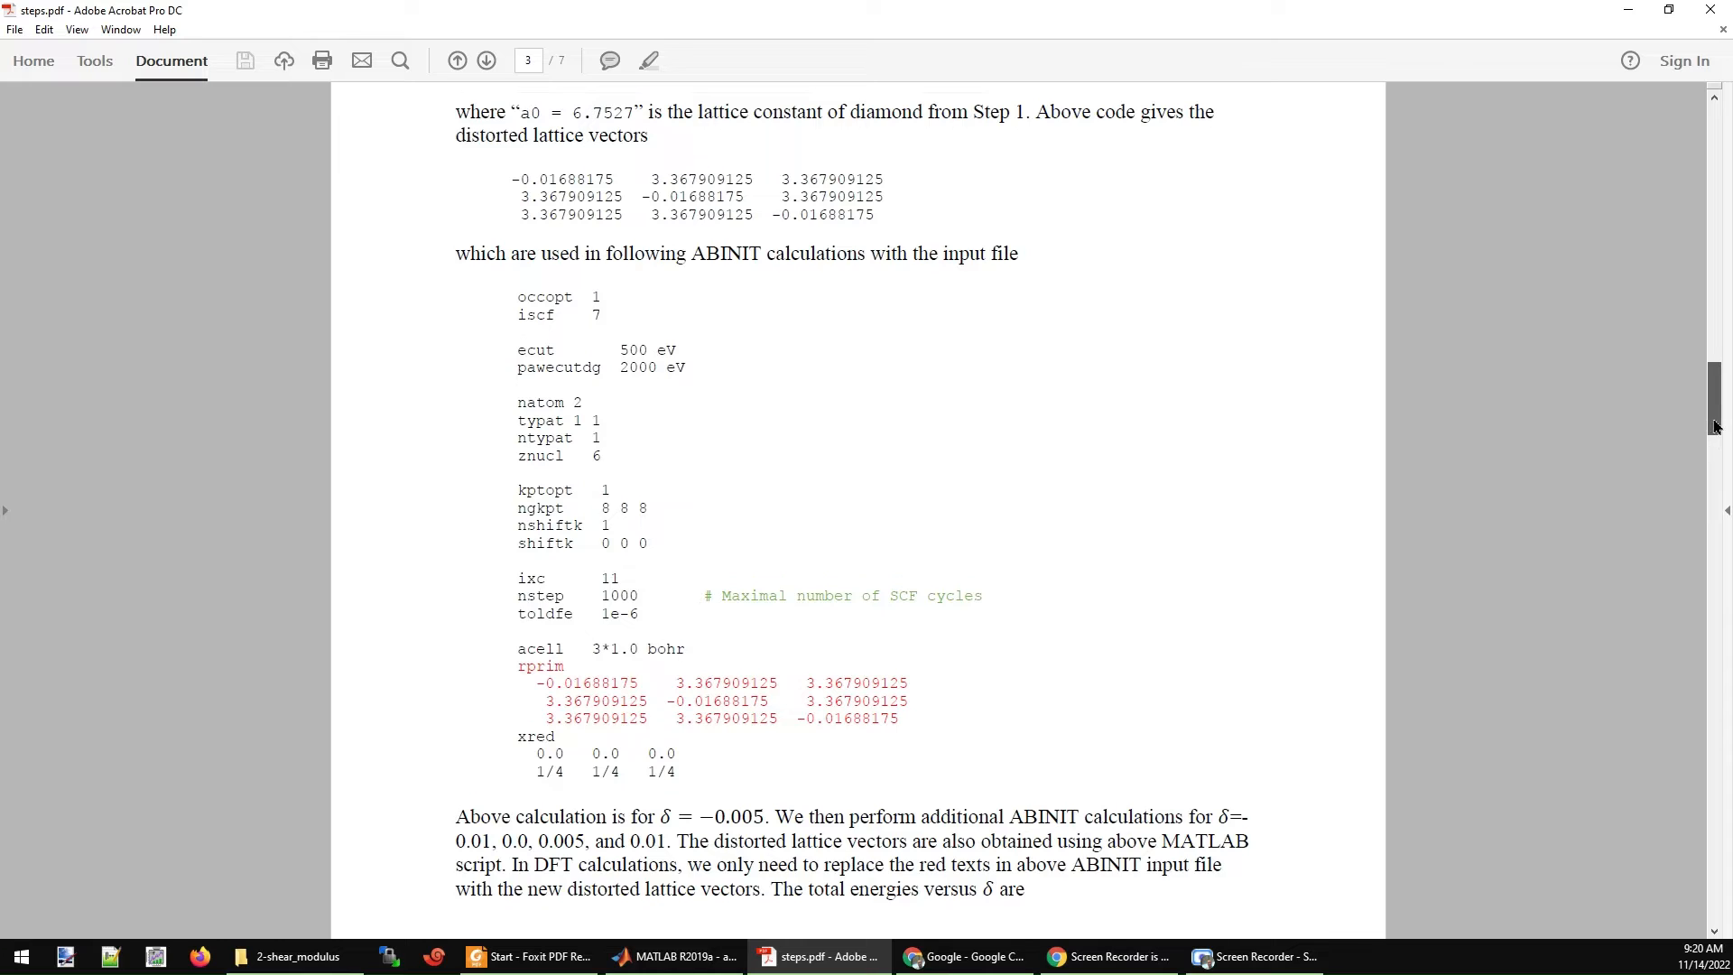
scroll("down", 3)
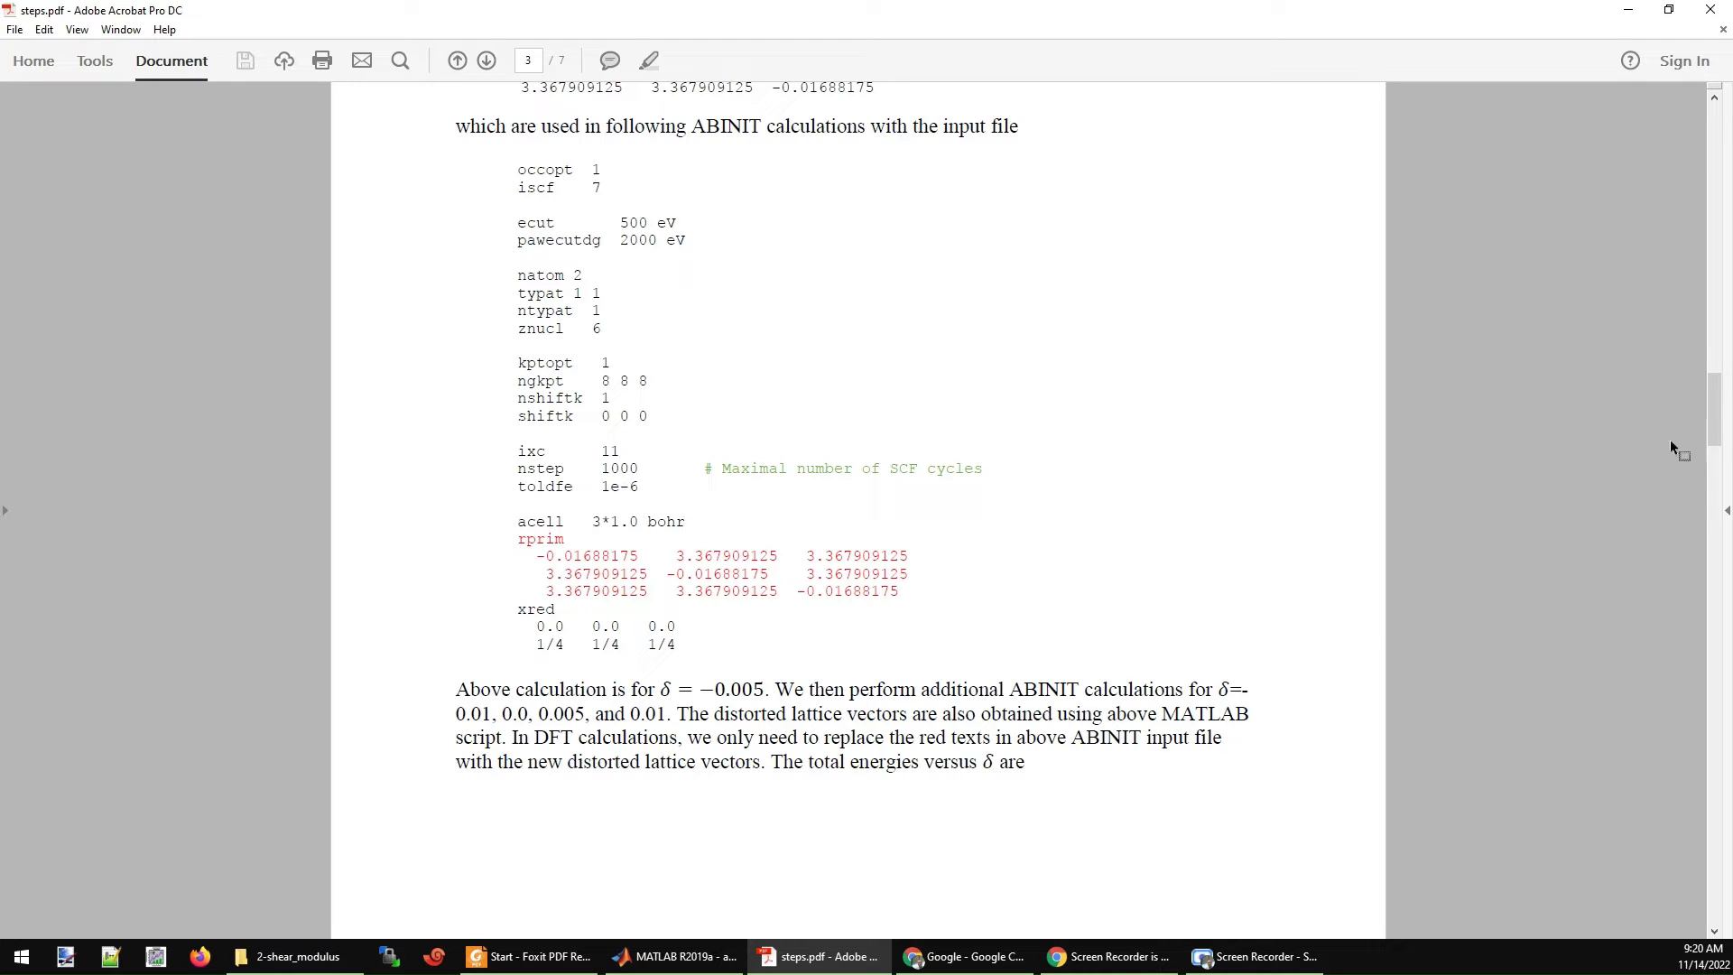
mouse_move(1153, 643)
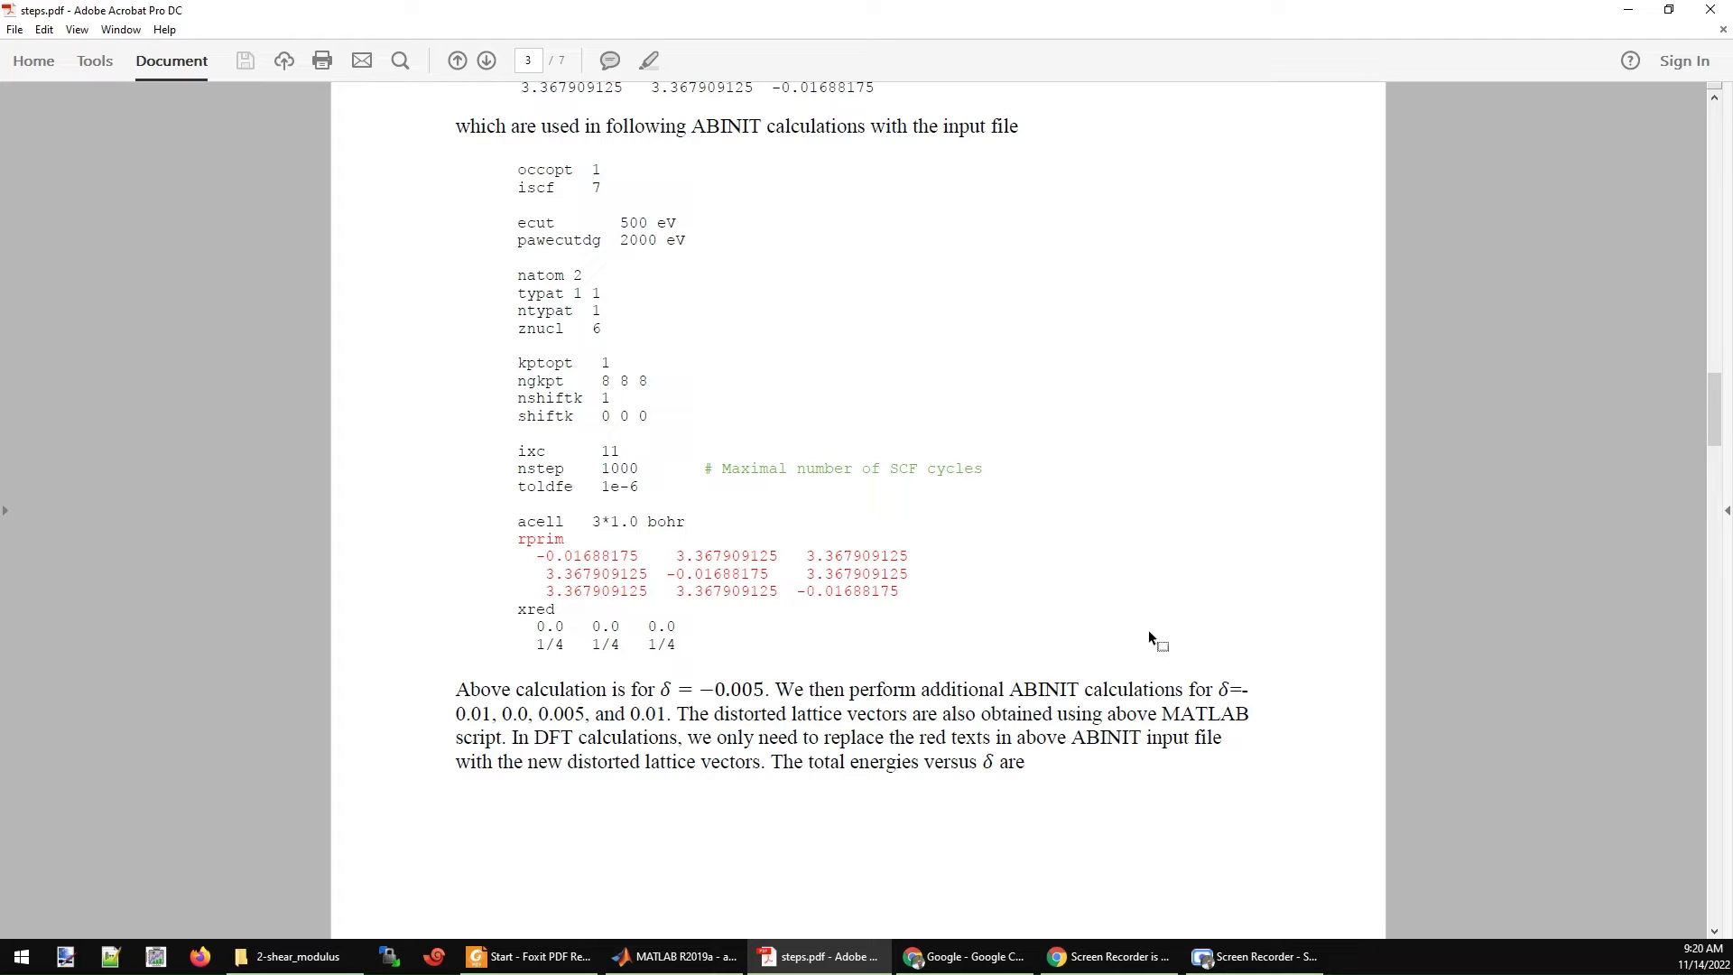
mouse_move(749, 652)
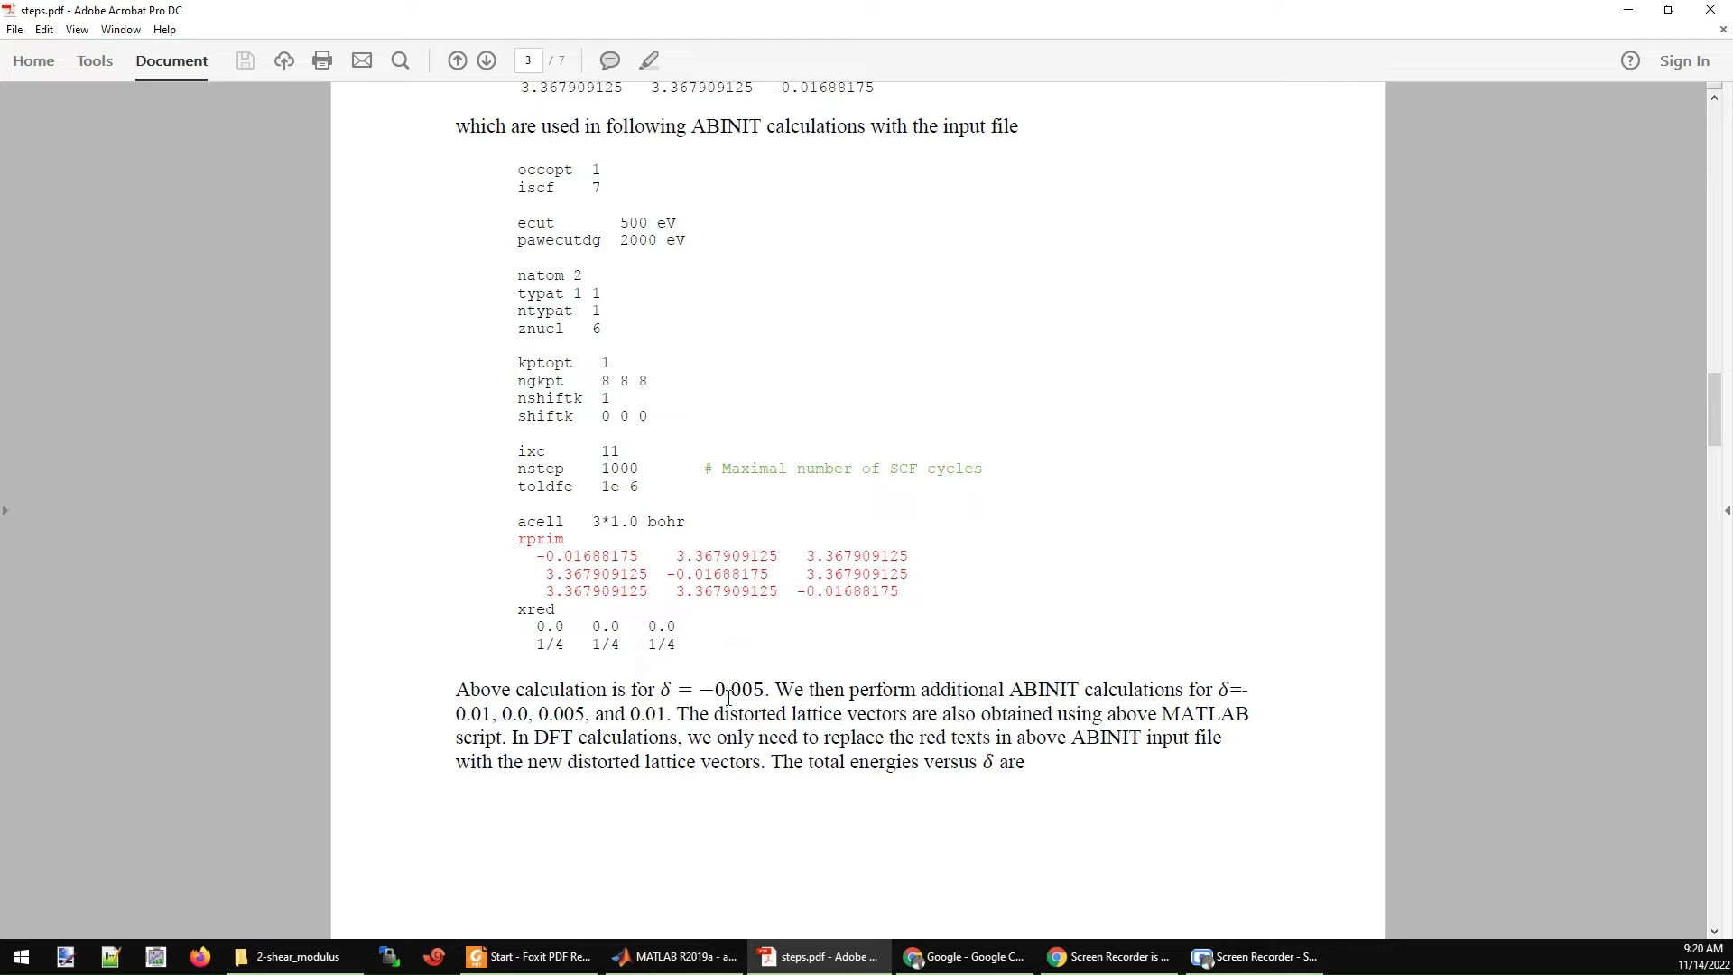
mouse_move(1271, 702)
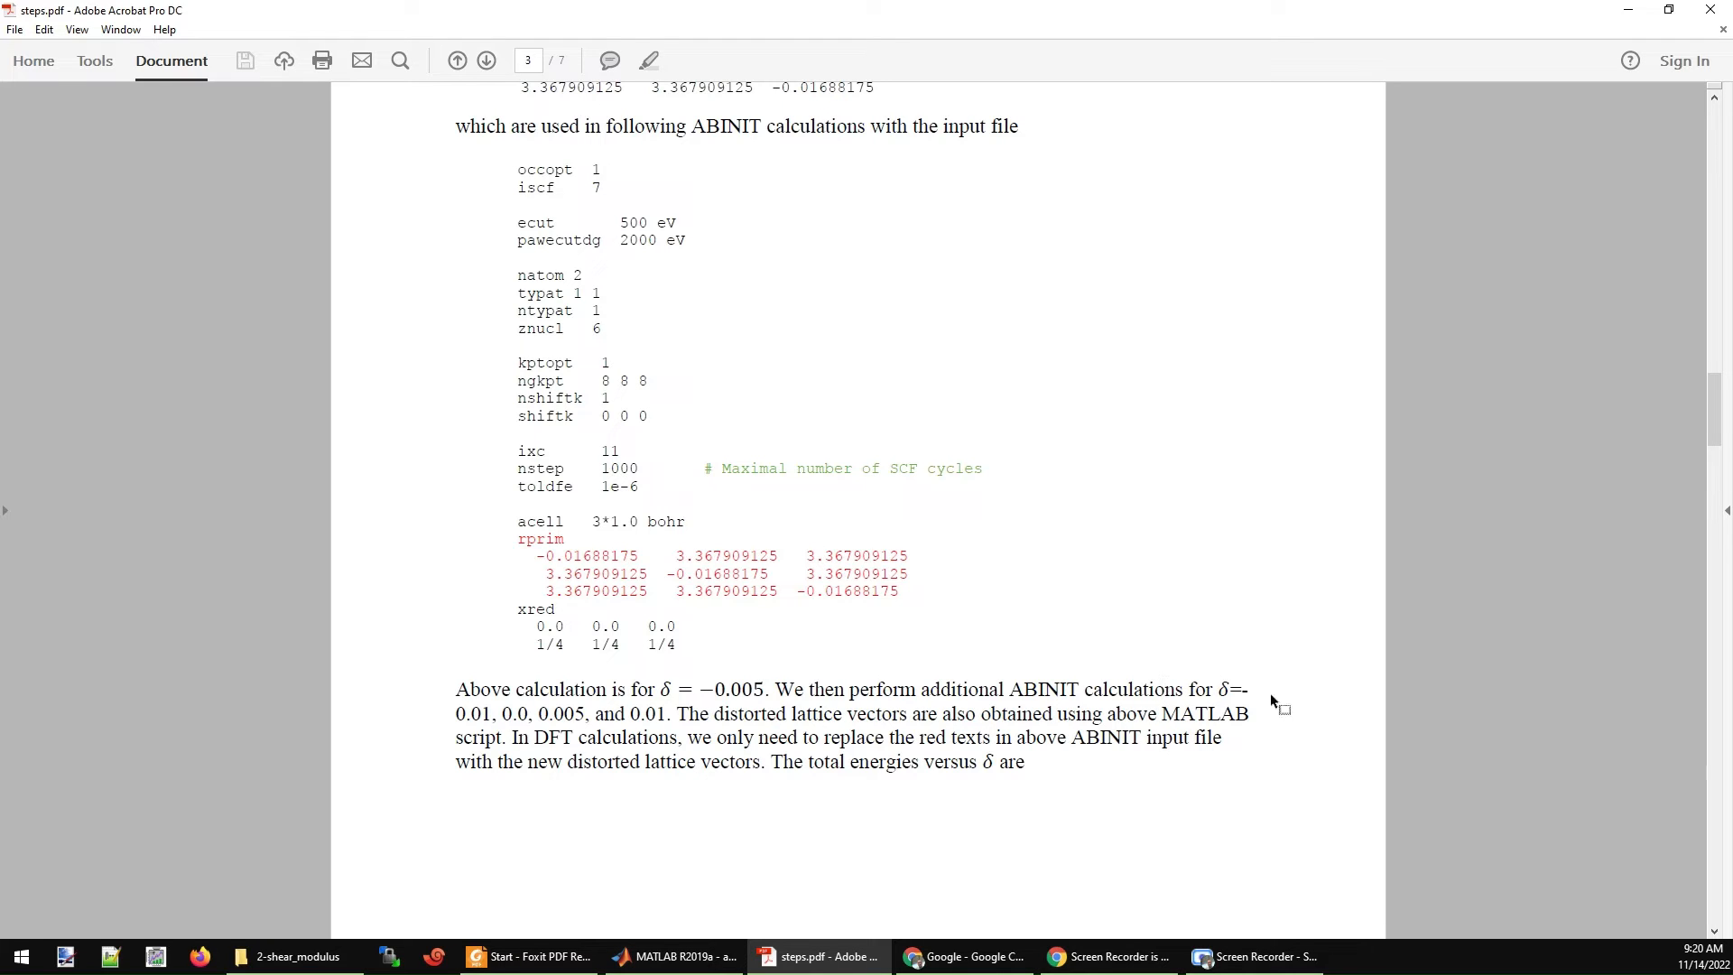
mouse_move(592, 635)
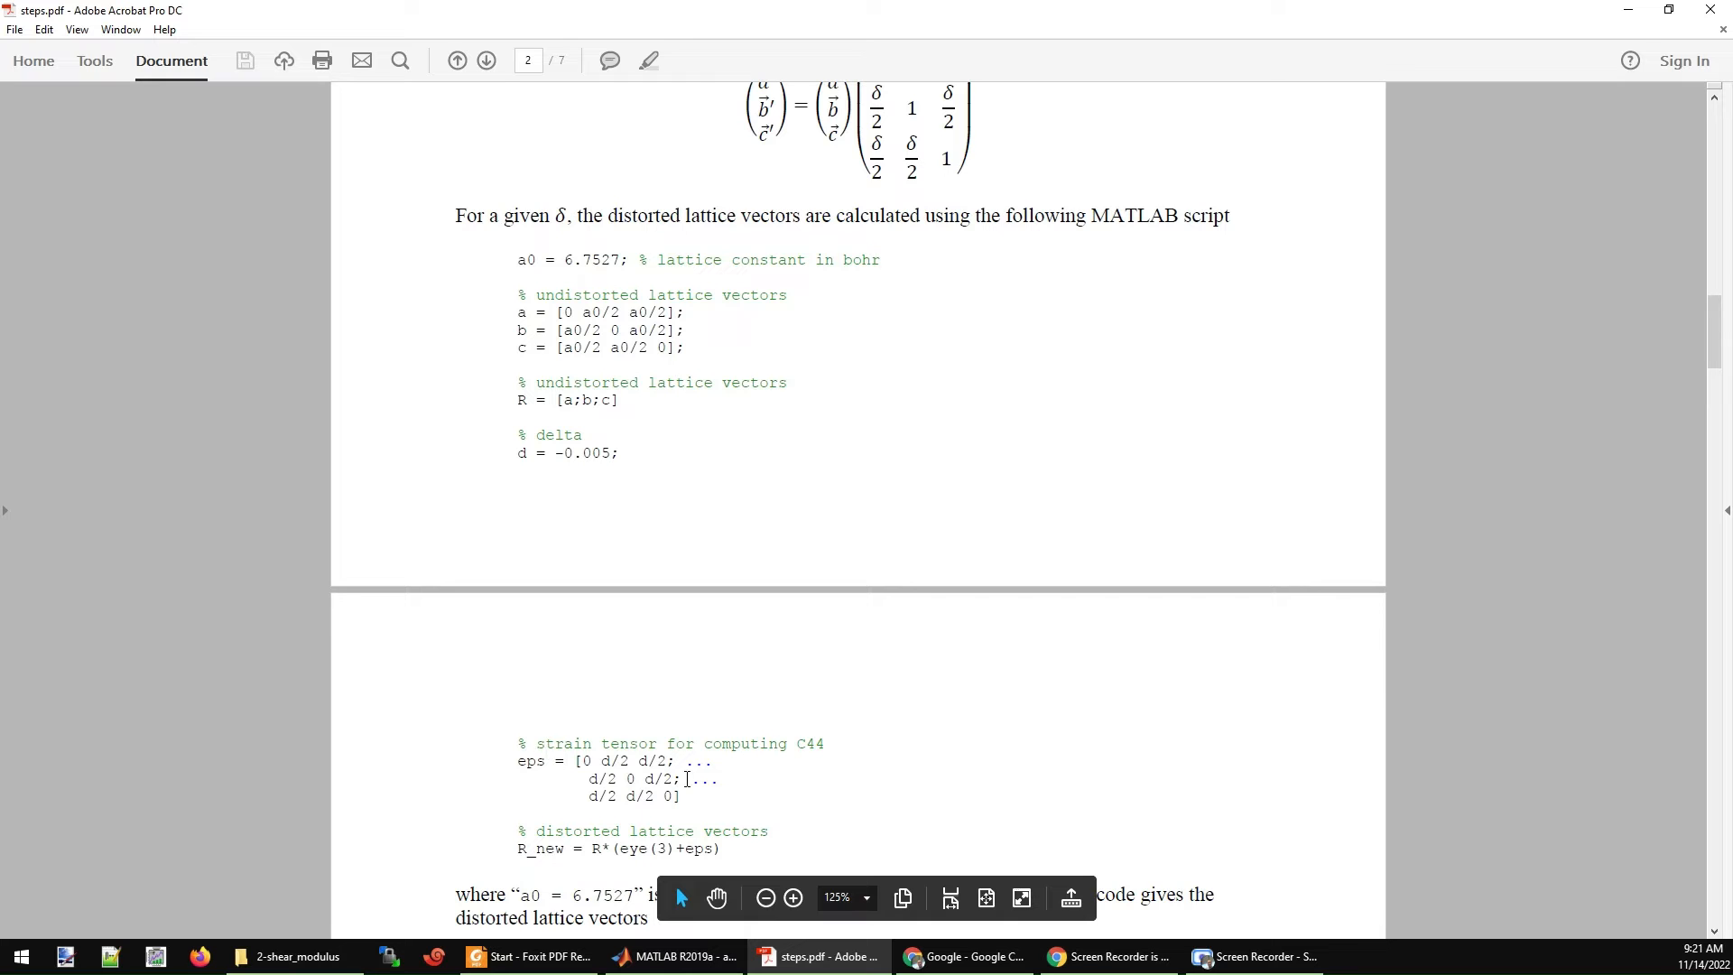
scroll("down", 3)
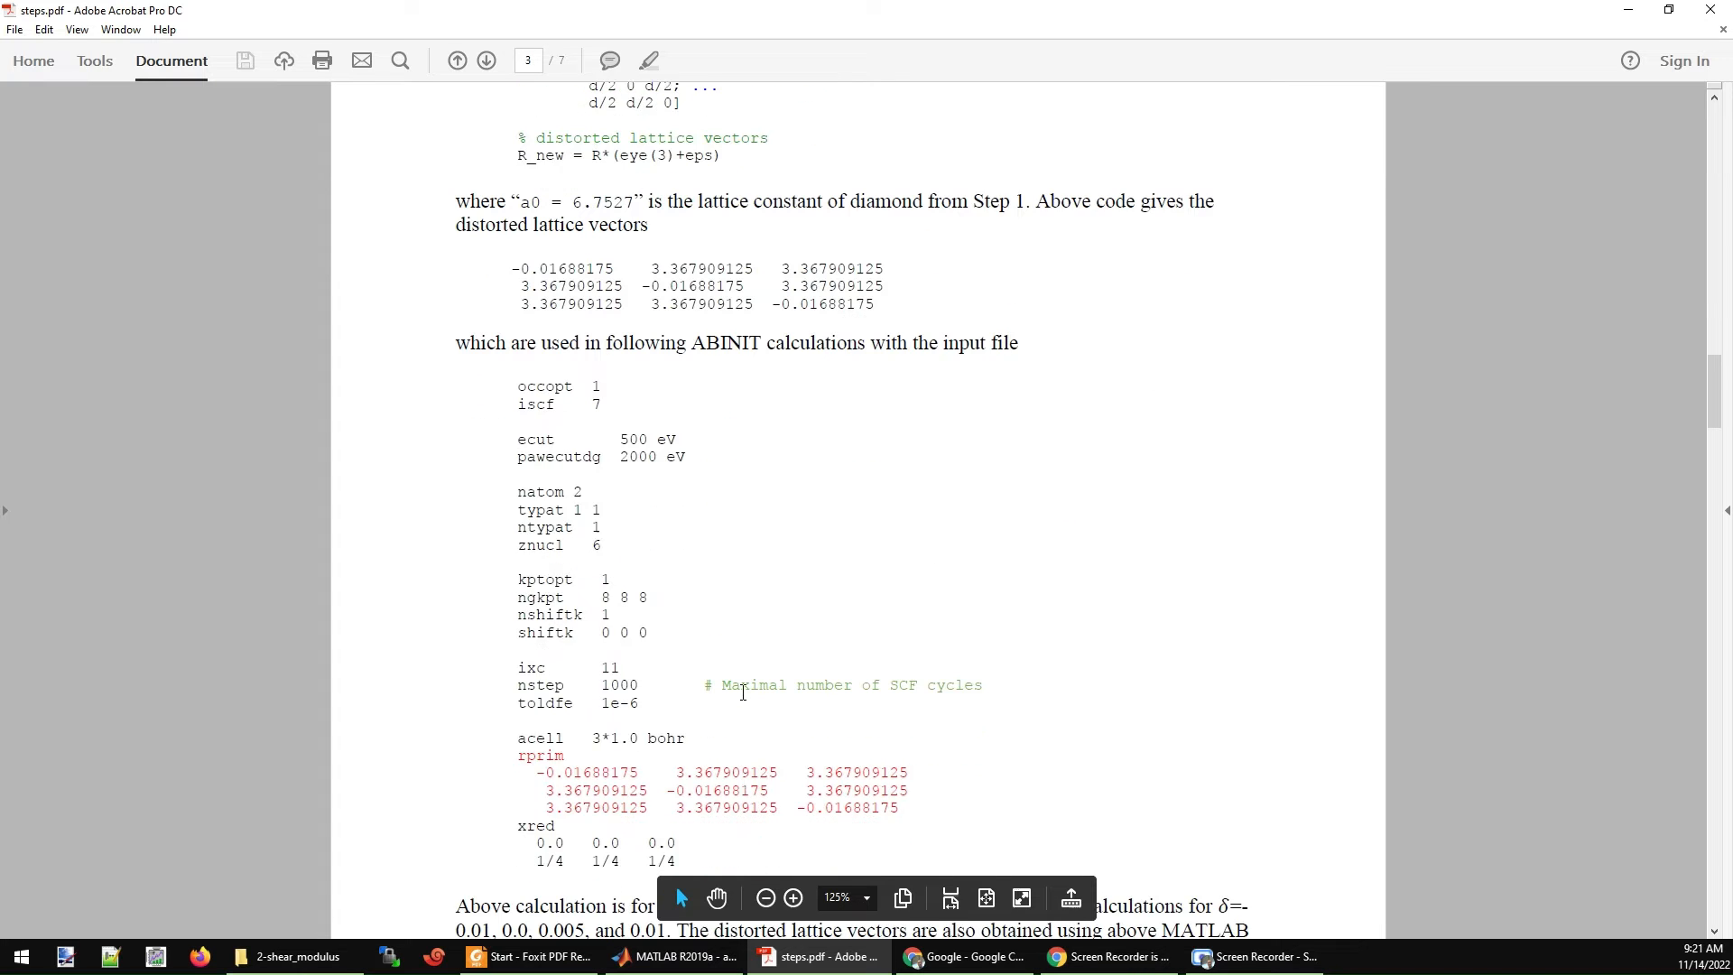
scroll("down", 3)
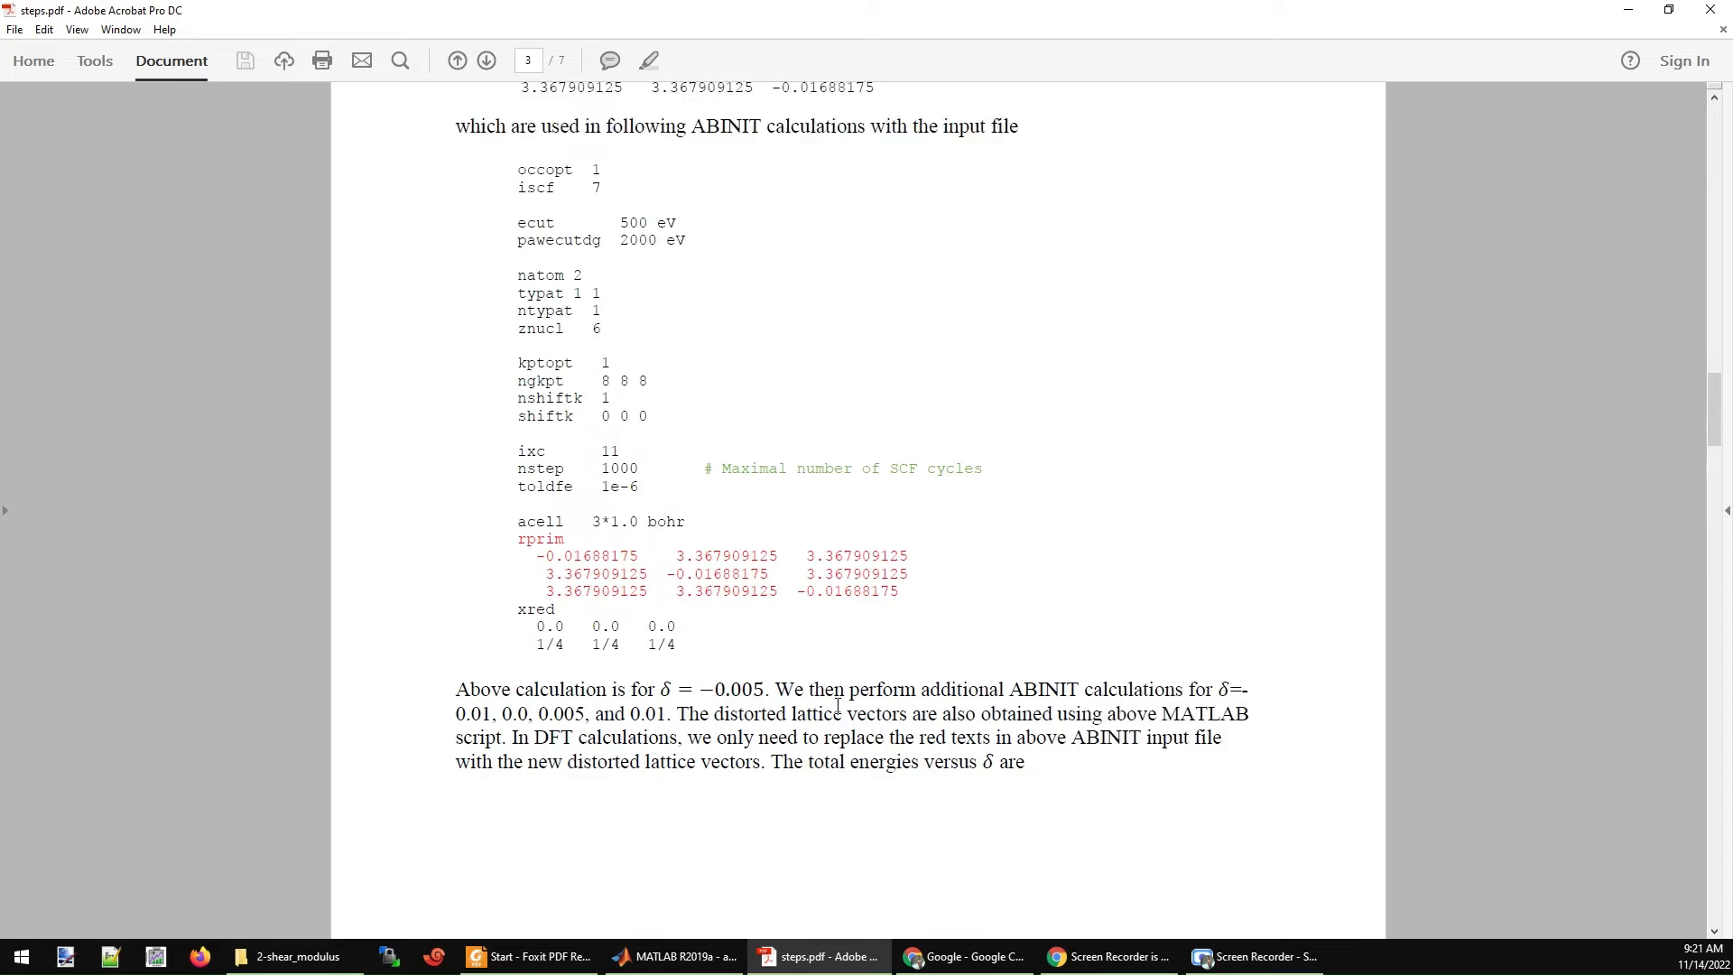
scroll("down", 3)
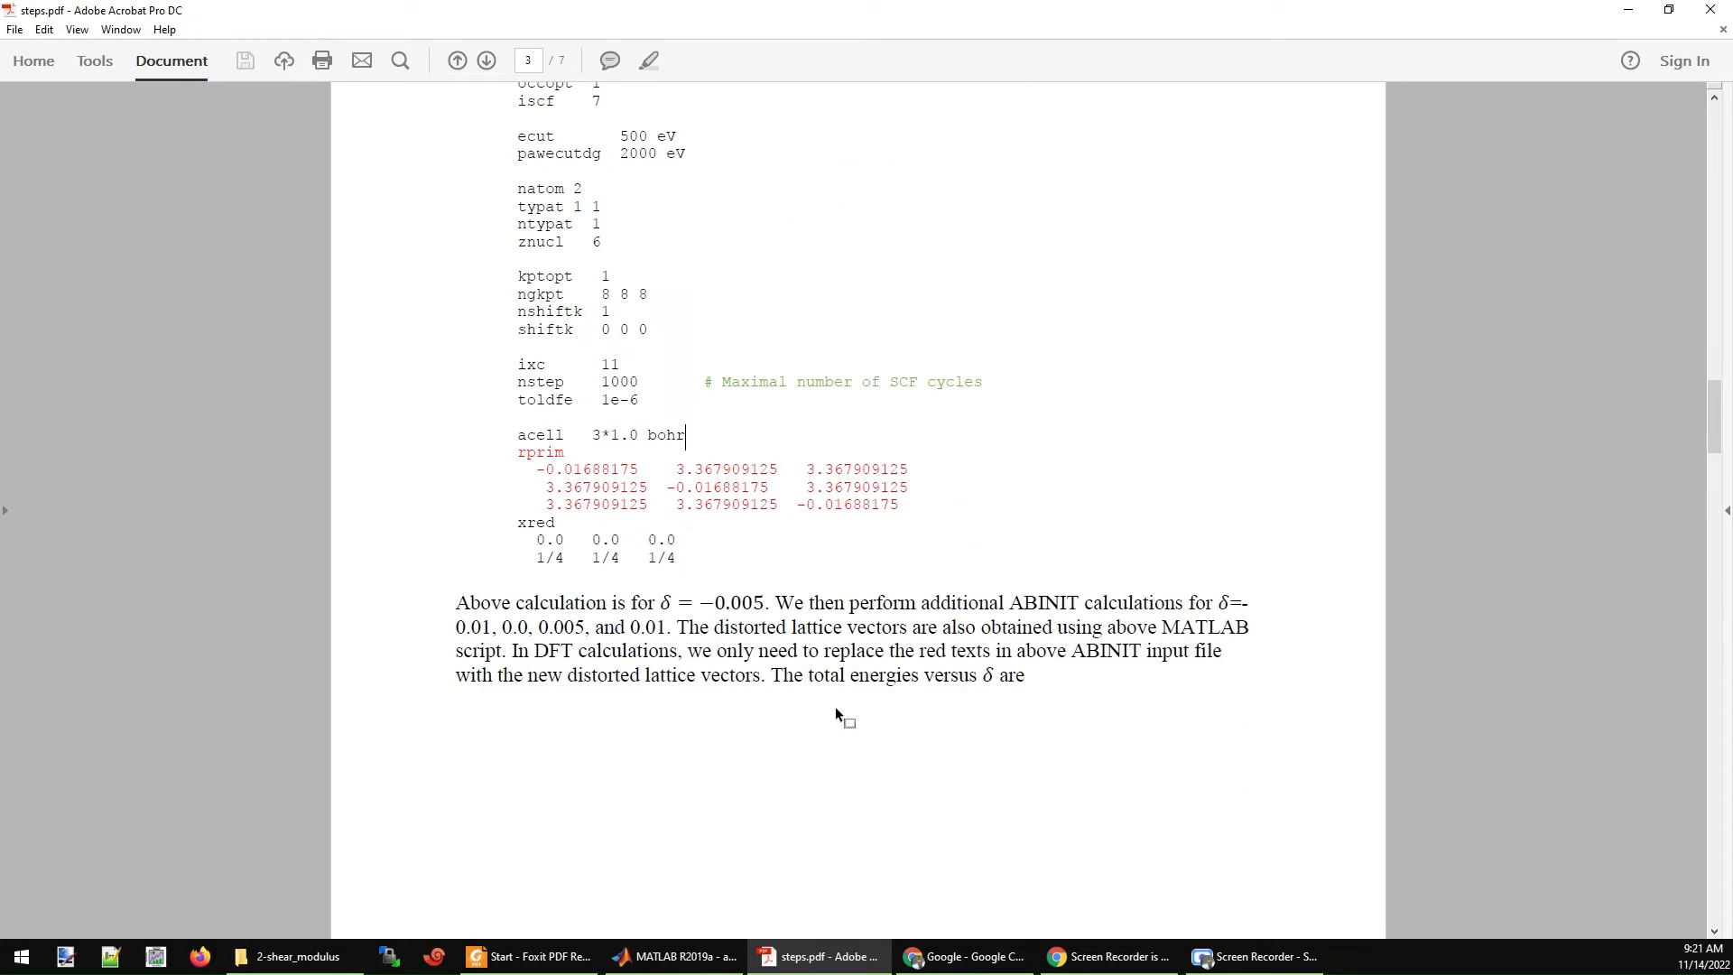
scroll("down", 3)
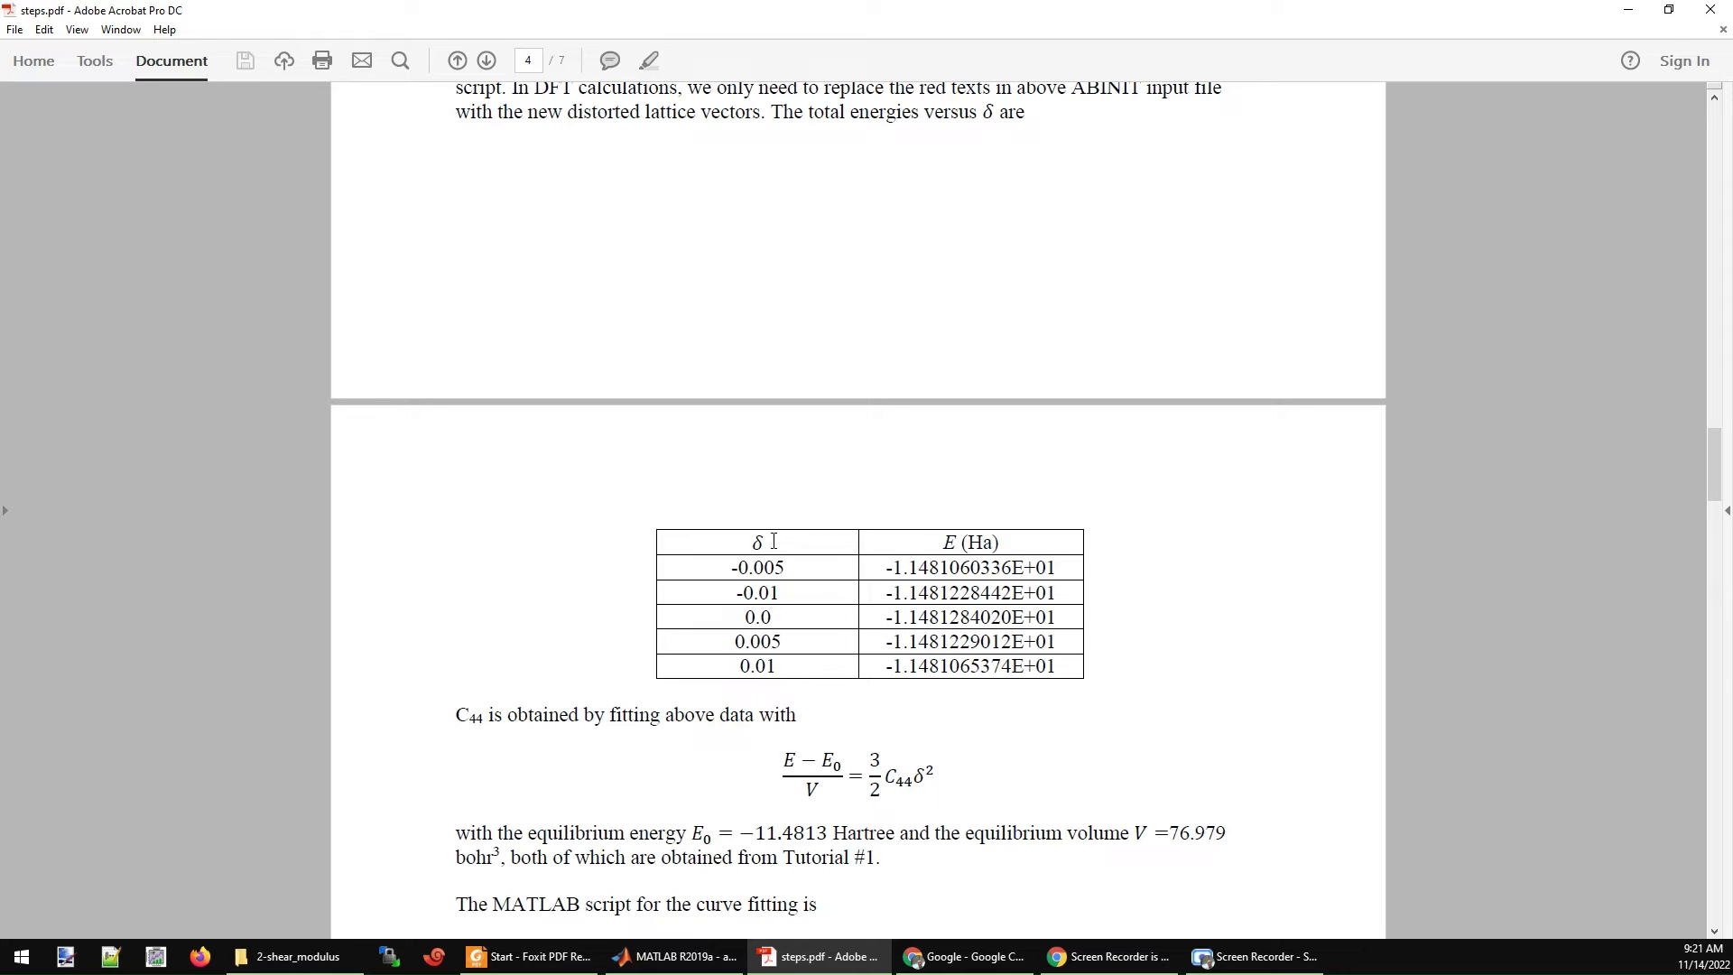
mouse_move(810, 558)
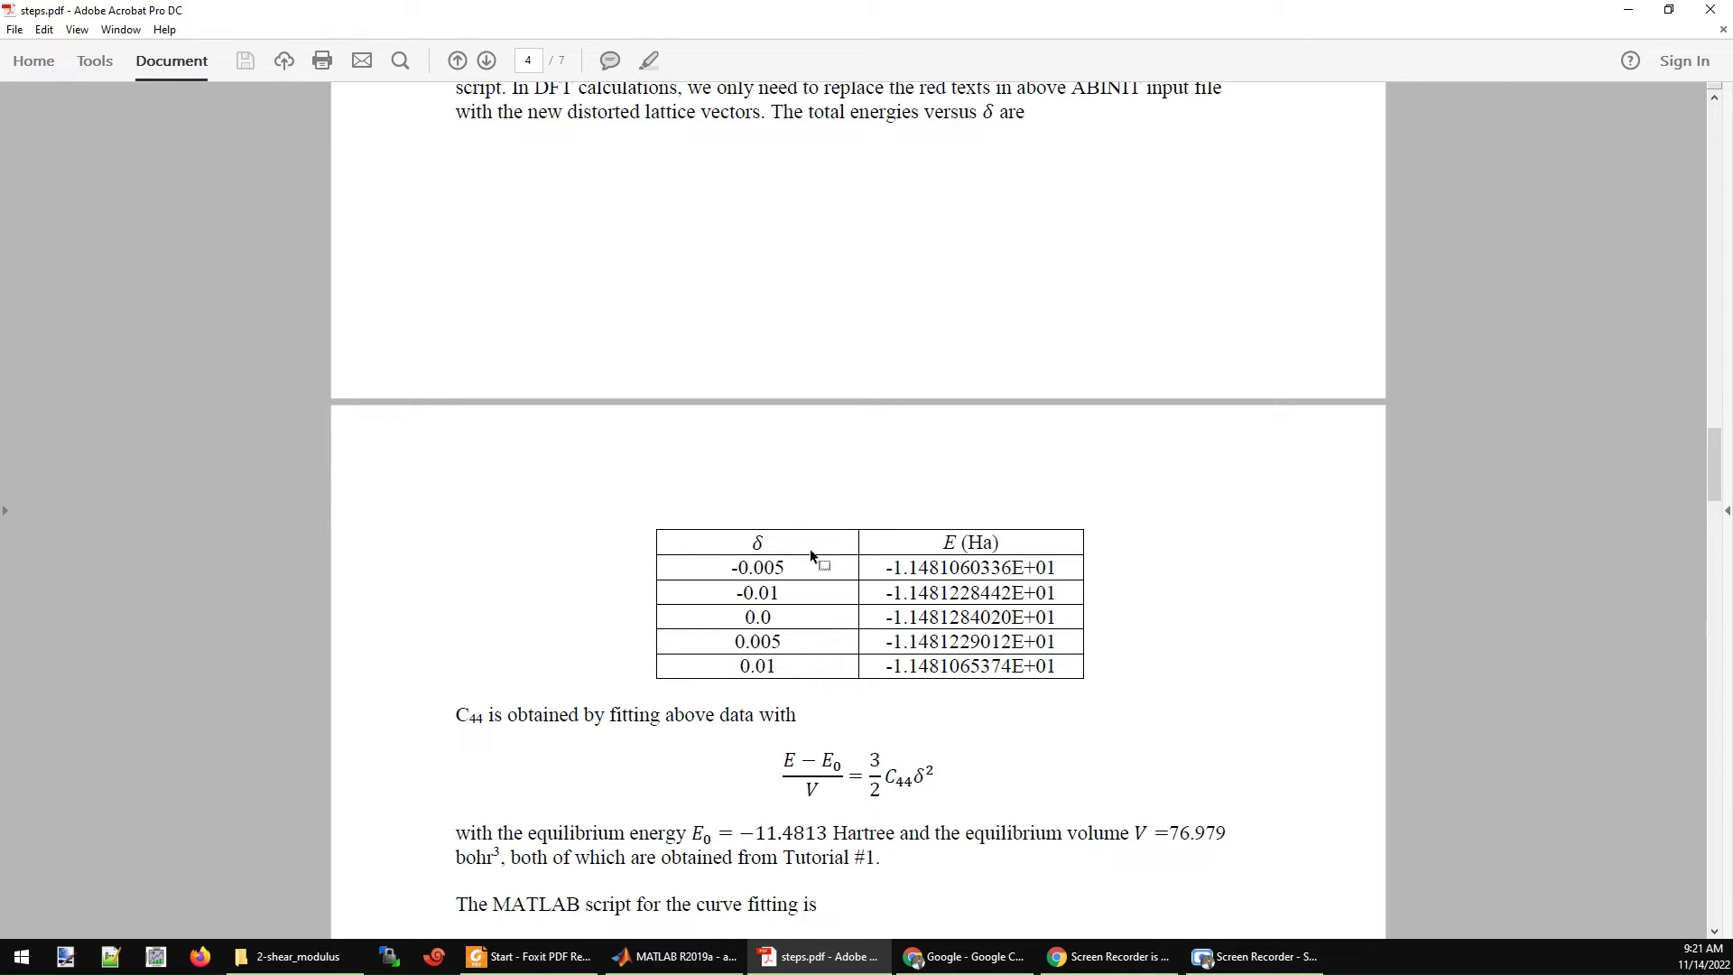
mouse_move(774, 548)
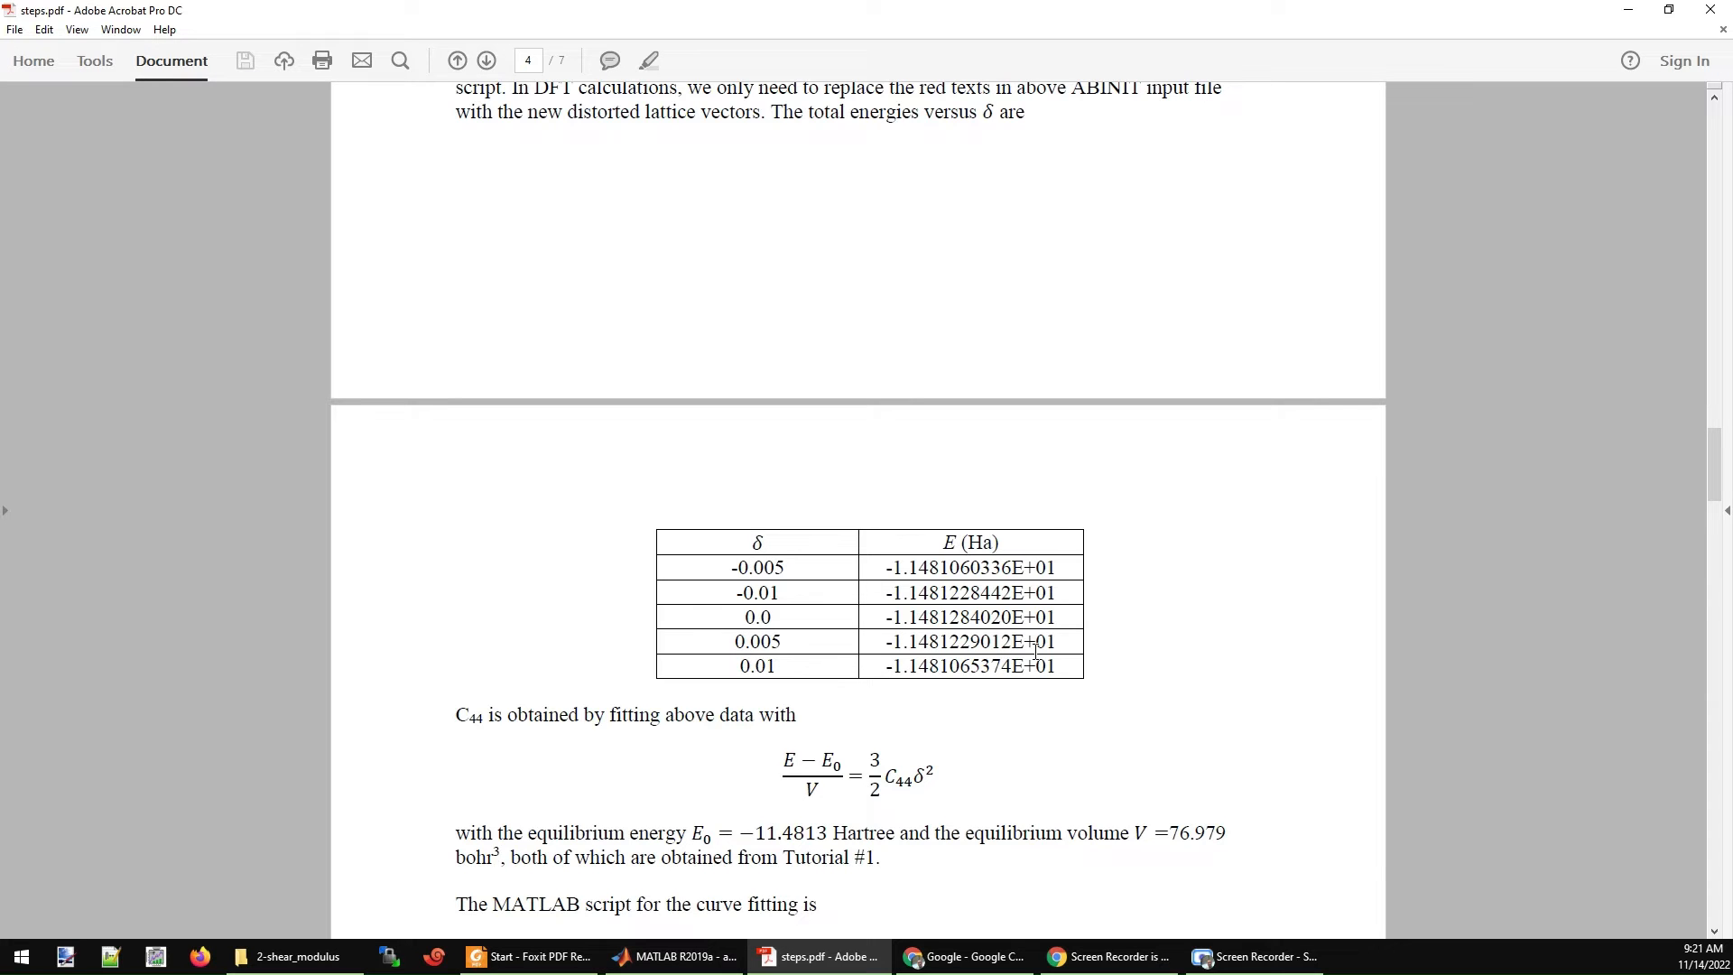
Scroll to page 4's energy-versus-δ table and the C44 fitting formula.
scroll("down", 3)
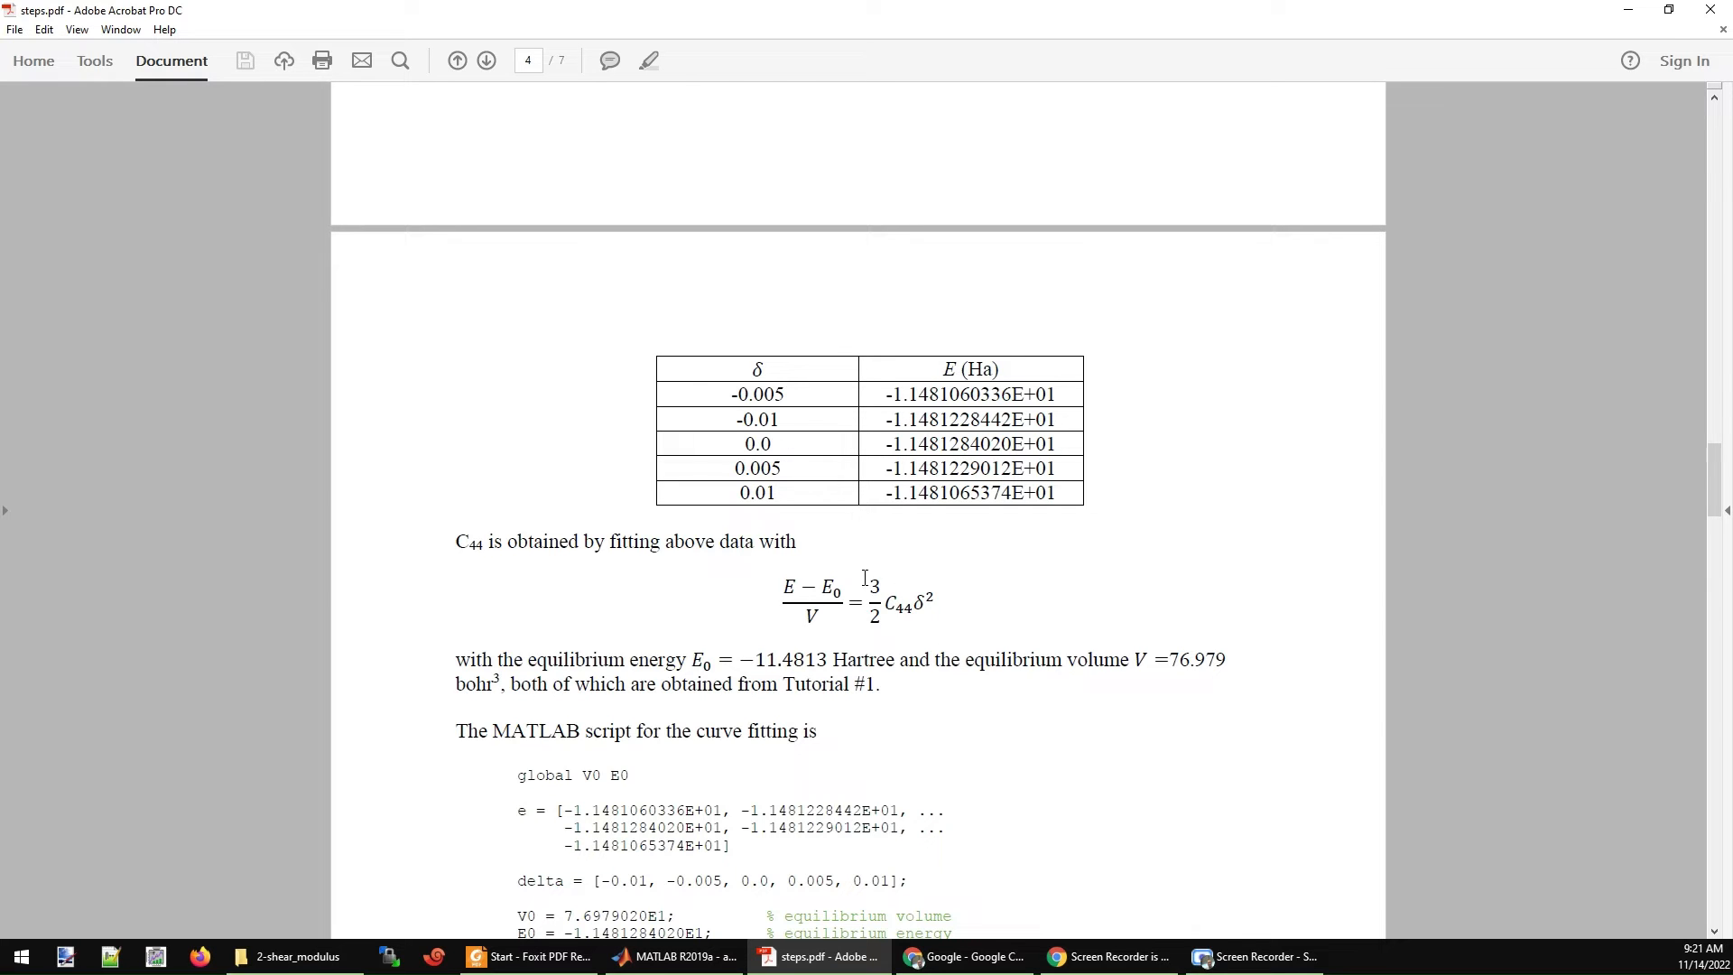
mouse_move(843, 615)
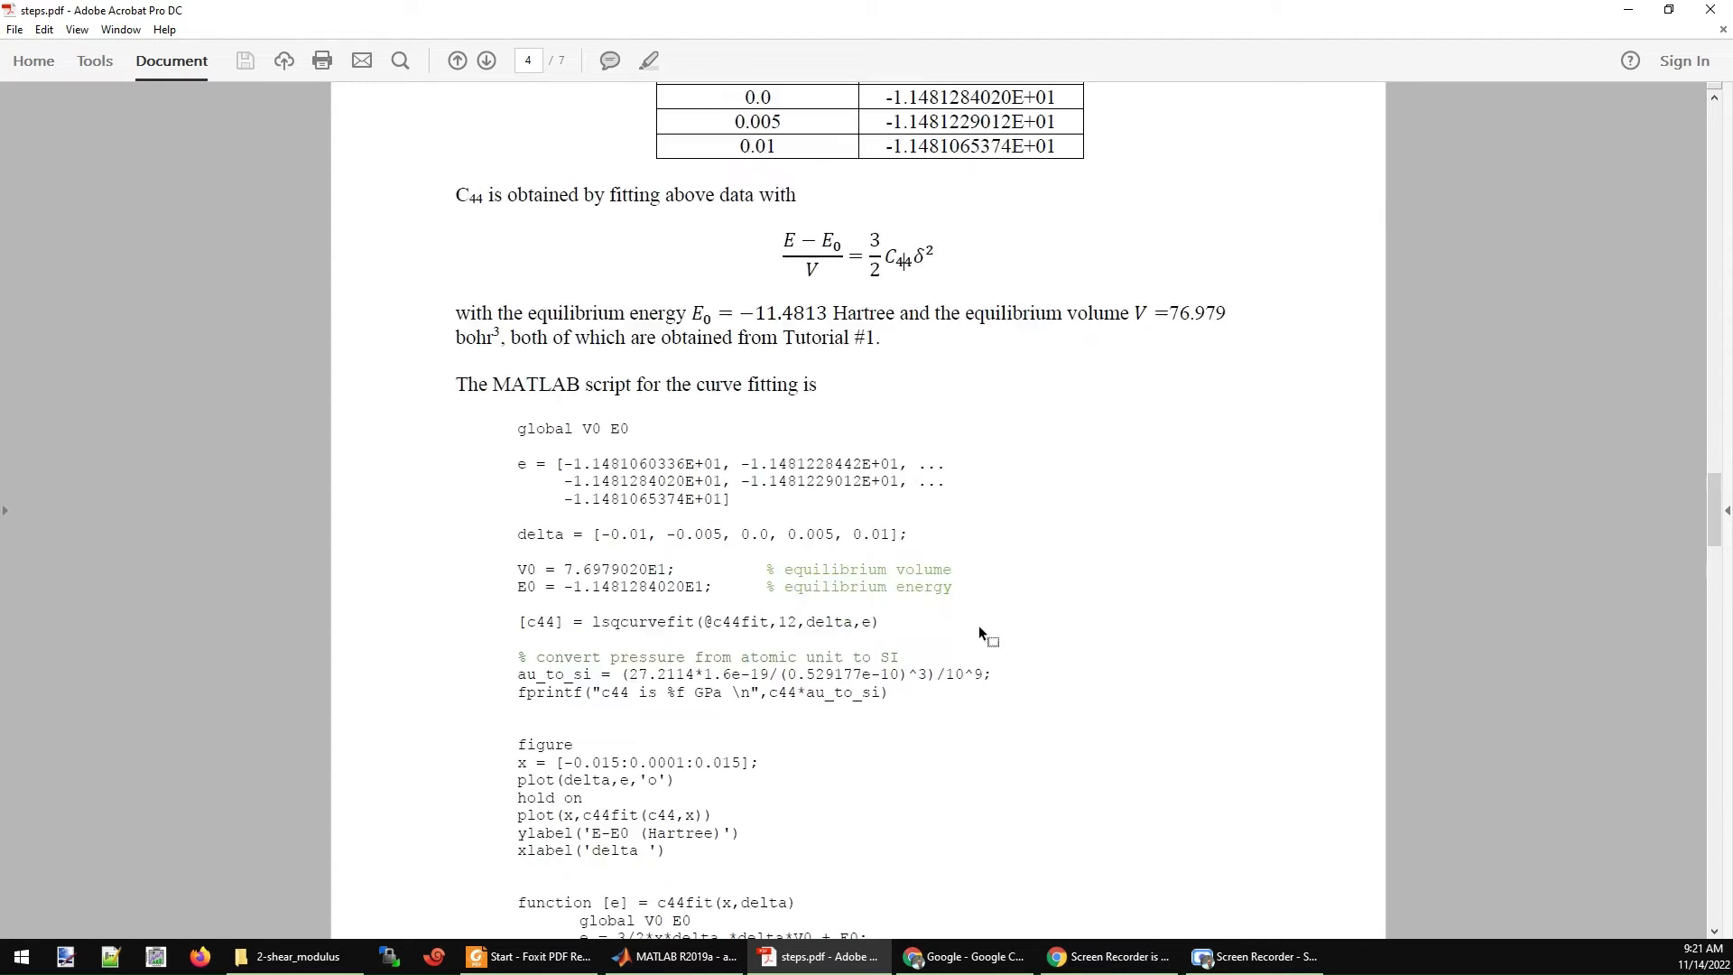
Scroll into the C44 MATLAB fitting script and briefly select its energy values array.
scroll("down", 3)
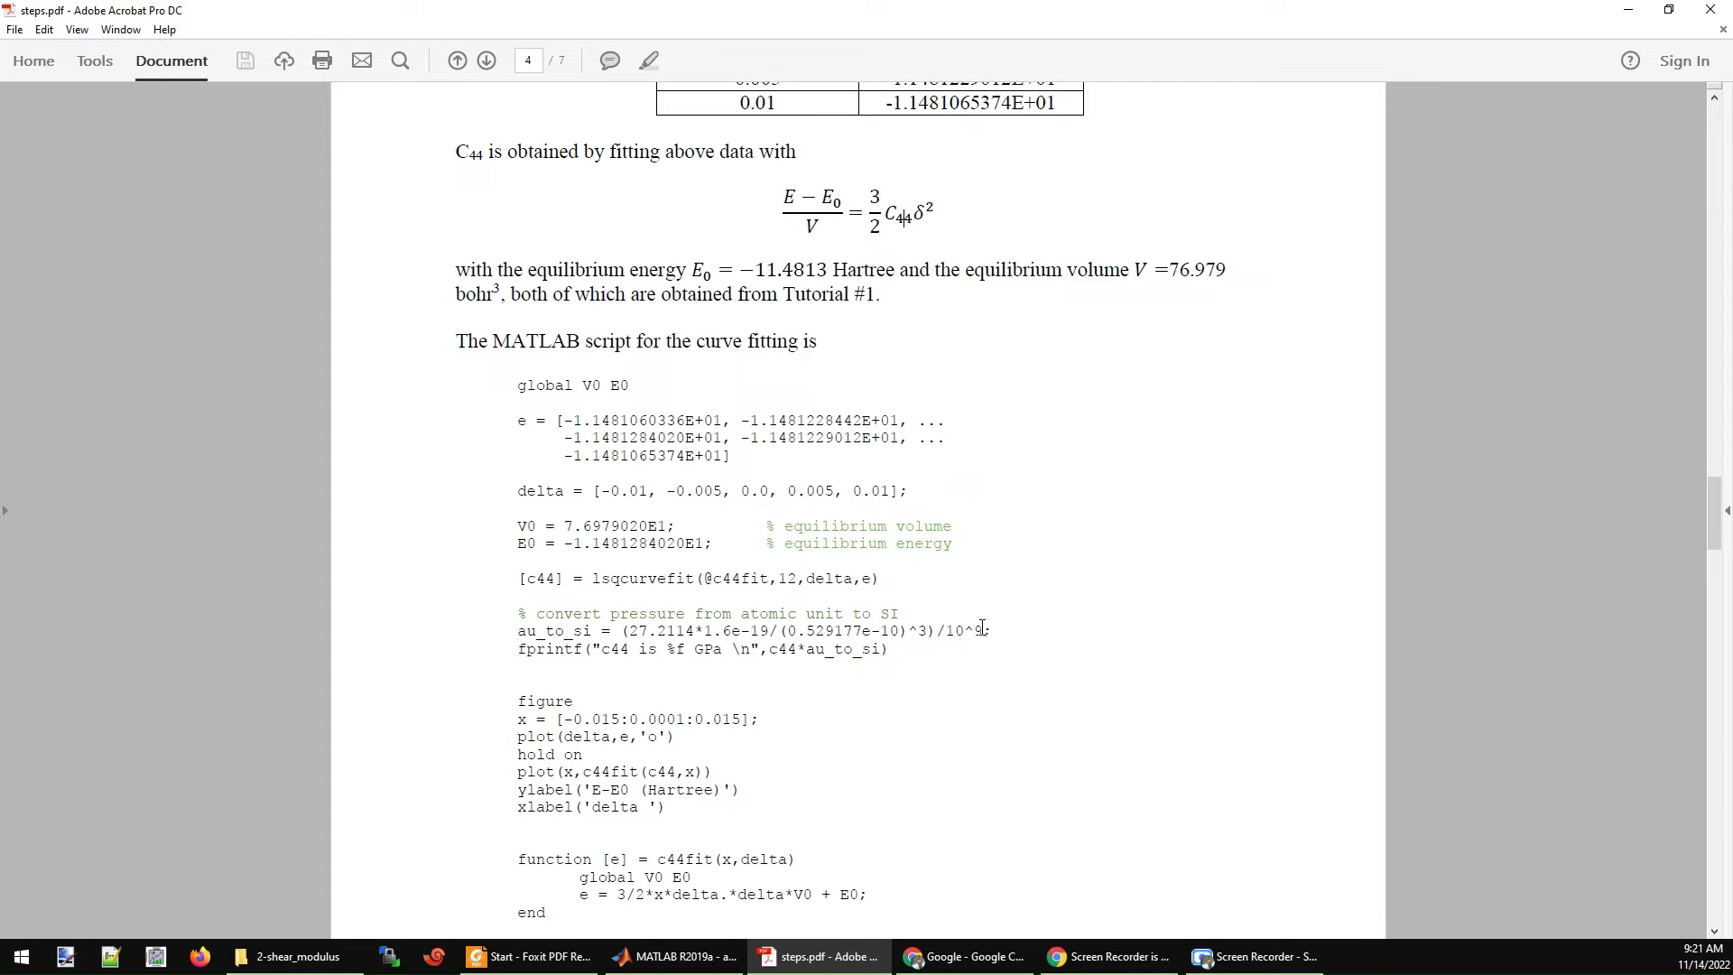
scroll("down", 3)
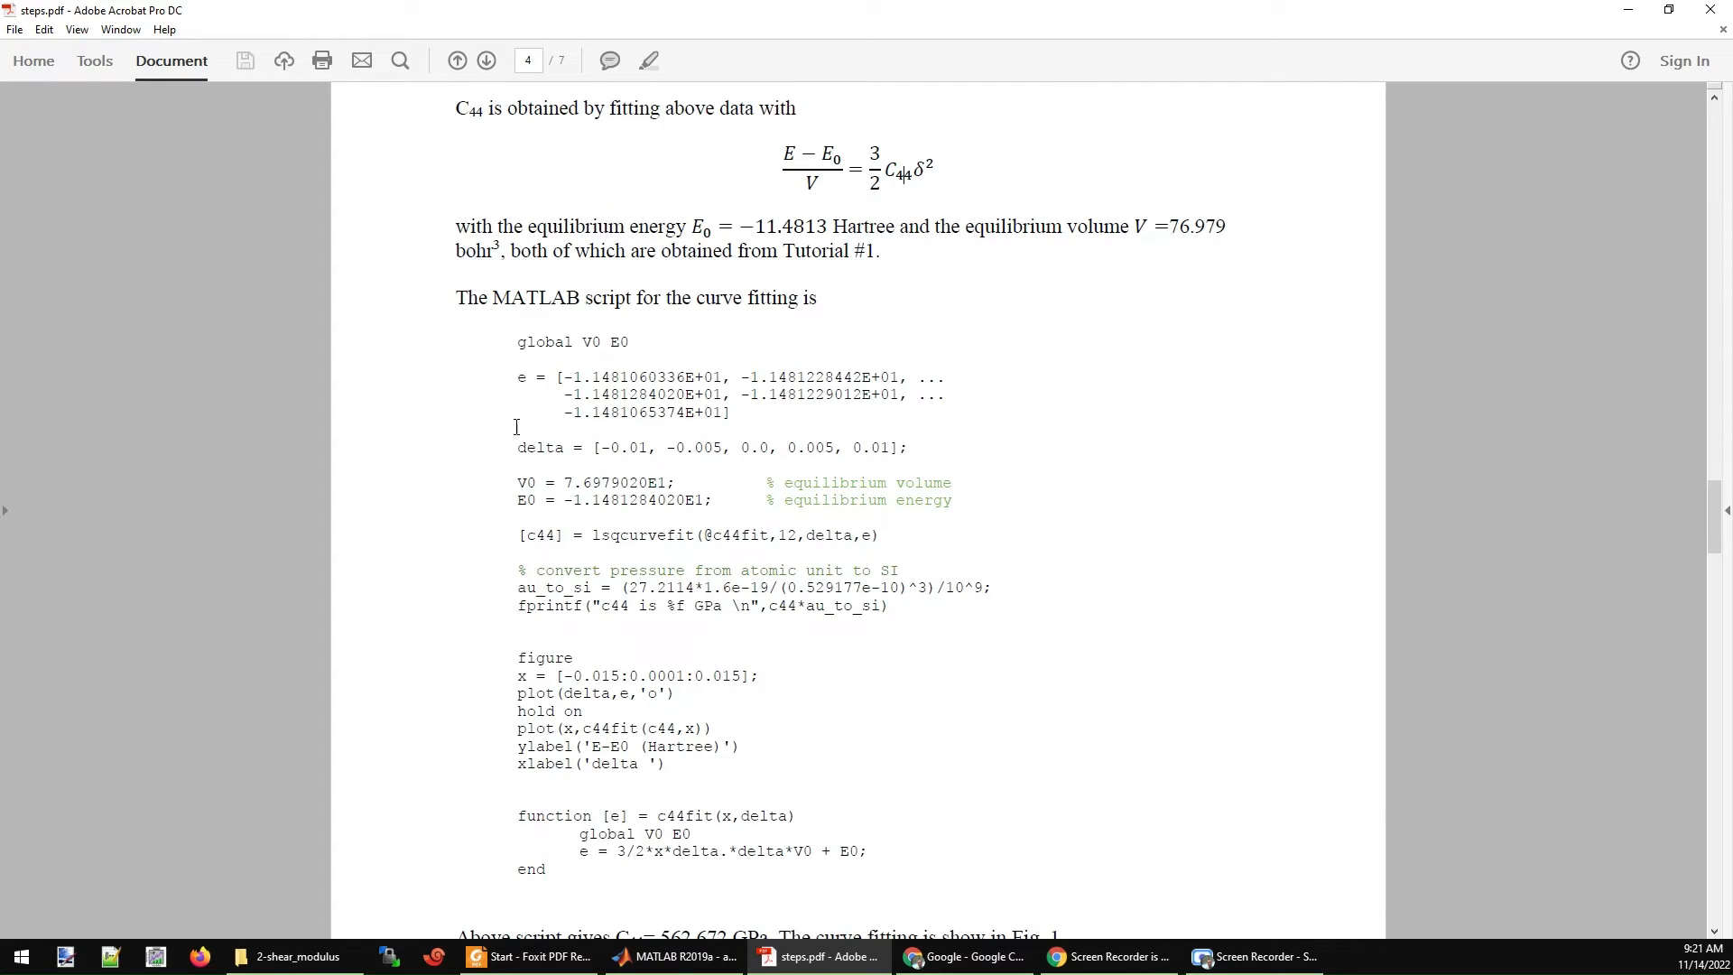
mouse_move(845, 289)
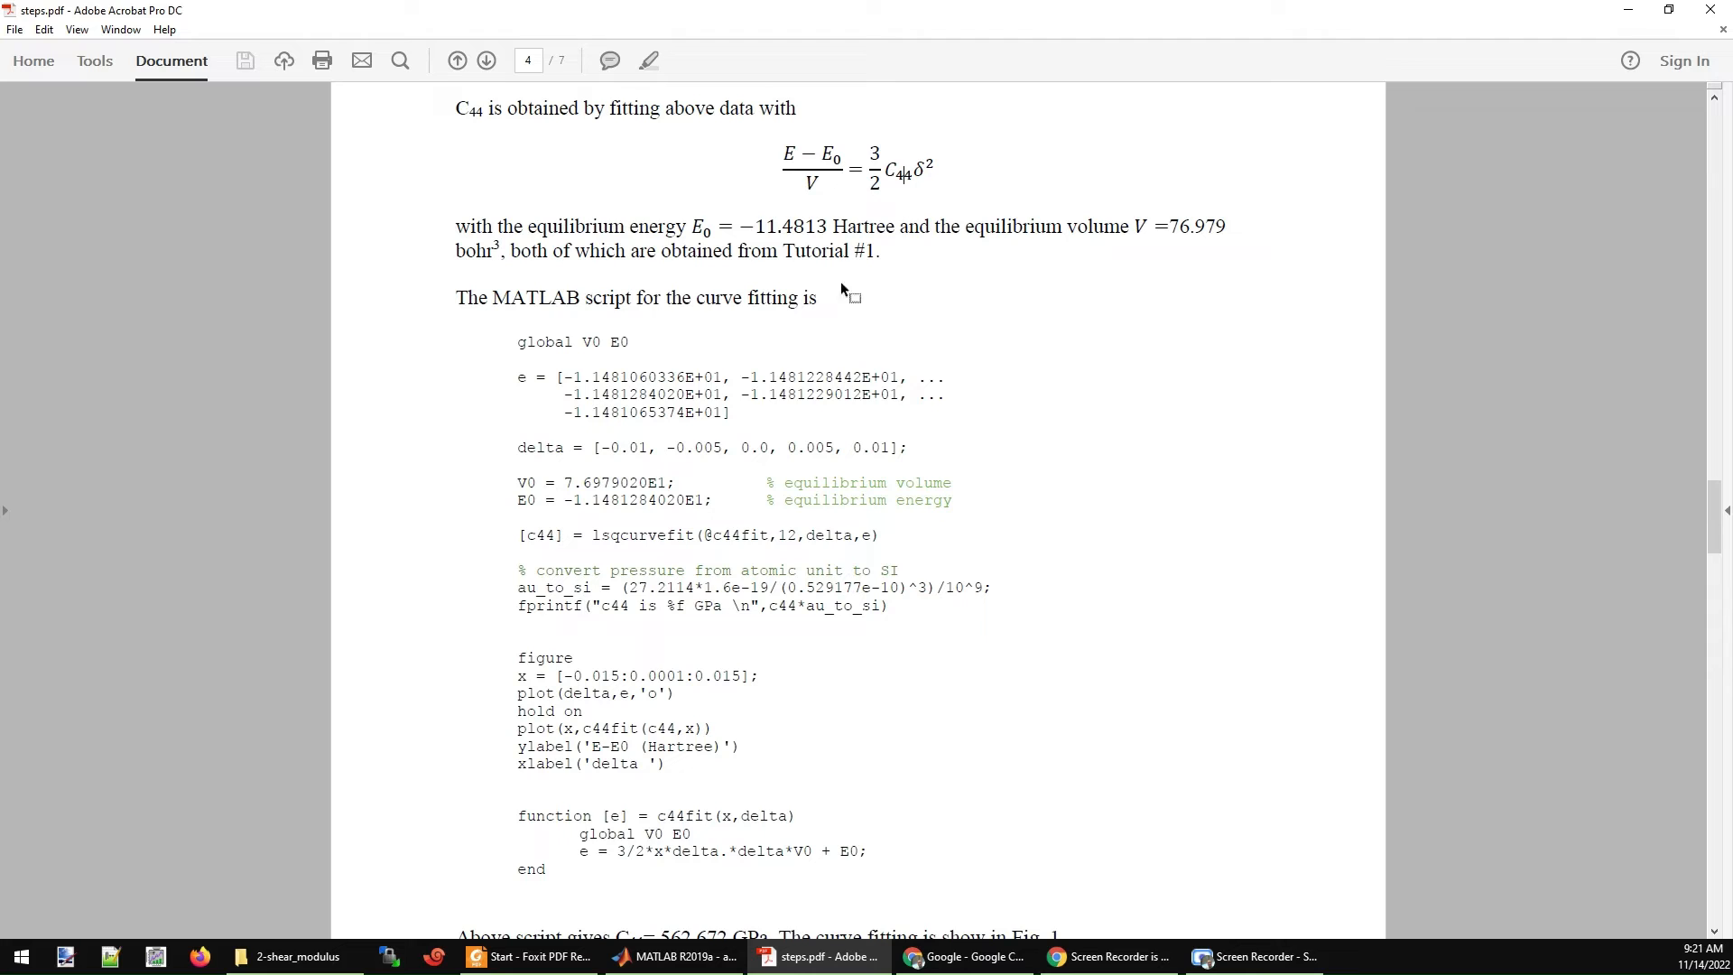
scroll("down", 3)
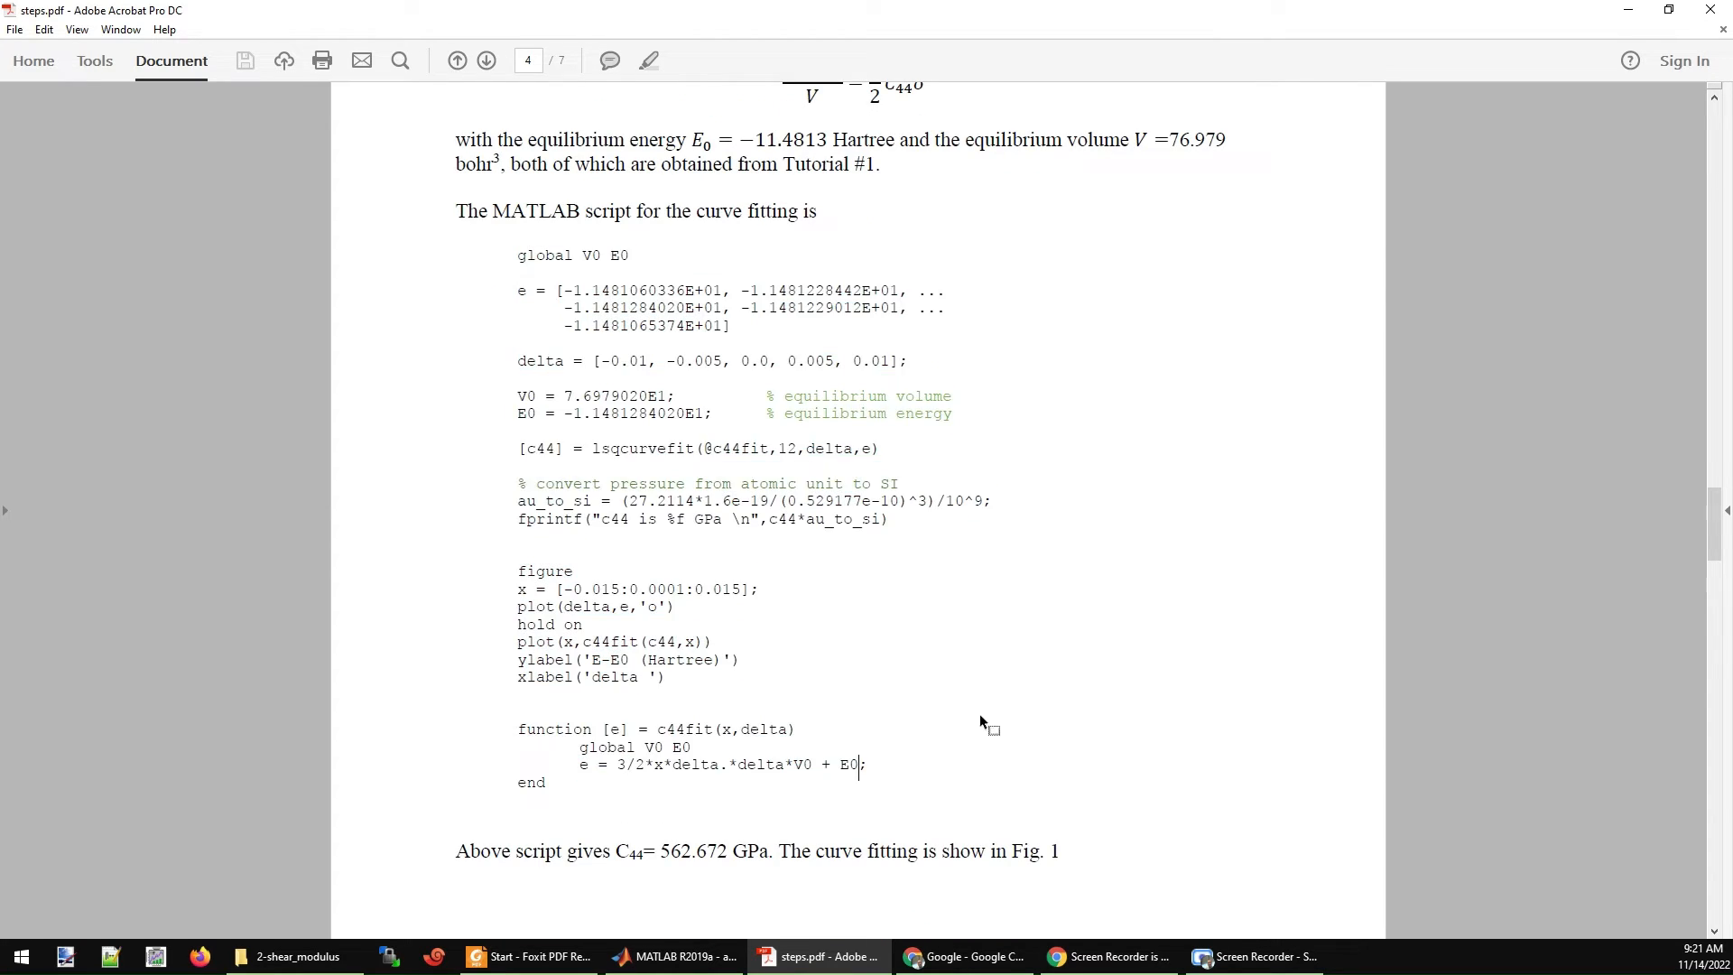
scroll("up", 3)
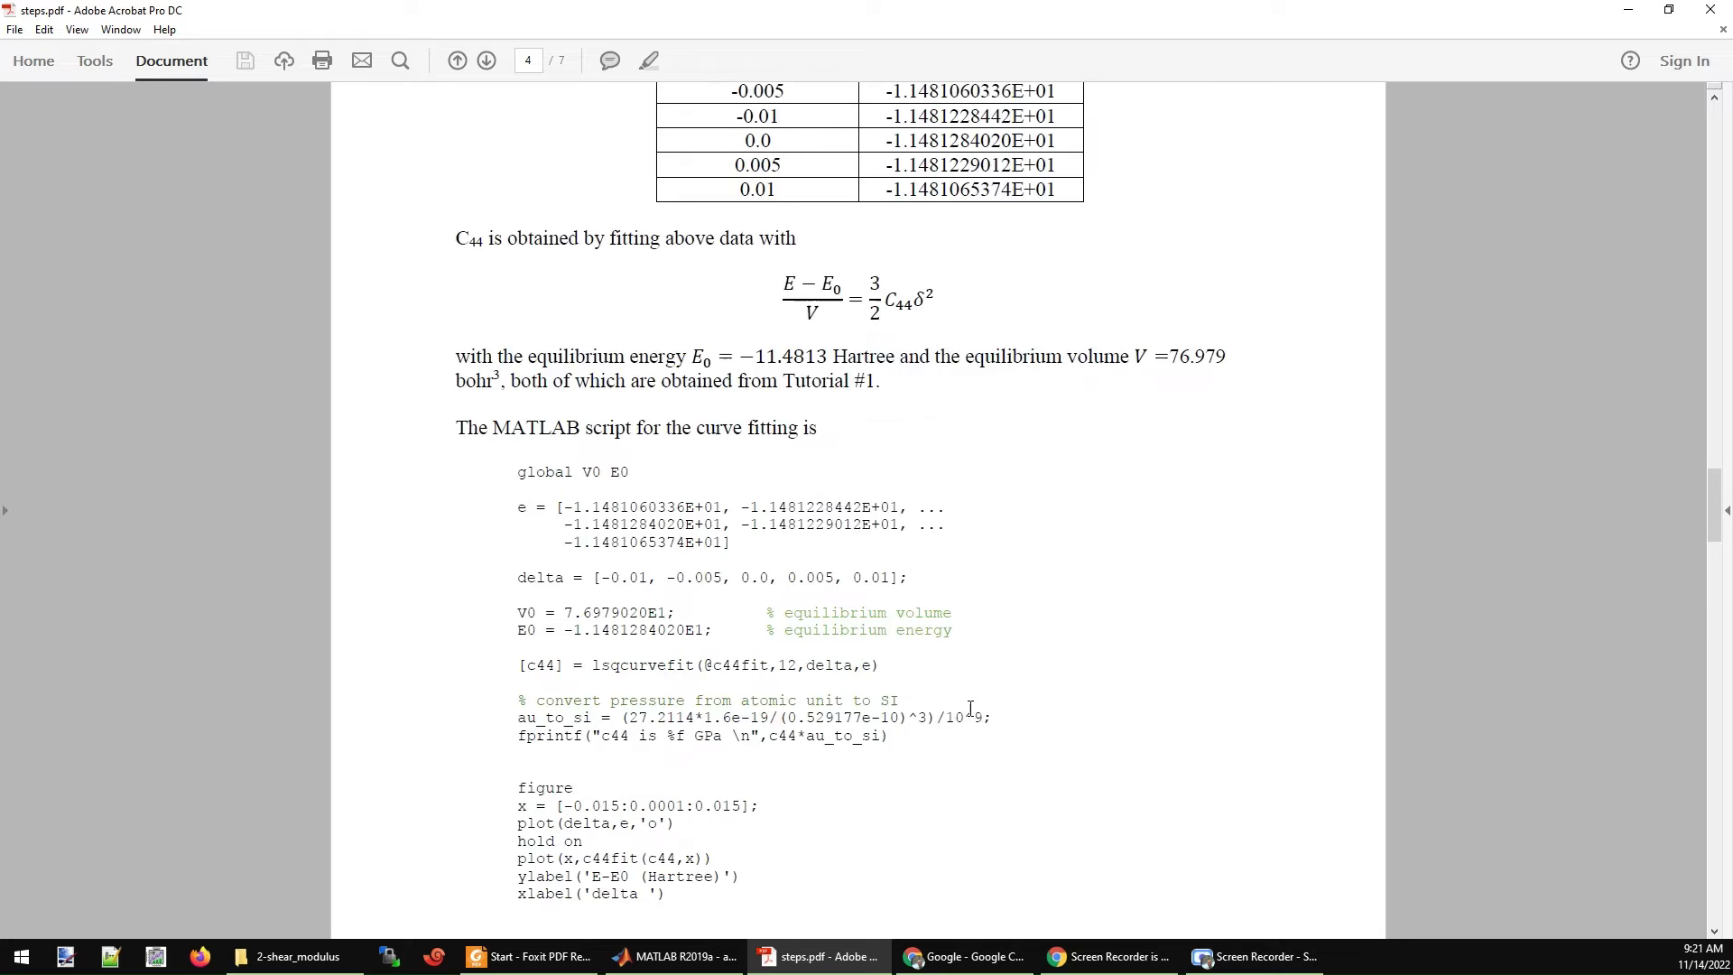
scroll("down", 3)
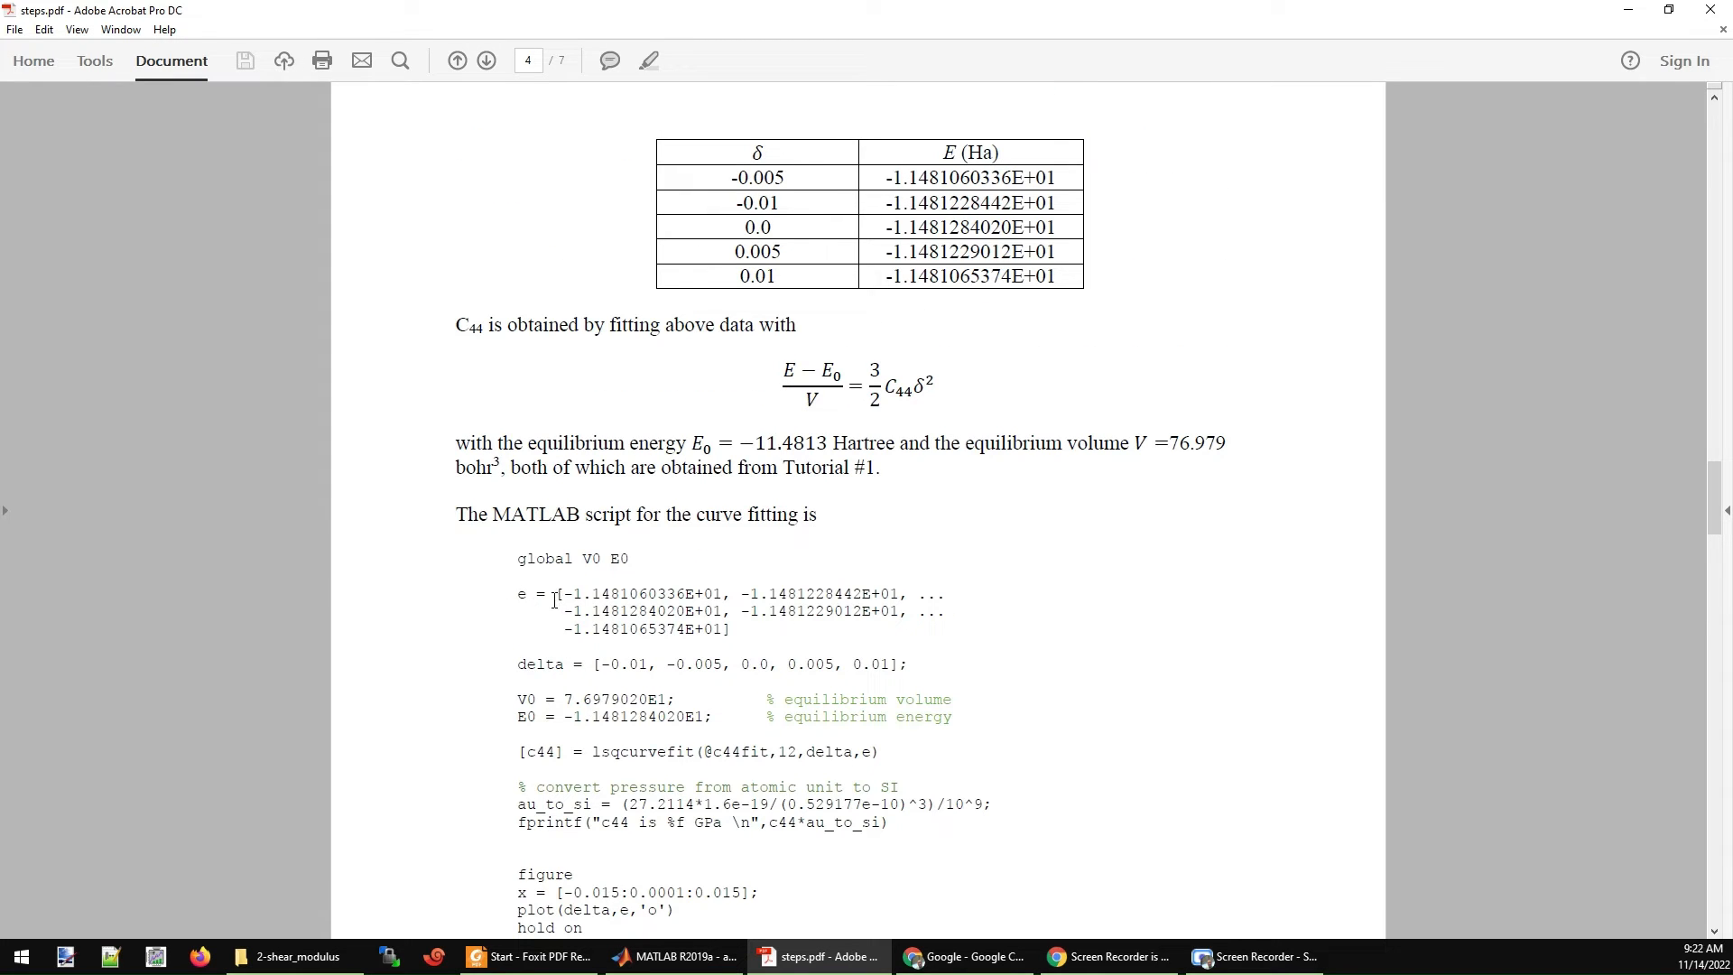
left_click_drag(554, 594, 726, 630)
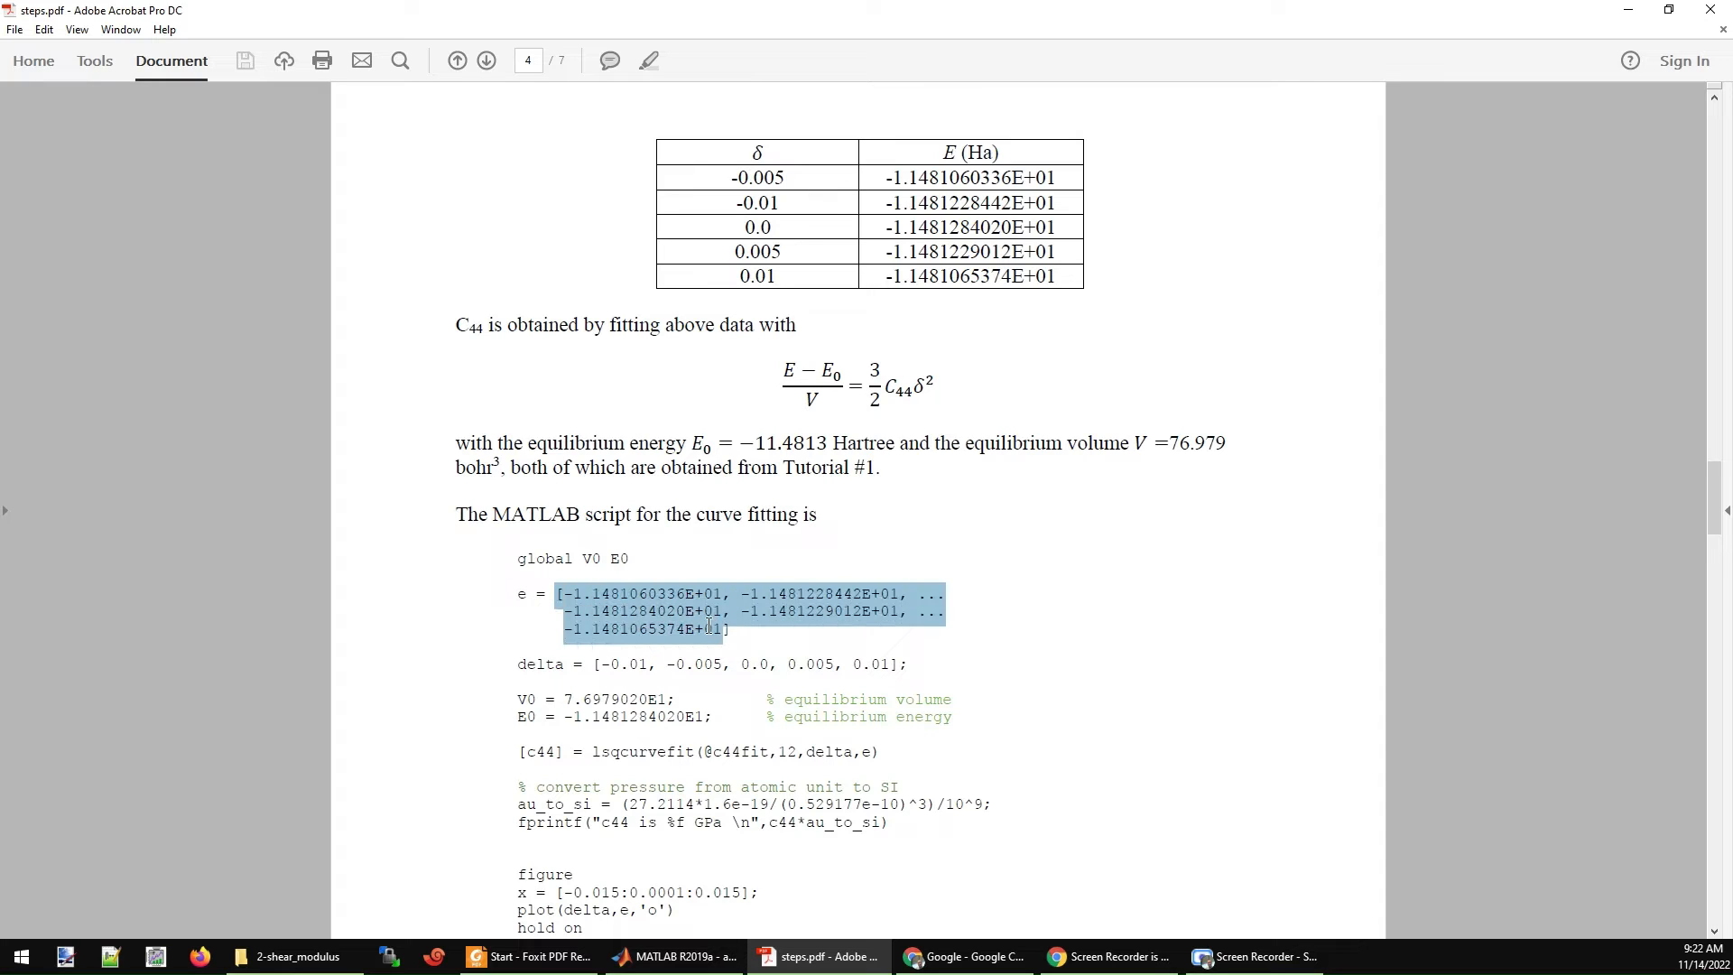
left_click(609, 693)
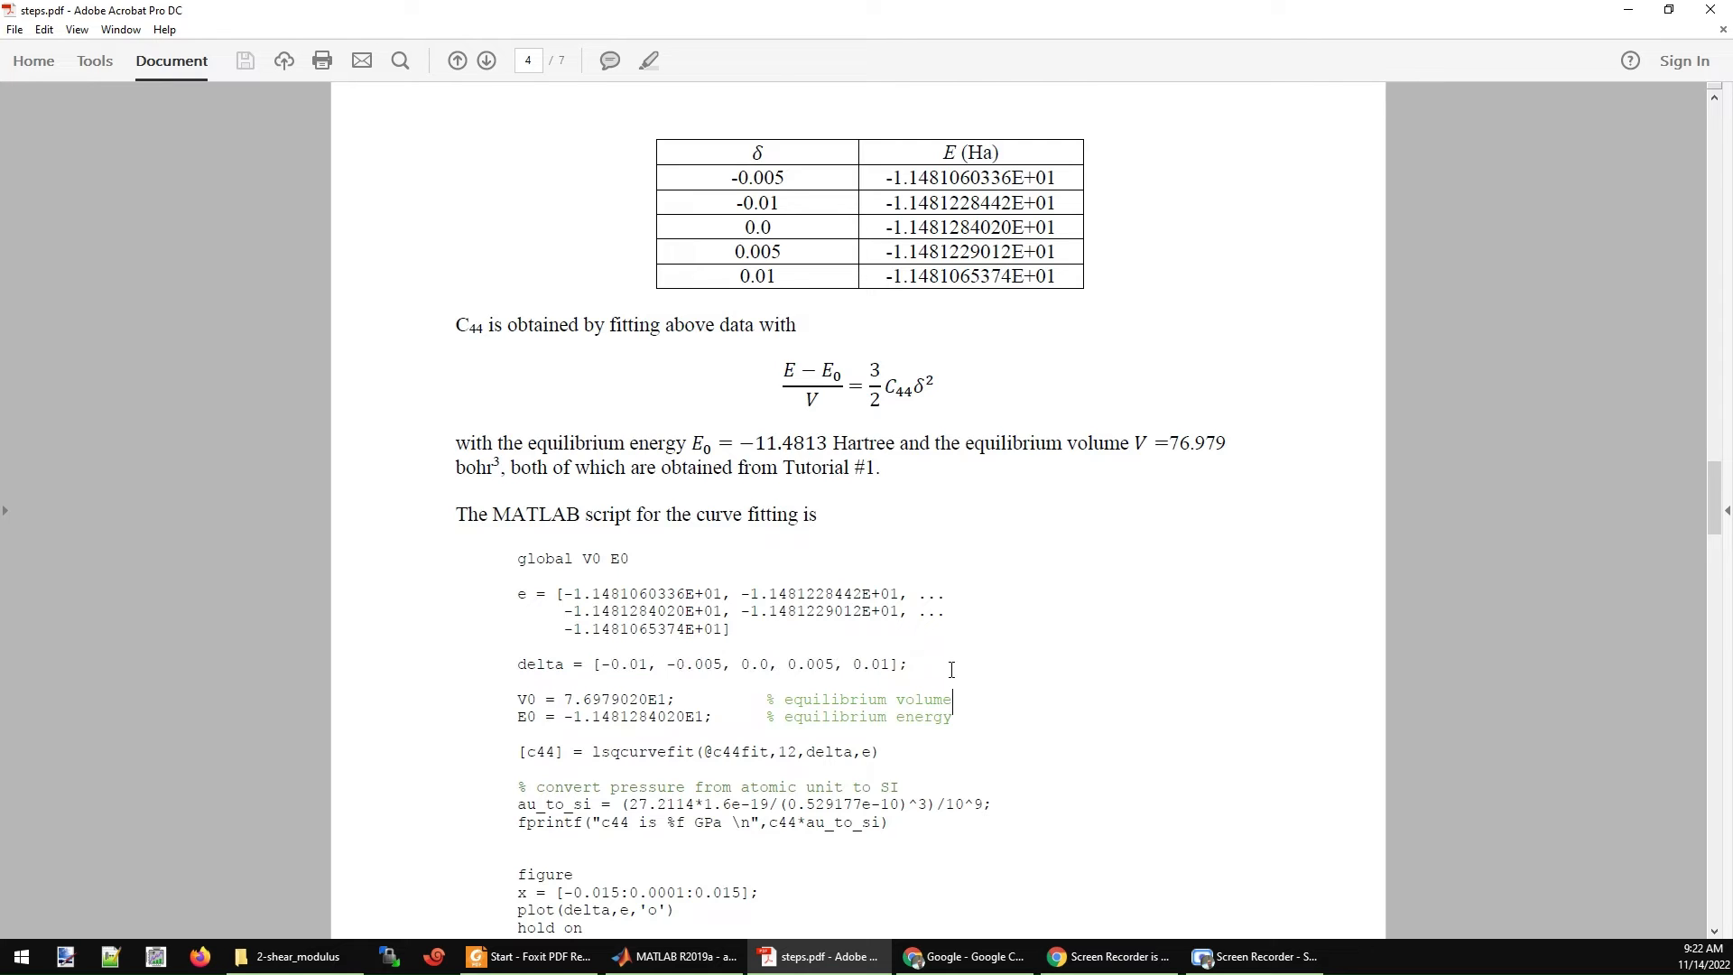
scroll("down", 3)
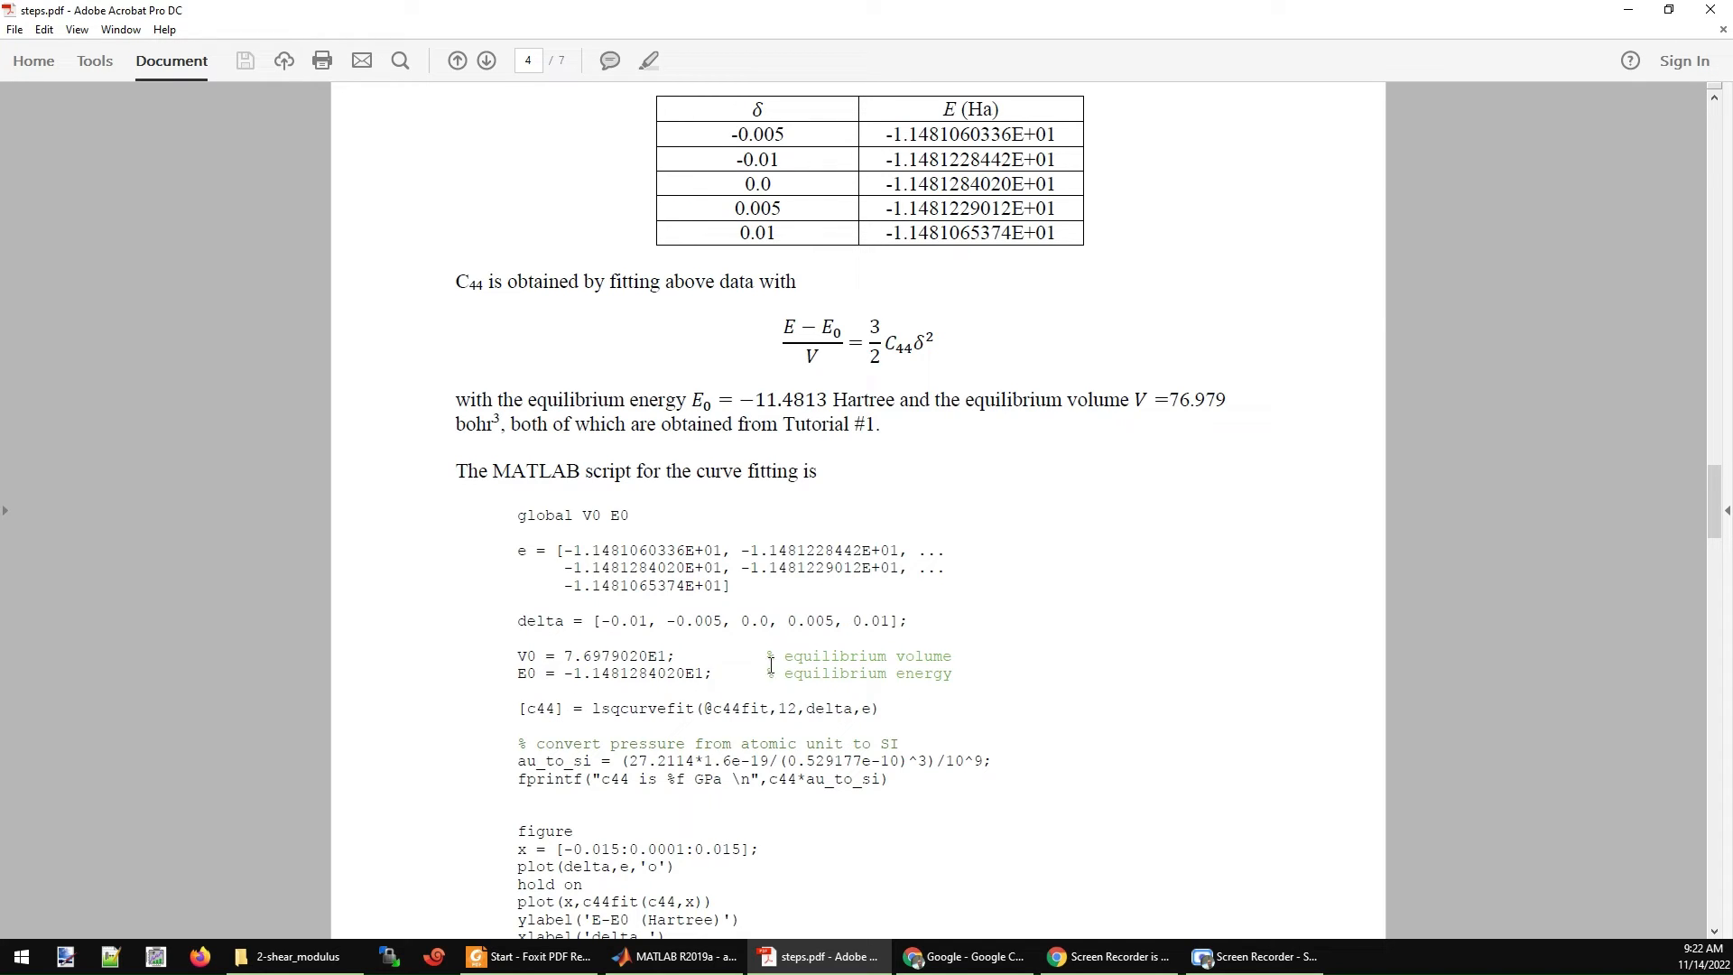
mouse_move(1710, 452)
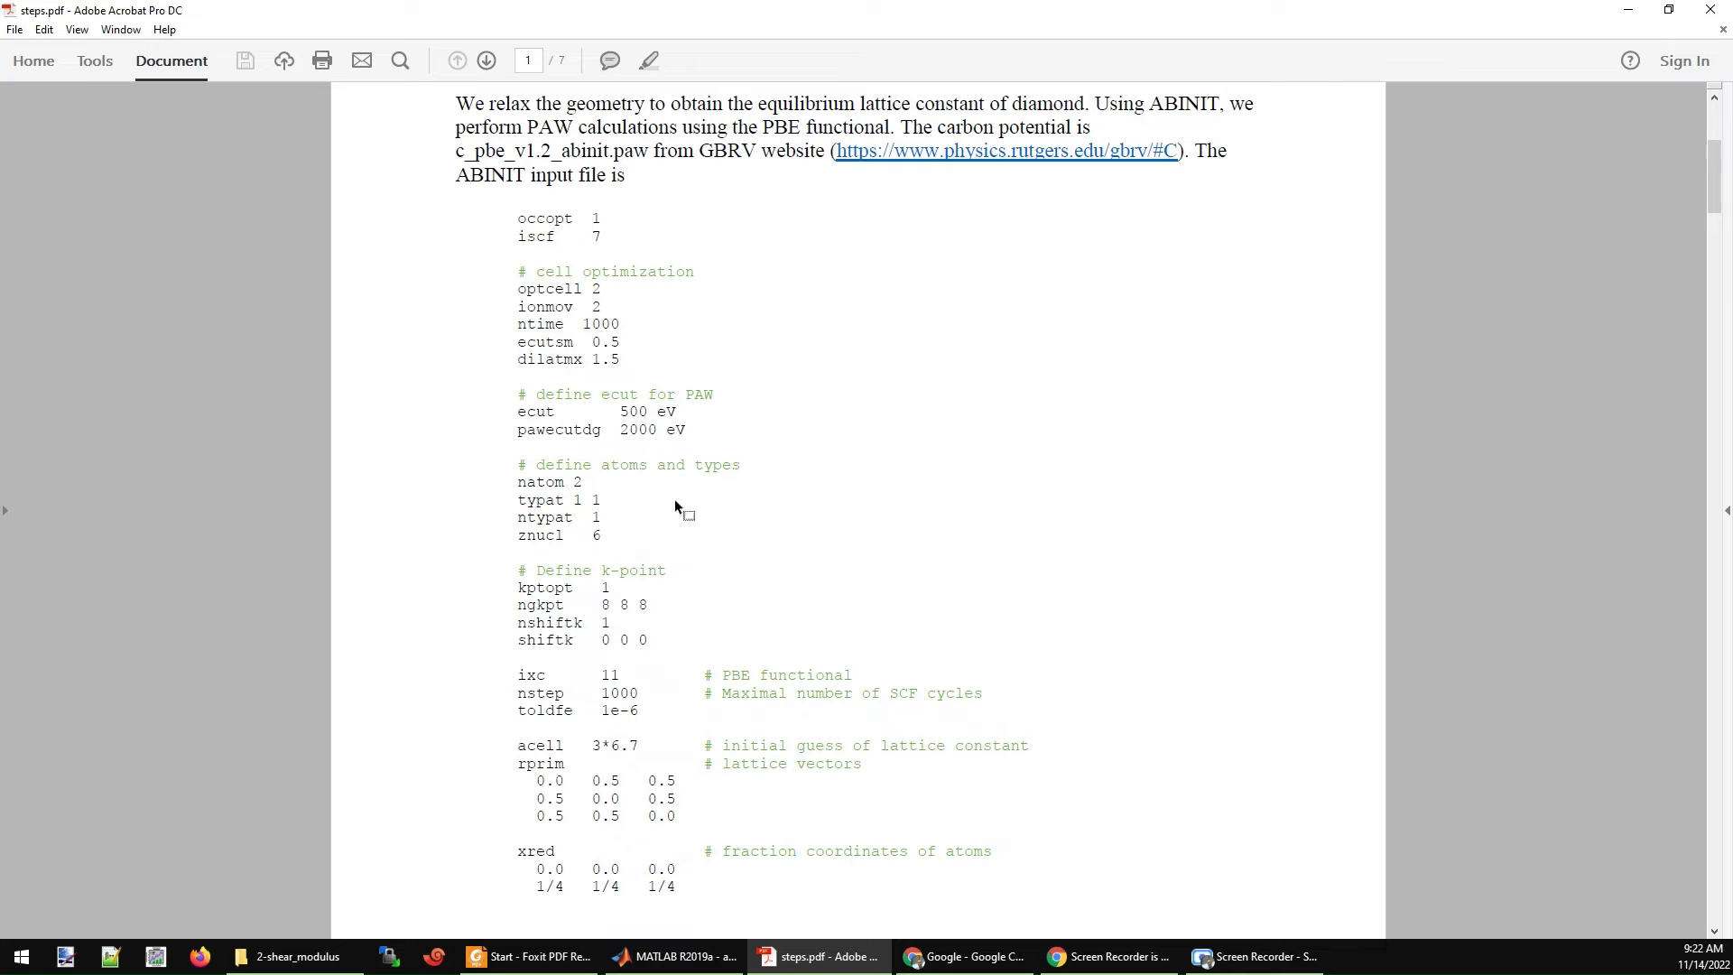
Scroll to the script's end, highlighting the c44 variable and equilibrium volume line, until C44 = 562.672 GPa shows.
scroll("down", 3)
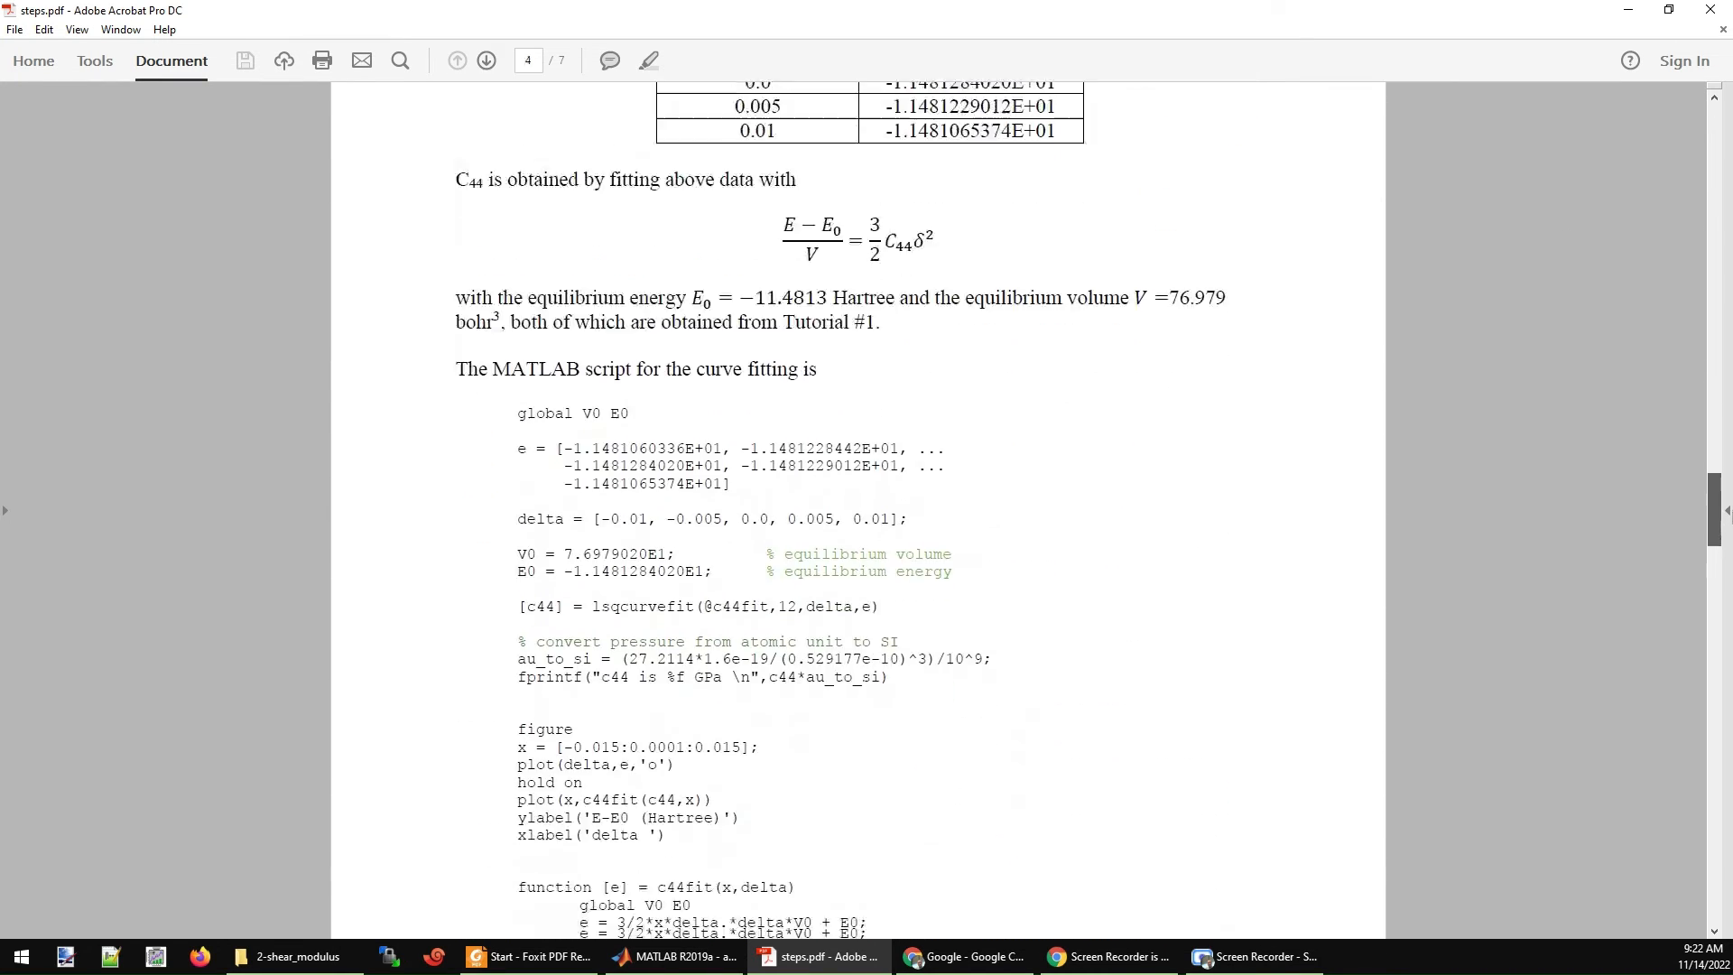
scroll("down", 3)
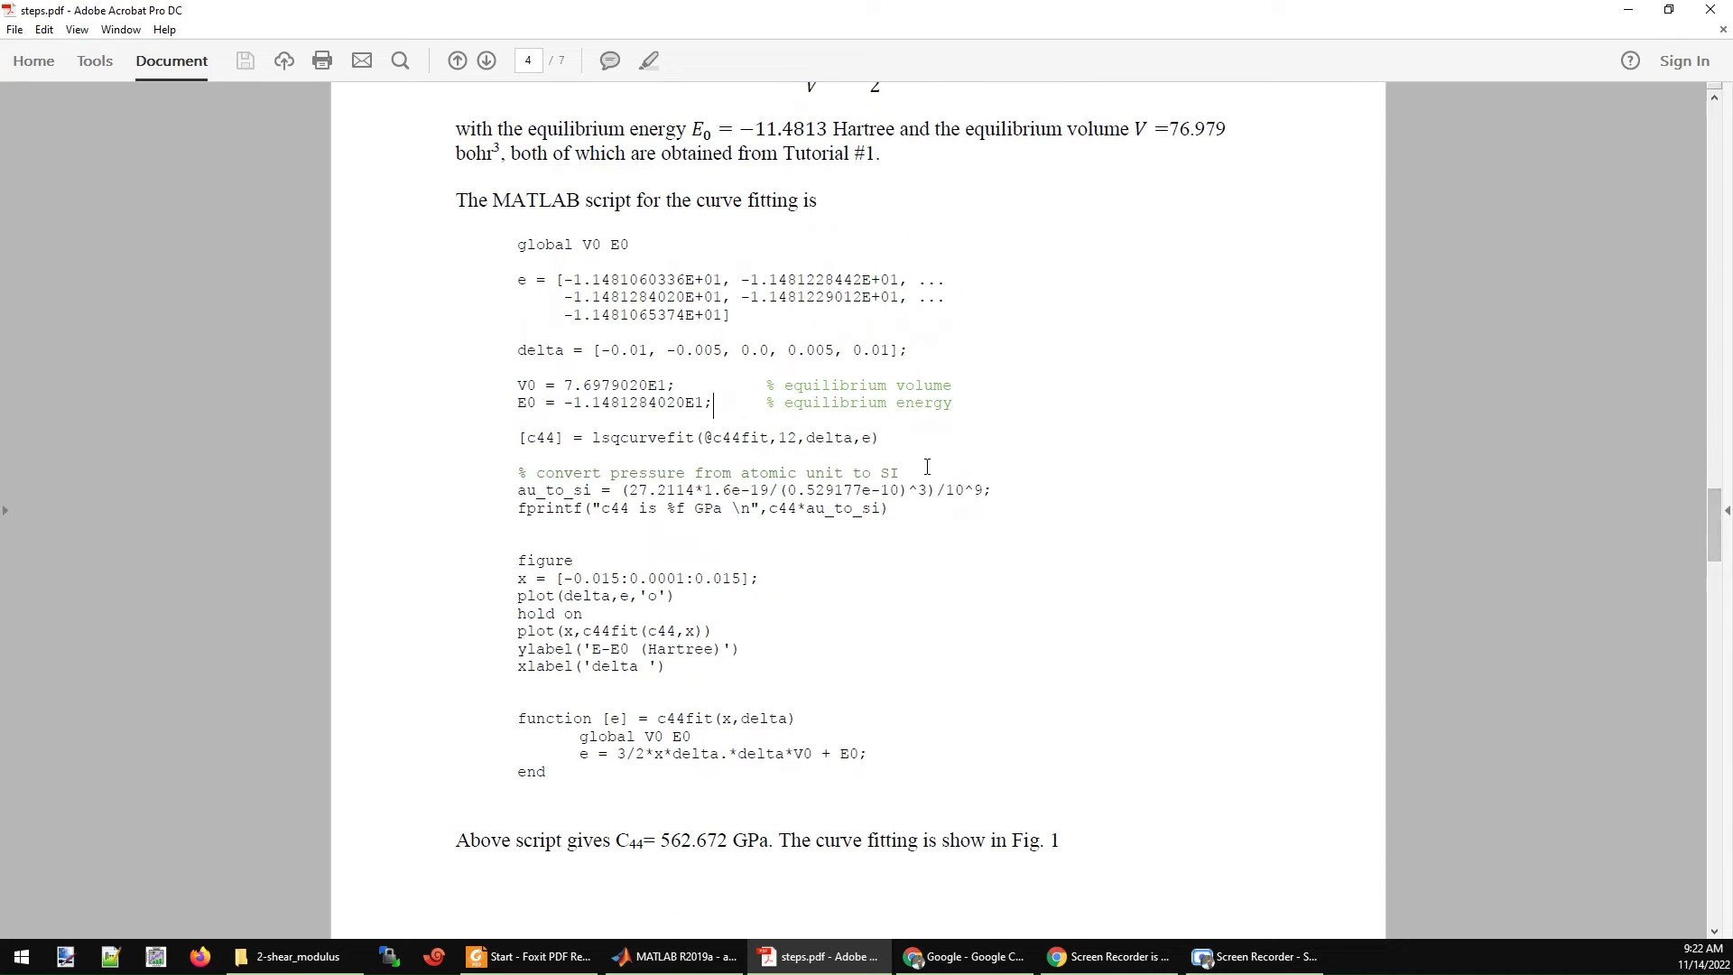
mouse_move(901, 451)
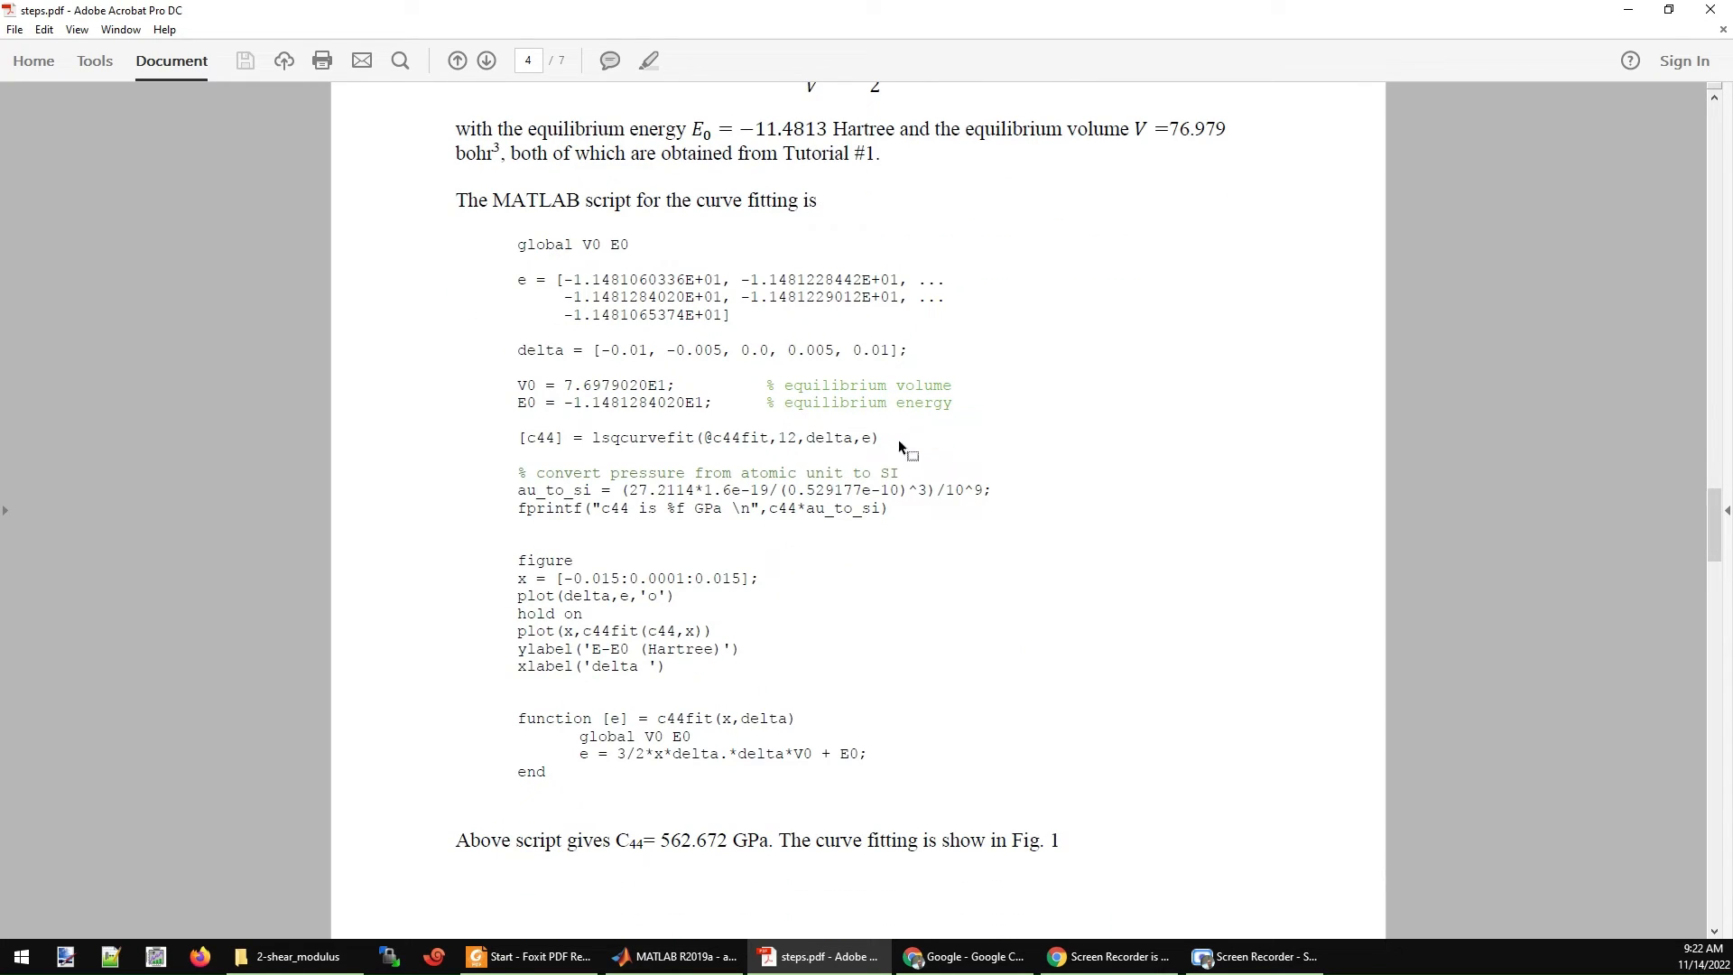
mouse_move(807, 536)
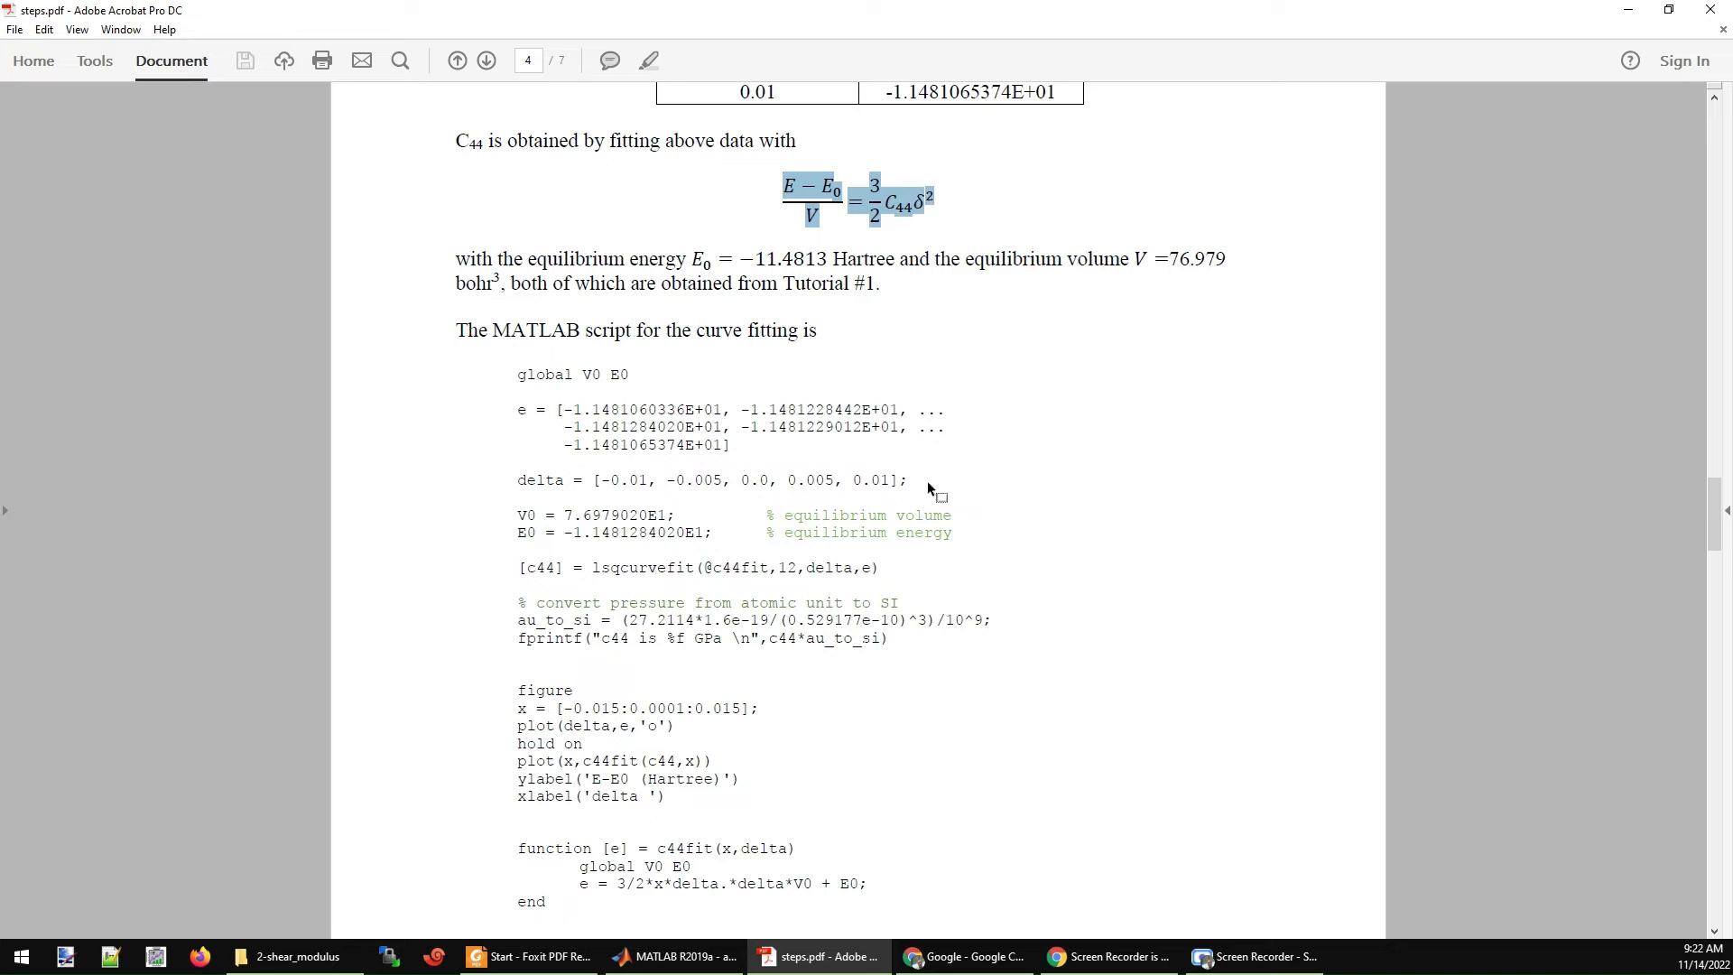
scroll("down", 3)
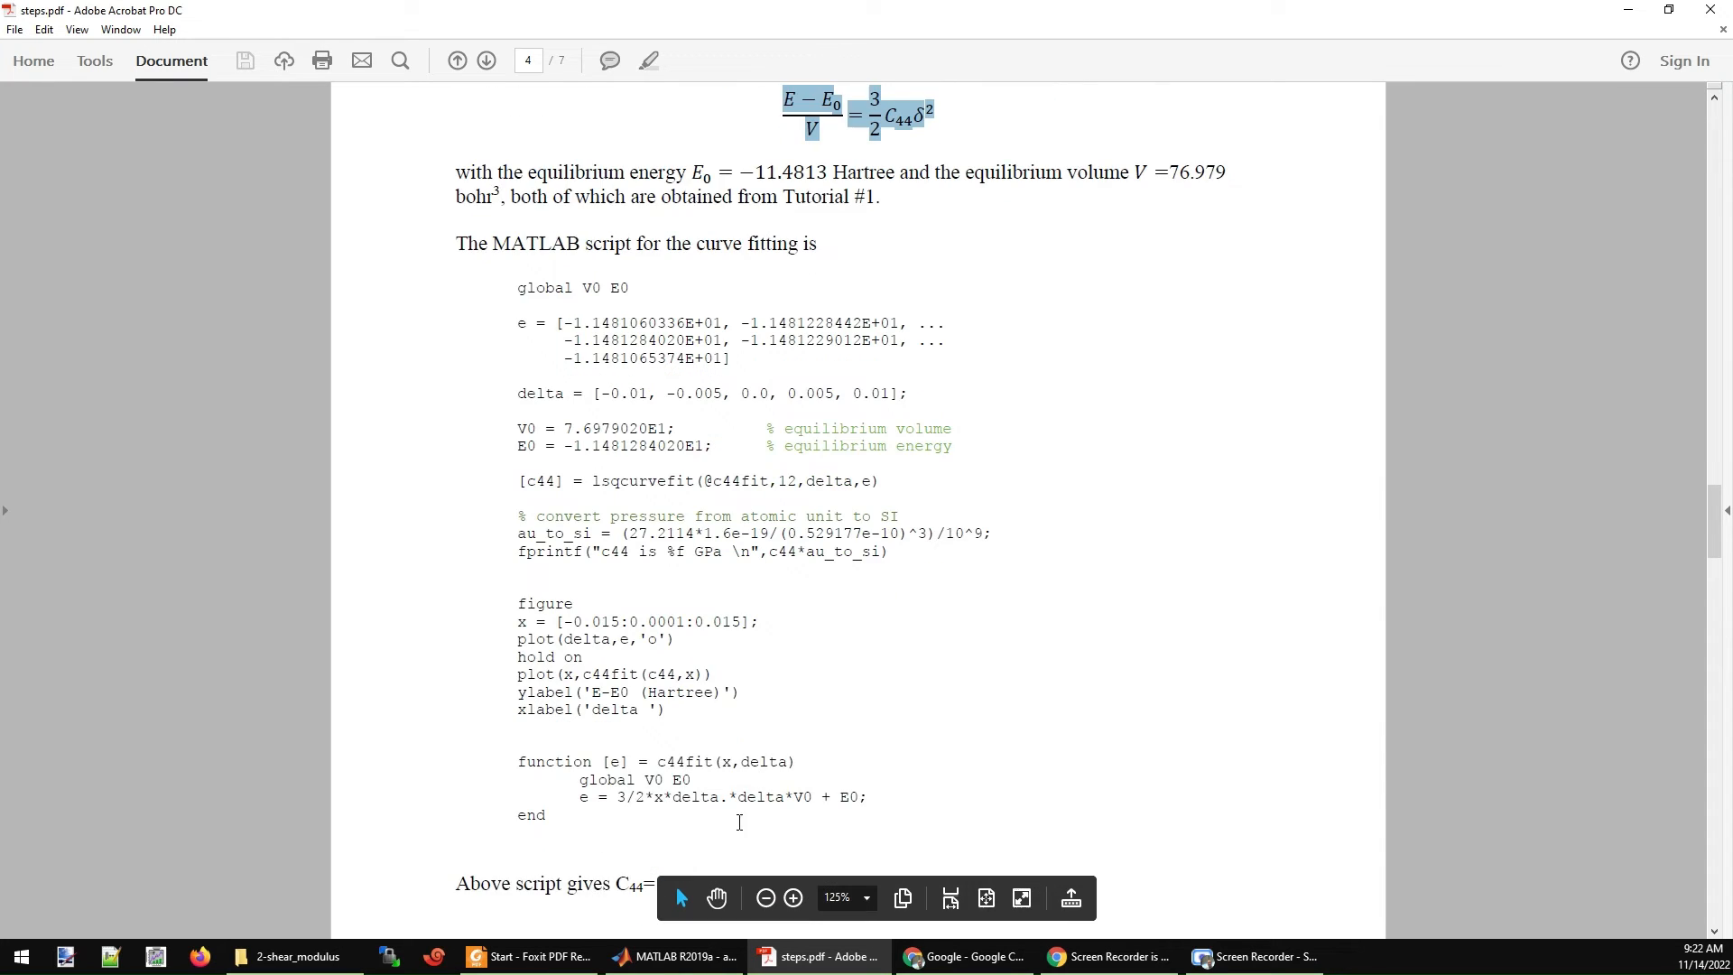
double_click(682, 761)
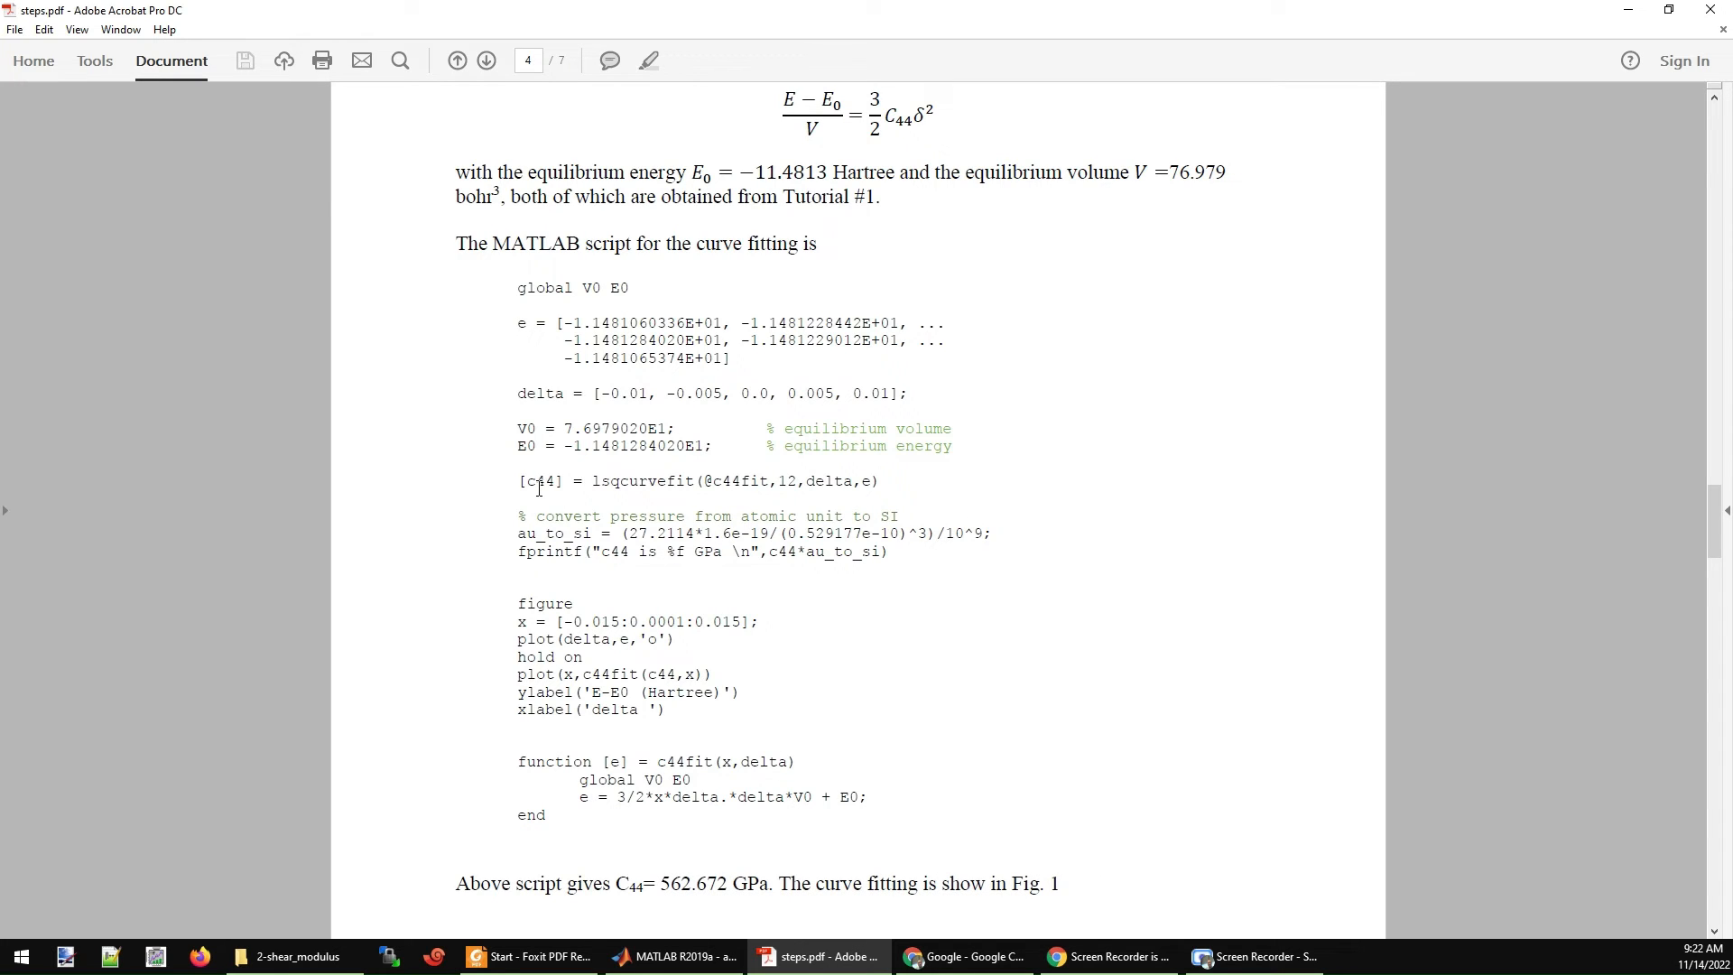
double_click(543, 480)
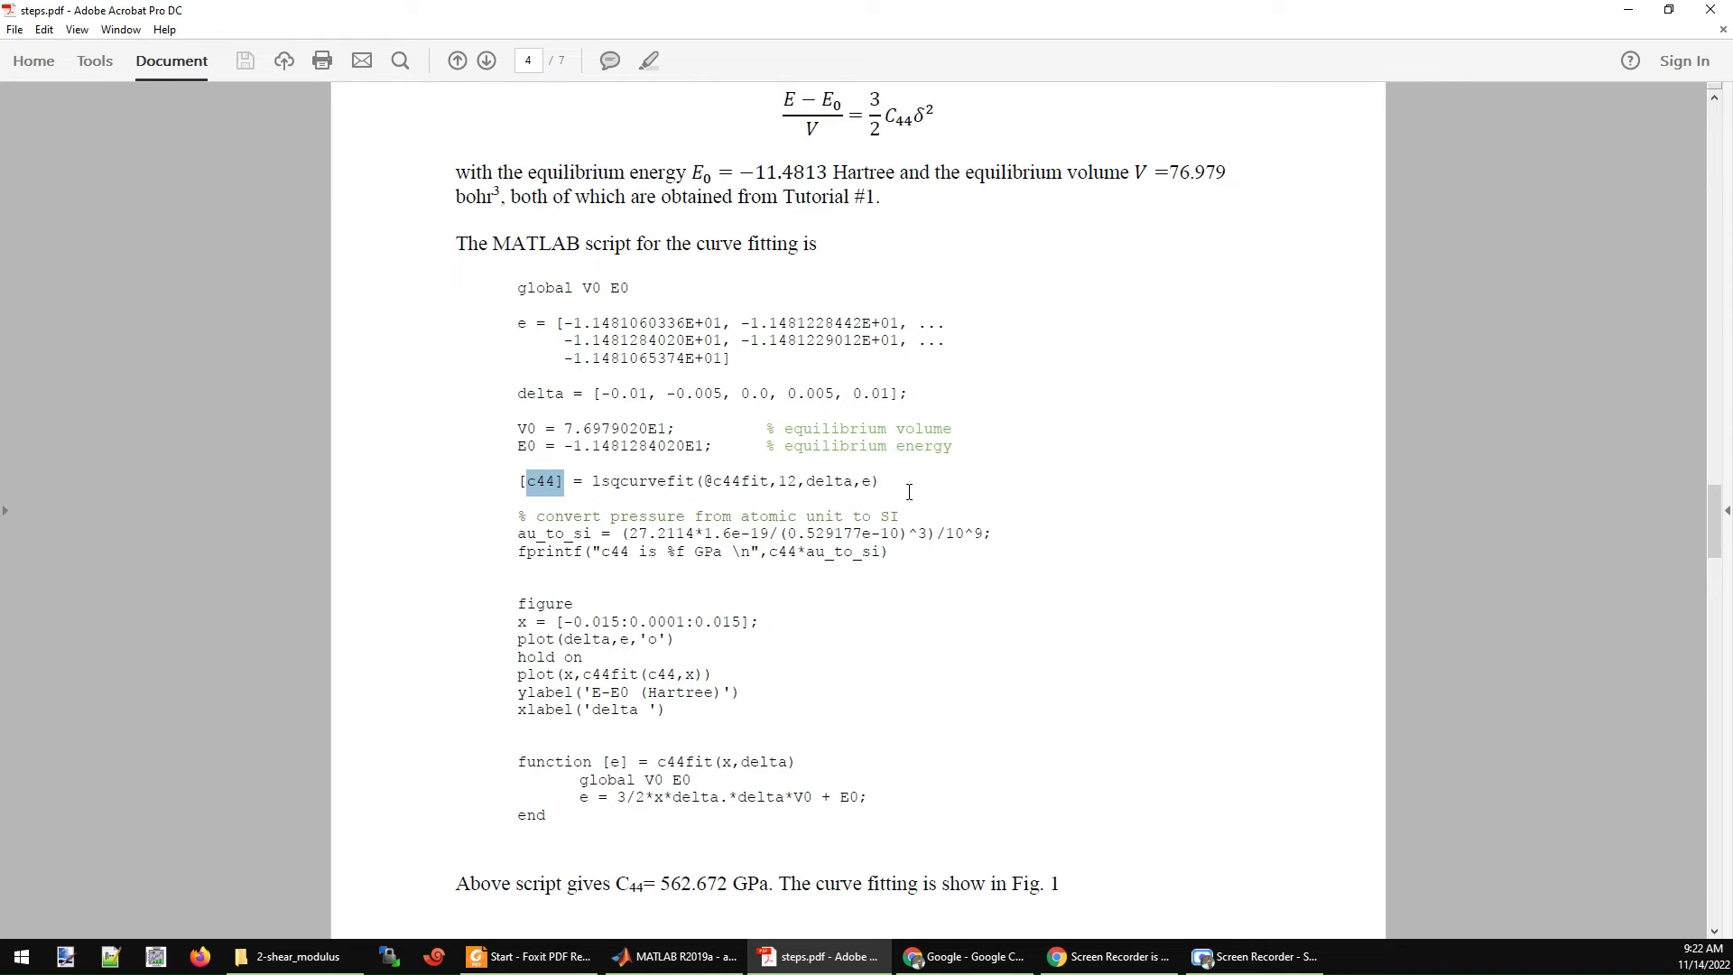
mouse_move(909, 522)
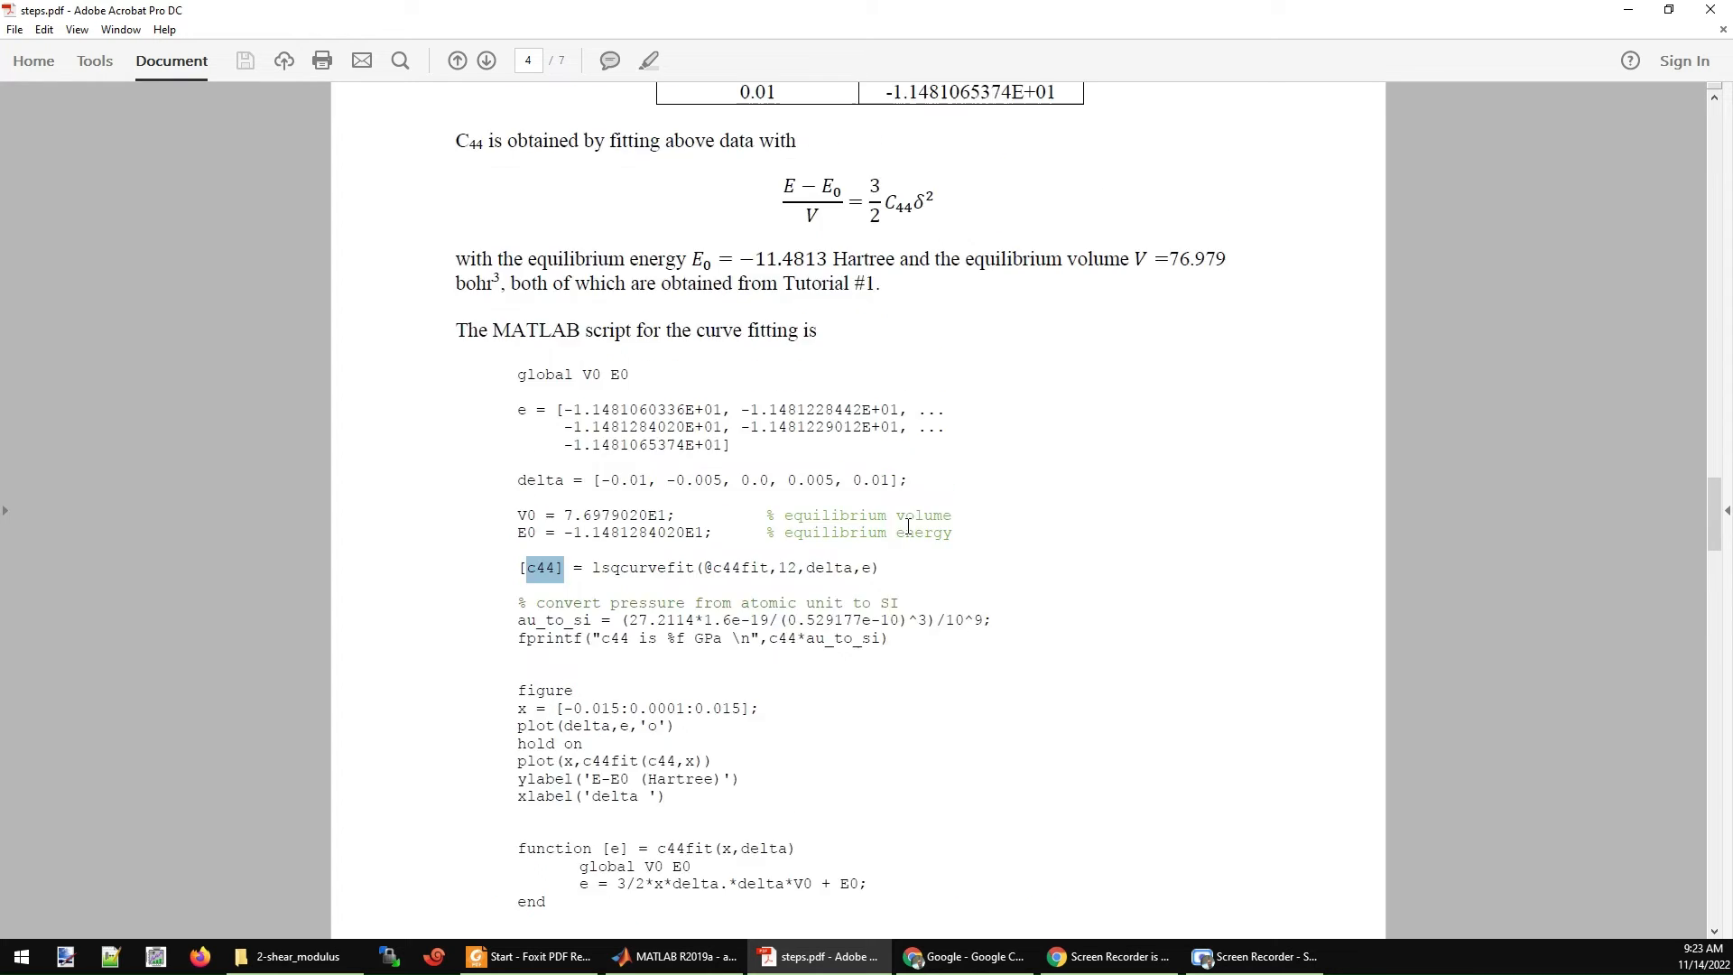
left_click_drag(518, 410, 751, 446)
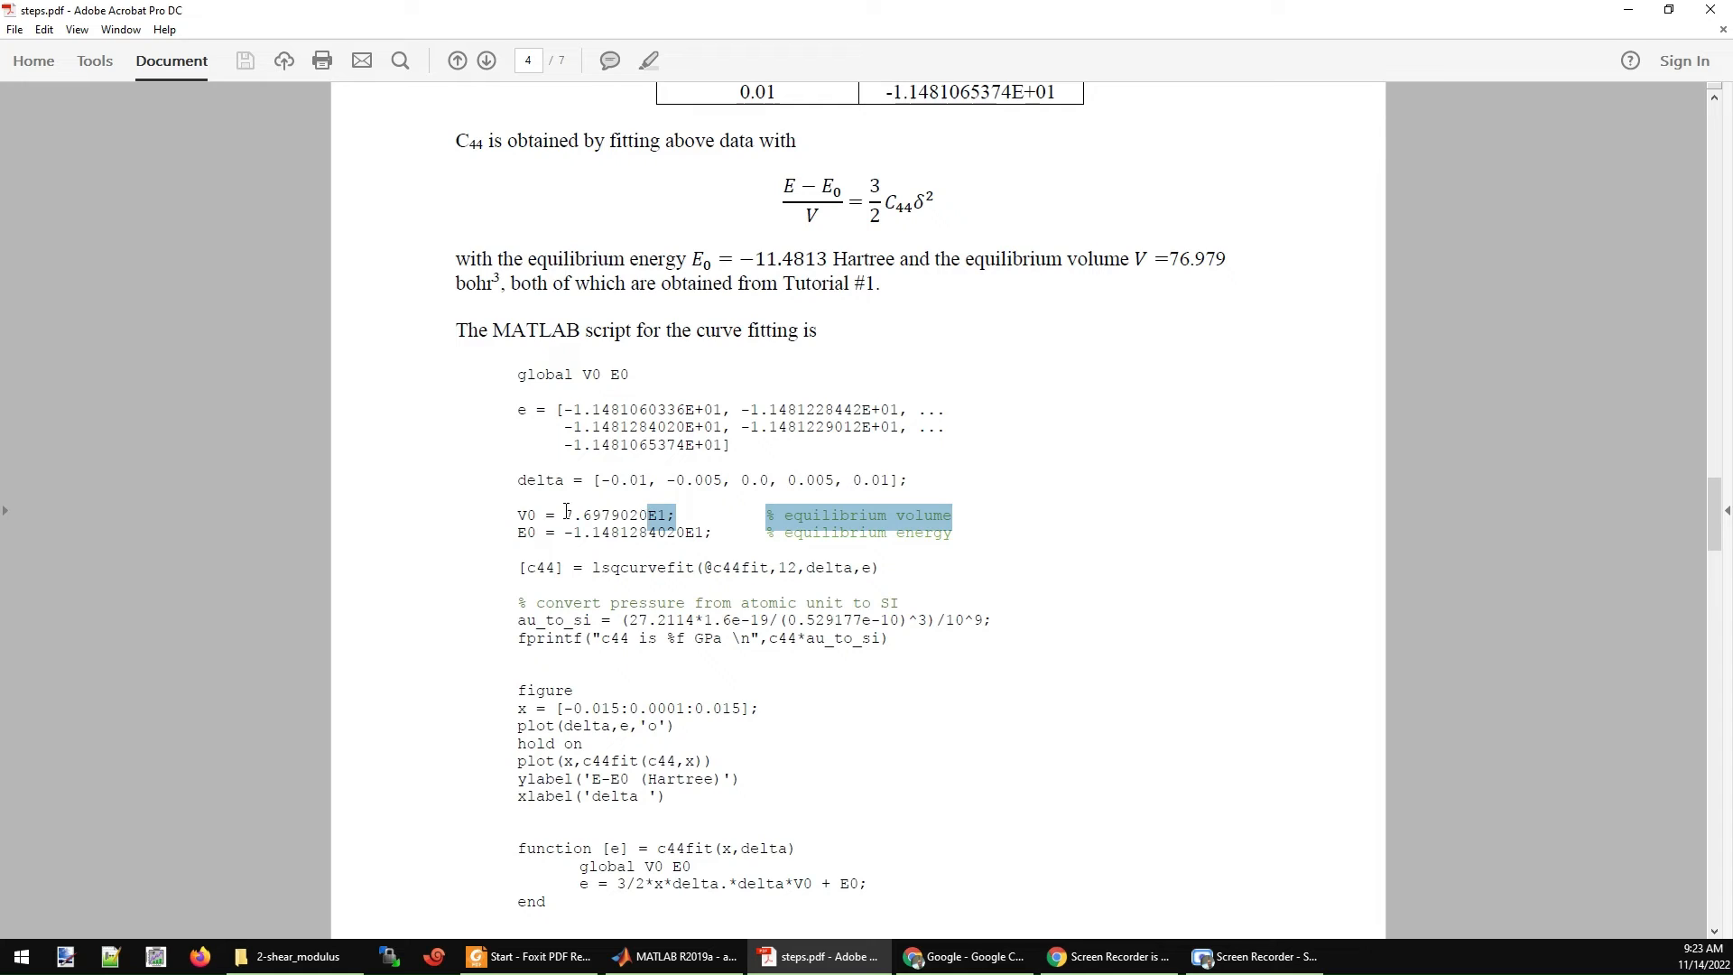
left_click(859, 545)
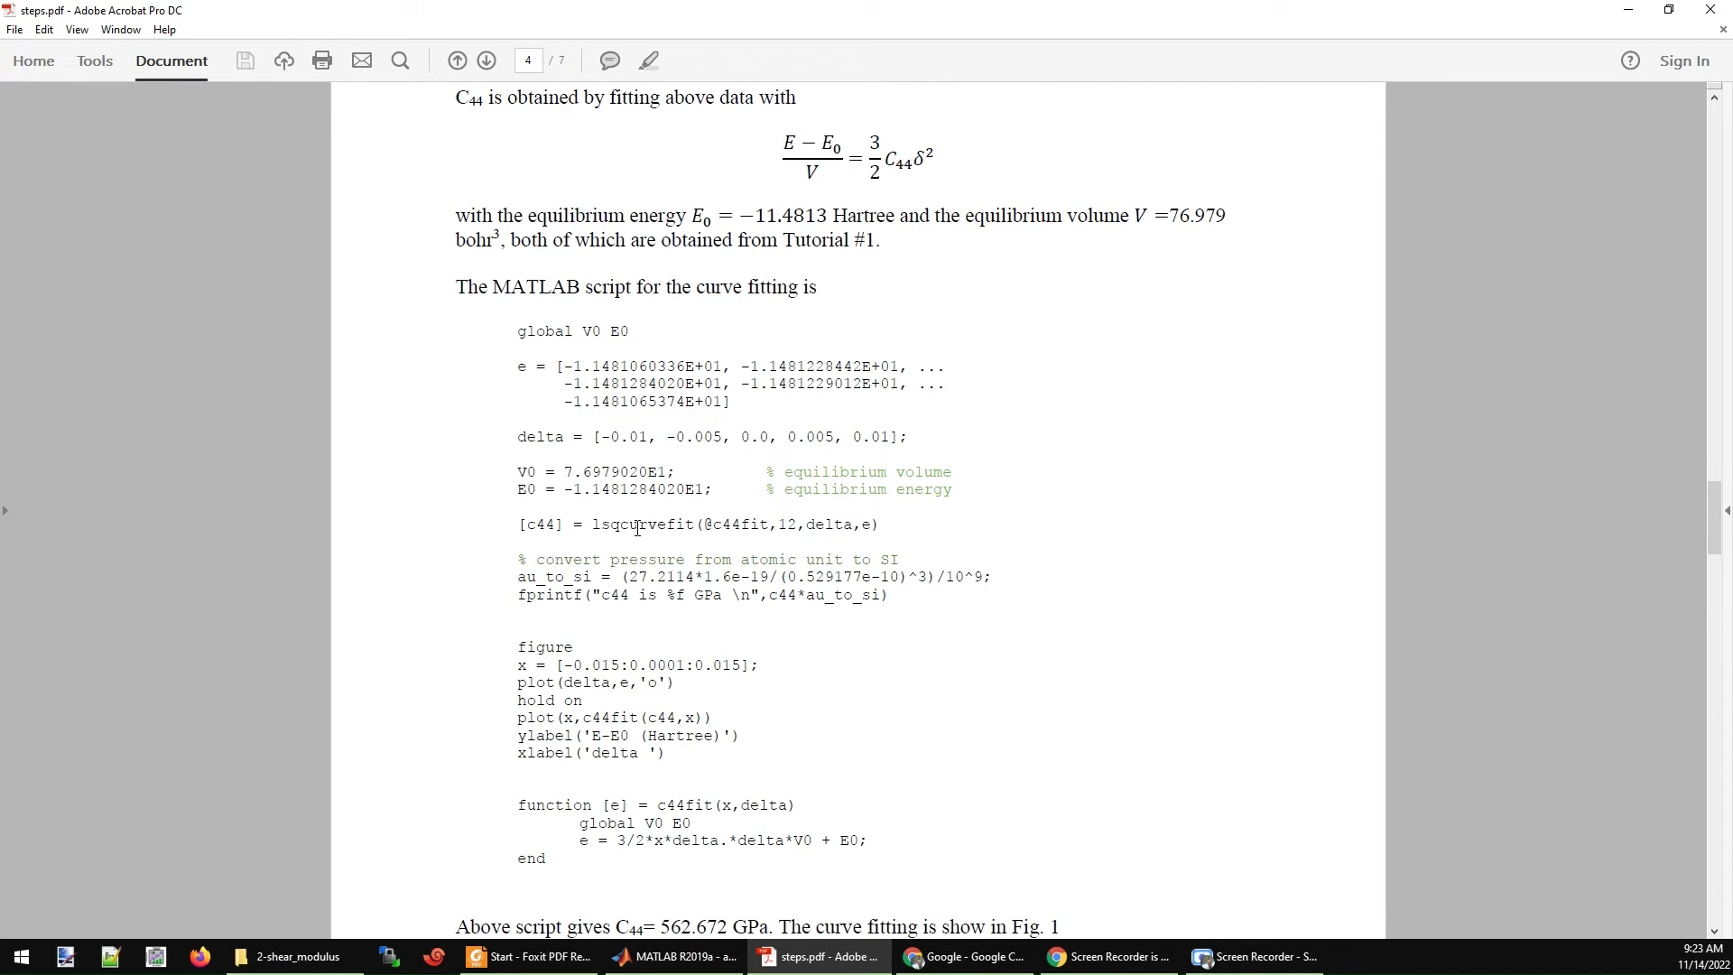
mouse_move(890, 531)
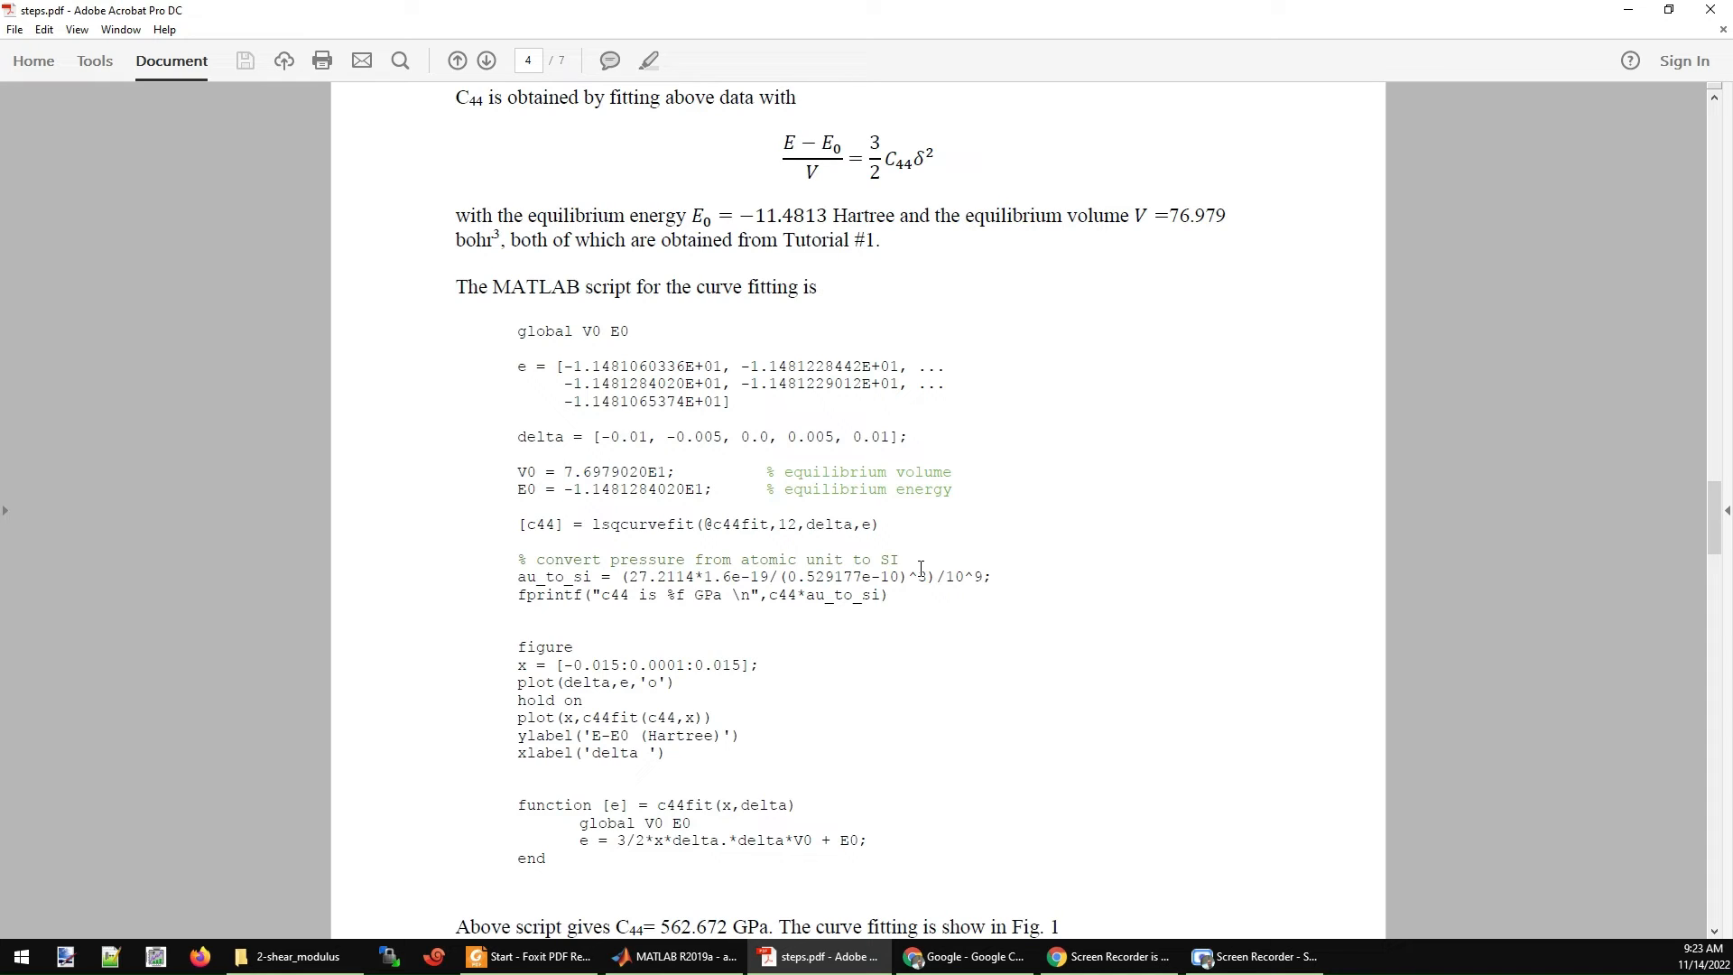
scroll("down", 3)
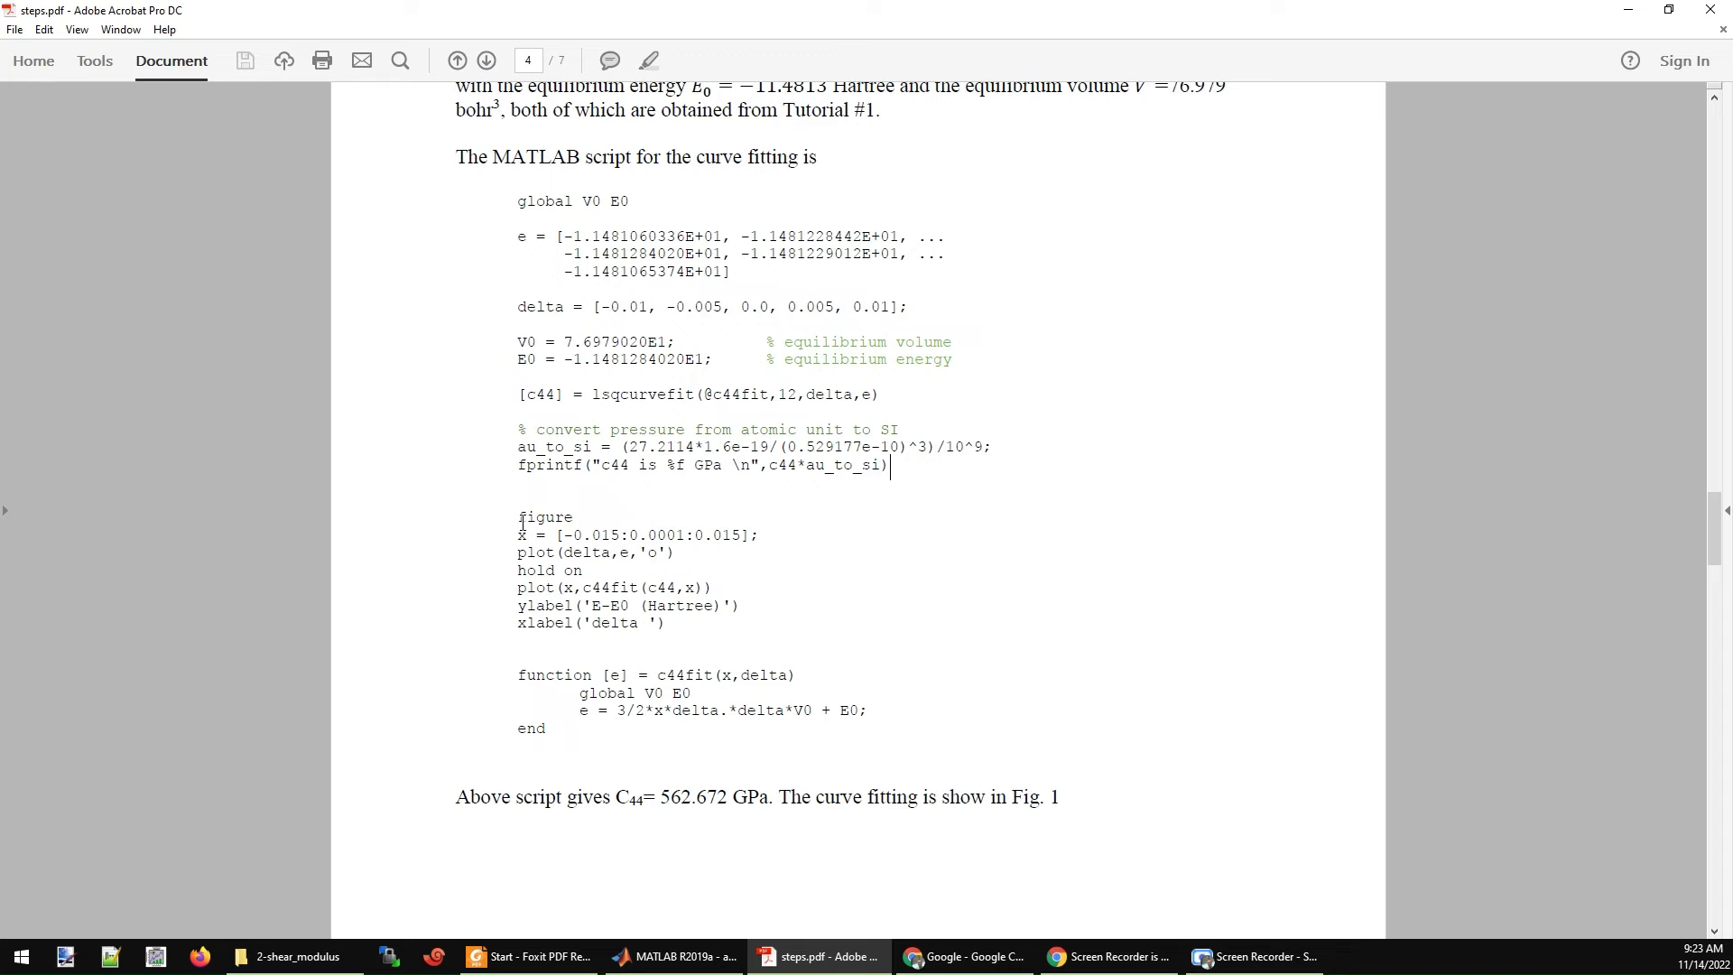
mouse_move(881, 618)
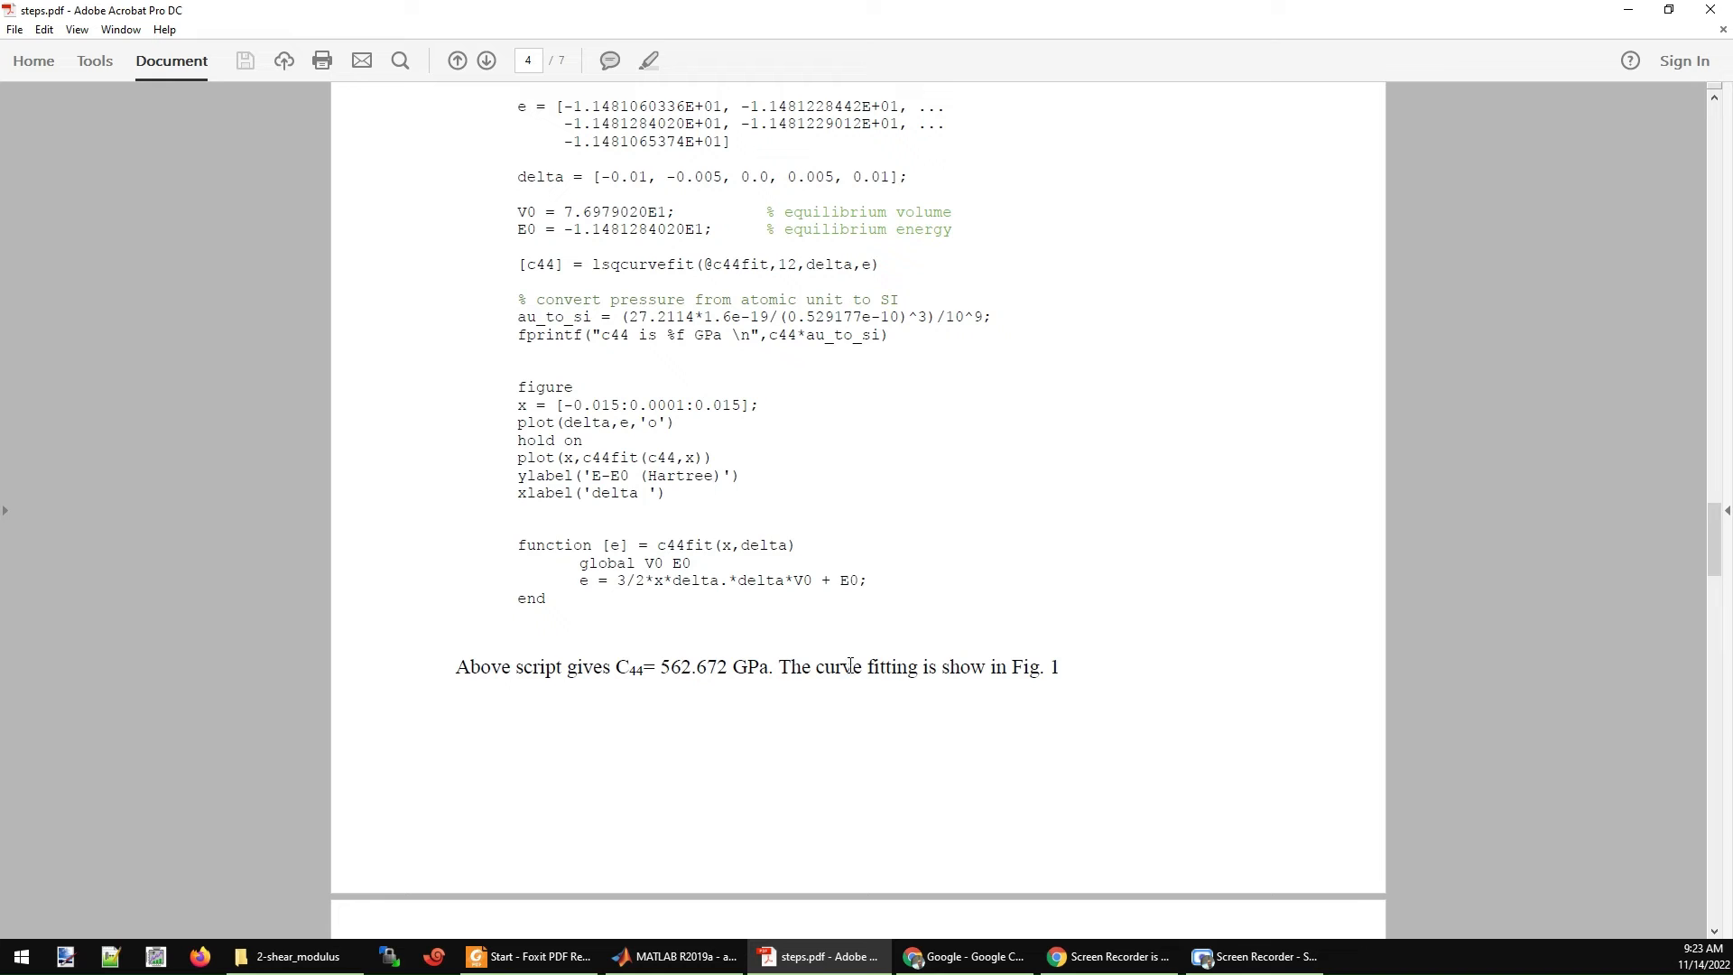
Scroll on toward Figure 1 and Step 4, then select a line of the text on additional δ calculations.
scroll("down", 3)
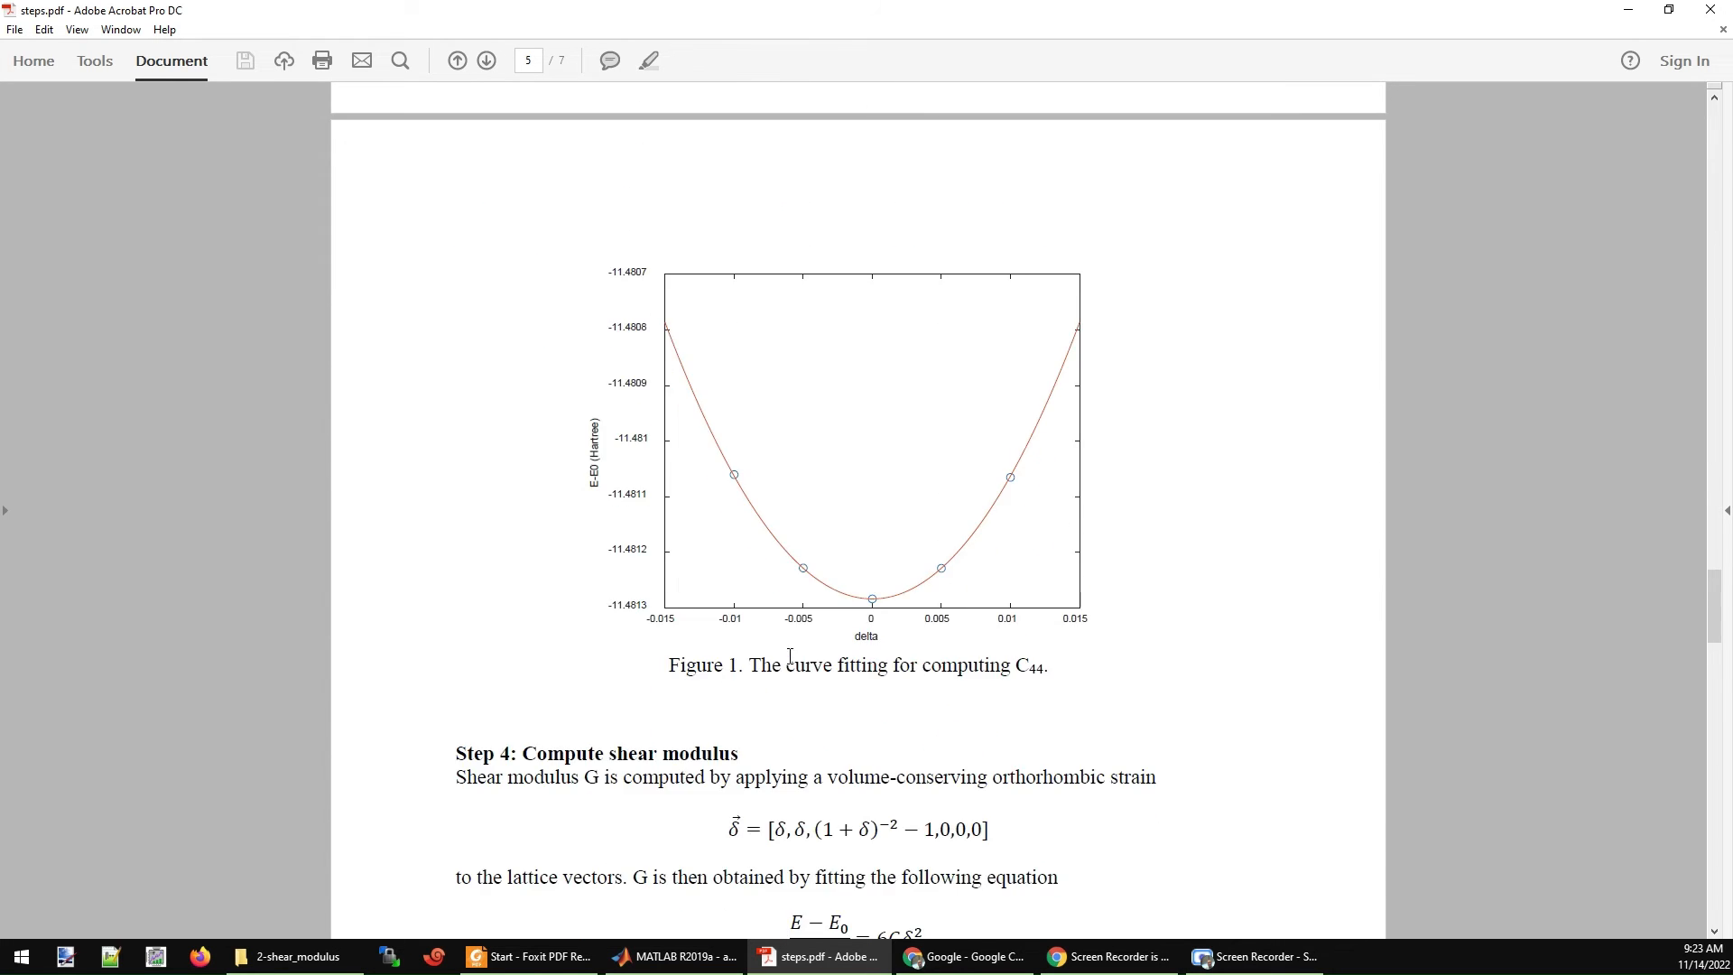
scroll("down", 3)
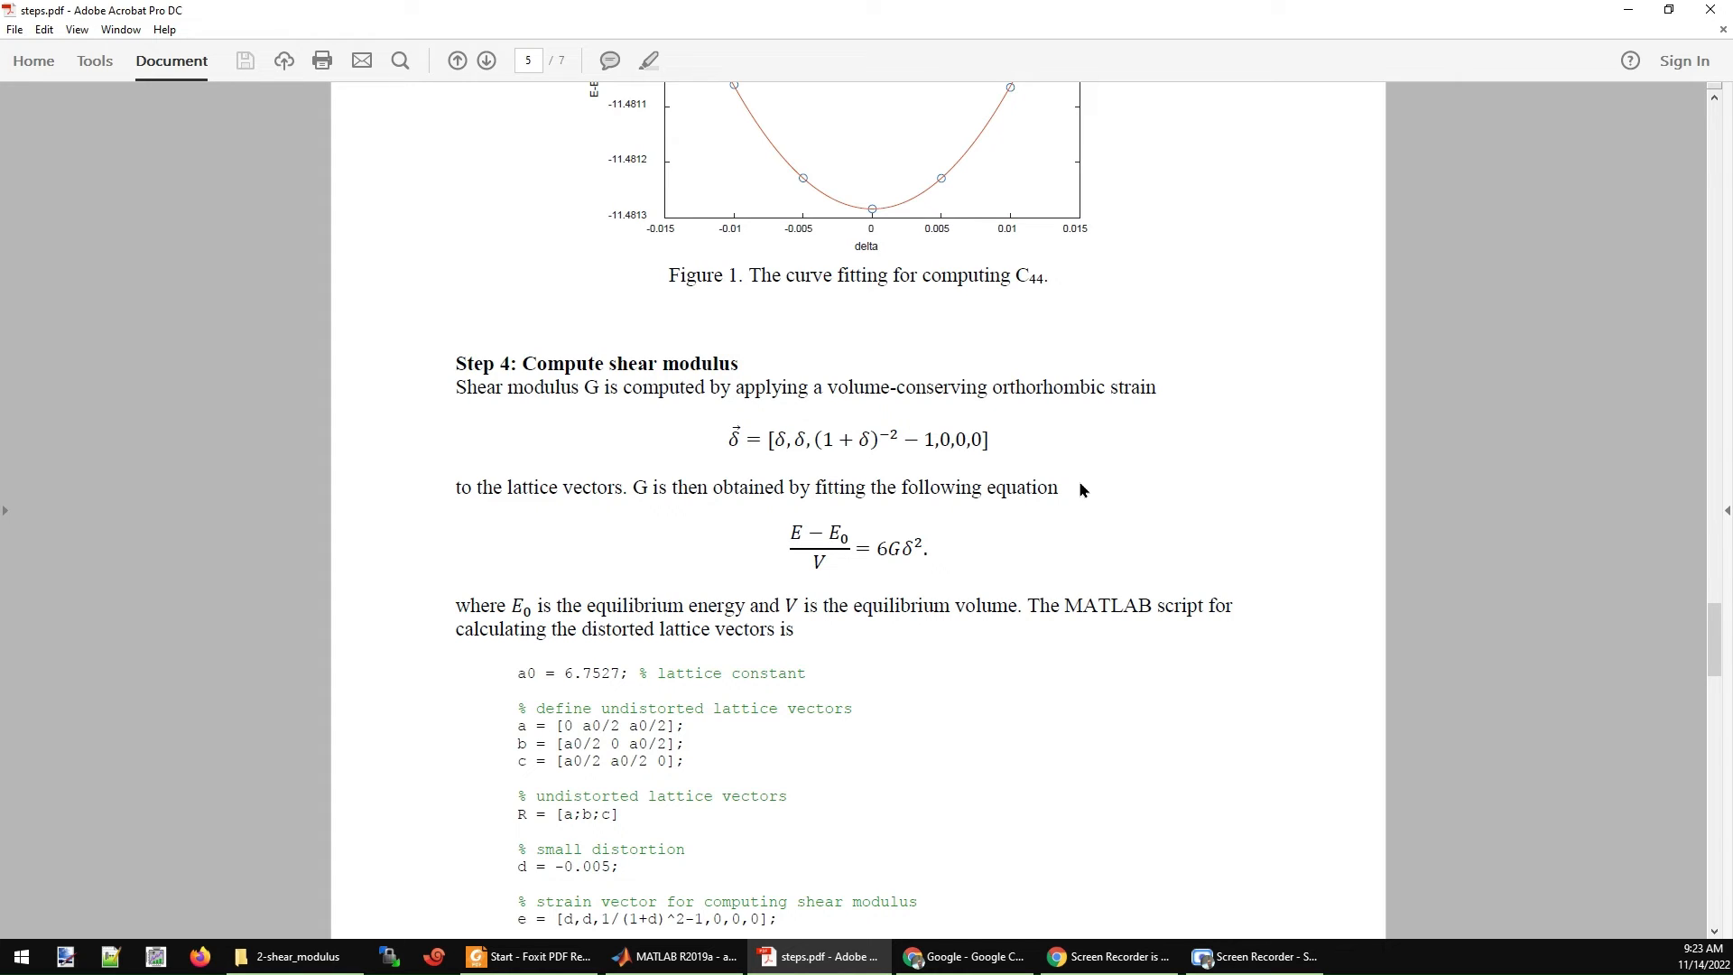
mouse_move(585, 400)
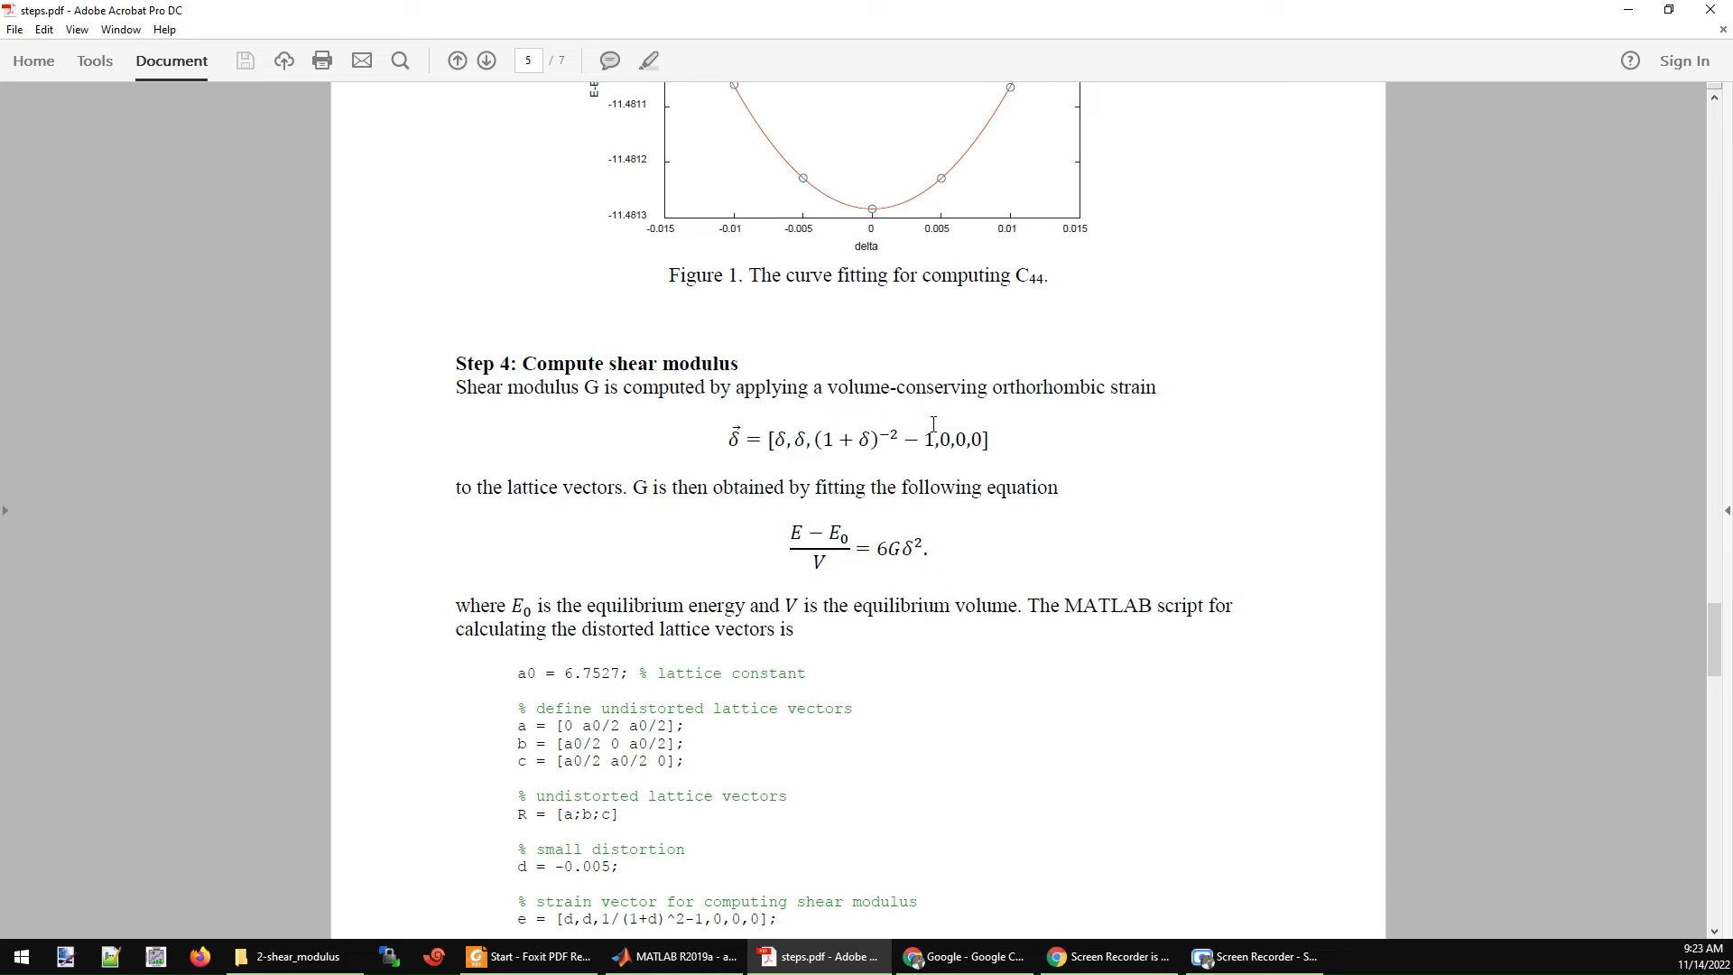
mouse_move(1051, 465)
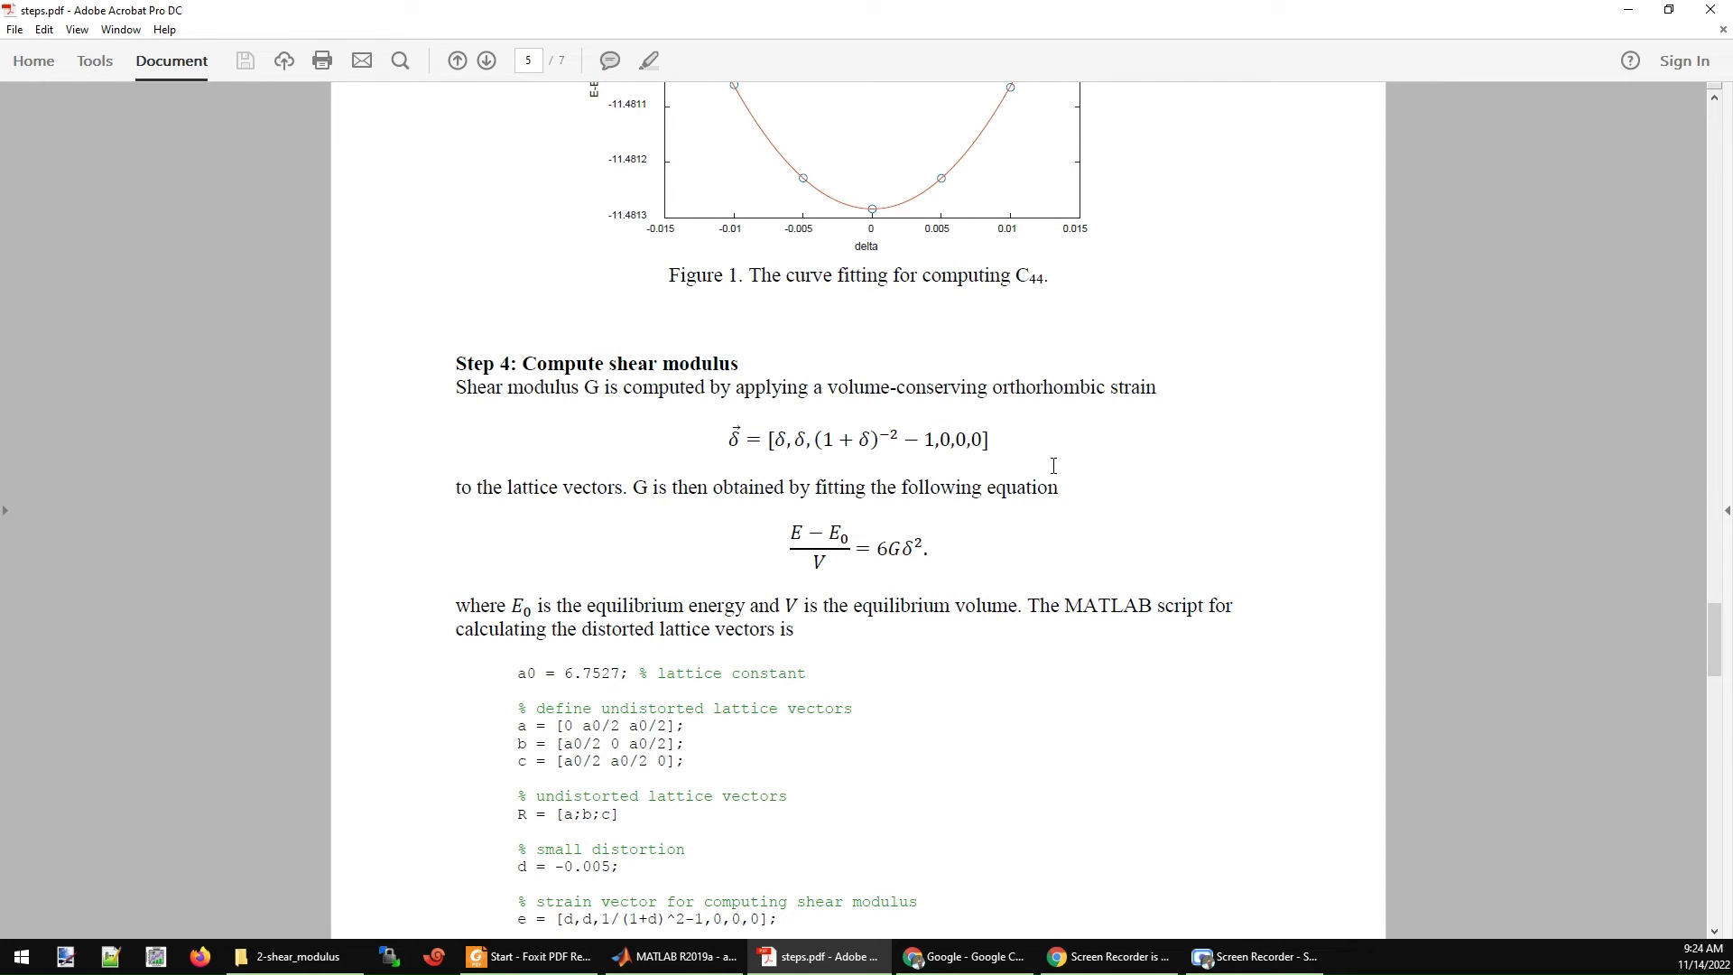
mouse_move(997, 446)
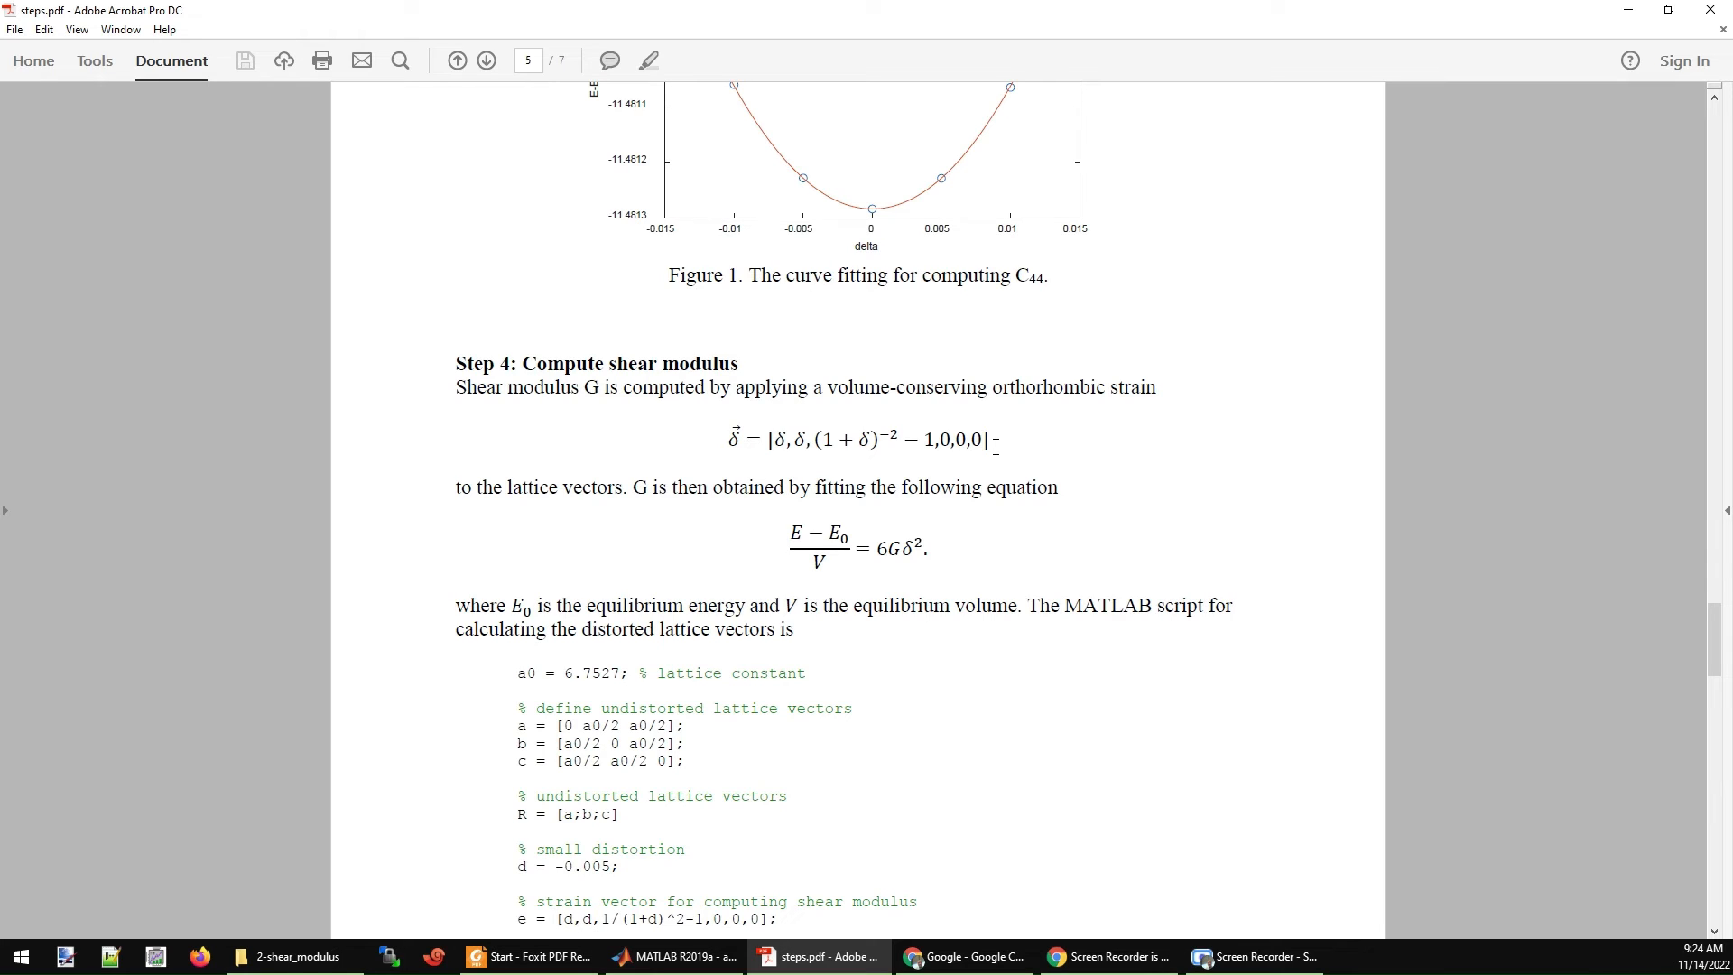
mouse_move(731, 446)
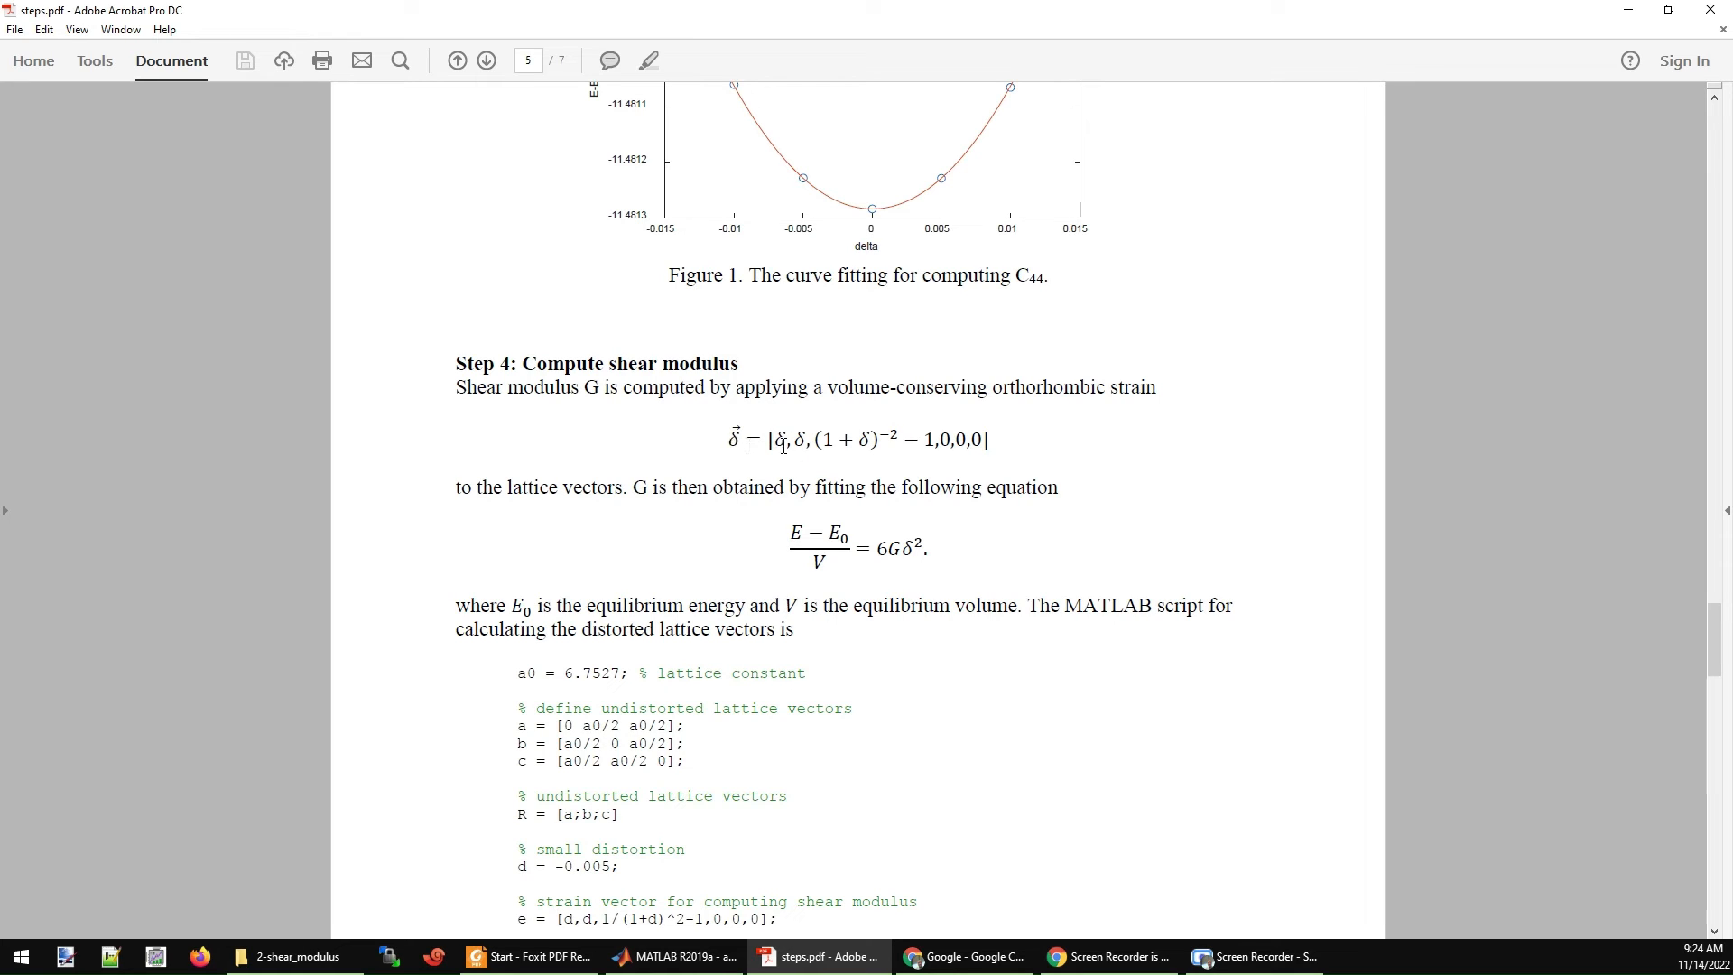
left_click_drag(774, 439, 984, 441)
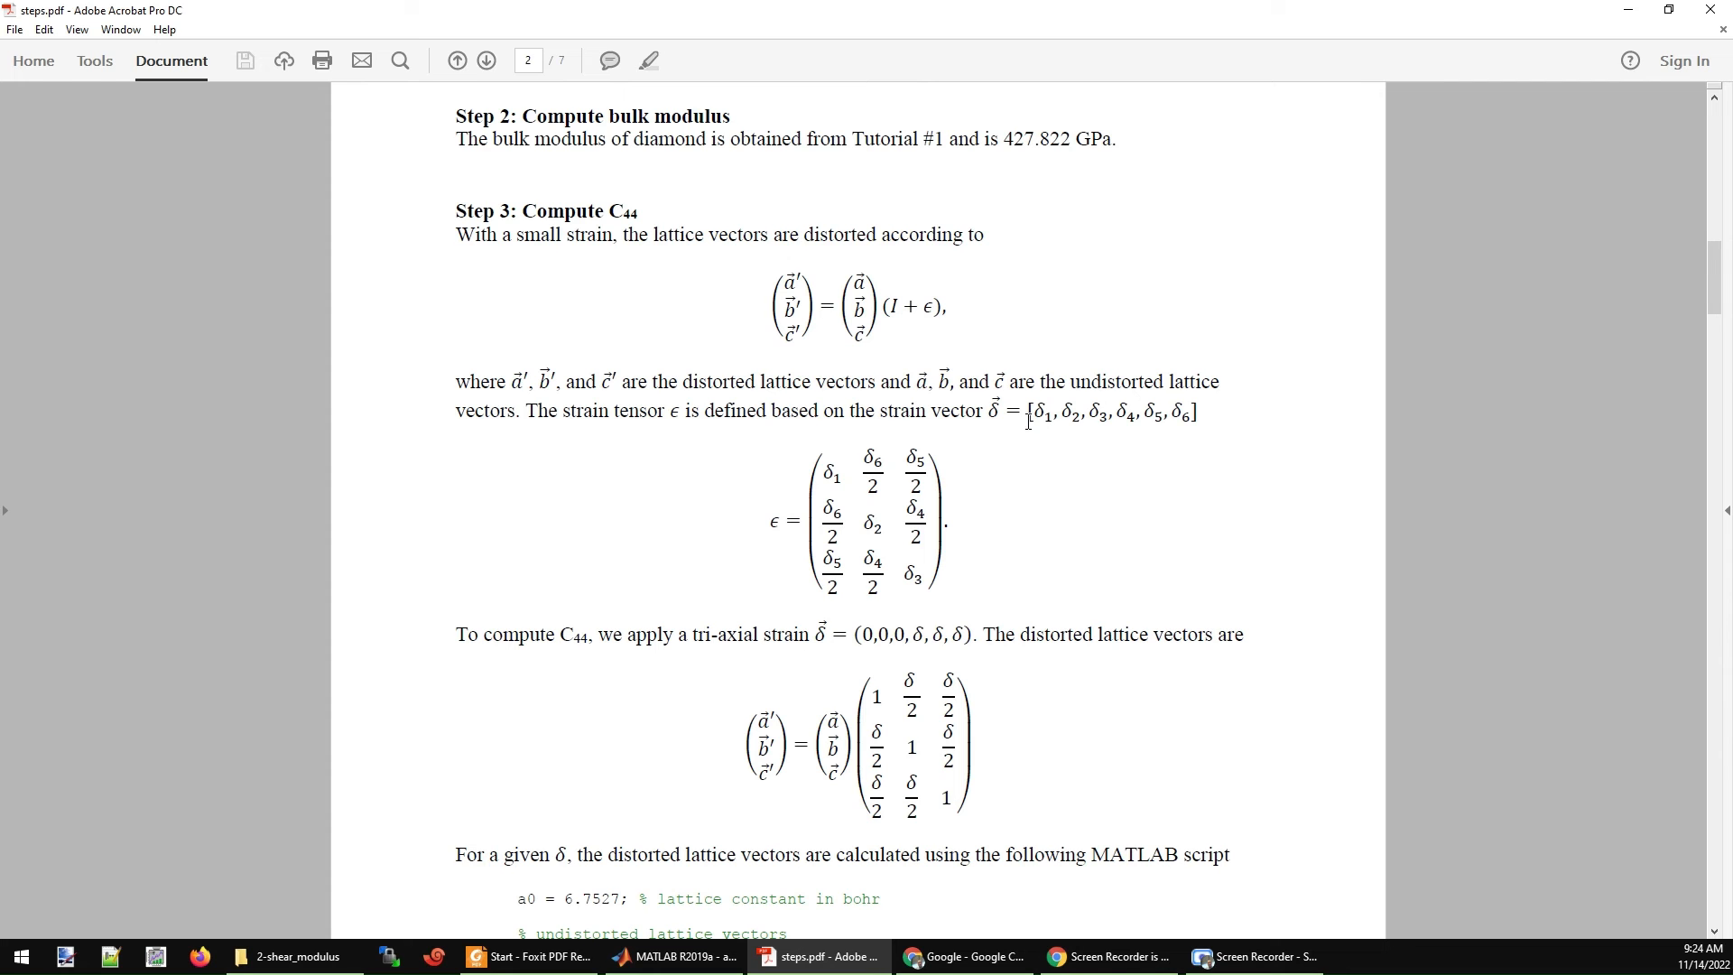
mouse_move(893, 646)
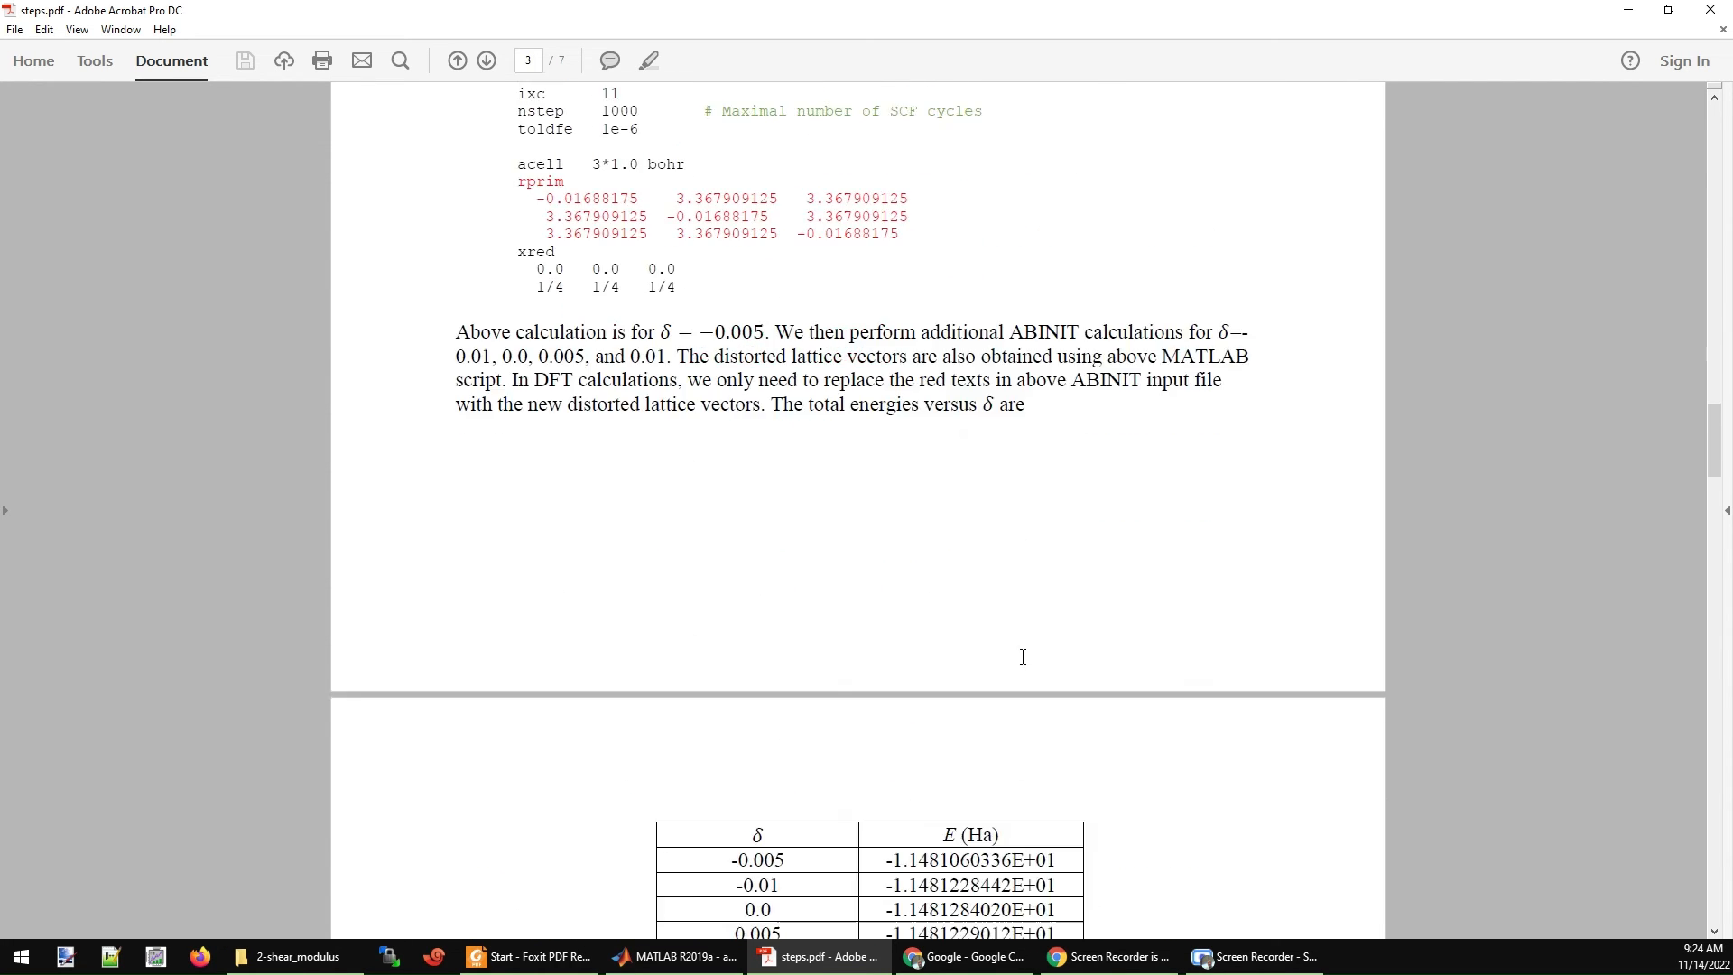
Scroll past the C44 script to Step 4's orthorhombic strain, shear-modulus fitting equation and script start.
scroll("down", 3)
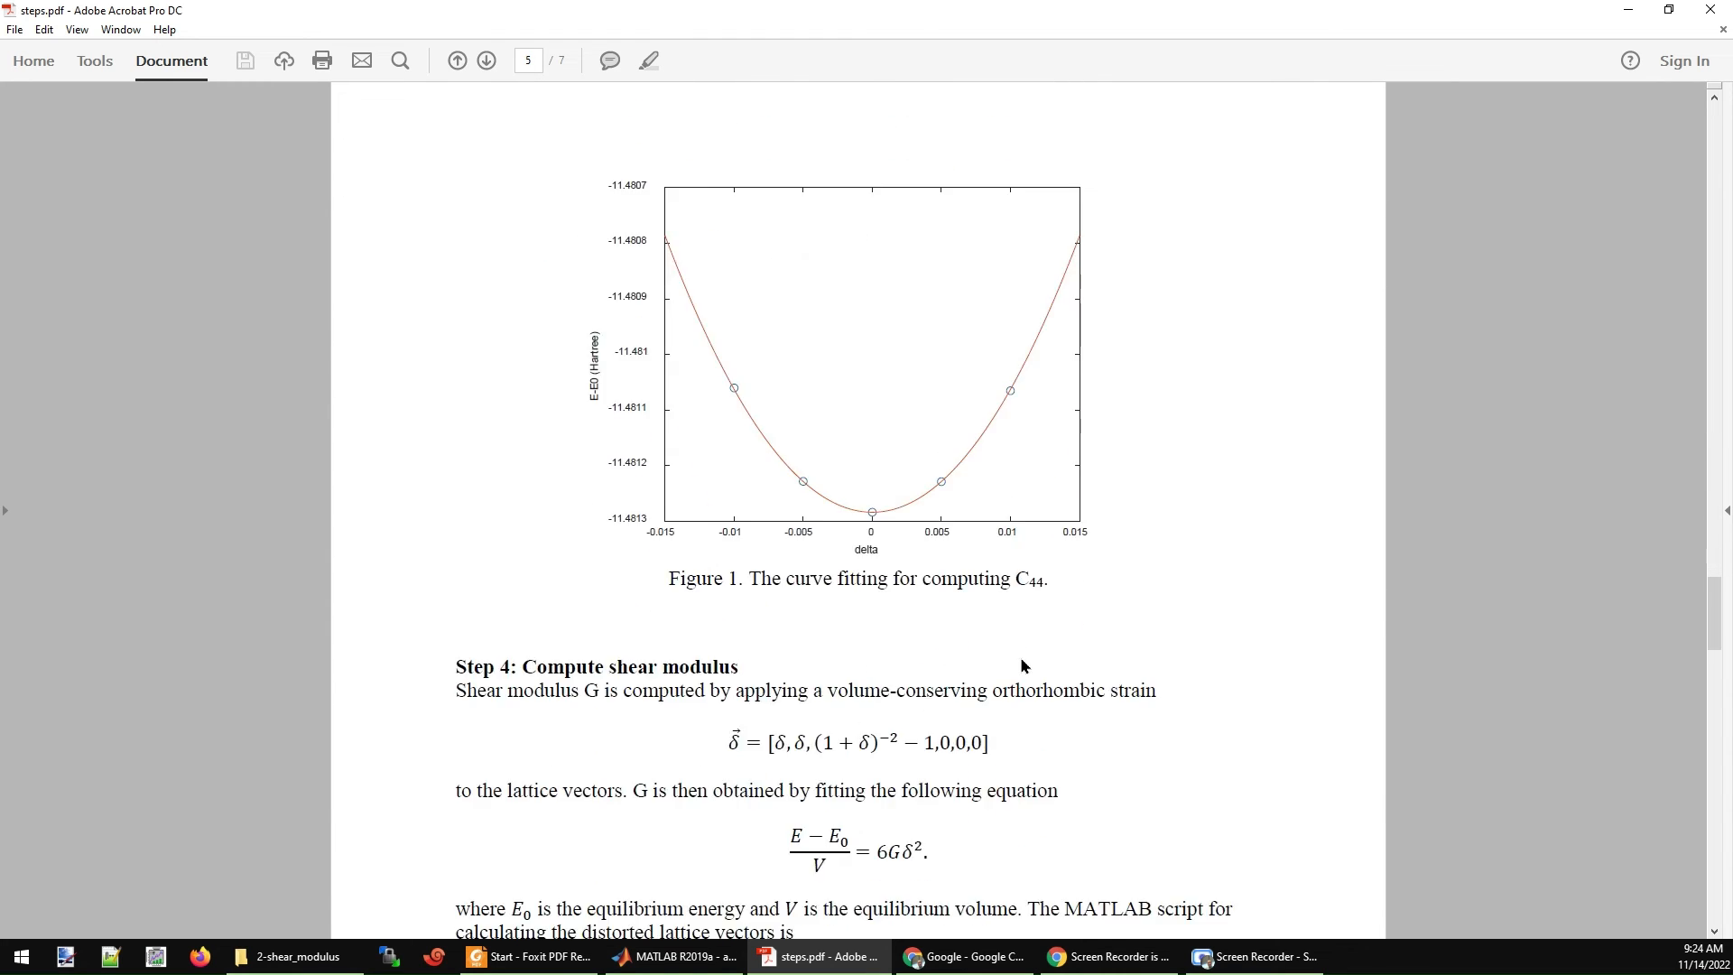
scroll("down", 3)
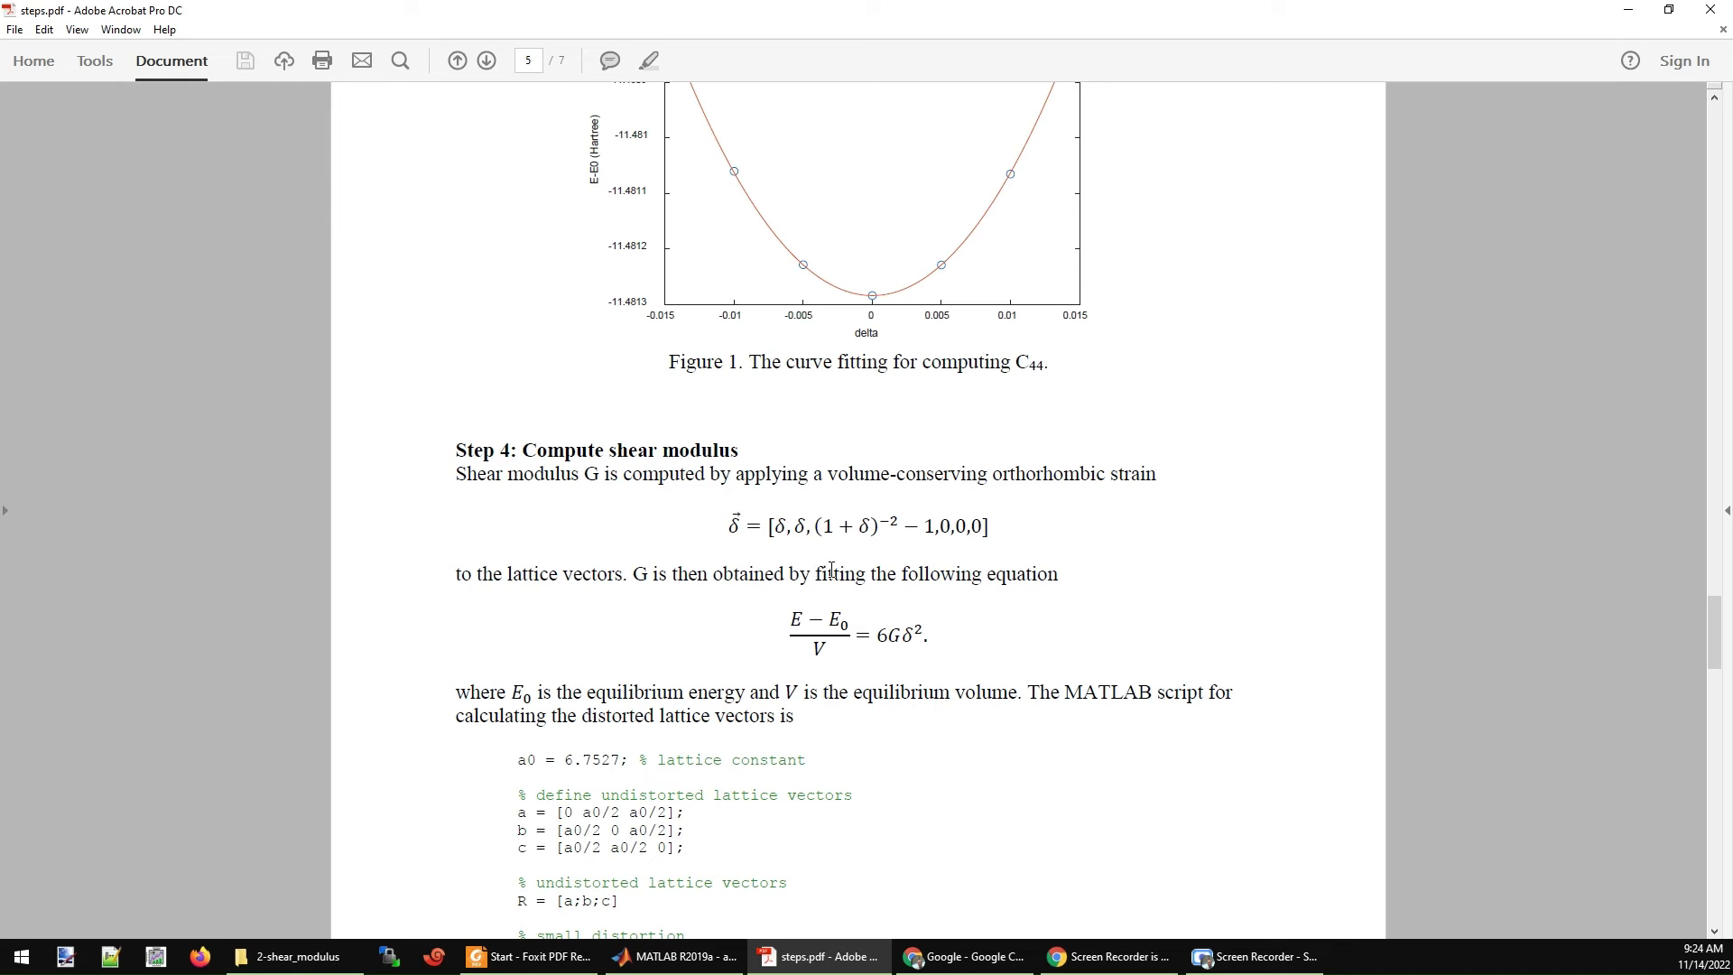
mouse_move(978, 536)
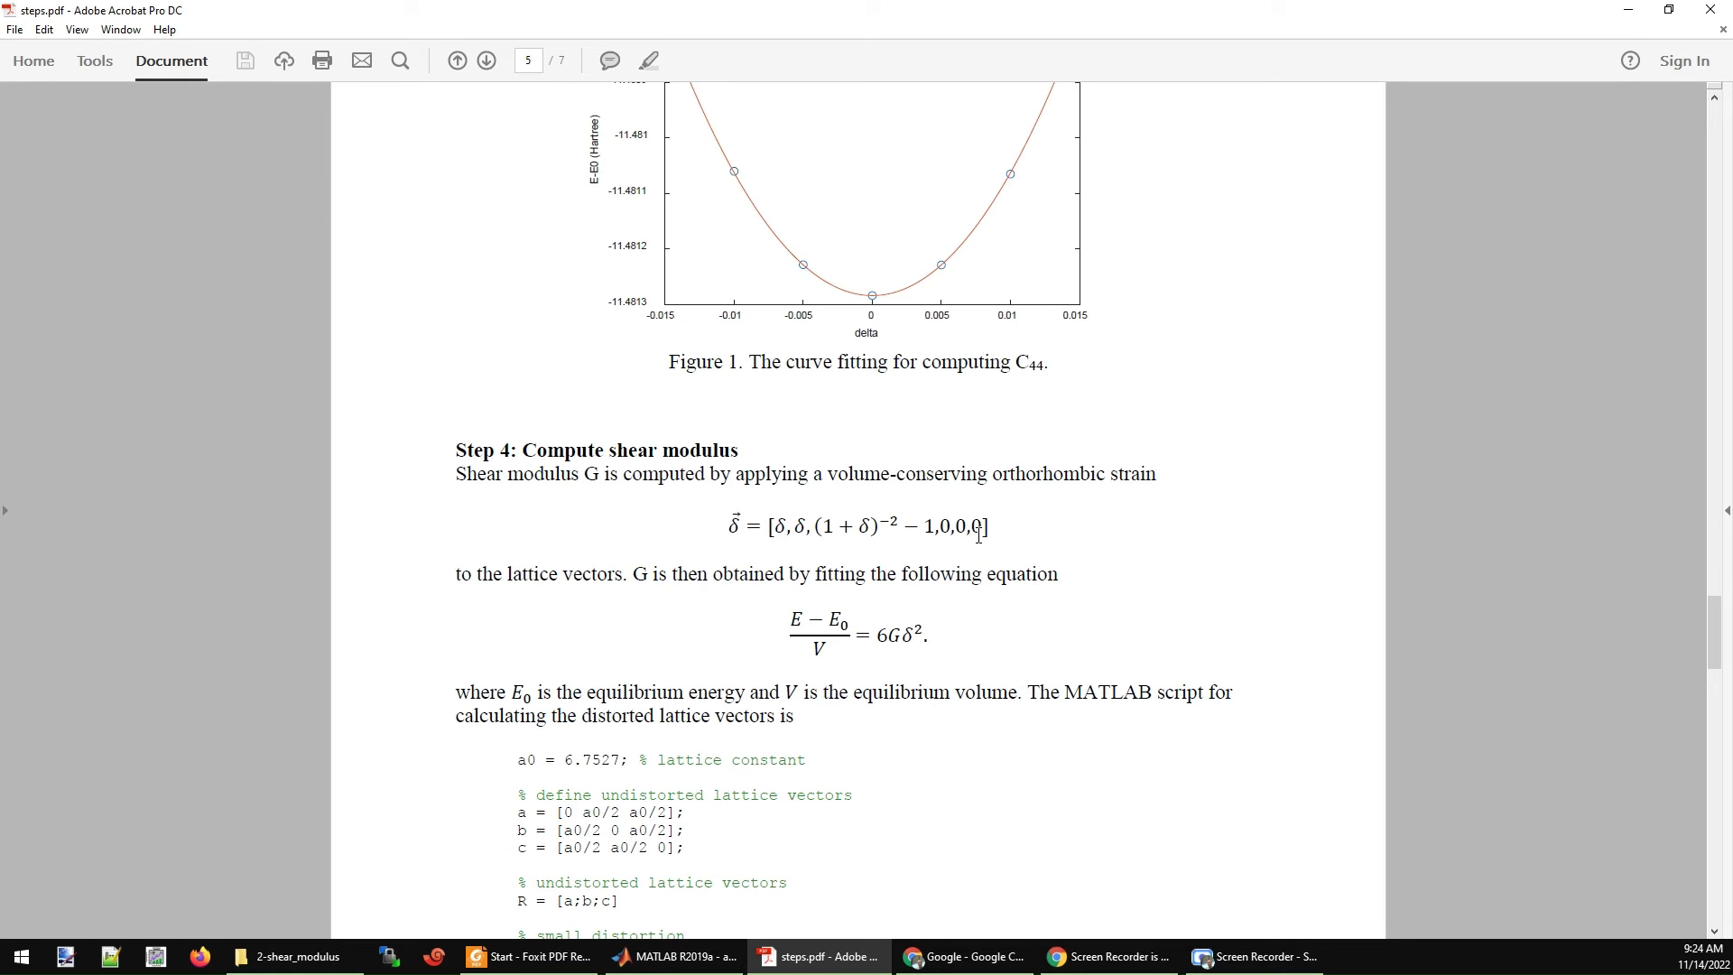
scroll("down", 3)
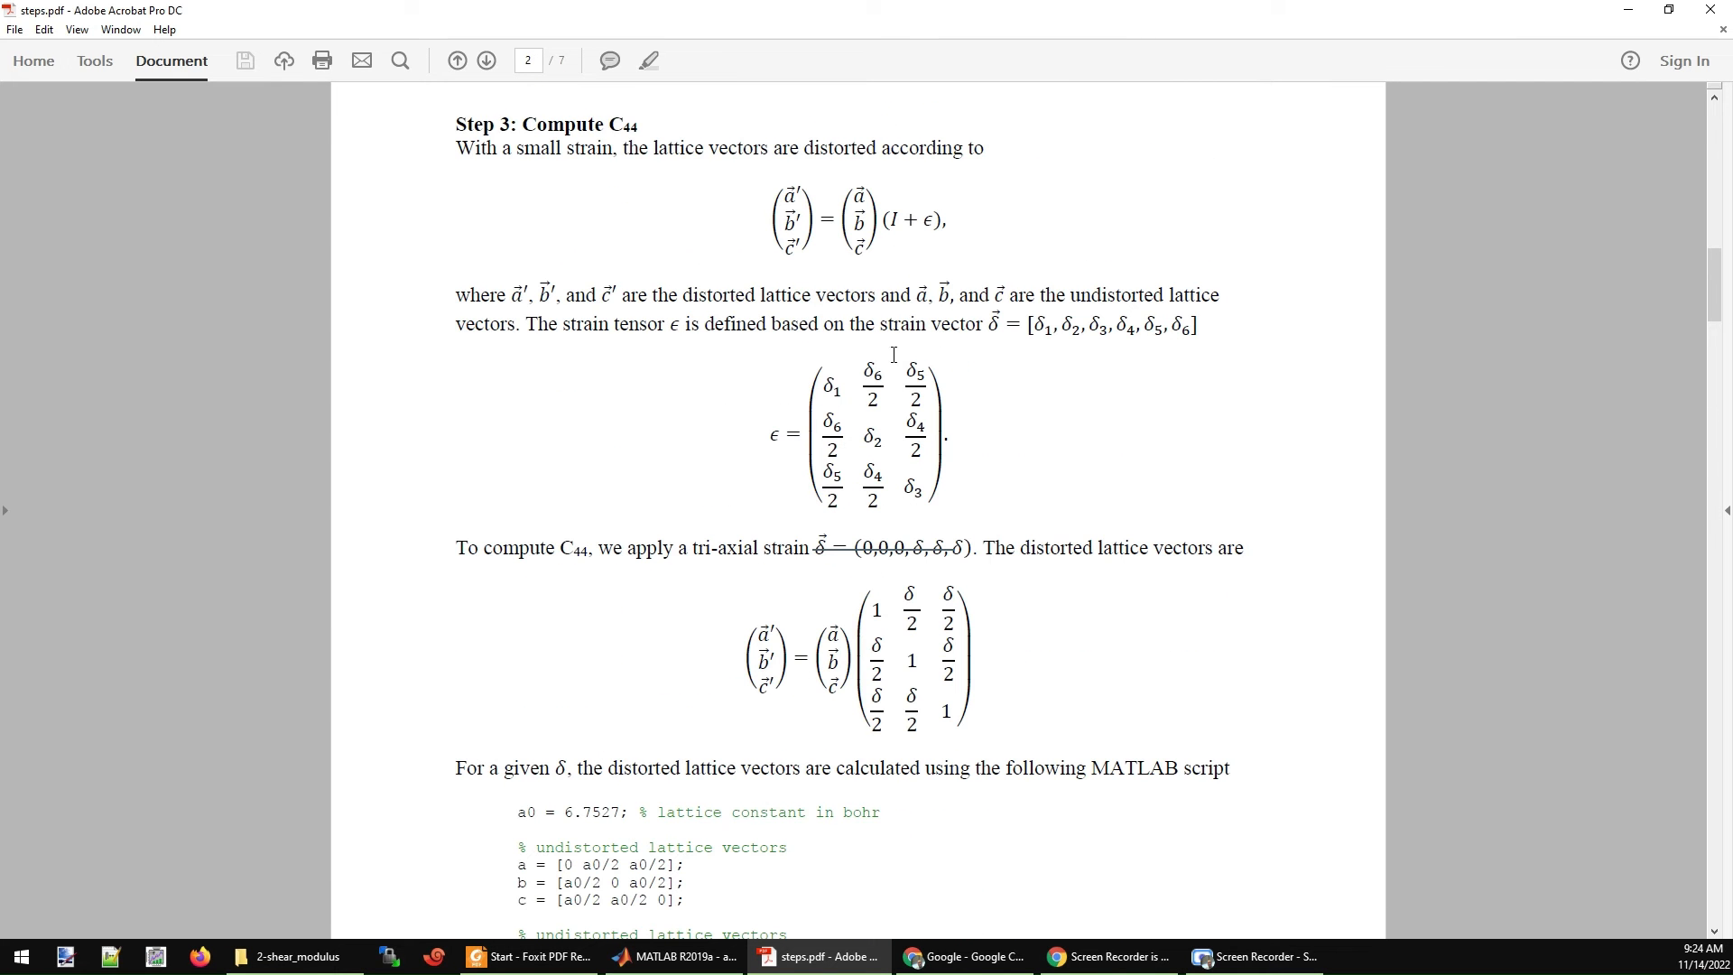
mouse_move(926, 175)
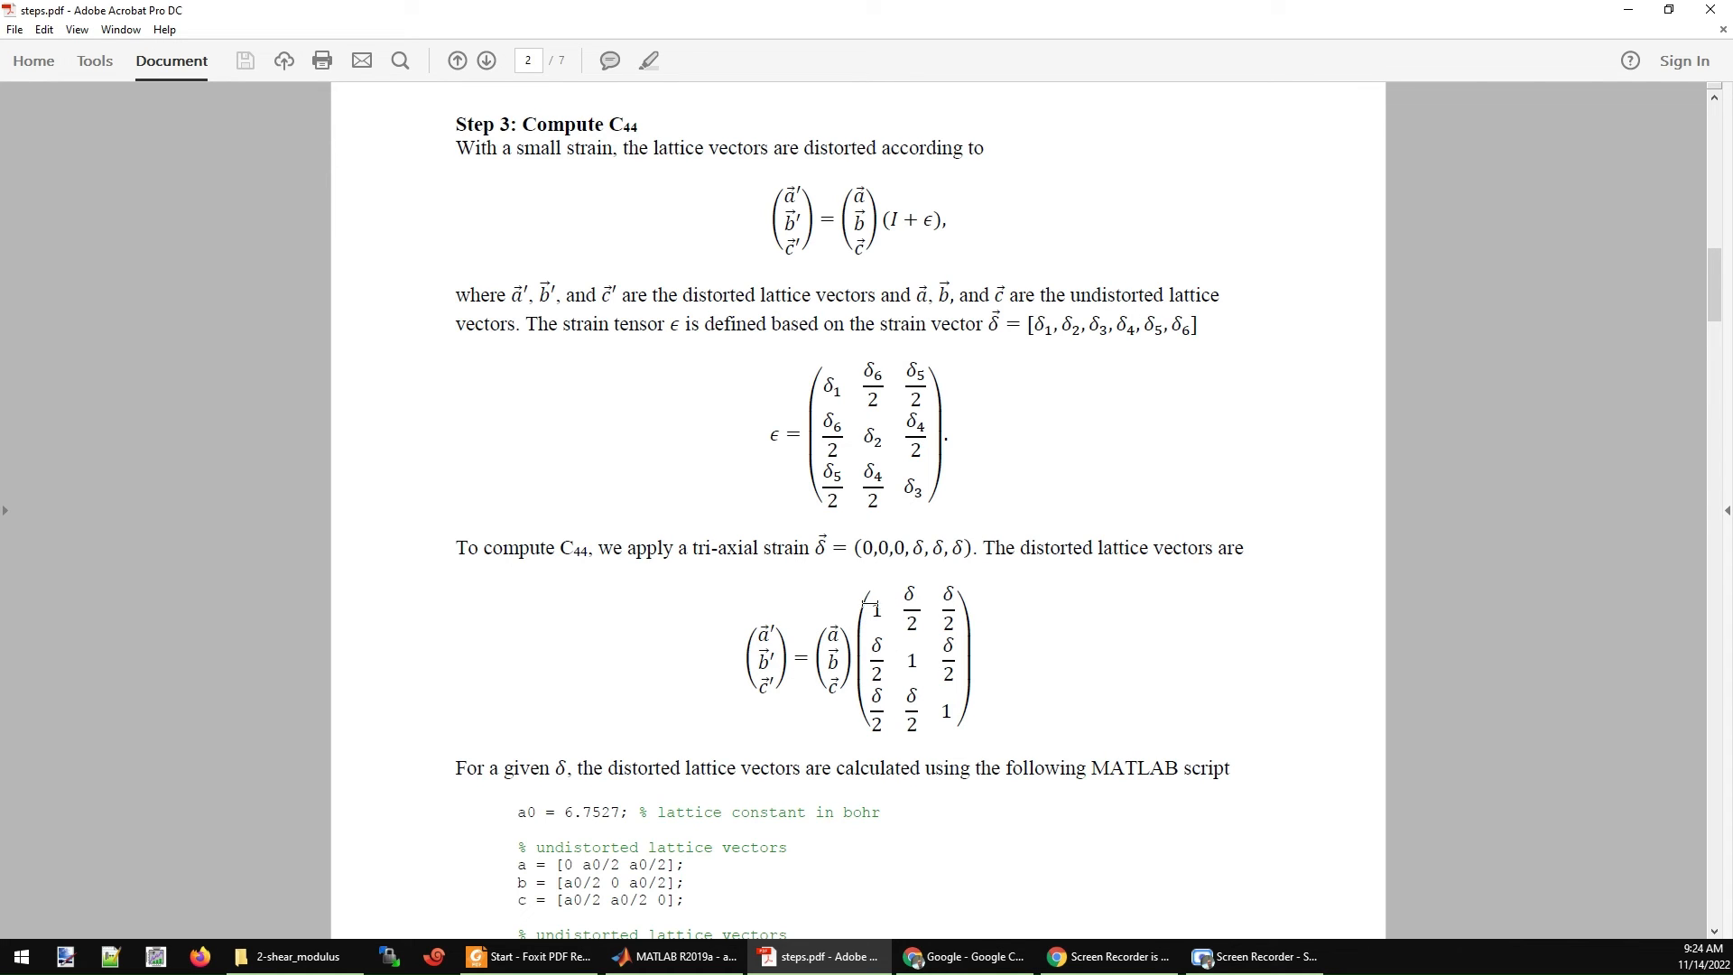
scroll("down", 3)
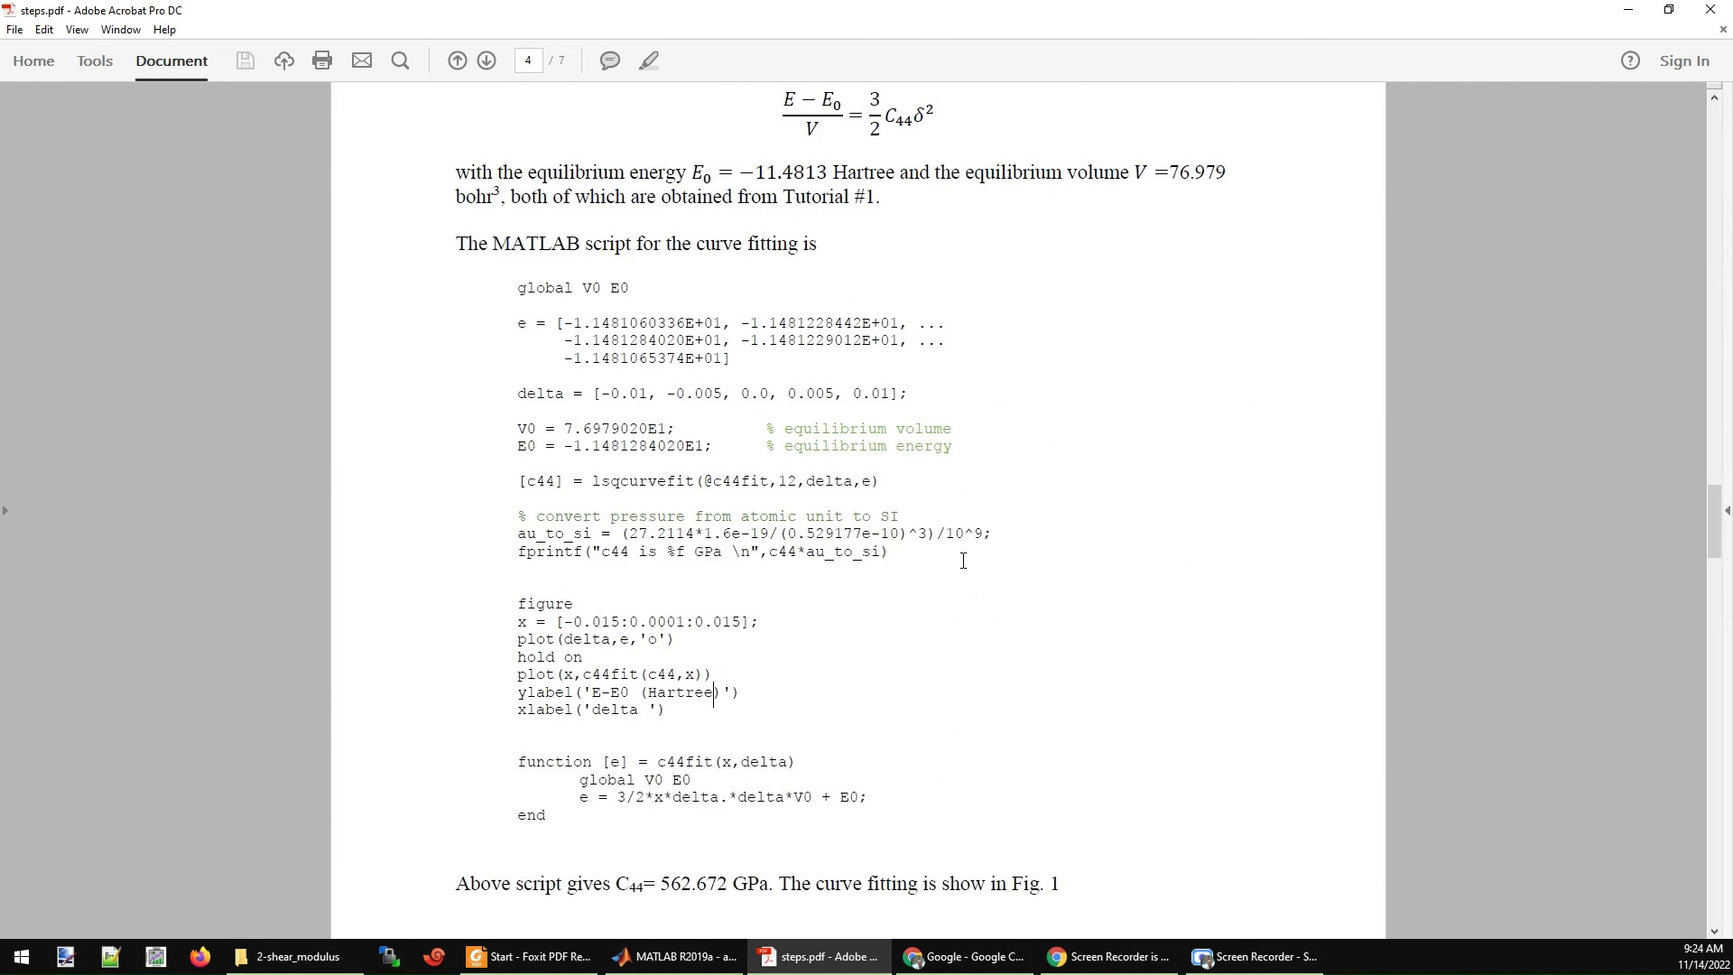
scroll("down", 3)
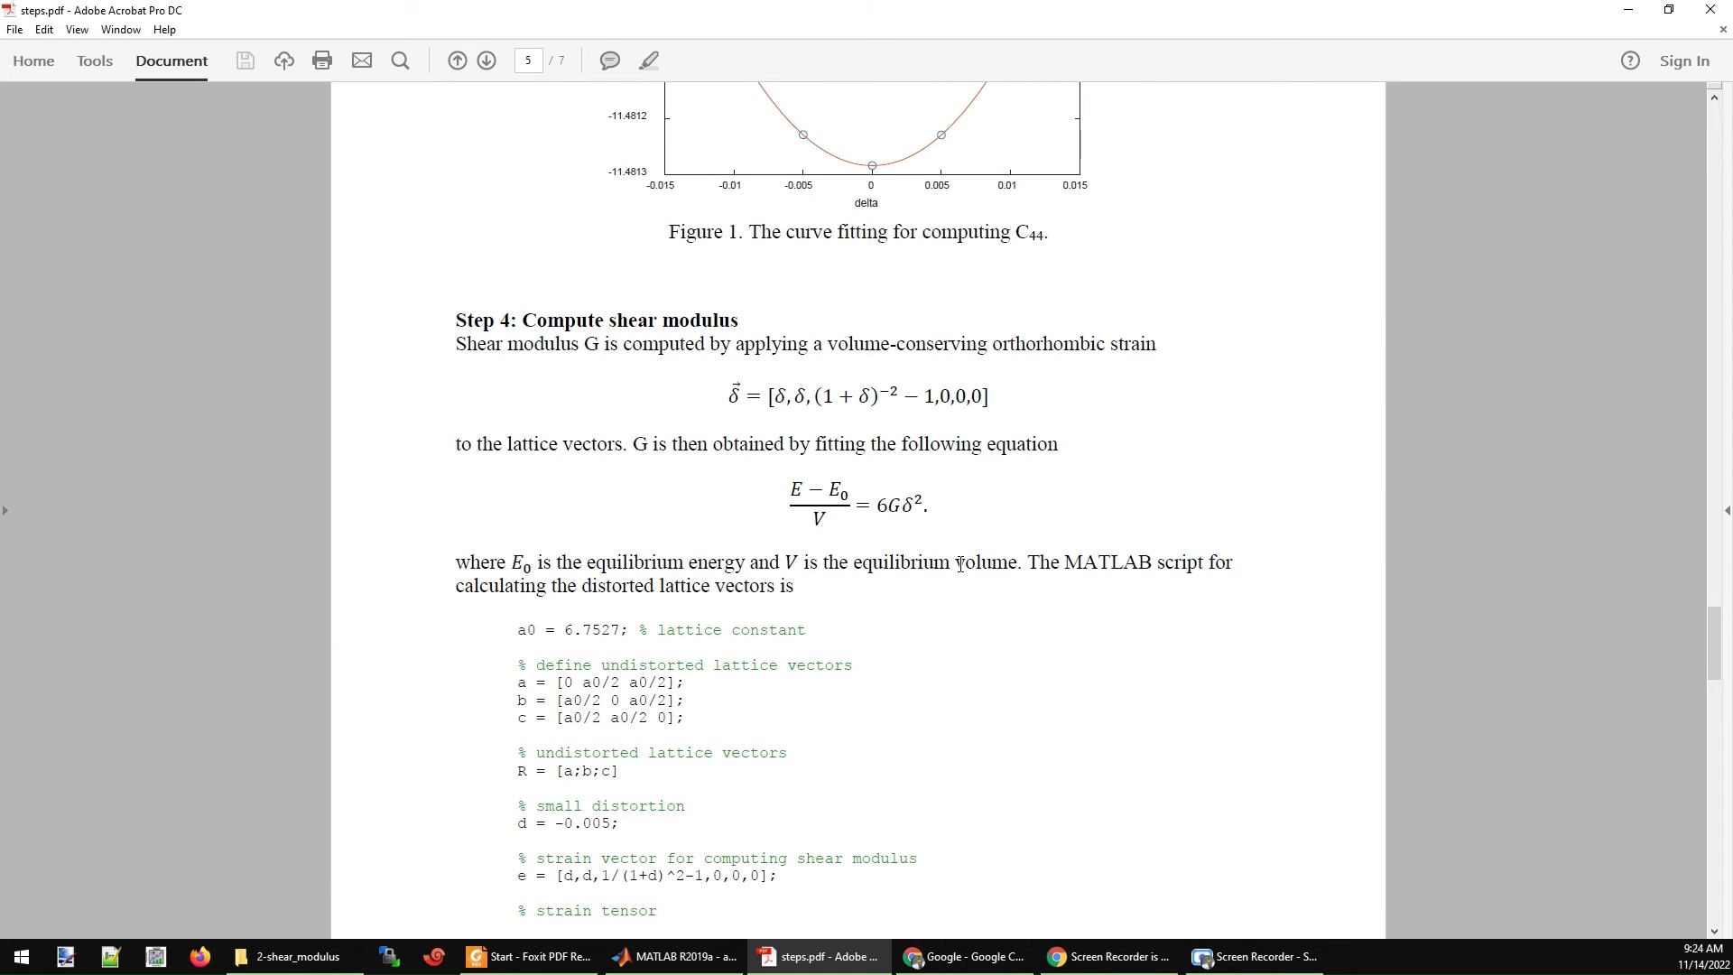
scroll("down", 3)
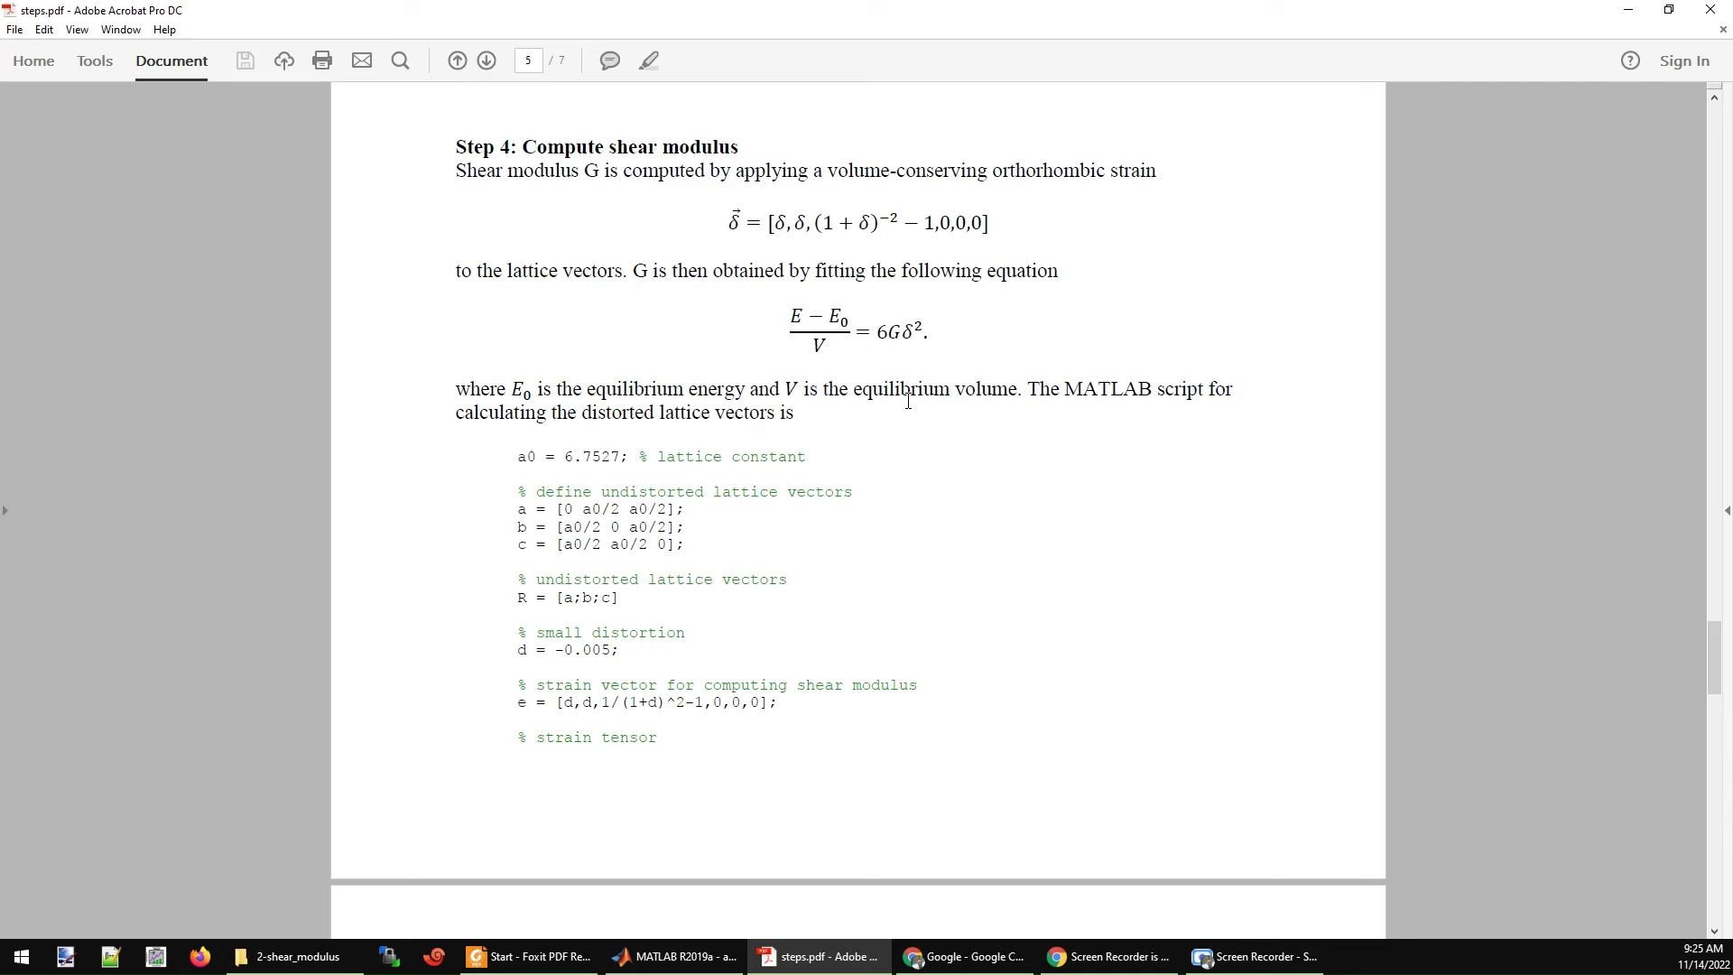
mouse_move(1008, 368)
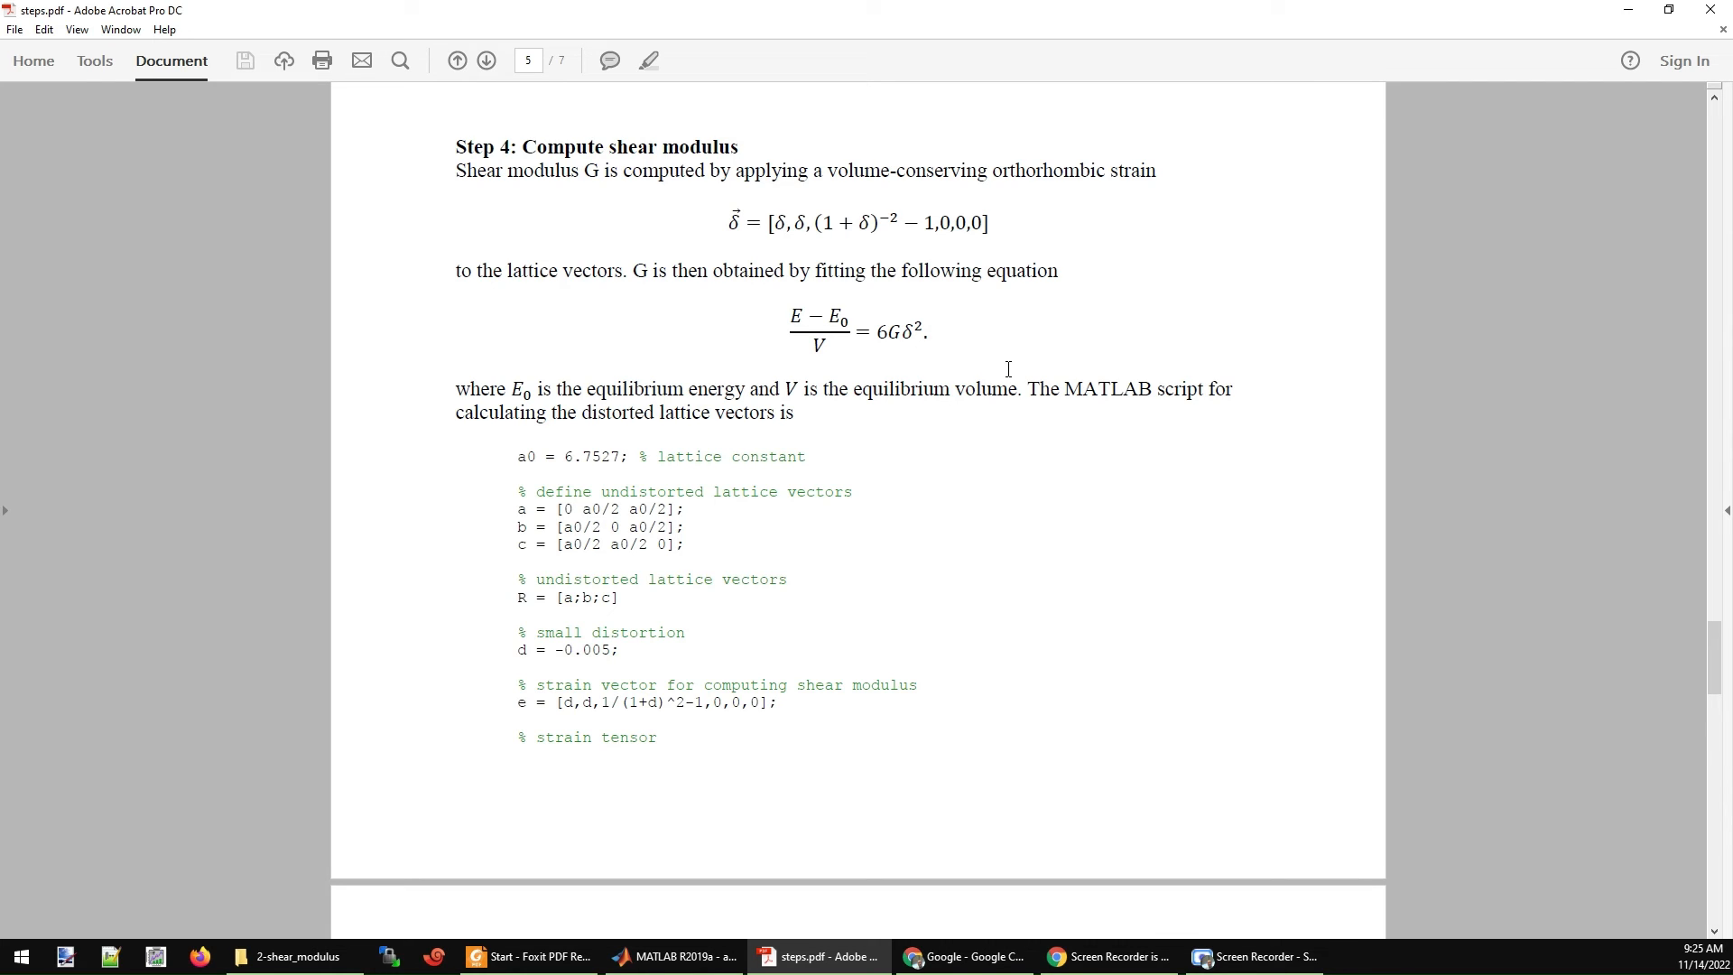
mouse_move(853, 329)
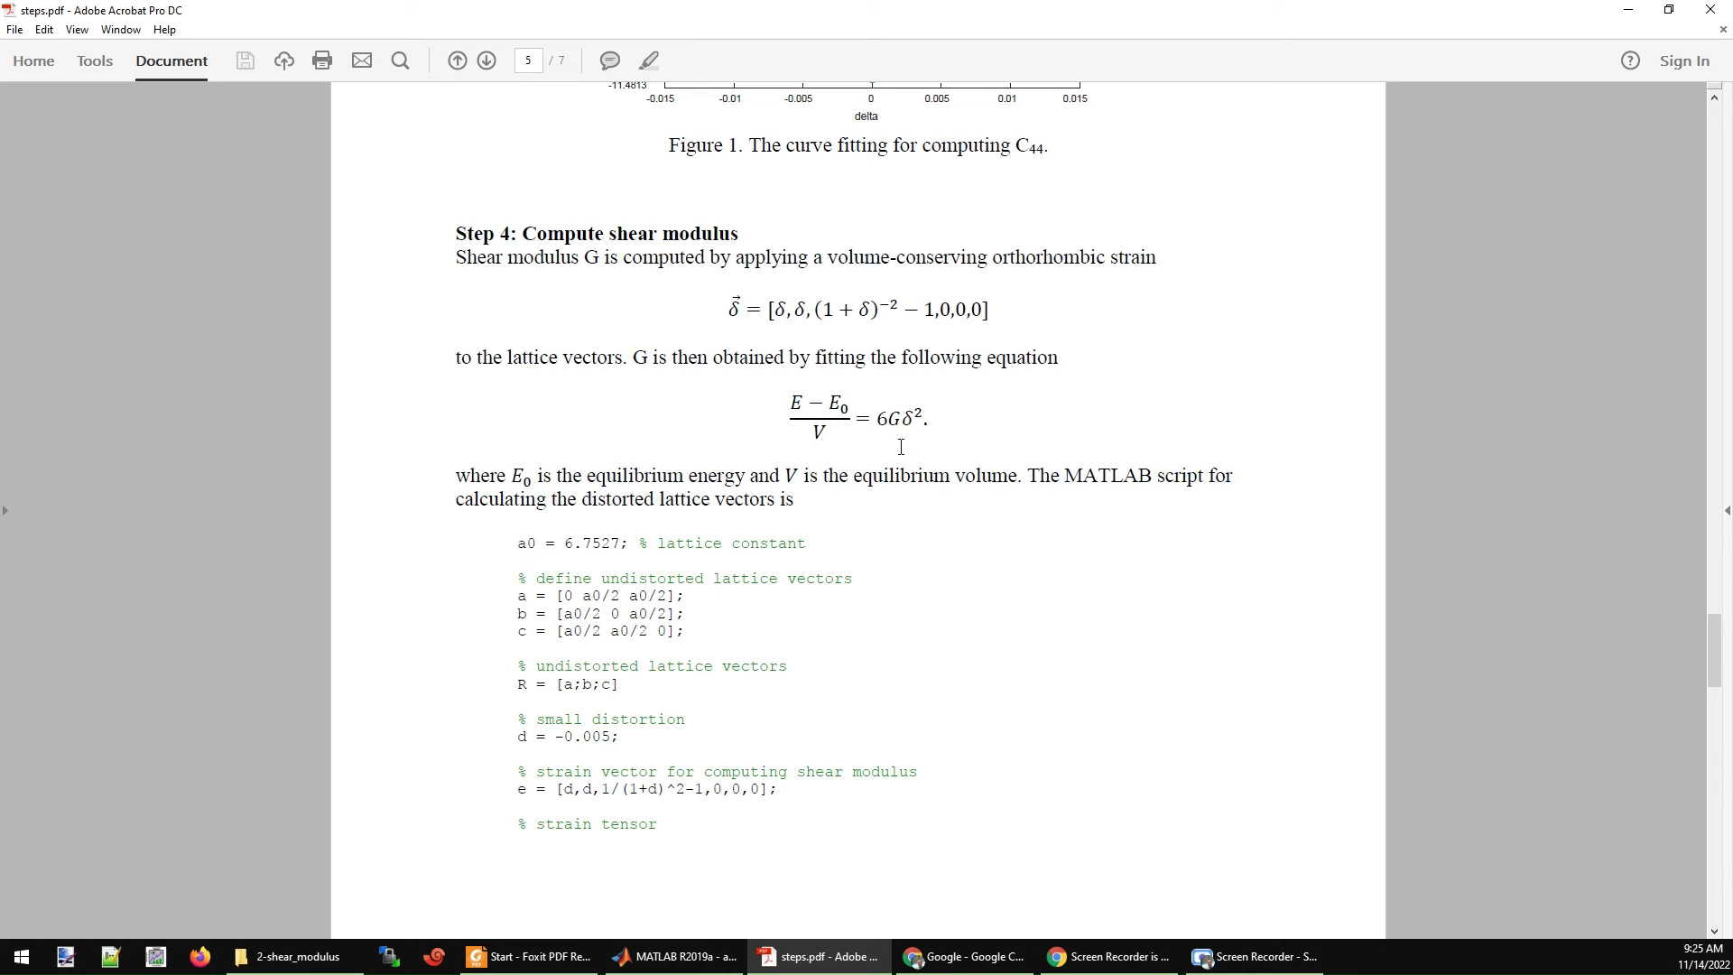
Scroll through page 6's energy table and G fitting script to the 448.651 GPa shear modulus result.
scroll("down", 3)
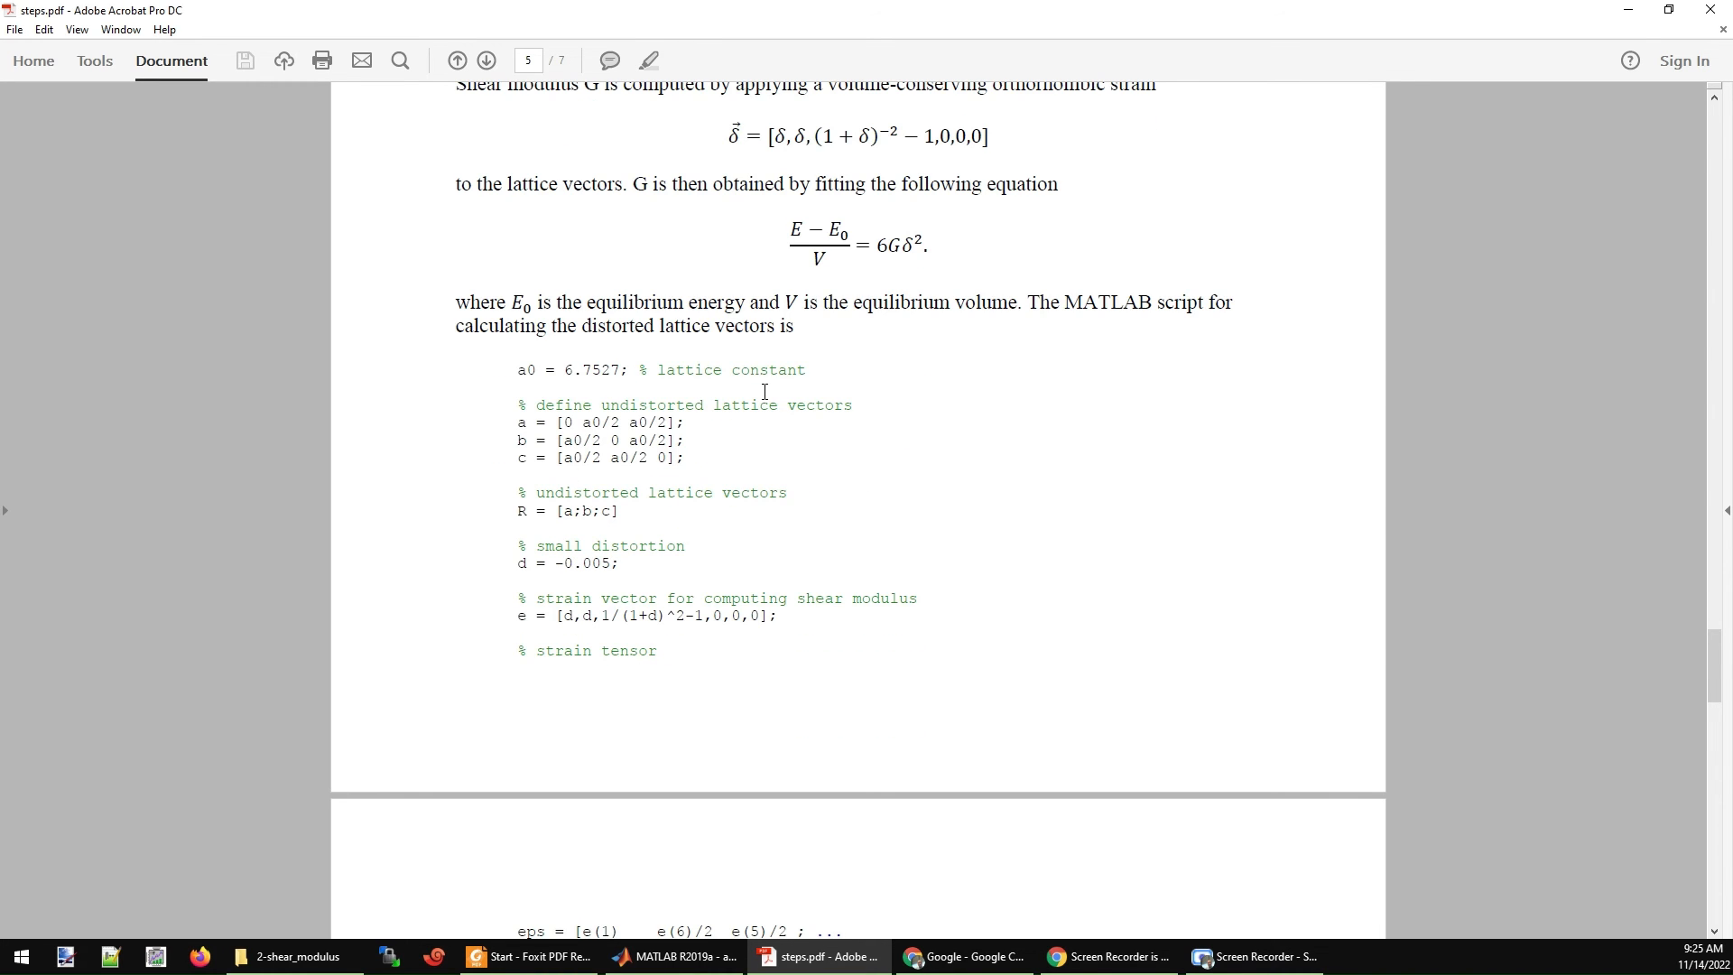
scroll("down", 3)
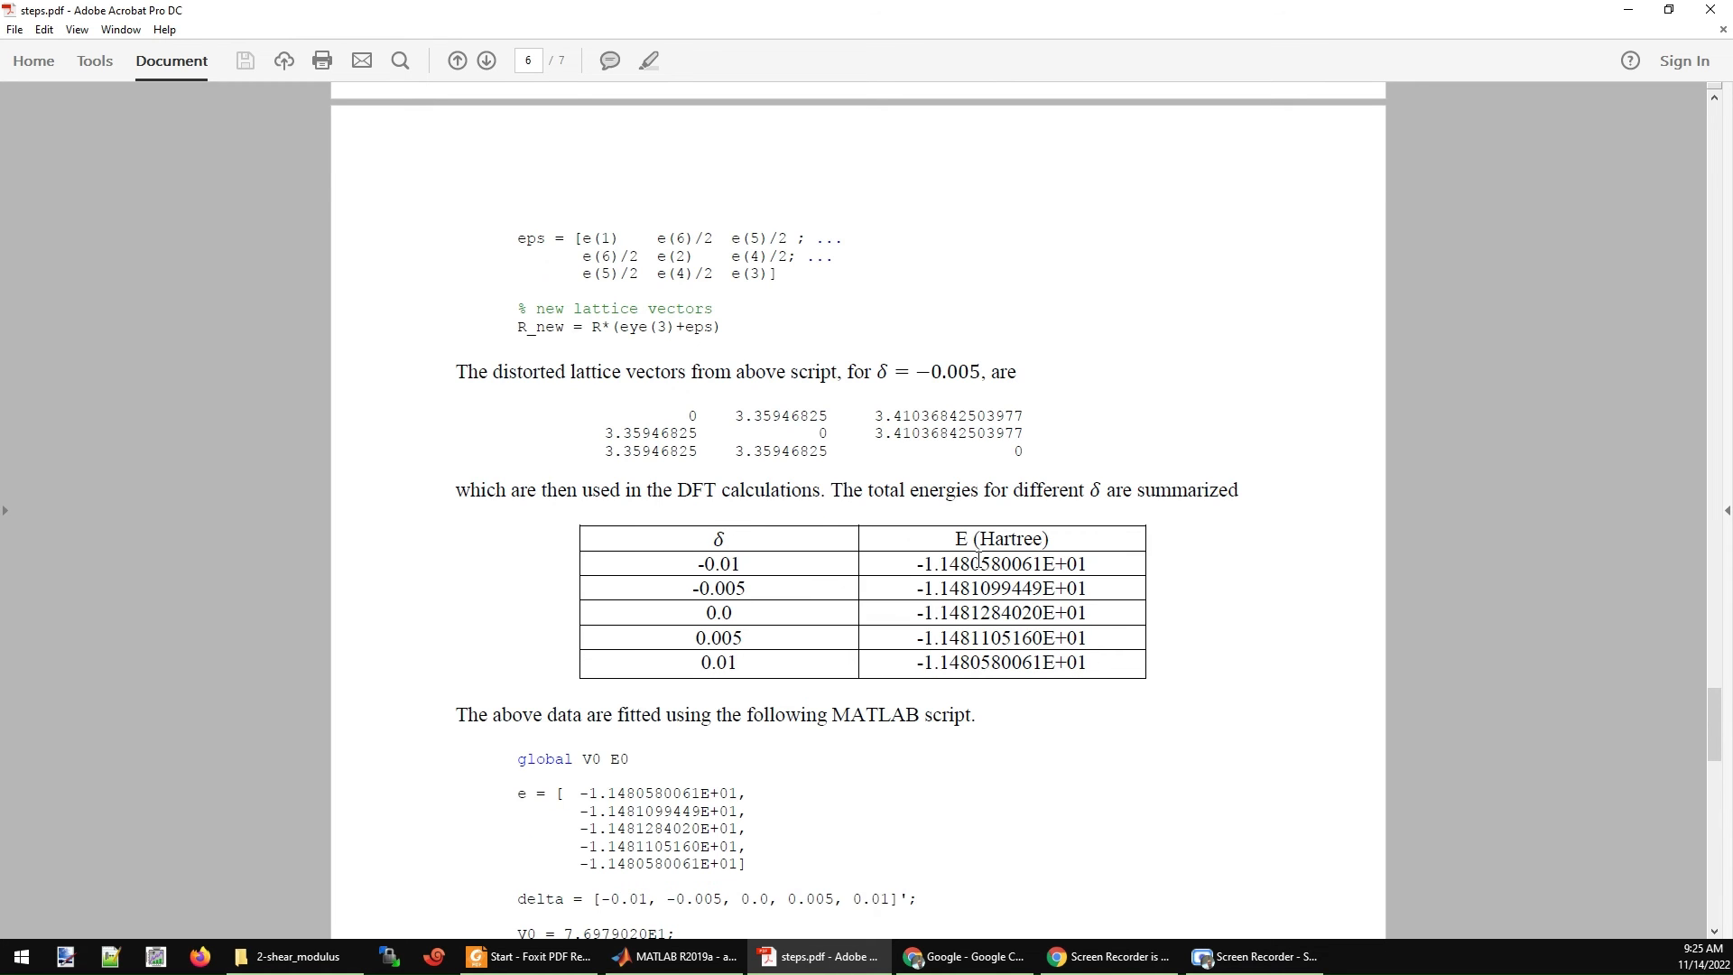
mouse_move(726, 678)
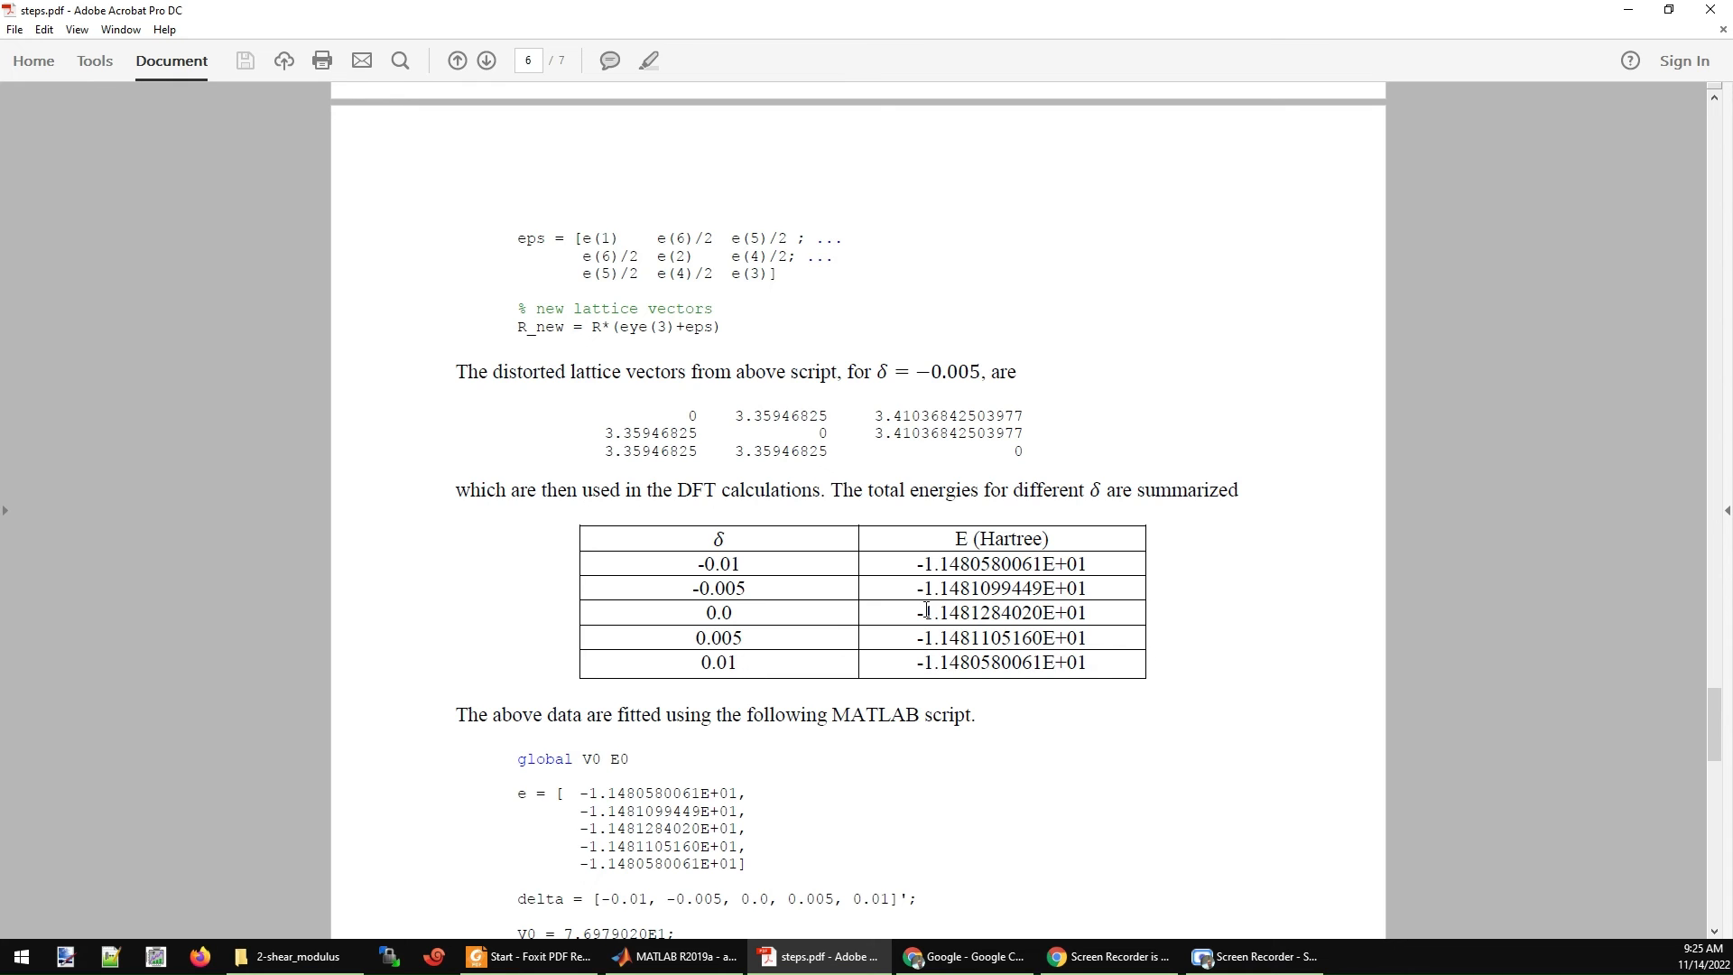
scroll("down", 3)
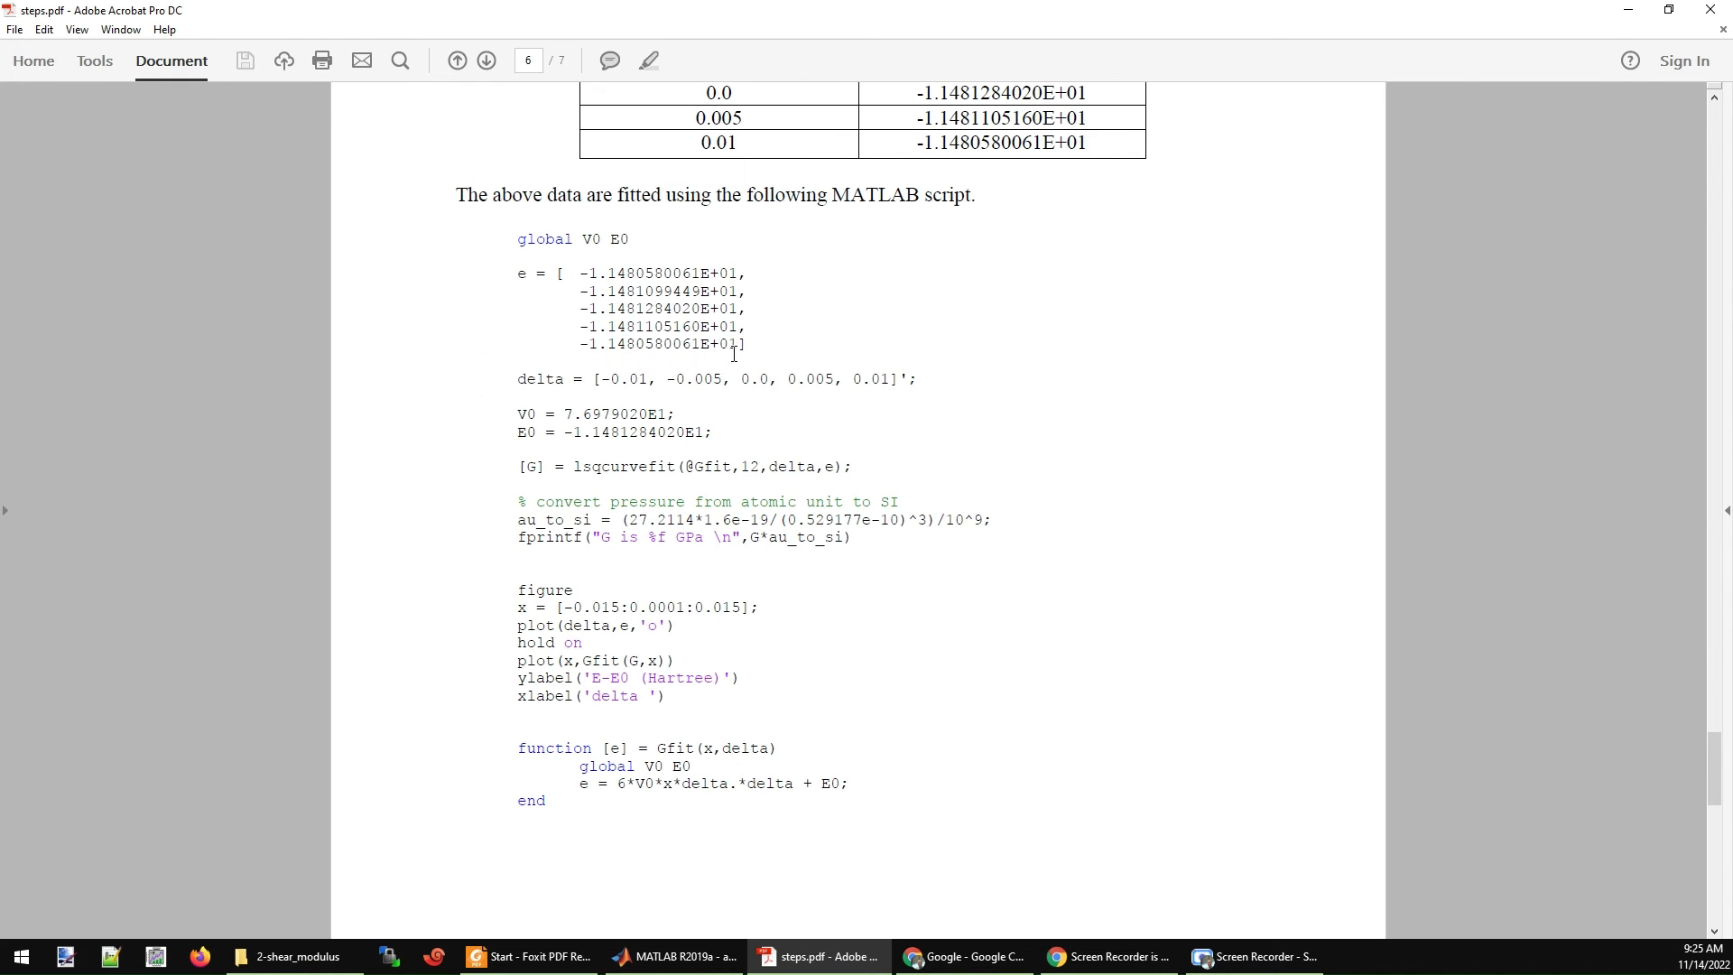
mouse_move(878, 572)
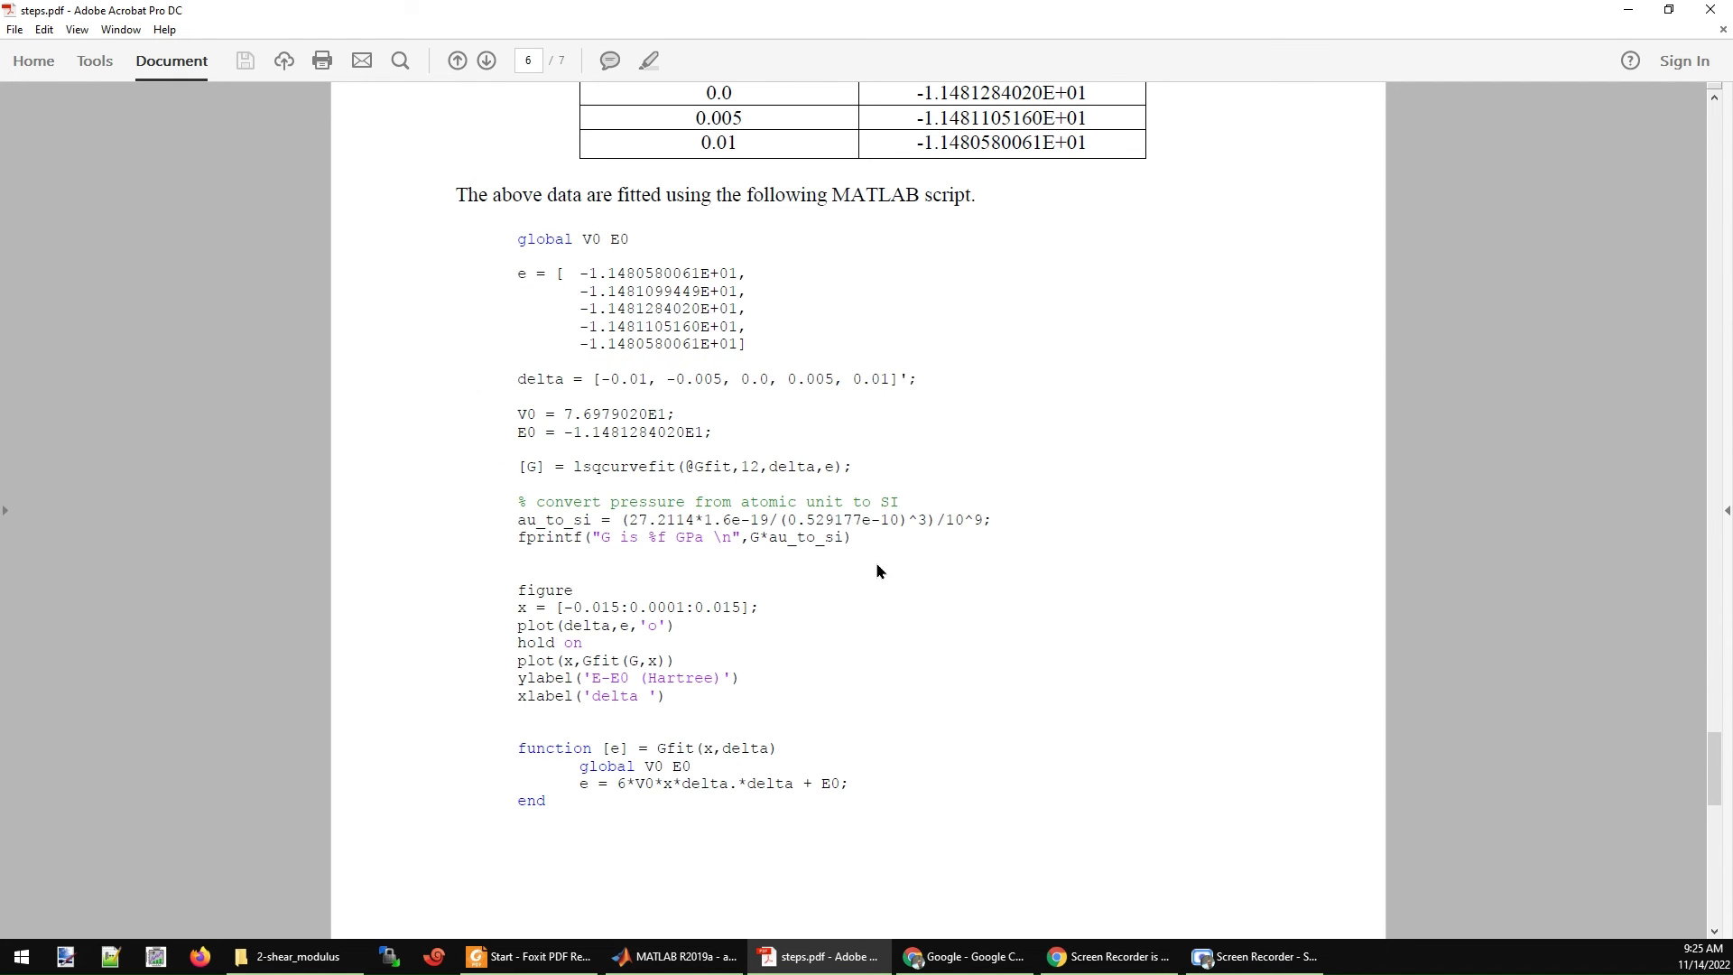
mouse_move(657, 726)
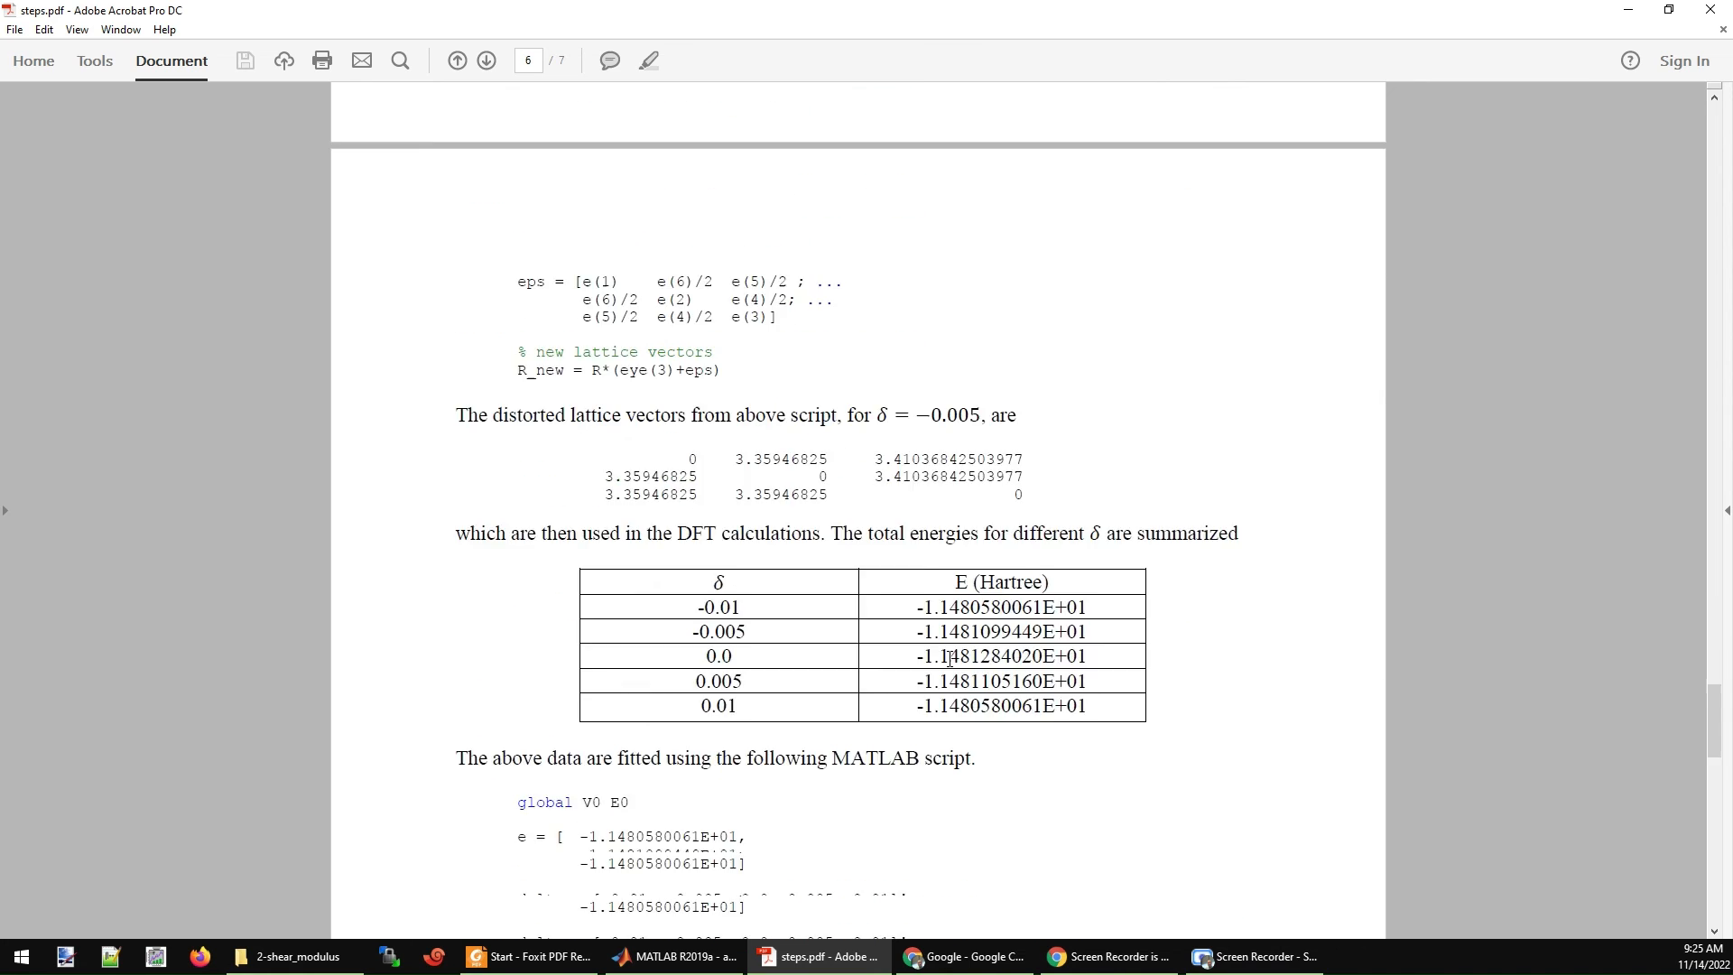
scroll("down", 3)
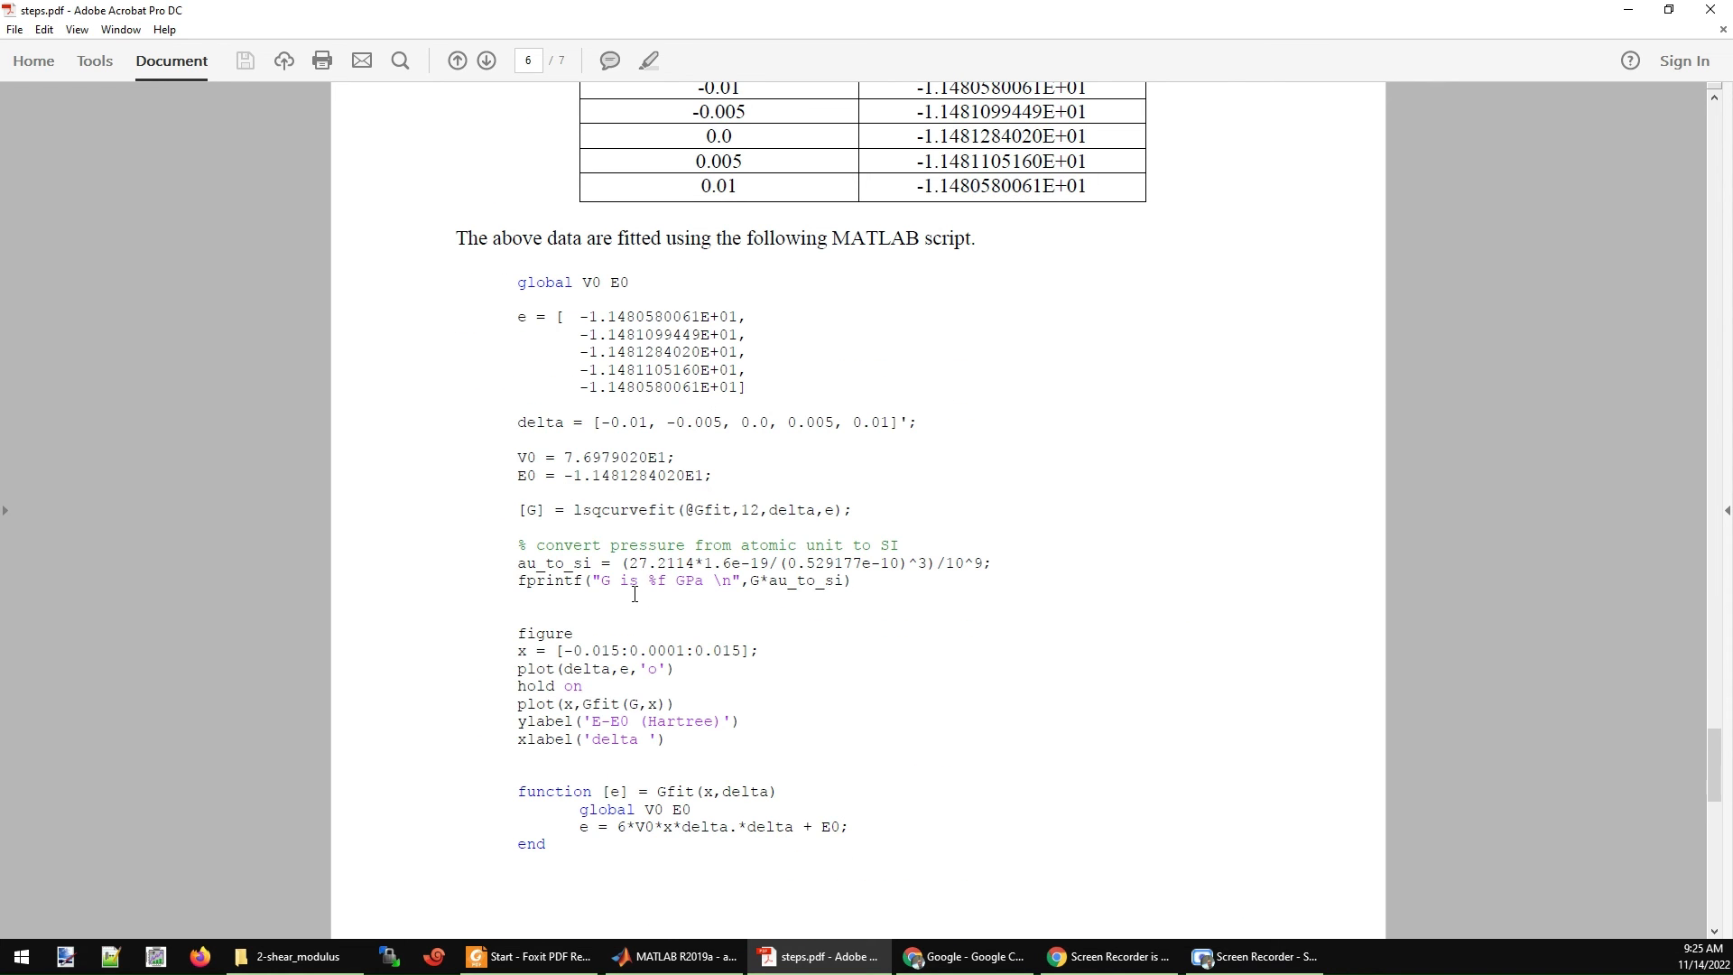
scroll("down", 3)
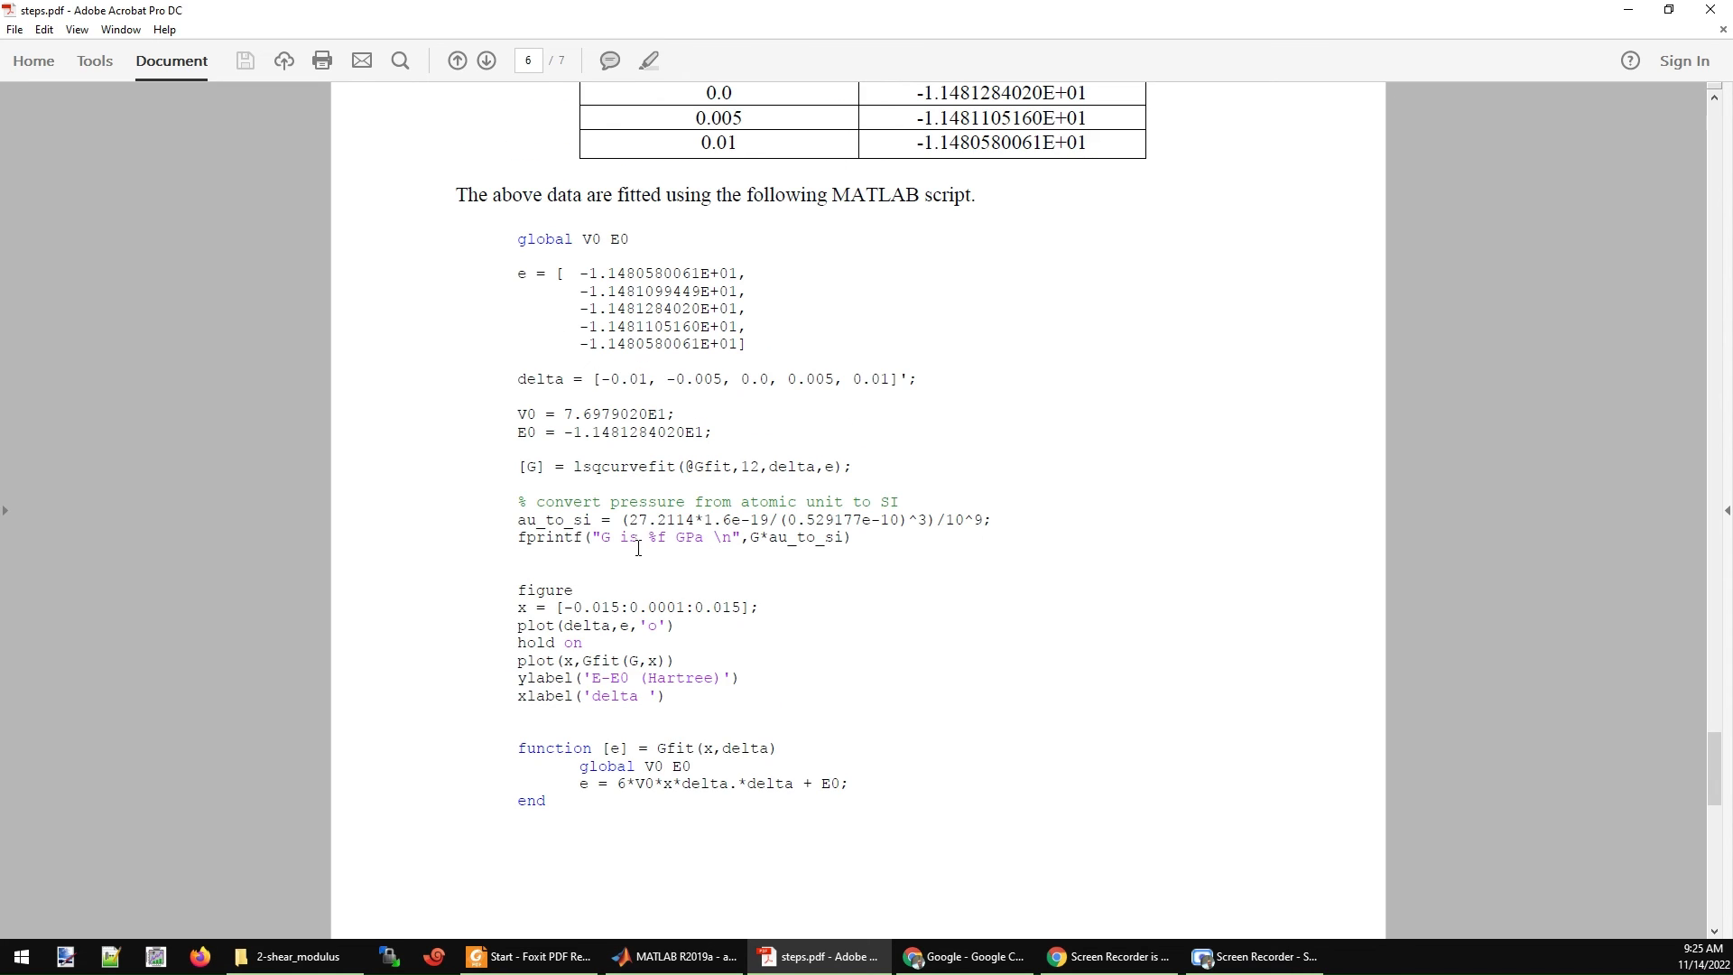
scroll("down", 3)
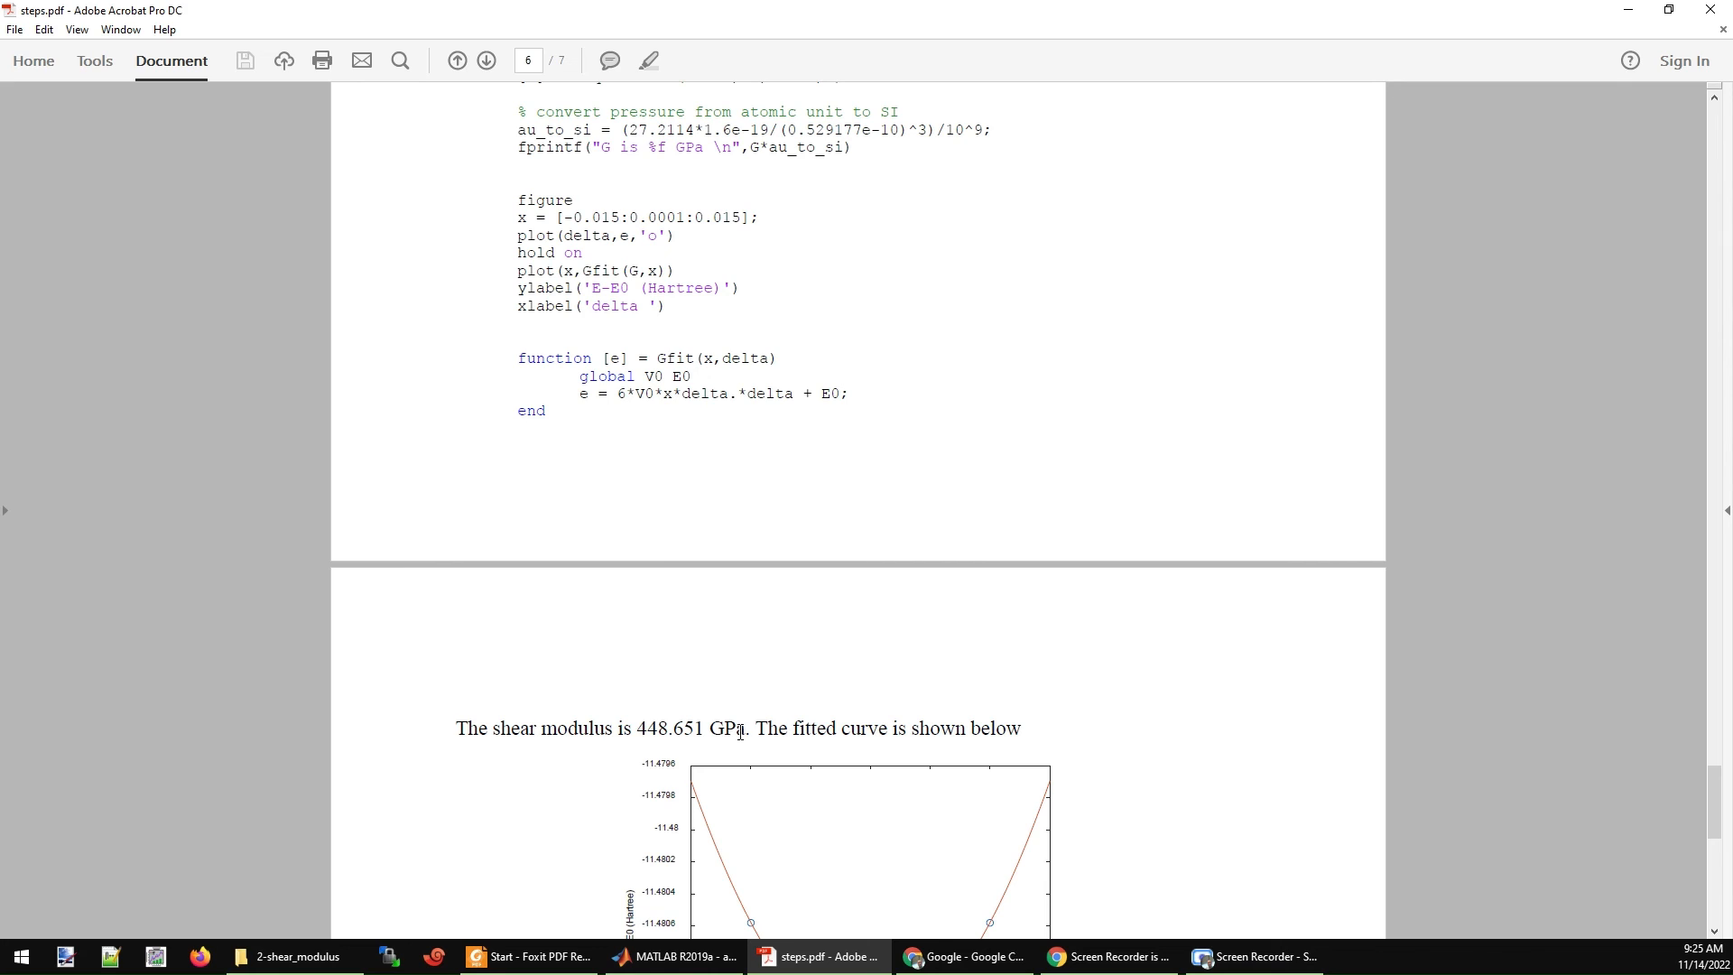
Scroll to the fitted curve and Step 5's C11 = 1026.023 GPa, C12 = 128.721 GPa and references.
scroll("down", 3)
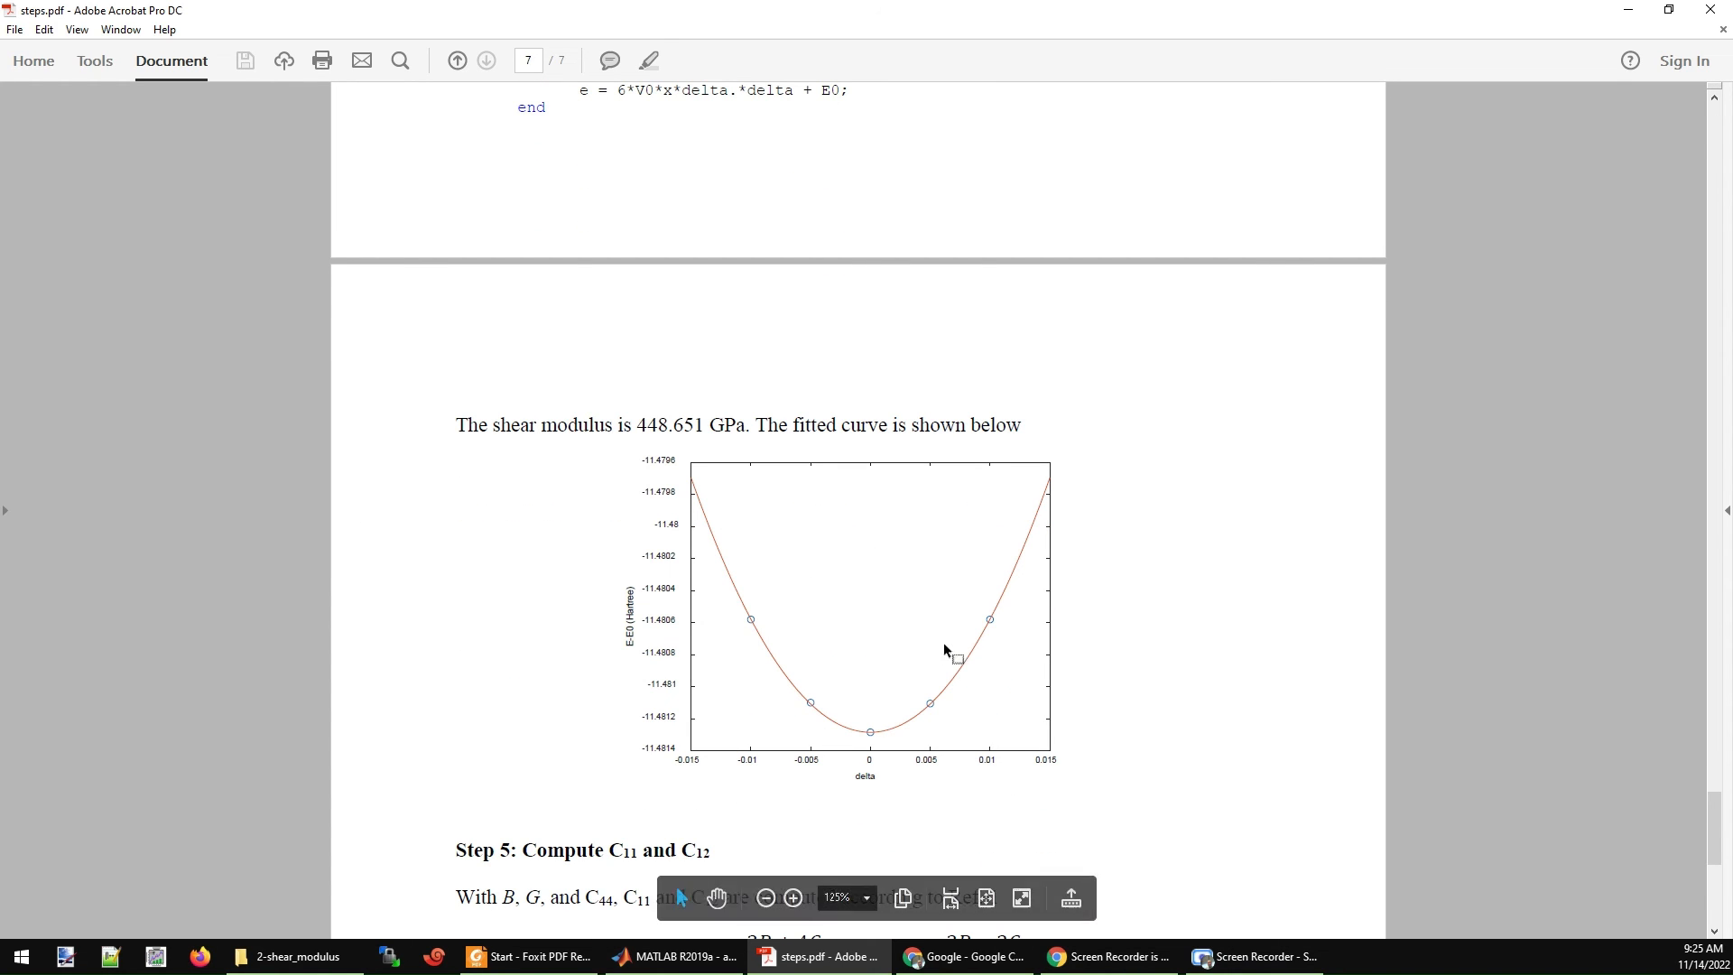
mouse_move(1060, 504)
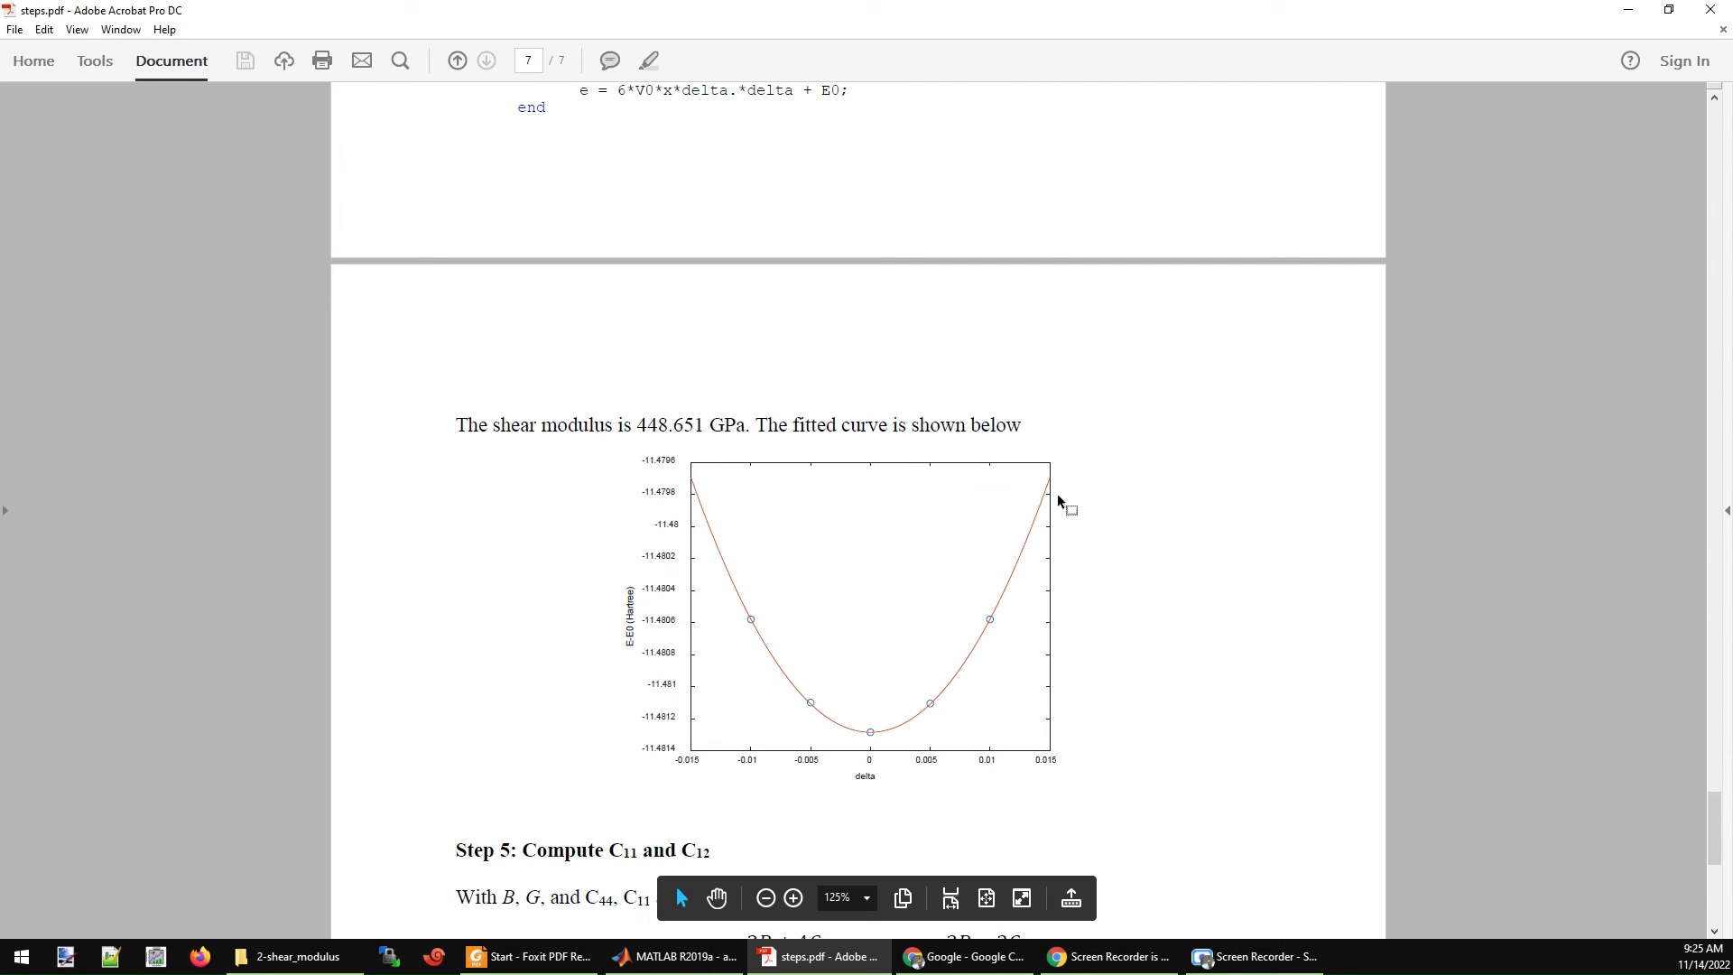
mouse_move(820, 725)
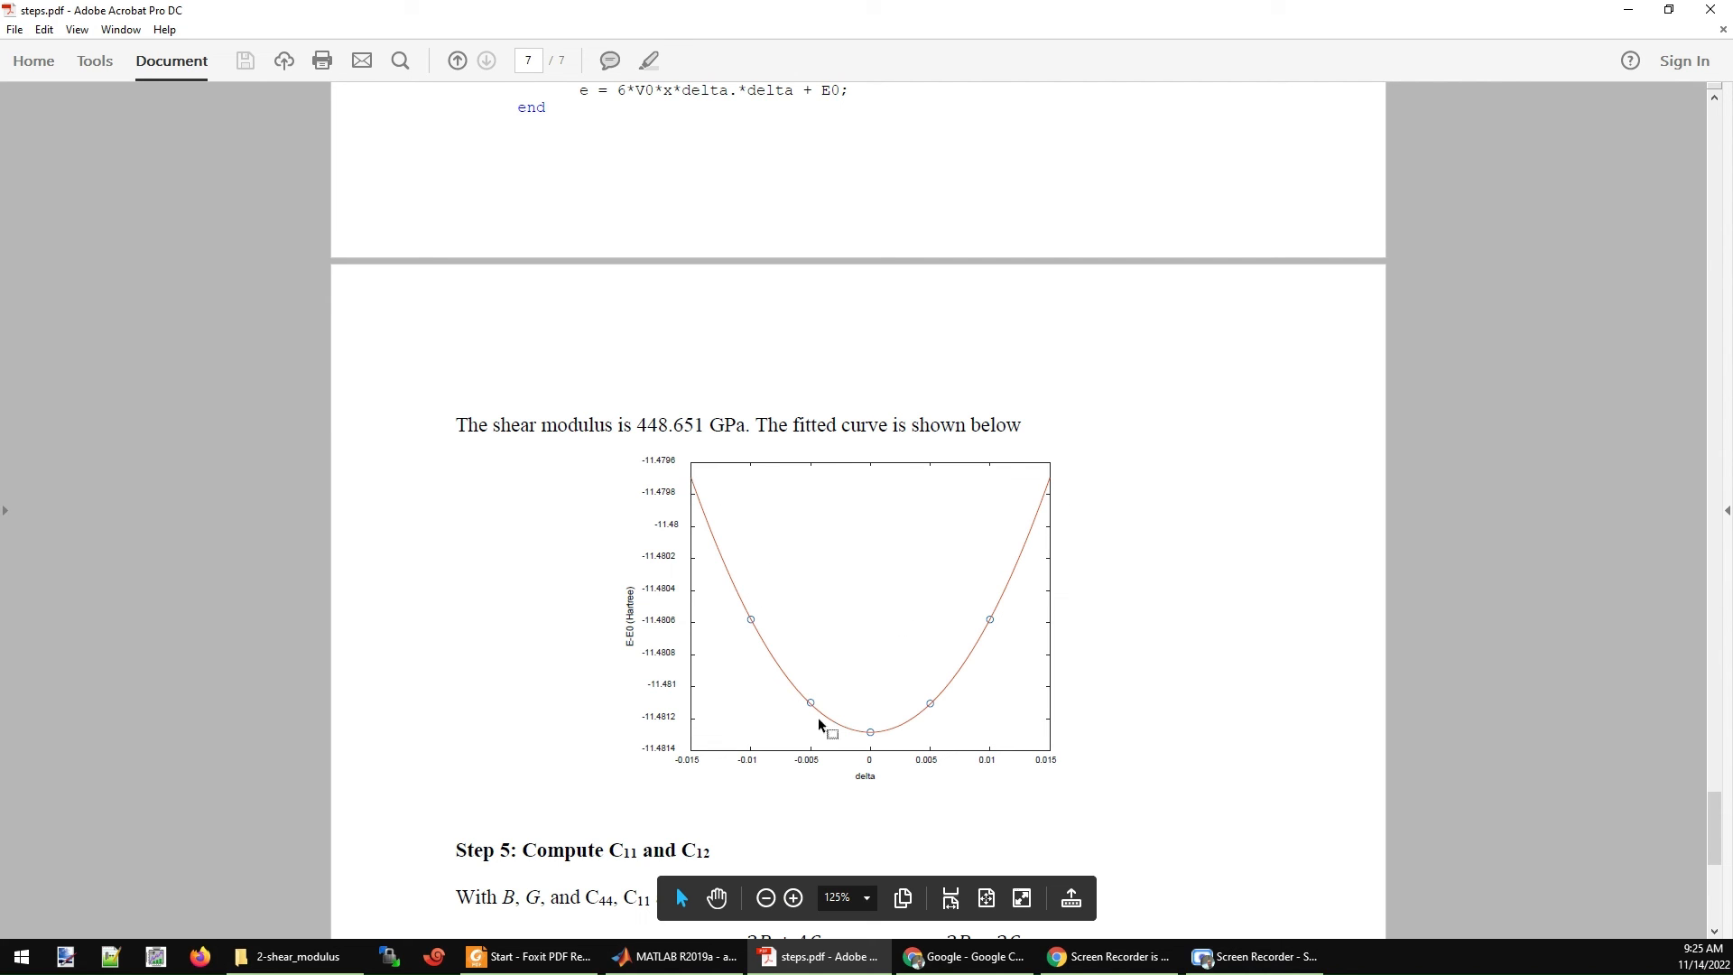
scroll("down", 3)
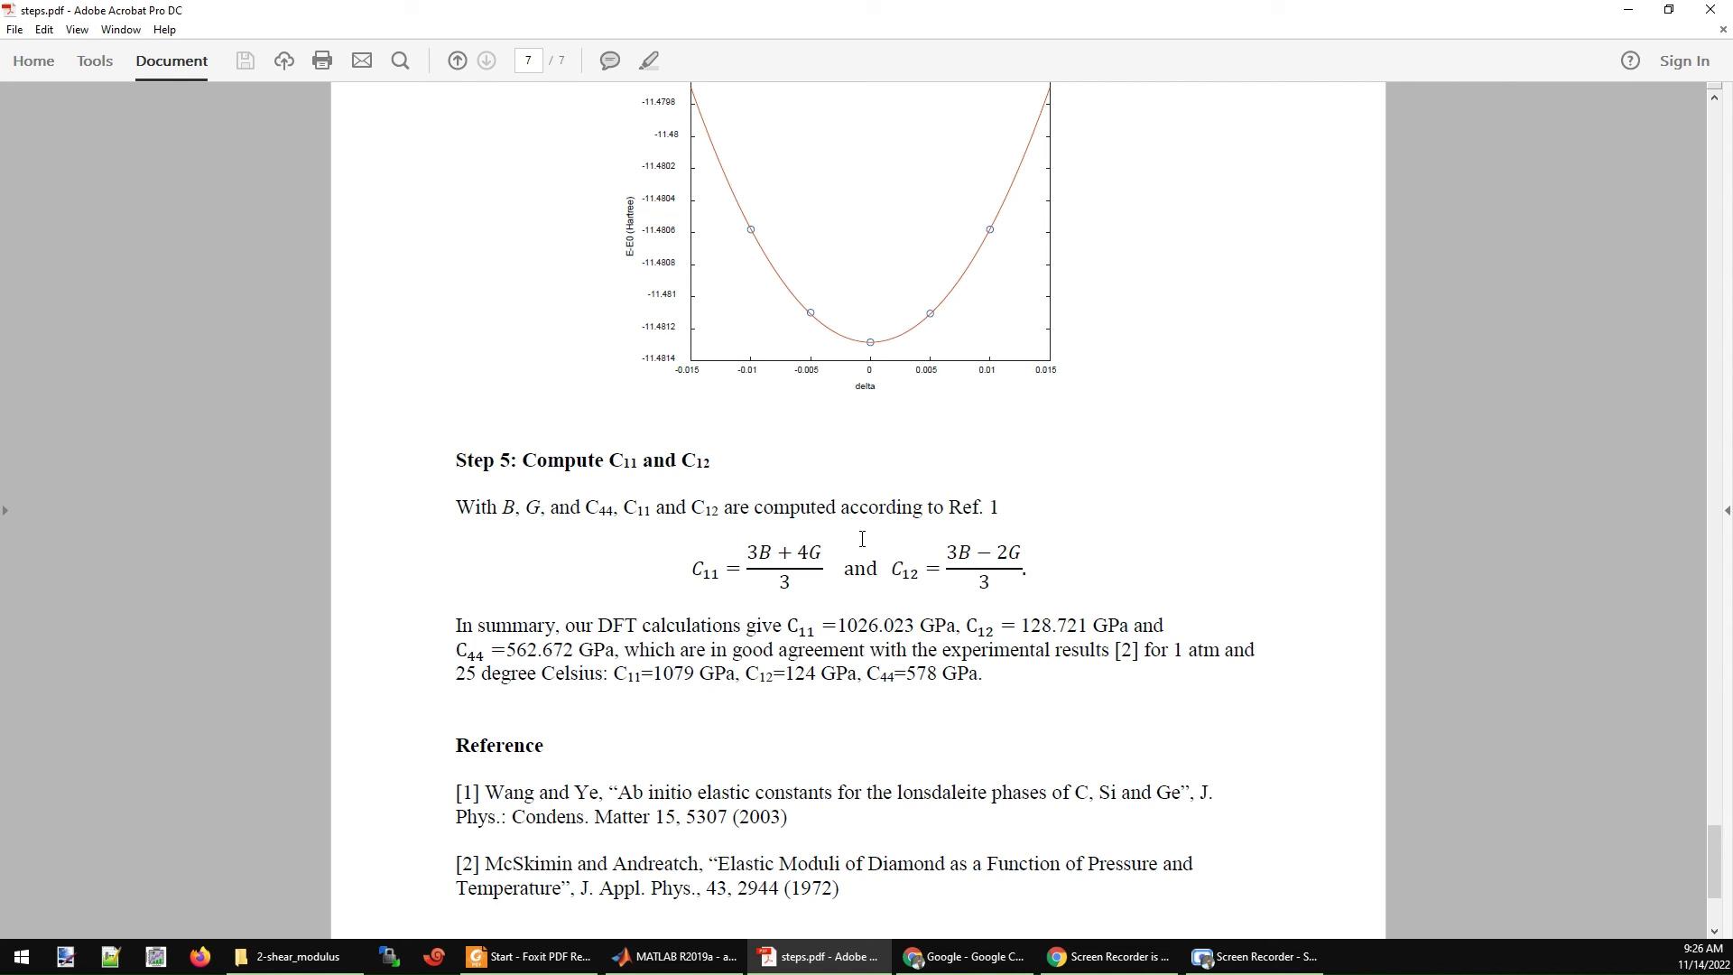
mouse_move(730, 732)
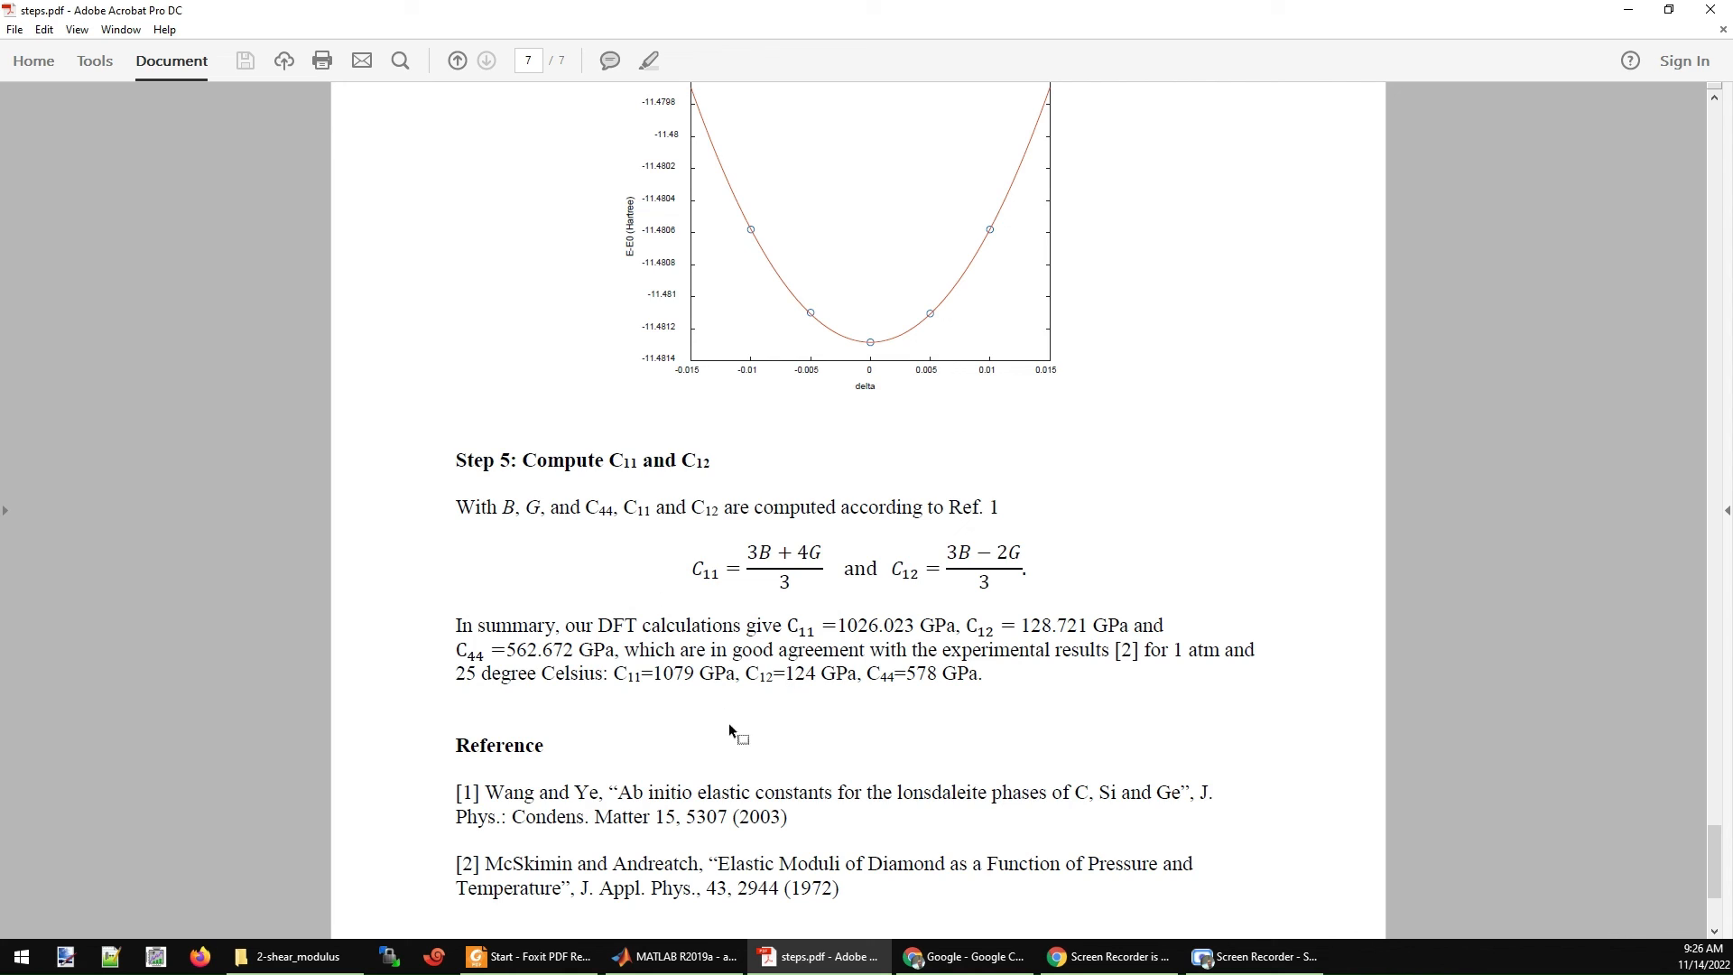
mouse_move(812, 619)
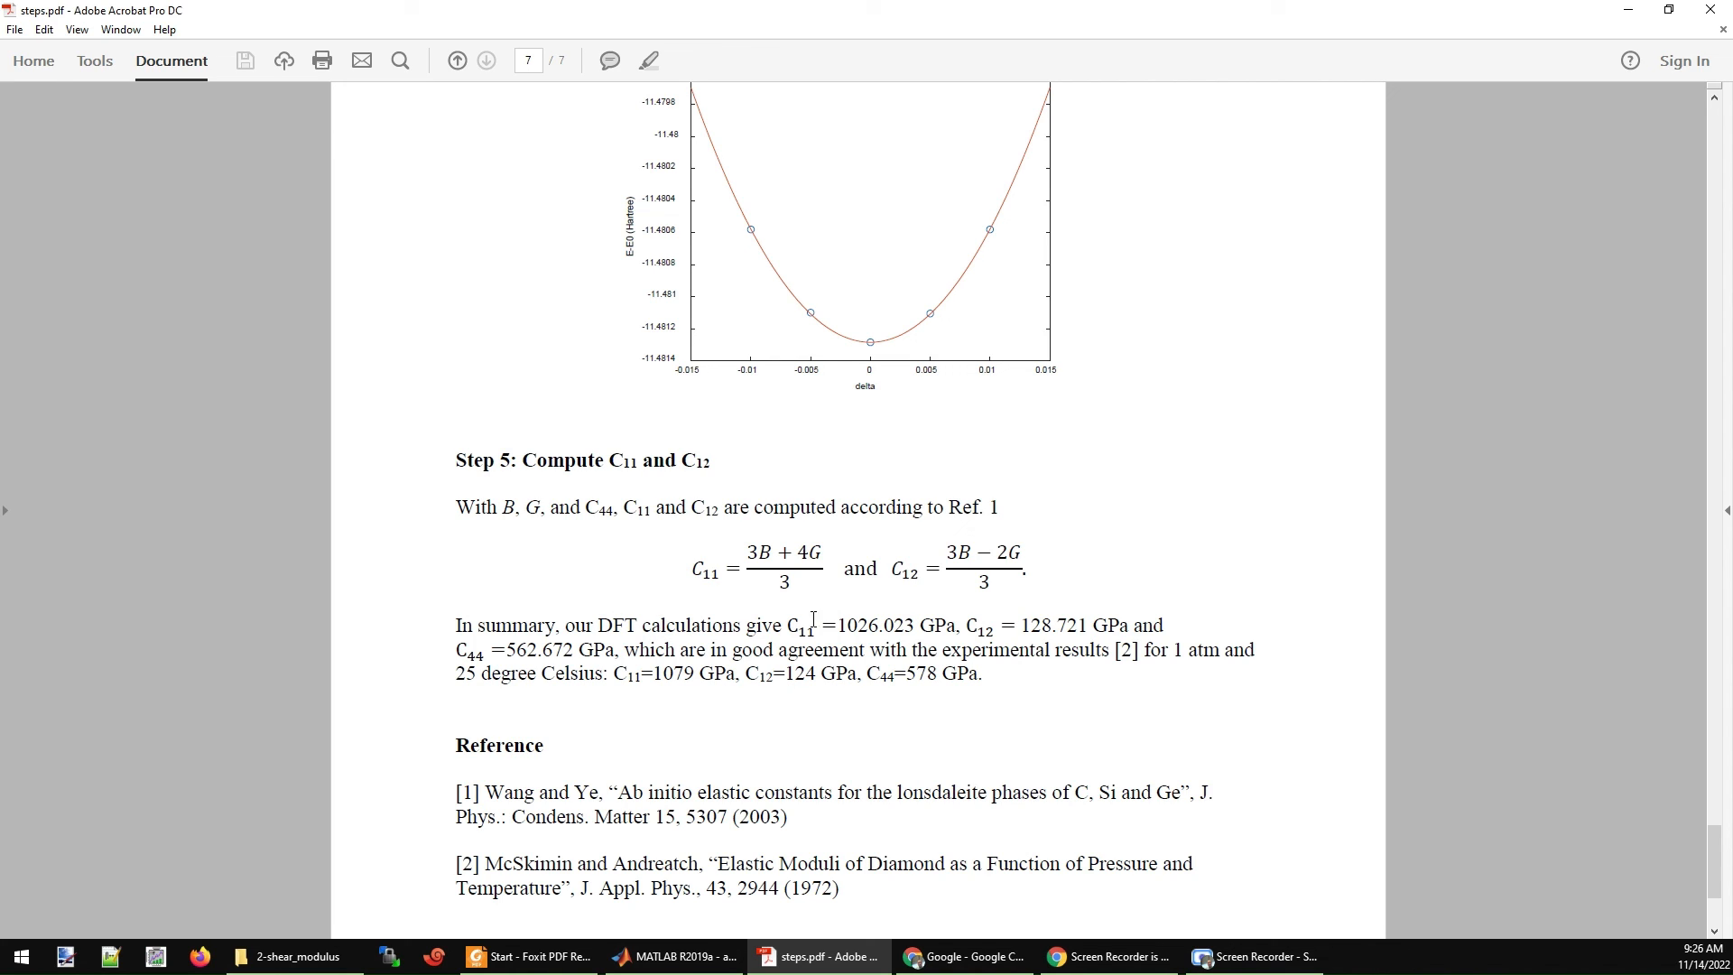
mouse_move(845, 639)
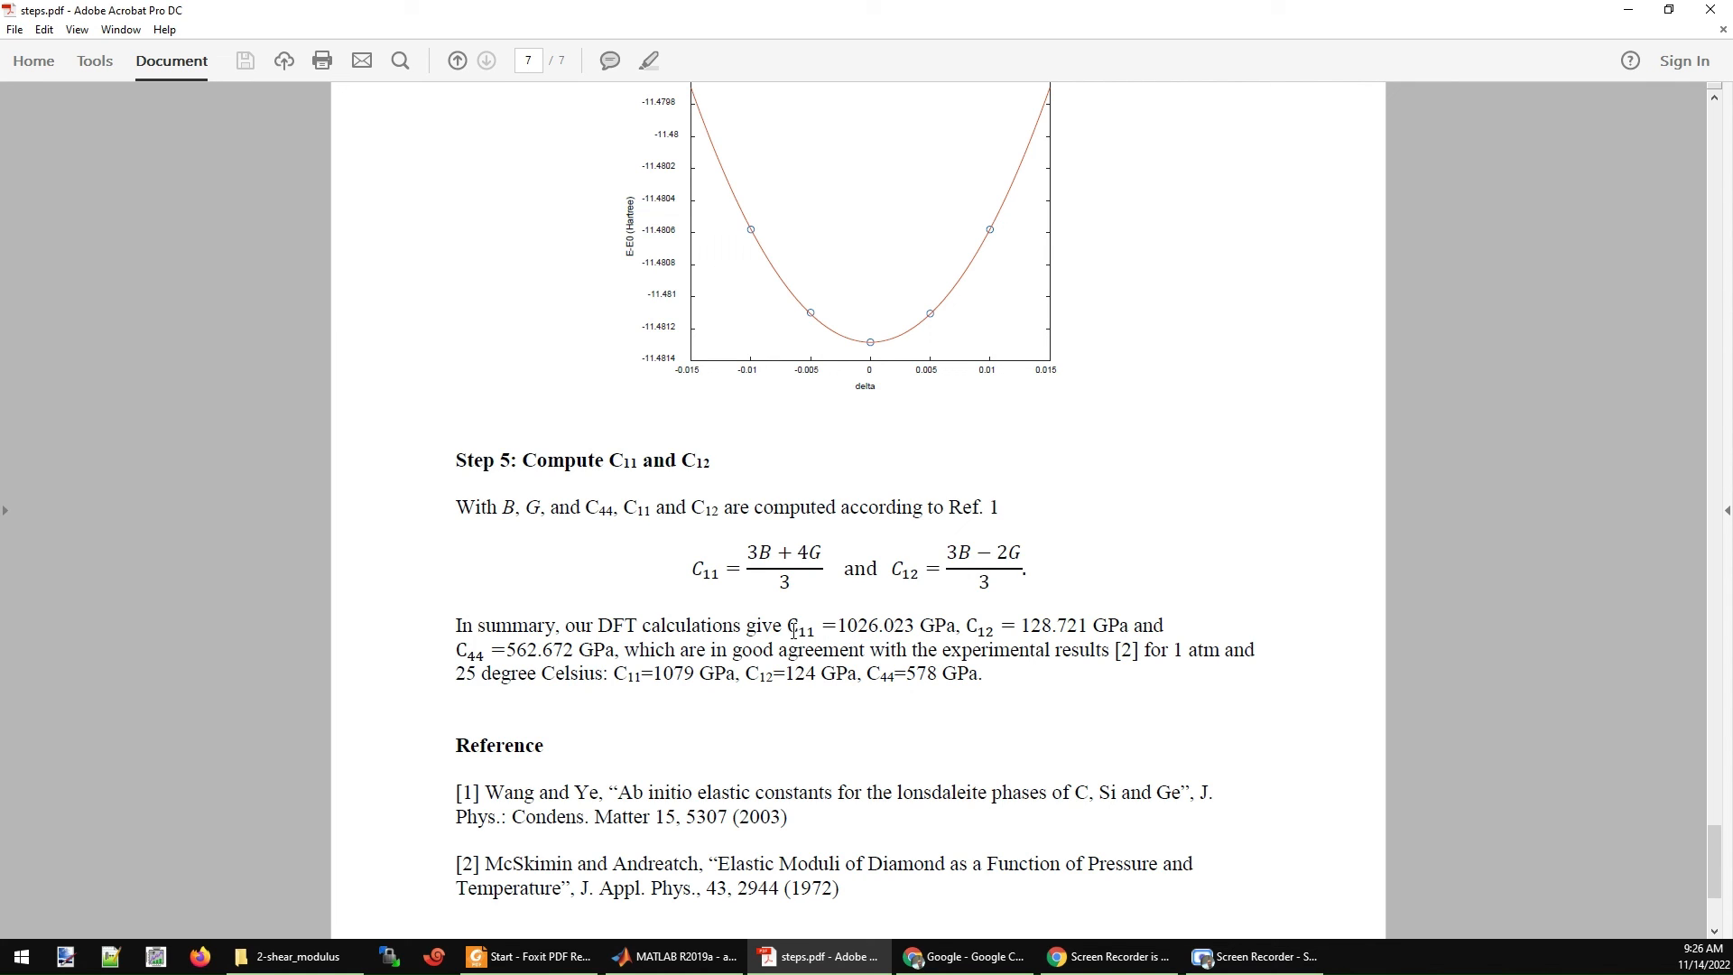
mouse_move(1117, 626)
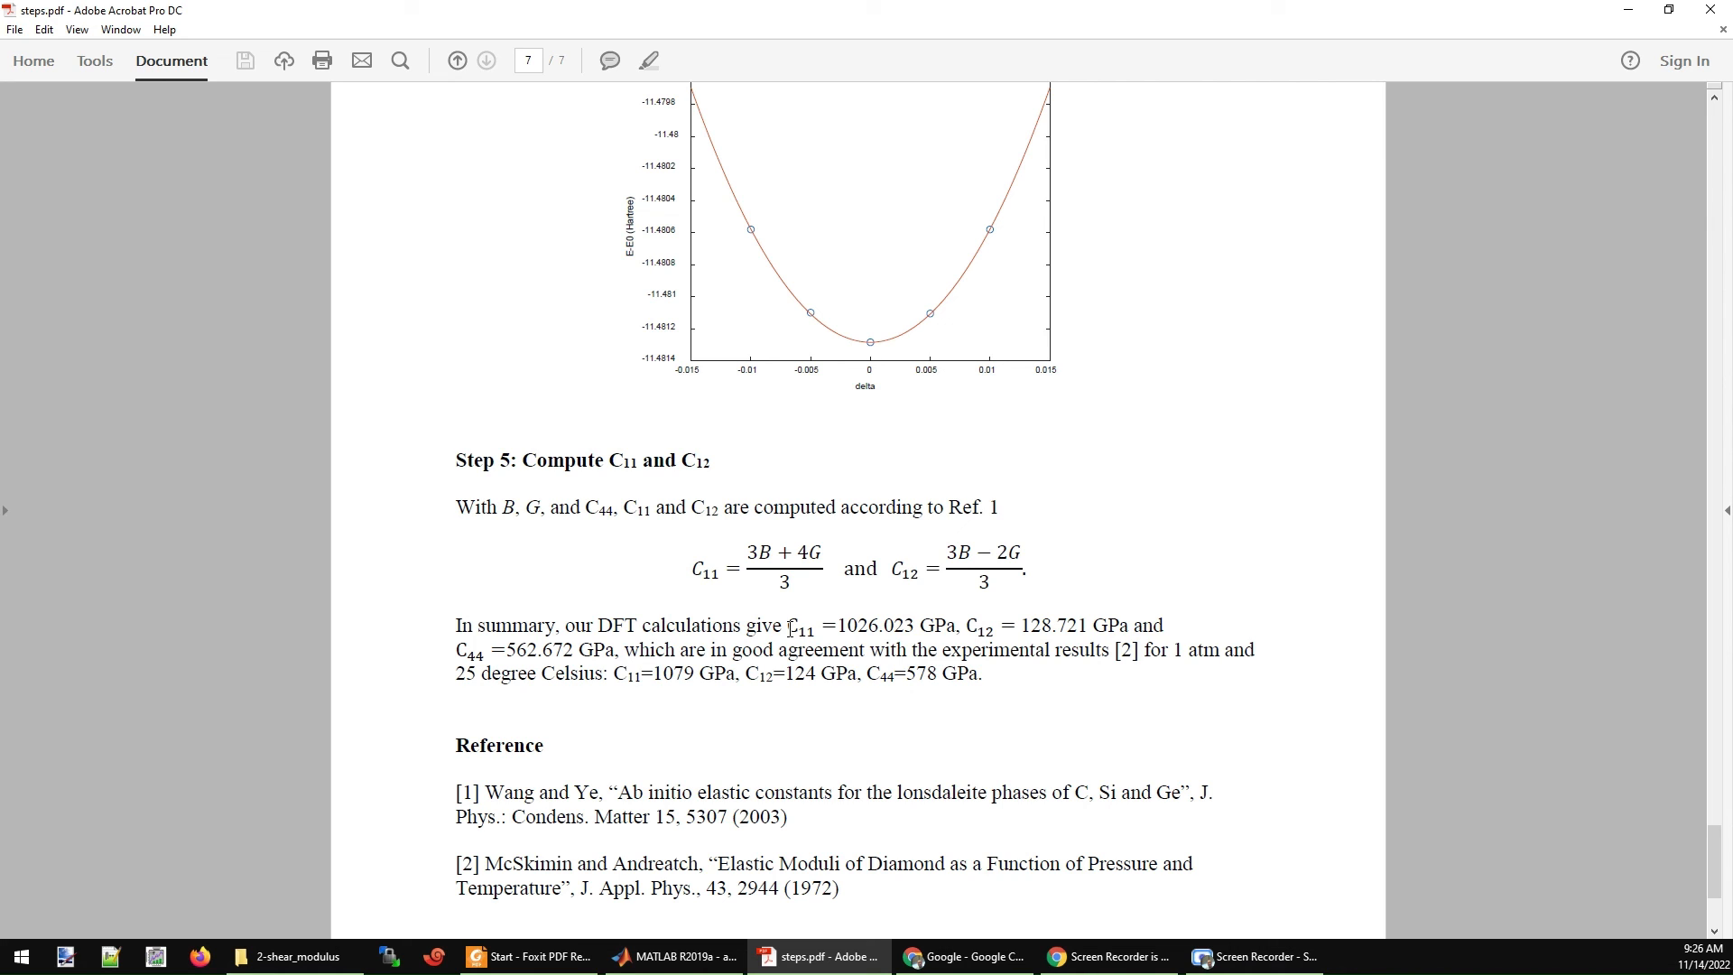
Scroll the last page to show Step 5's C11, C12, C44 summary and the References section.
scroll("down", 3)
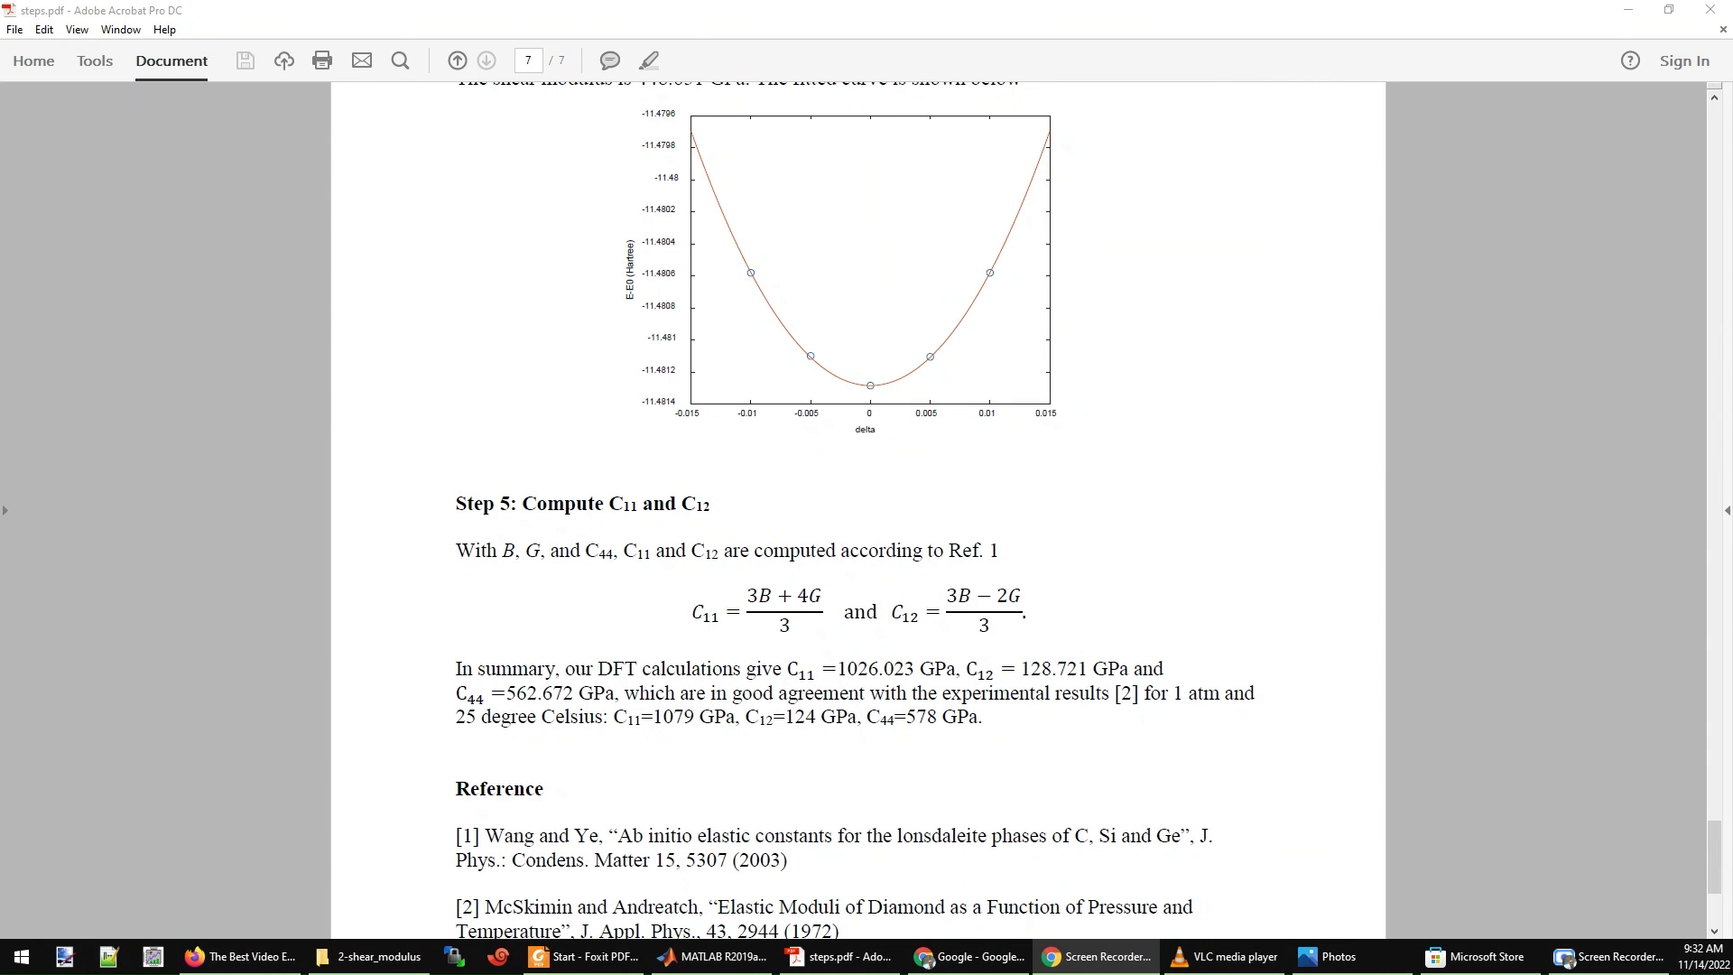
mouse_move(931, 395)
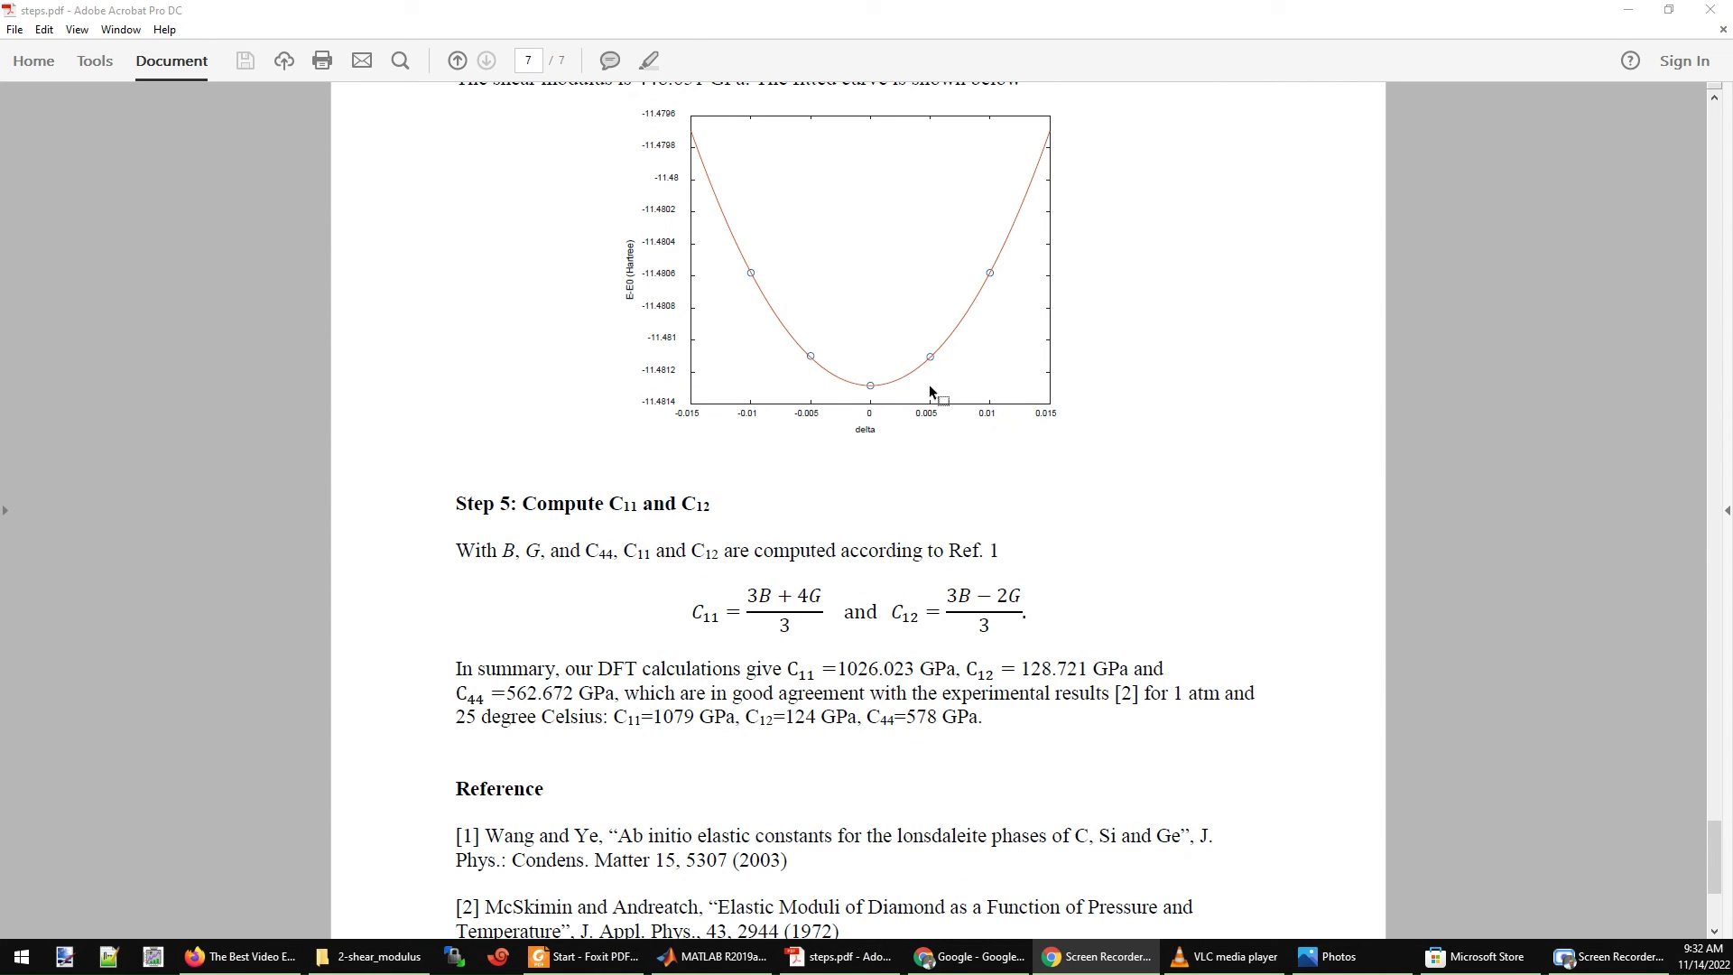